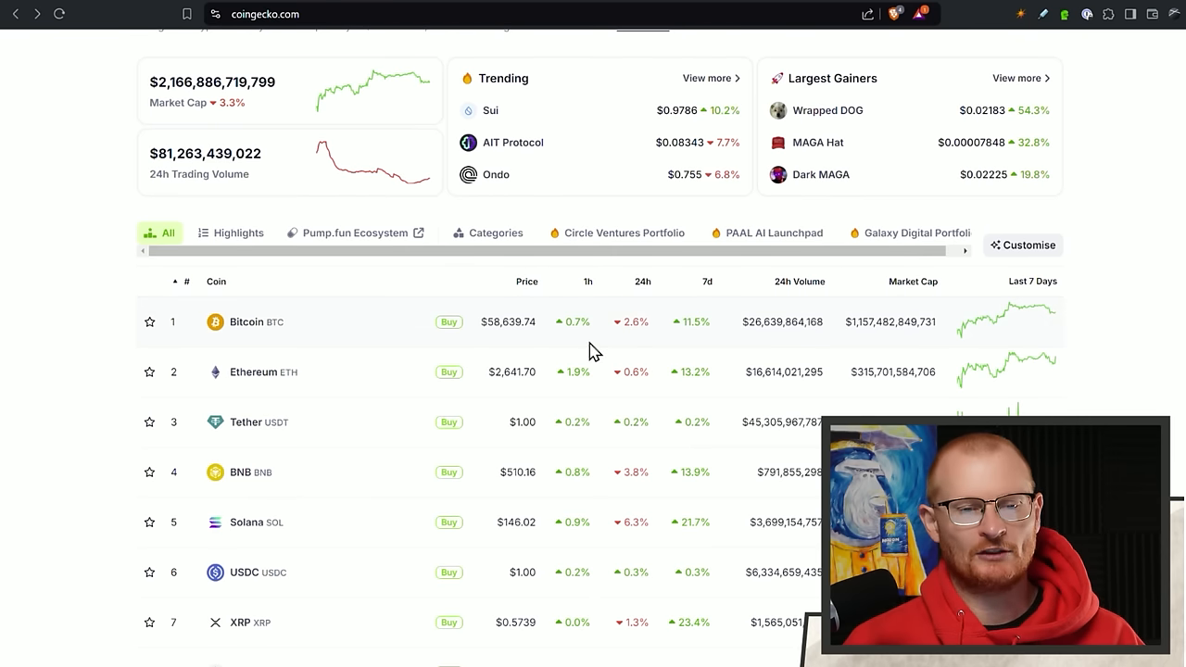
Sort CoinGecko's coin table by 7-day change, putting Sui (94.8%) at the top.
scroll("down", 3)
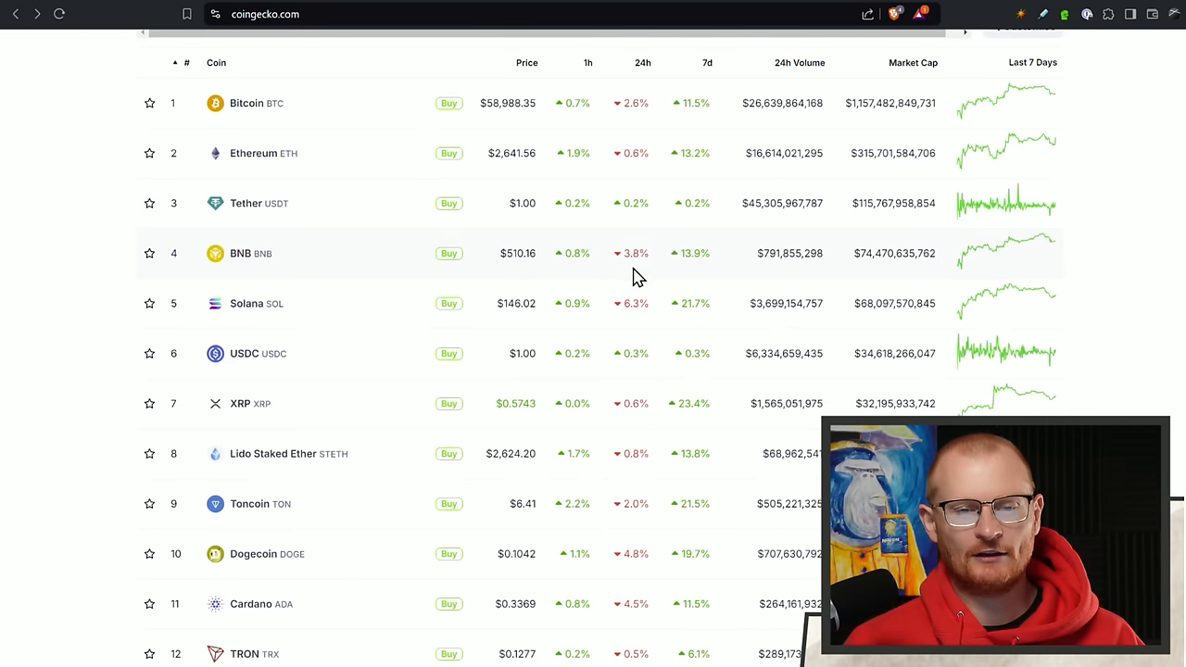
mouse_move(609, 331)
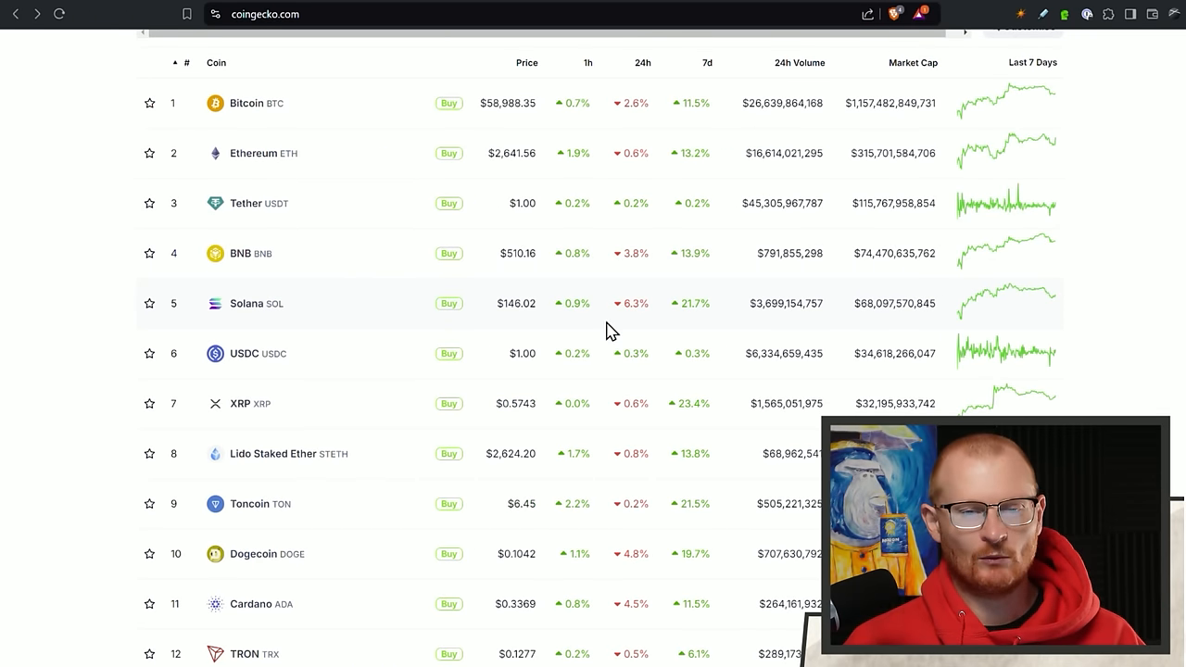
scroll("up", 3)
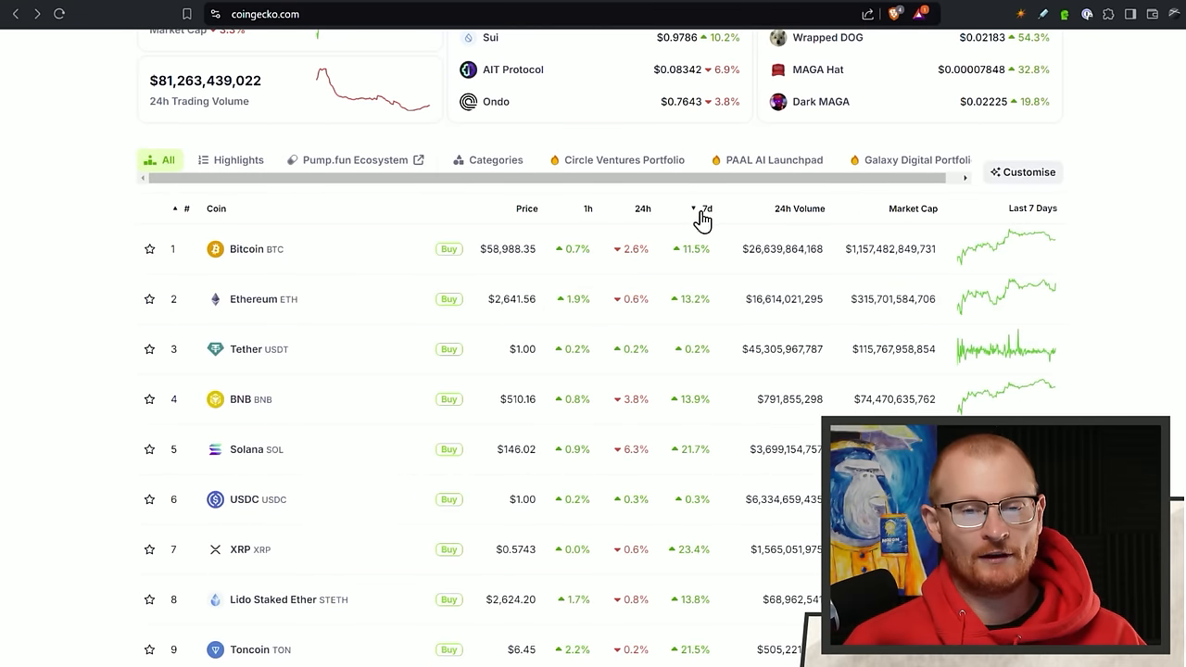
left_click(705, 207)
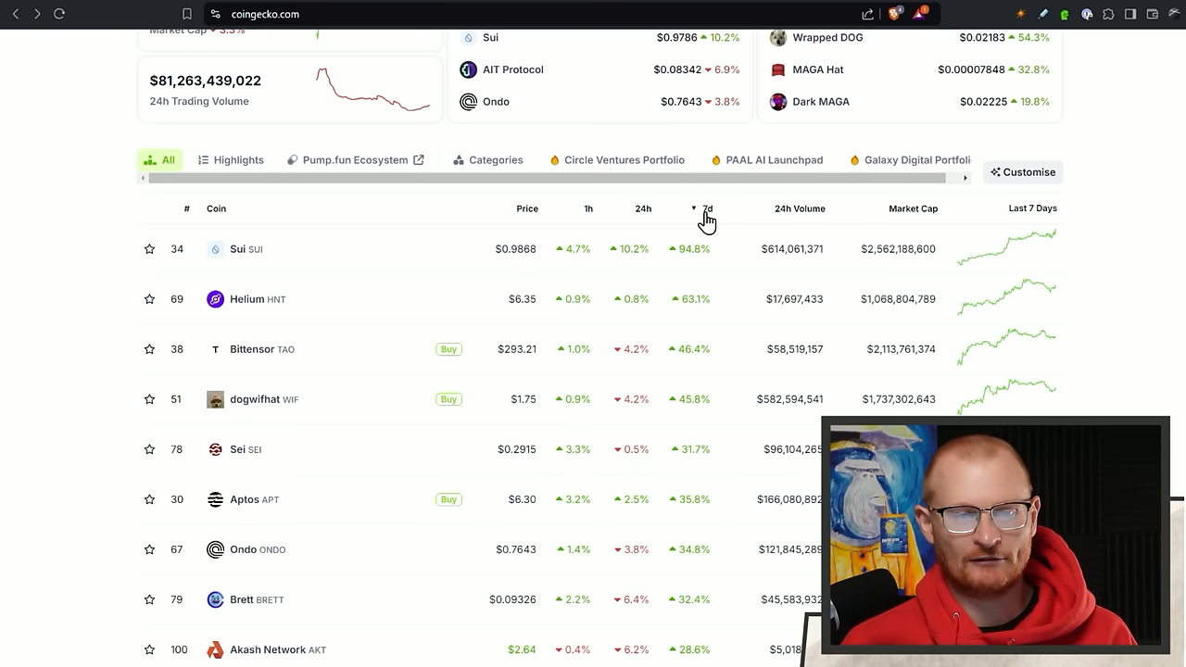
mouse_move(726, 258)
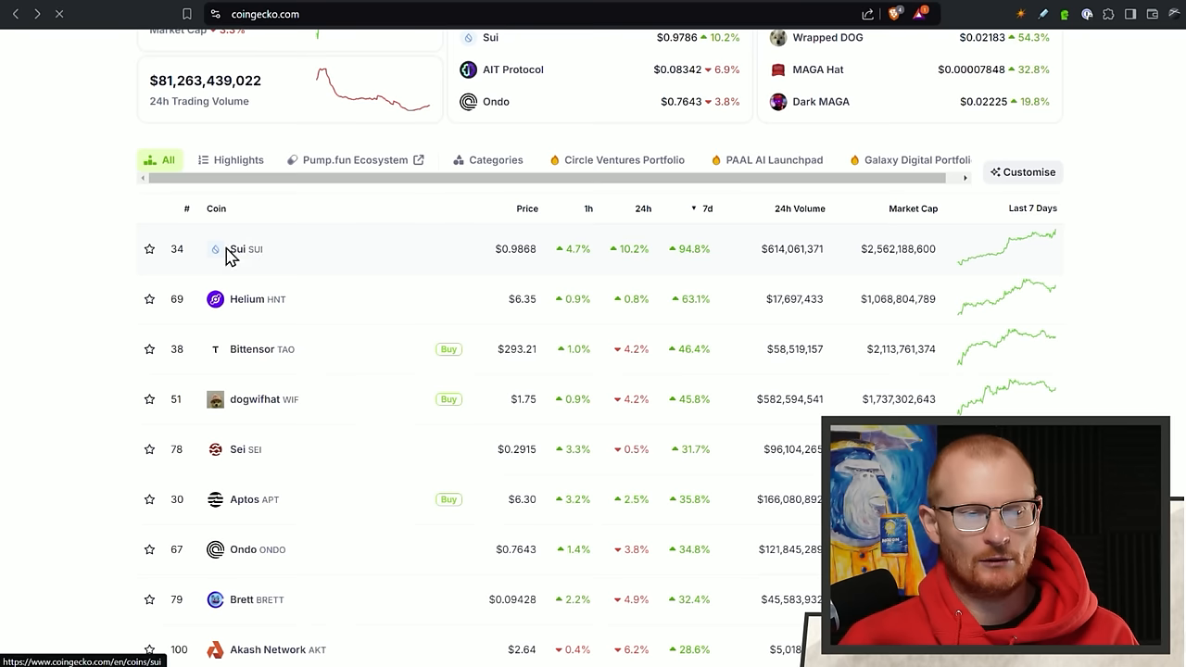
Open Sui's price page and show its chart over 7 days, then one month.
left_click(236, 248)
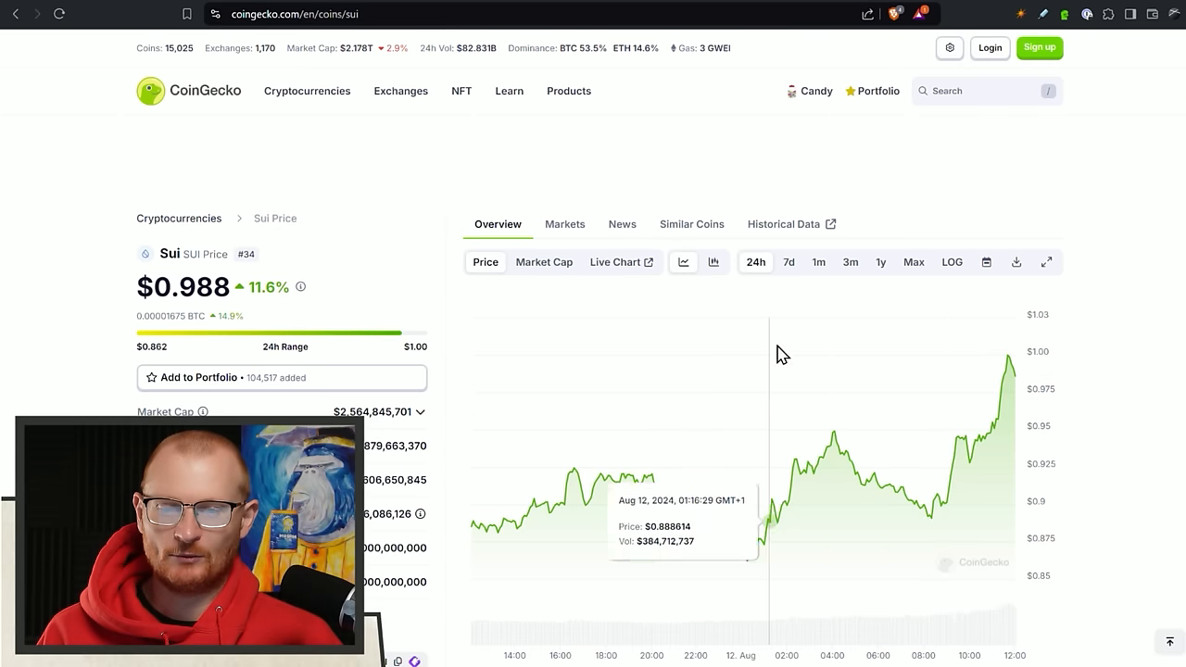
left_click(788, 262)
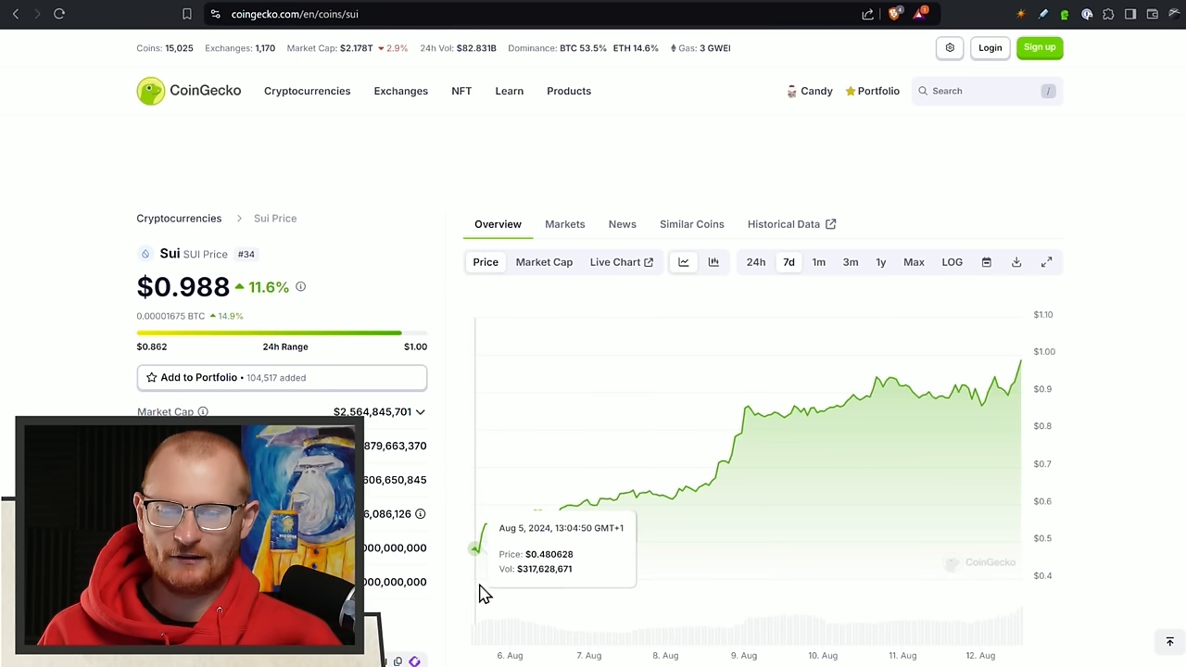
mouse_move(982, 403)
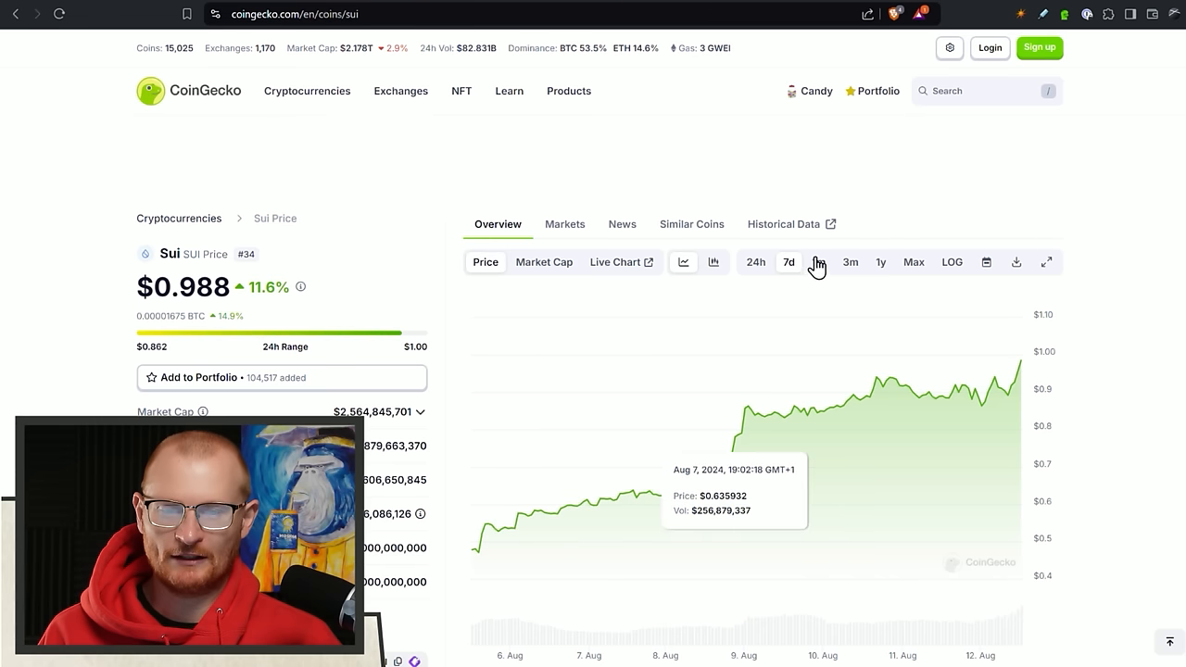
left_click(818, 261)
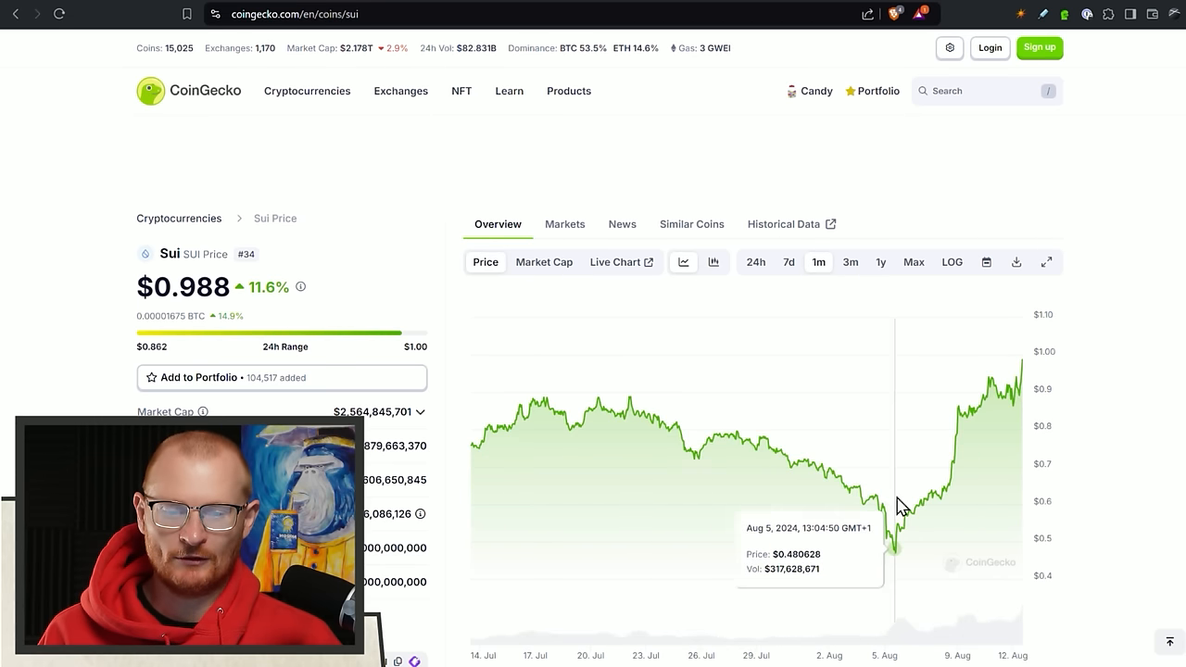
mouse_move(901, 551)
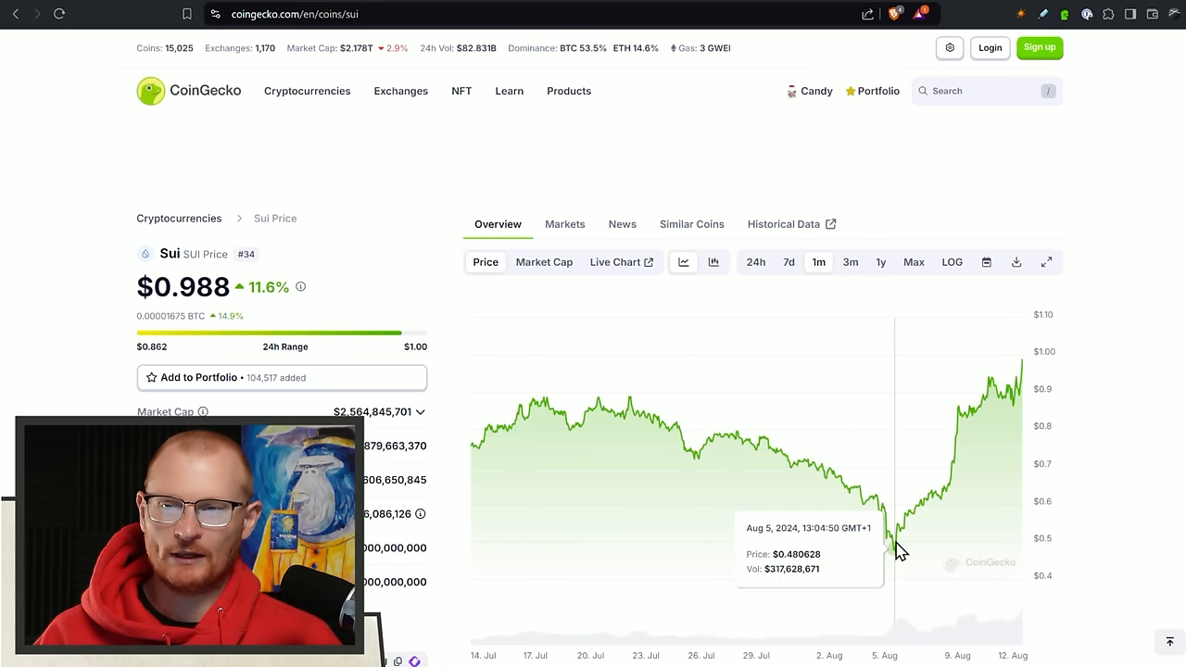
mouse_move(1056, 452)
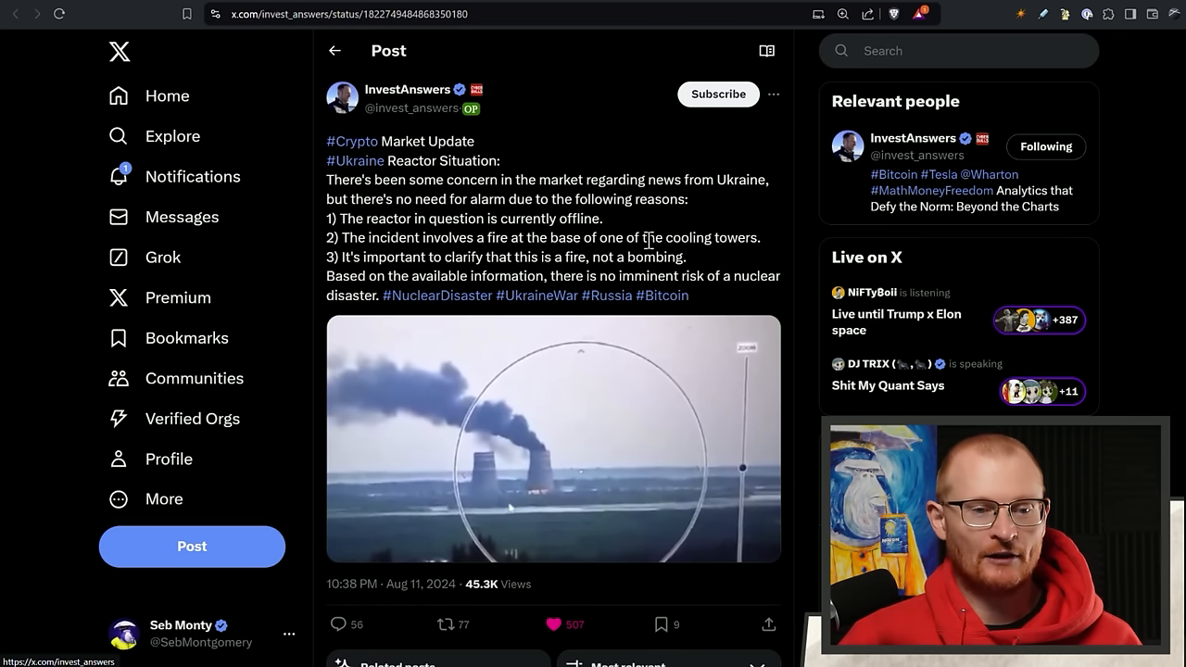
Scroll down the InvestAnswers post about the Ukraine reactor fire.
scroll("down", 3)
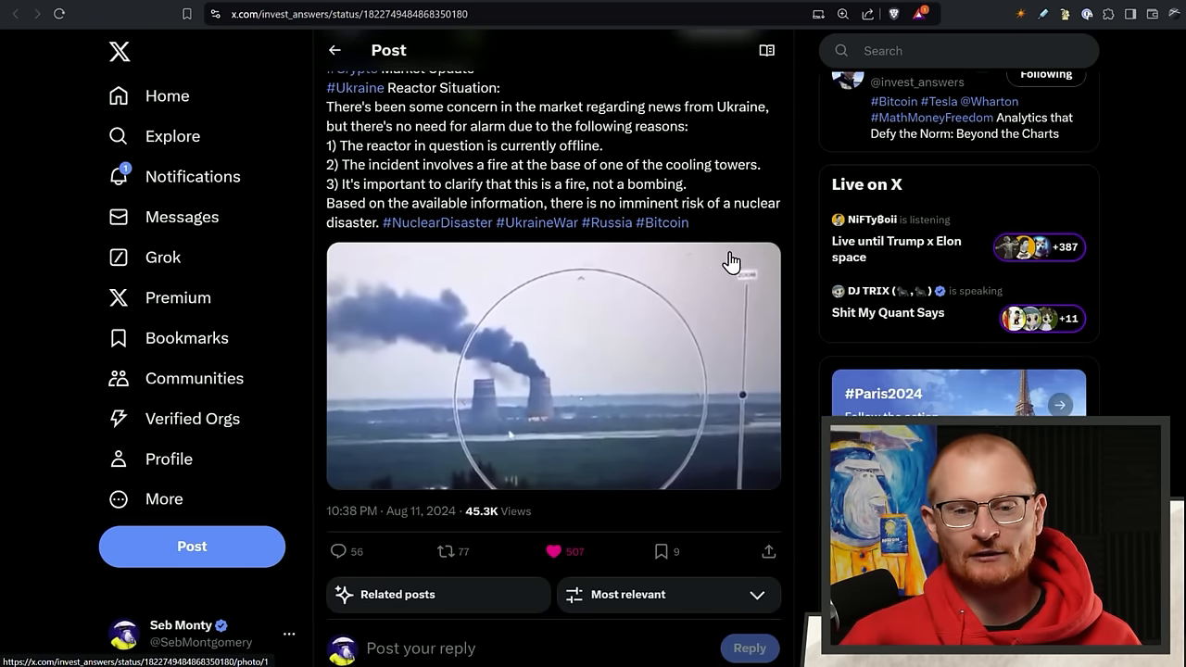
mouse_move(746, 254)
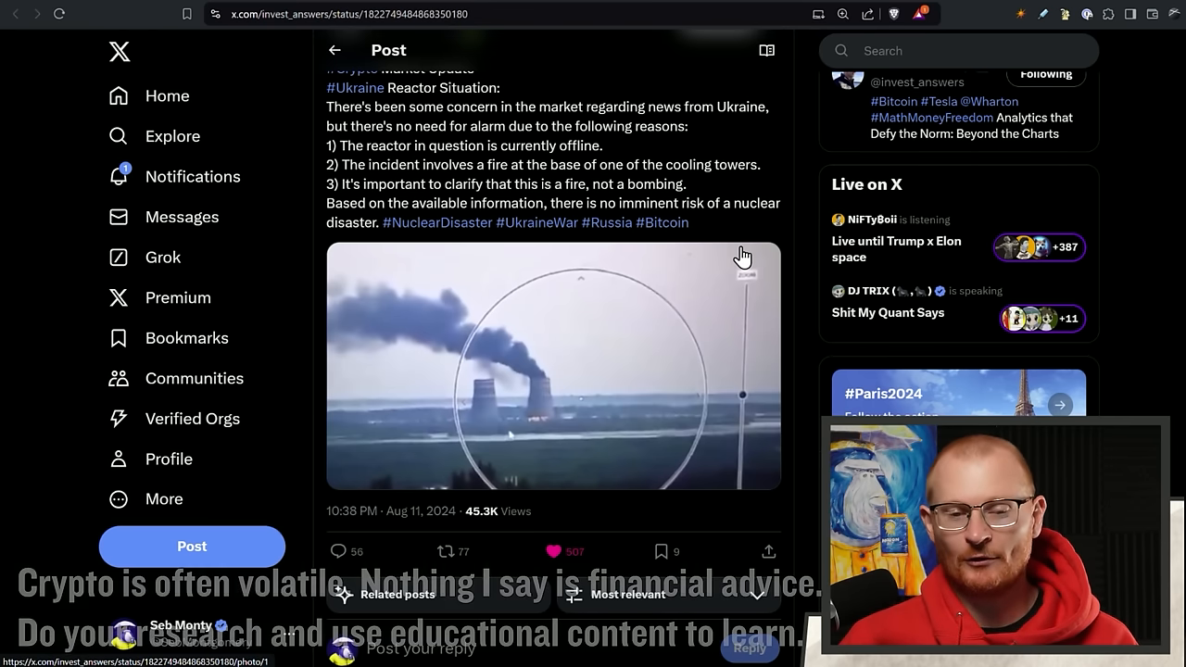
mouse_move(713, 204)
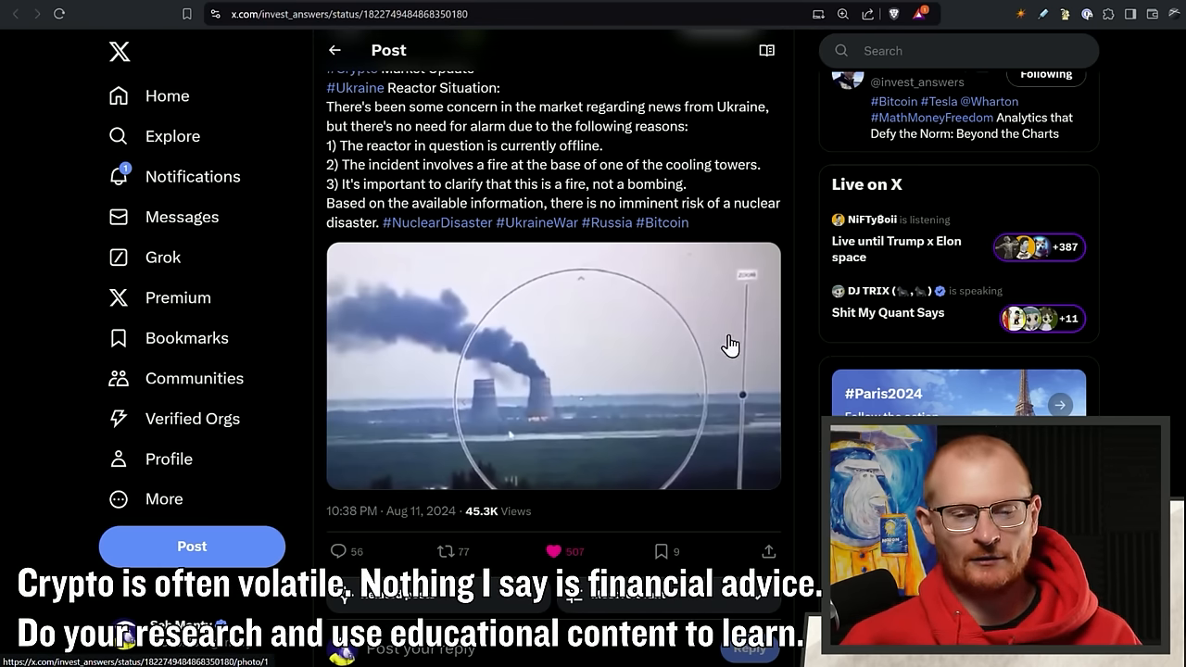
mouse_move(659, 485)
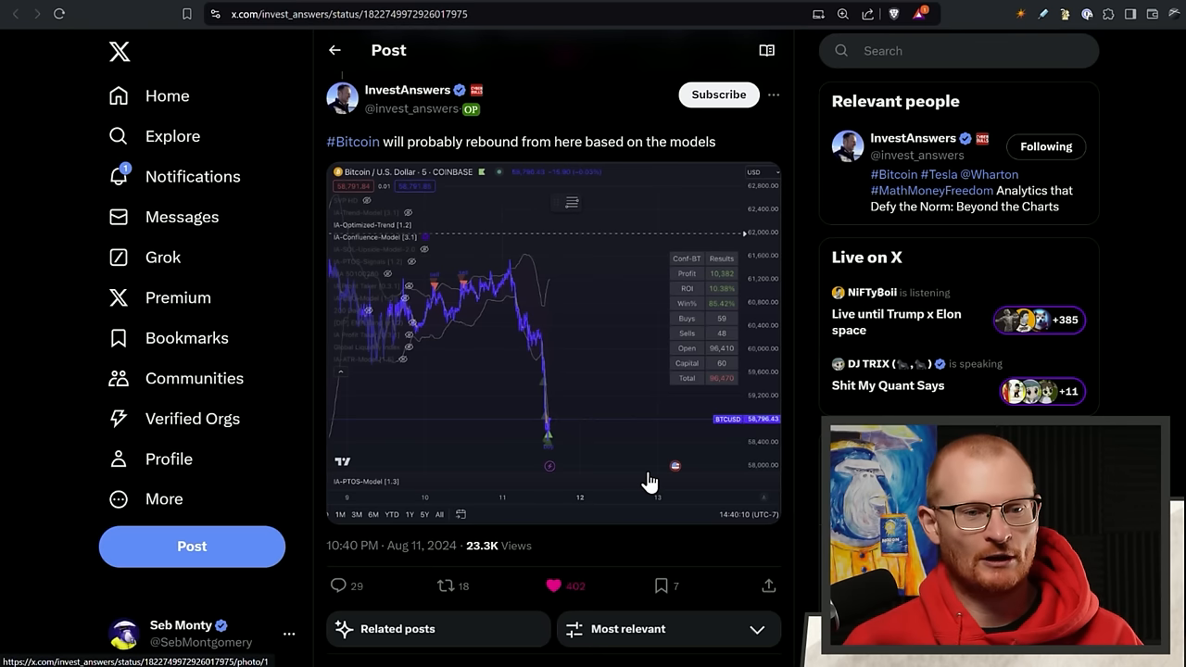
mouse_move(540, 288)
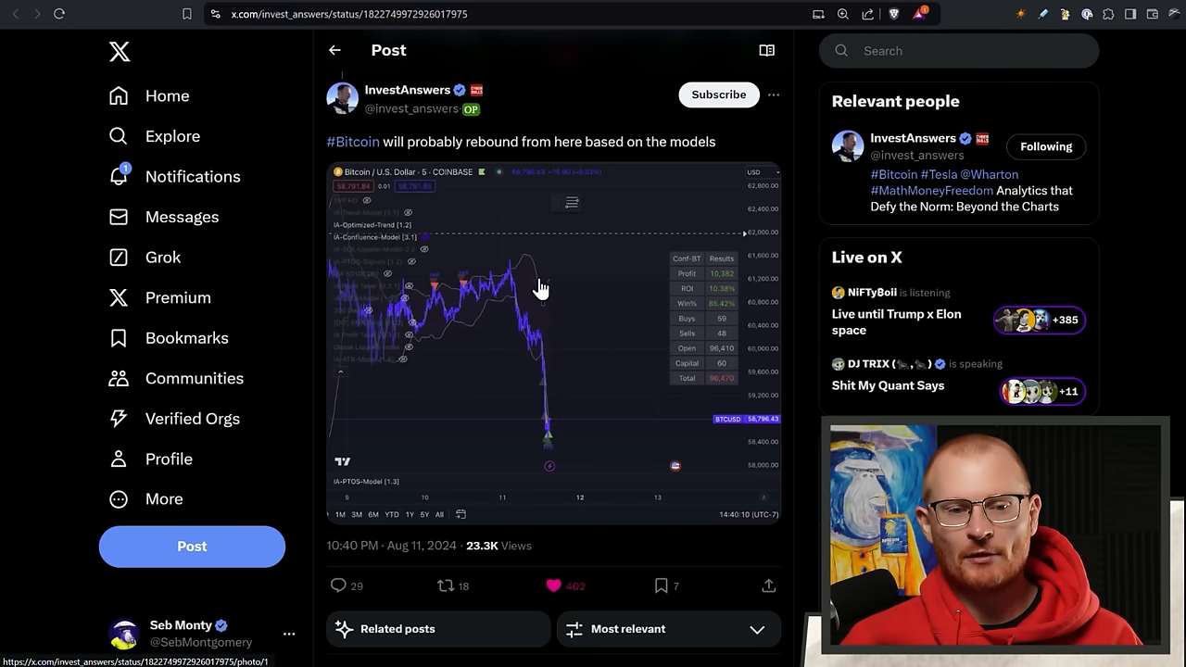
mouse_move(549, 468)
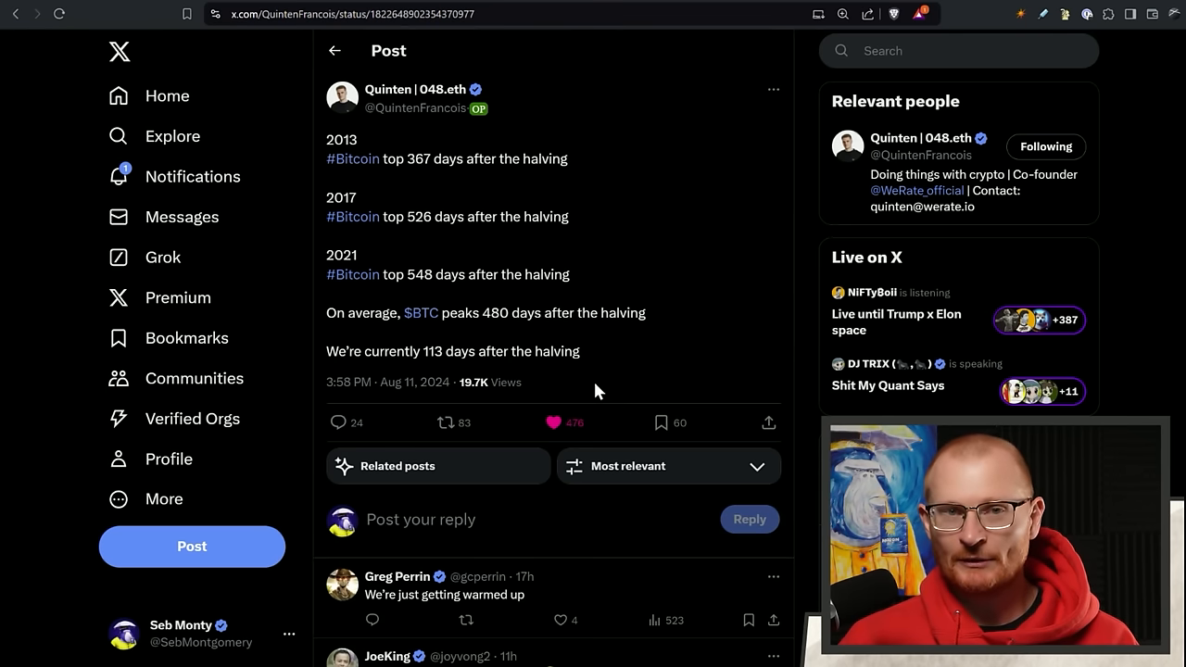
mouse_move(420, 340)
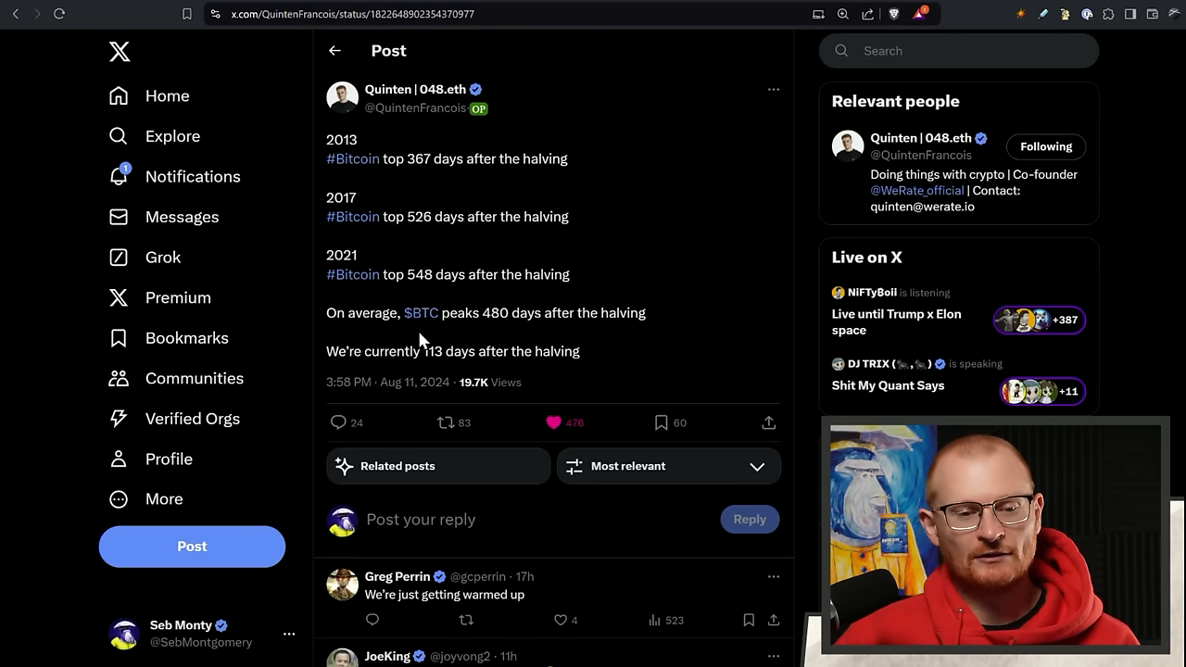
mouse_move(454, 334)
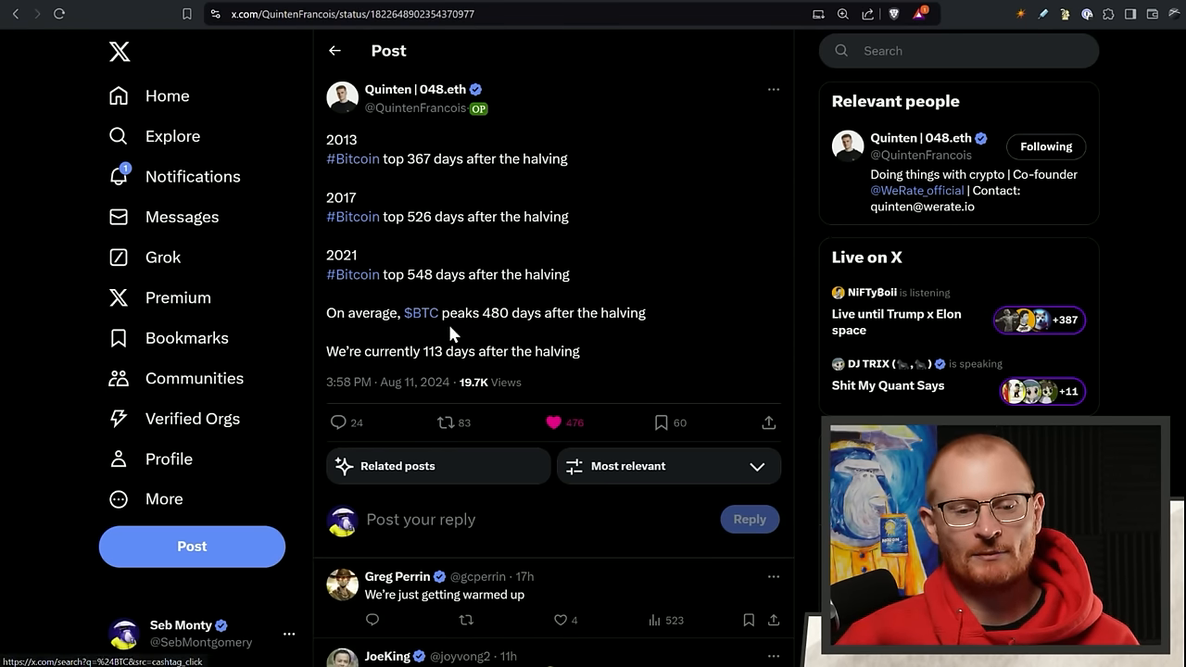
mouse_move(611, 341)
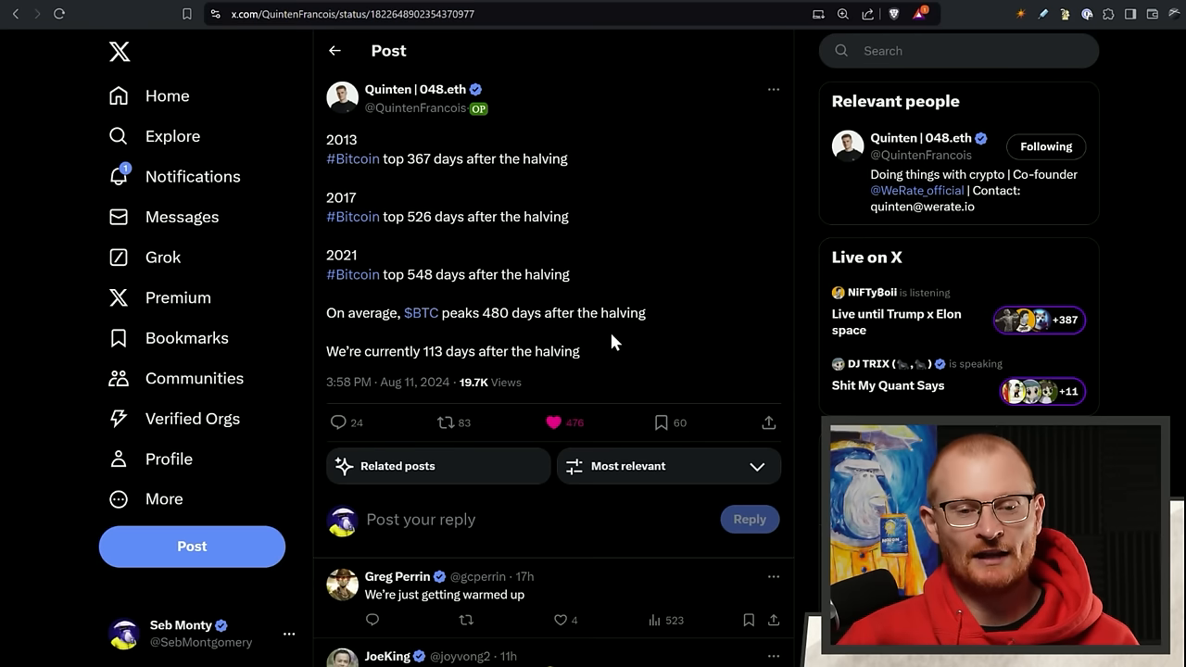
mouse_move(571, 164)
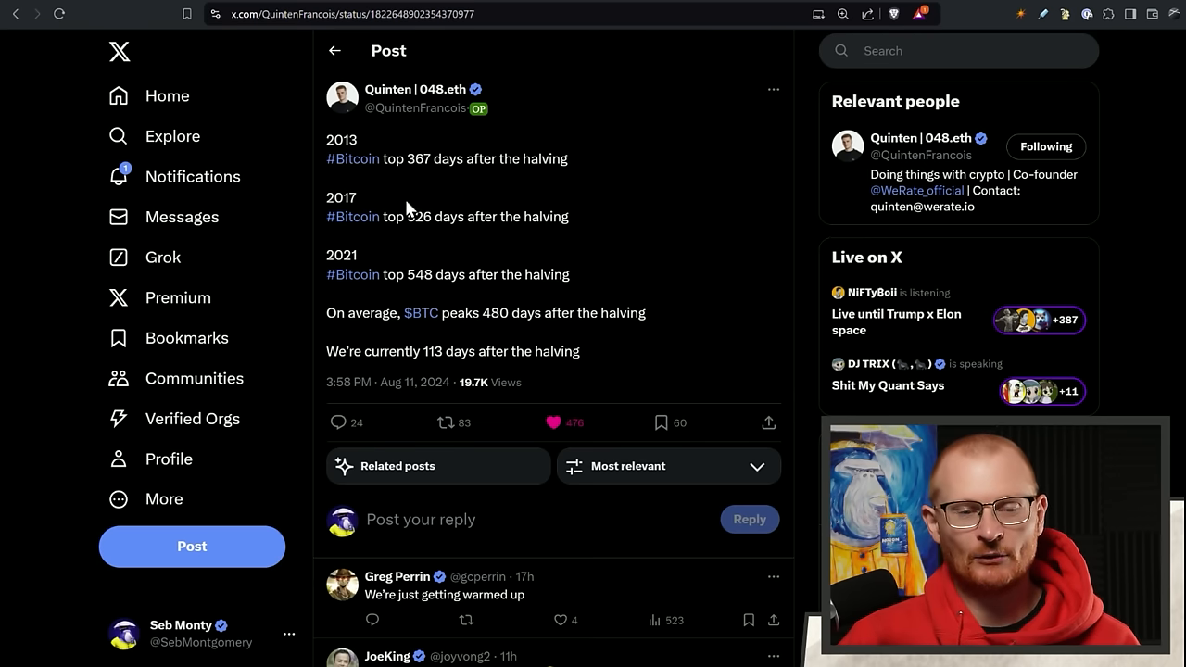
mouse_move(445, 269)
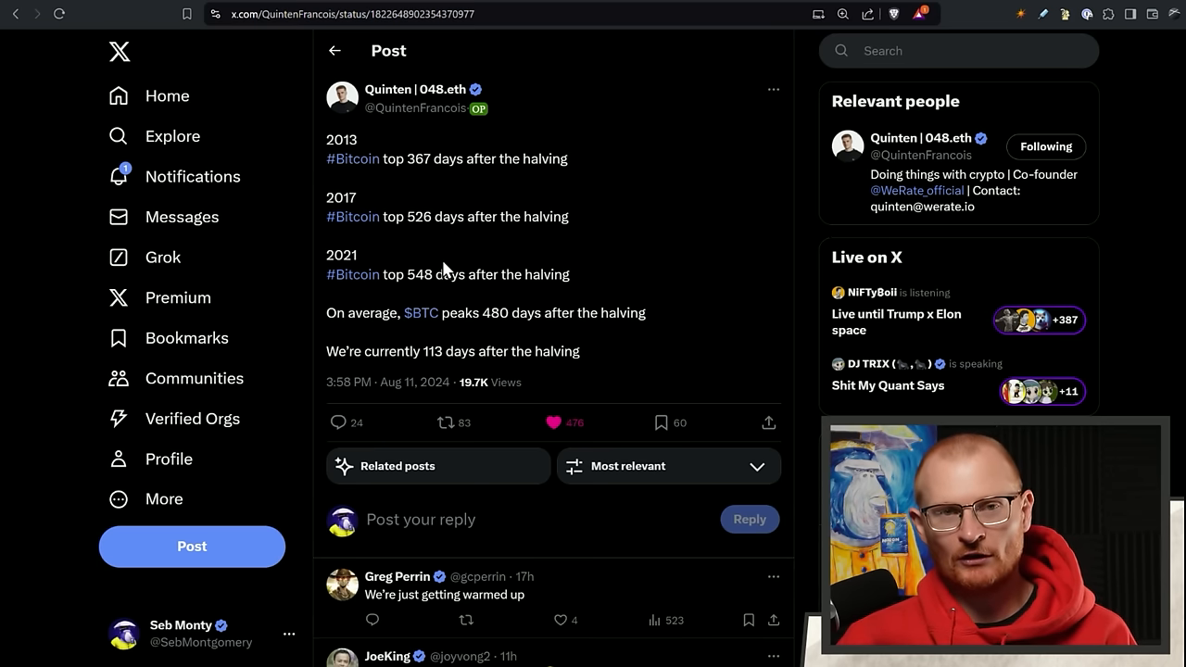
mouse_move(440, 296)
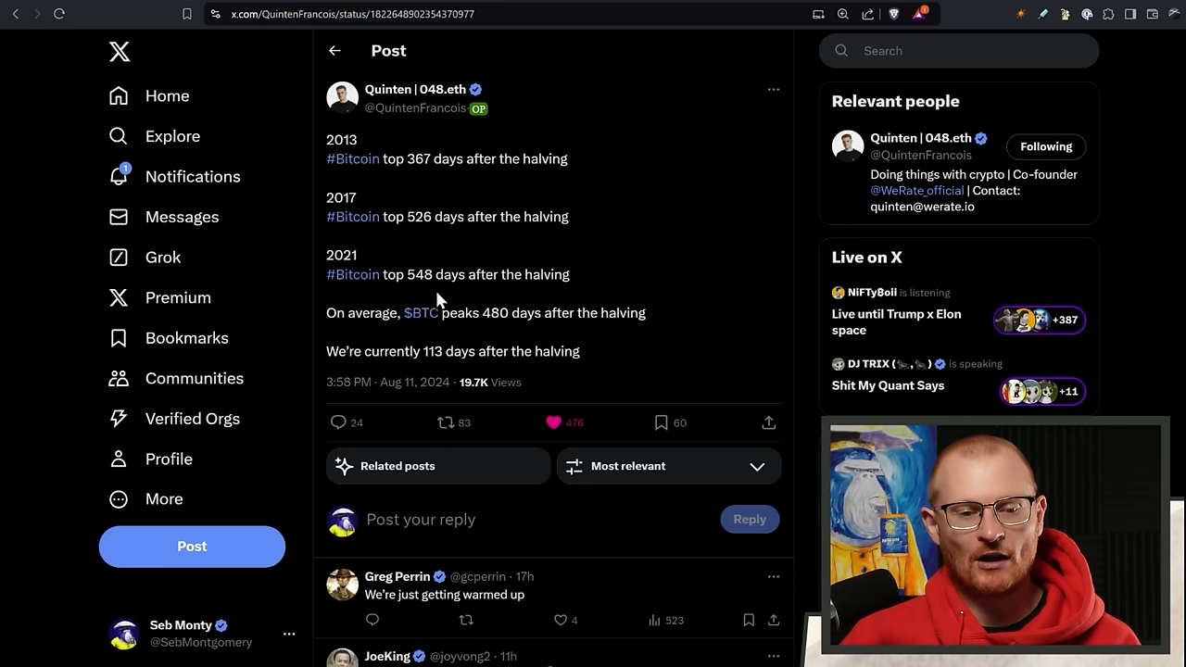
mouse_move(433, 350)
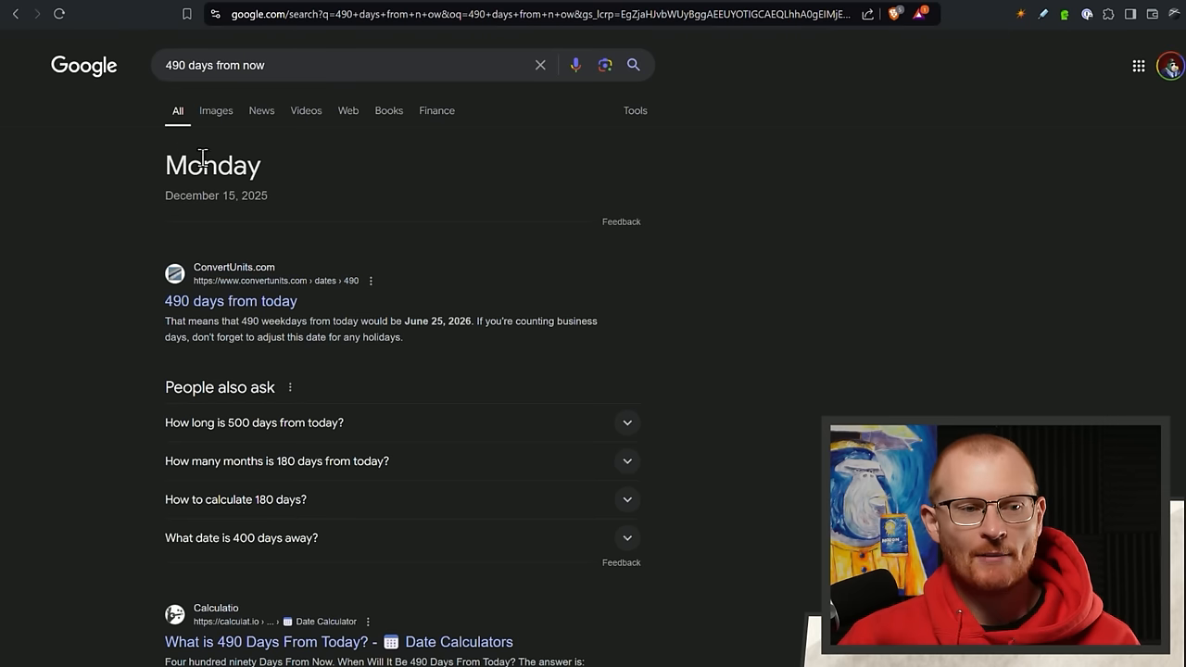
mouse_move(298, 216)
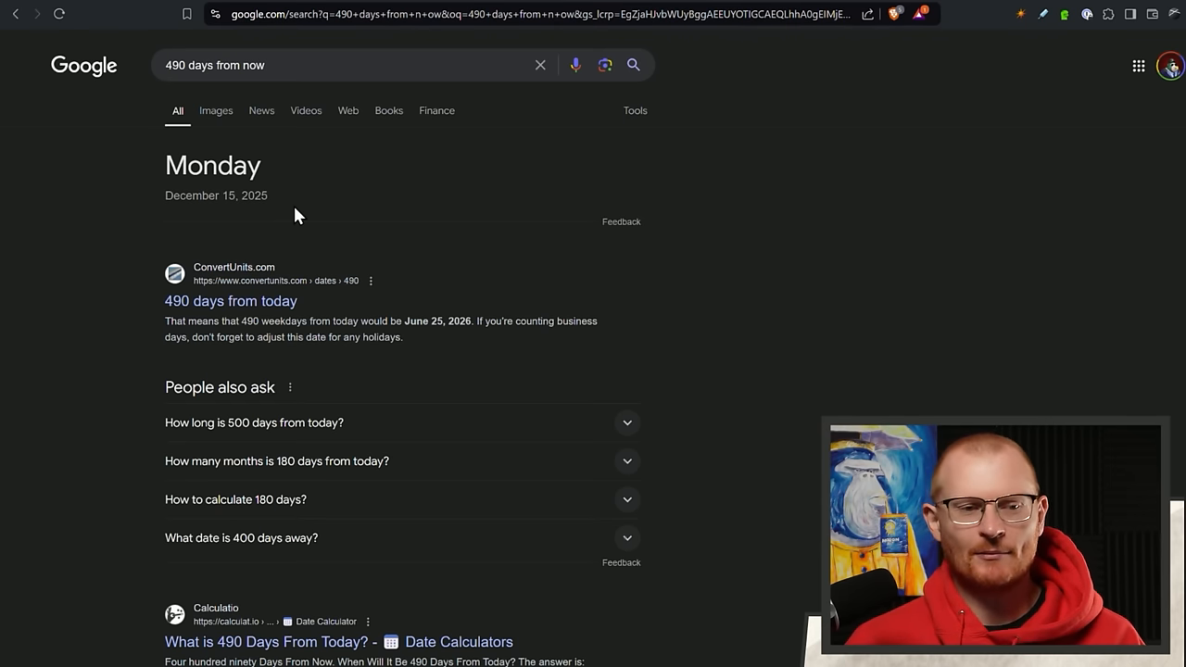
mouse_move(273, 253)
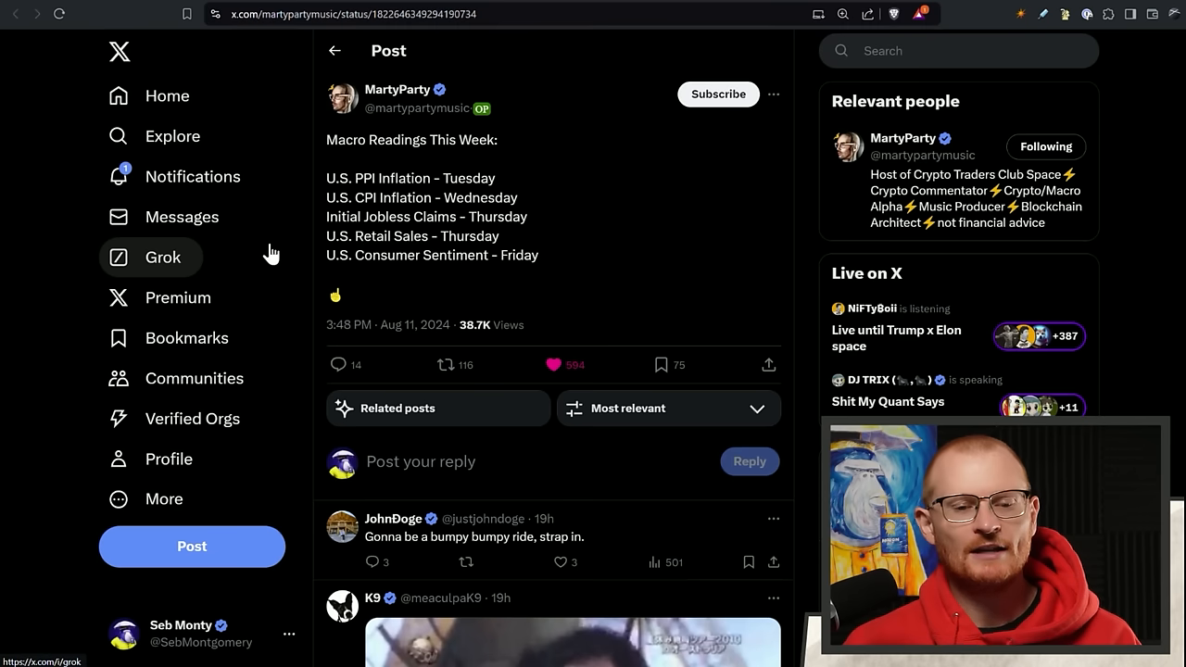
mouse_move(418, 299)
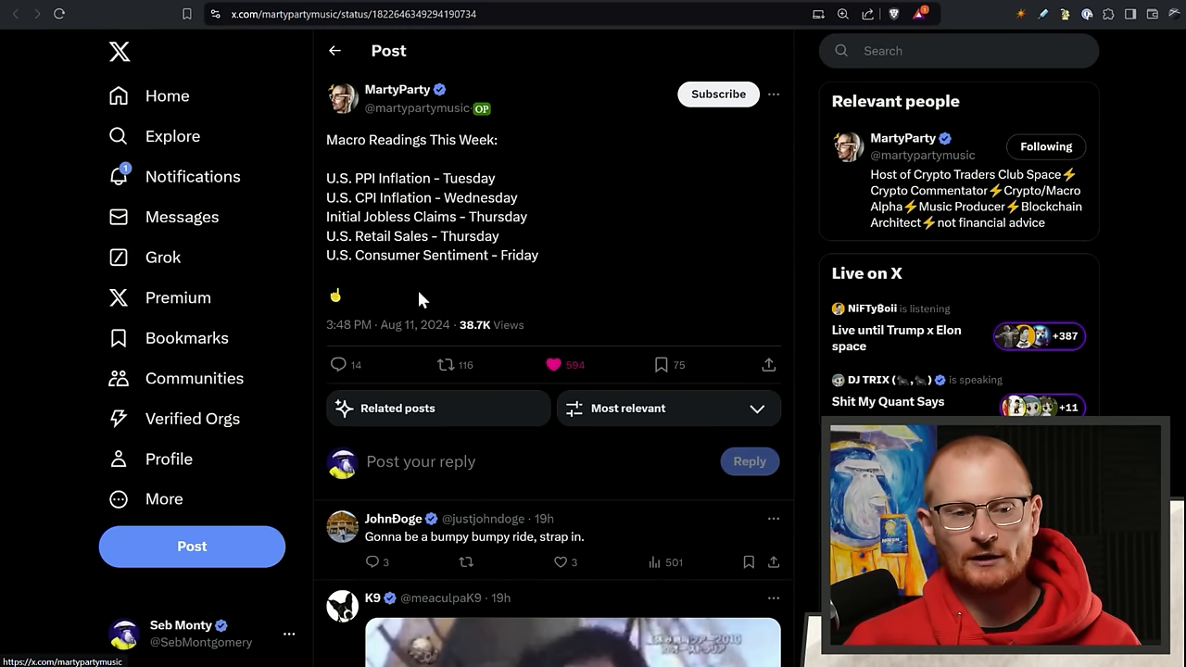
mouse_move(481, 292)
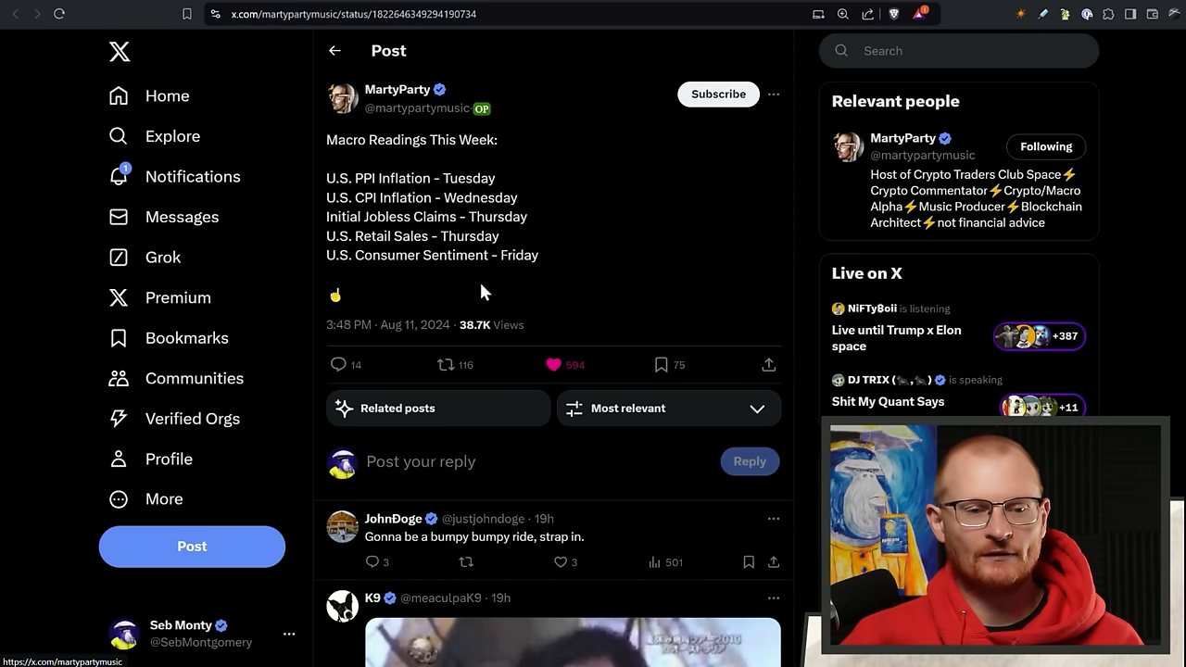
mouse_move(463, 254)
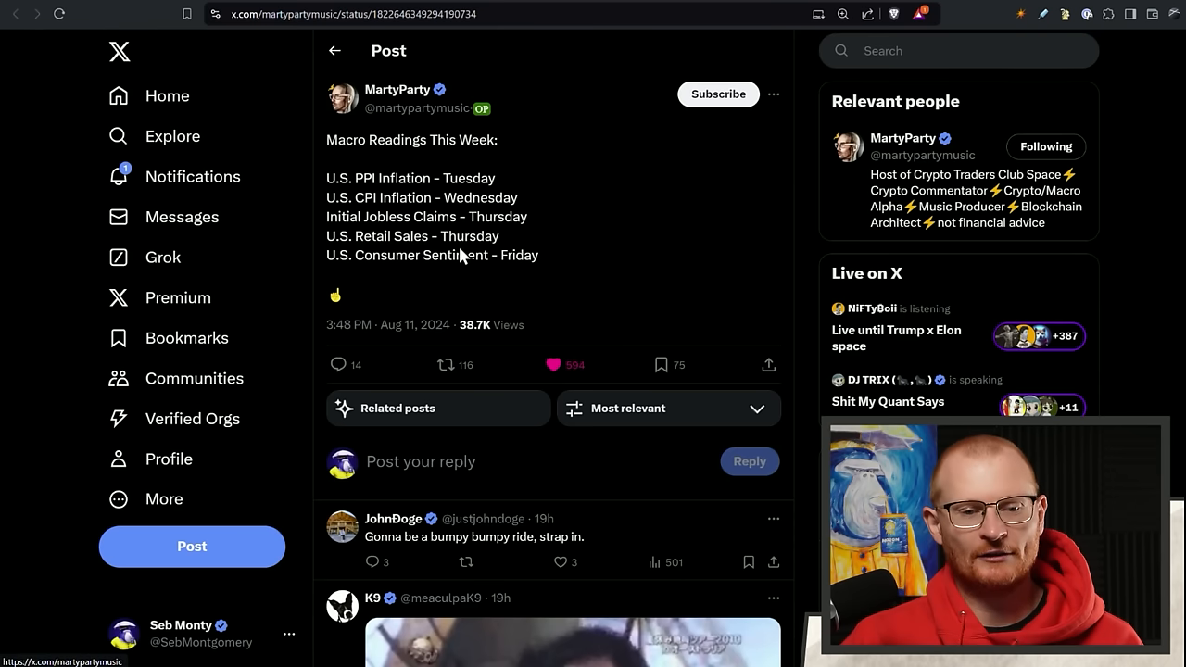
mouse_move(488, 146)
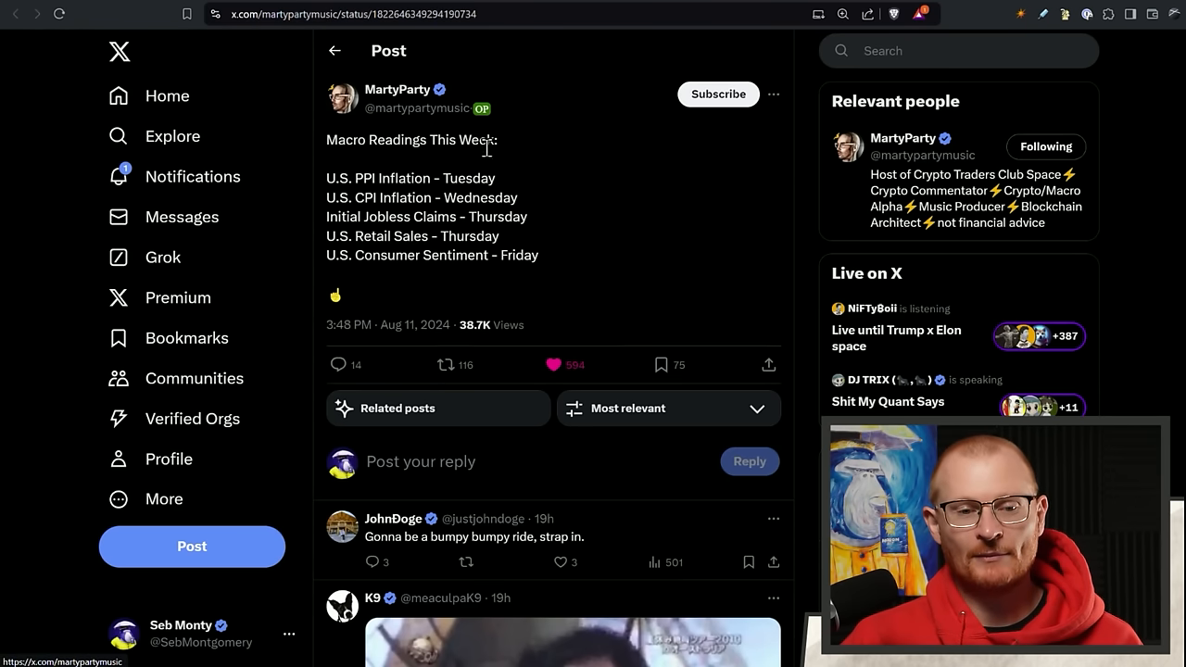
mouse_move(483, 162)
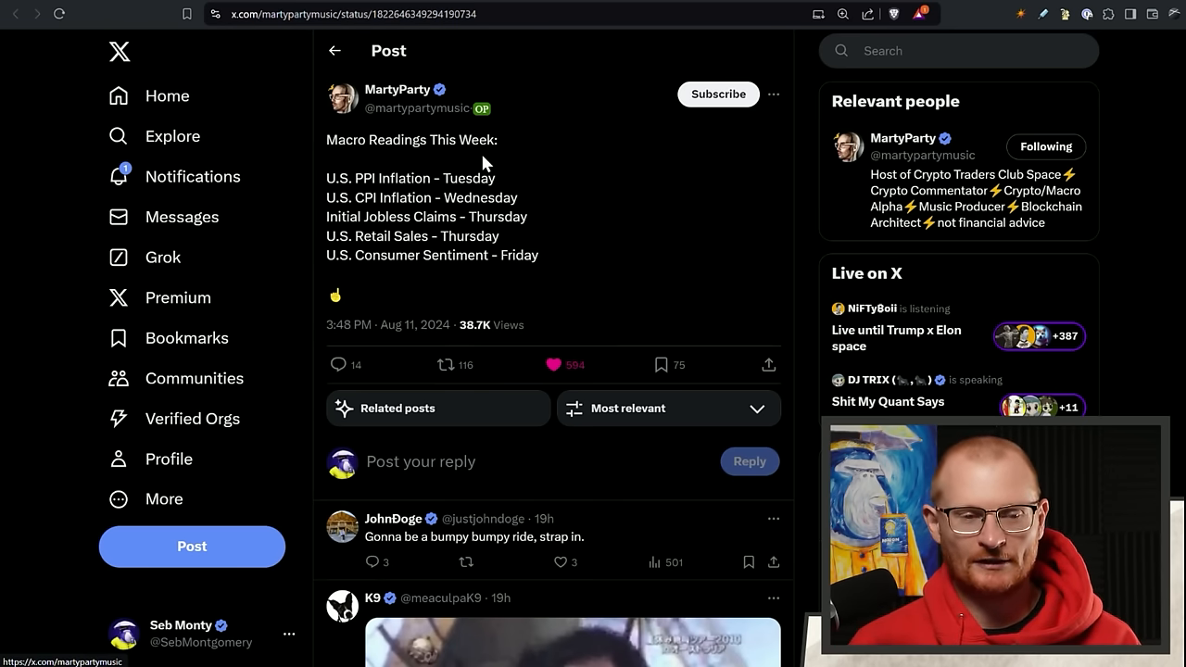
mouse_move(468, 179)
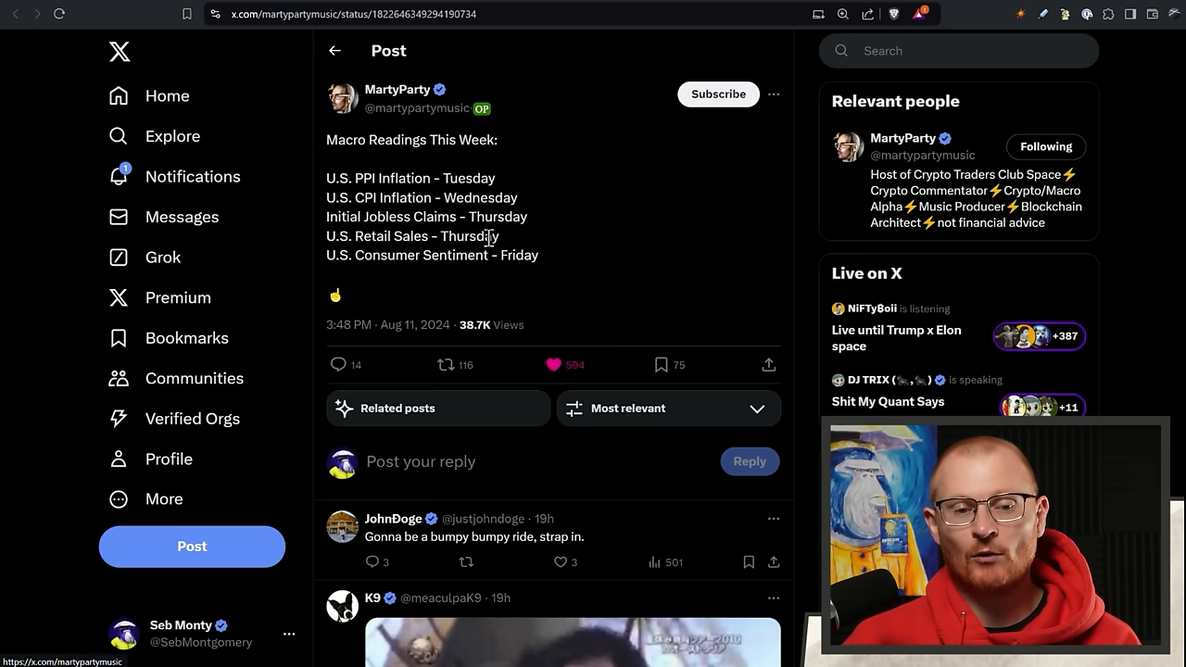
mouse_move(500, 177)
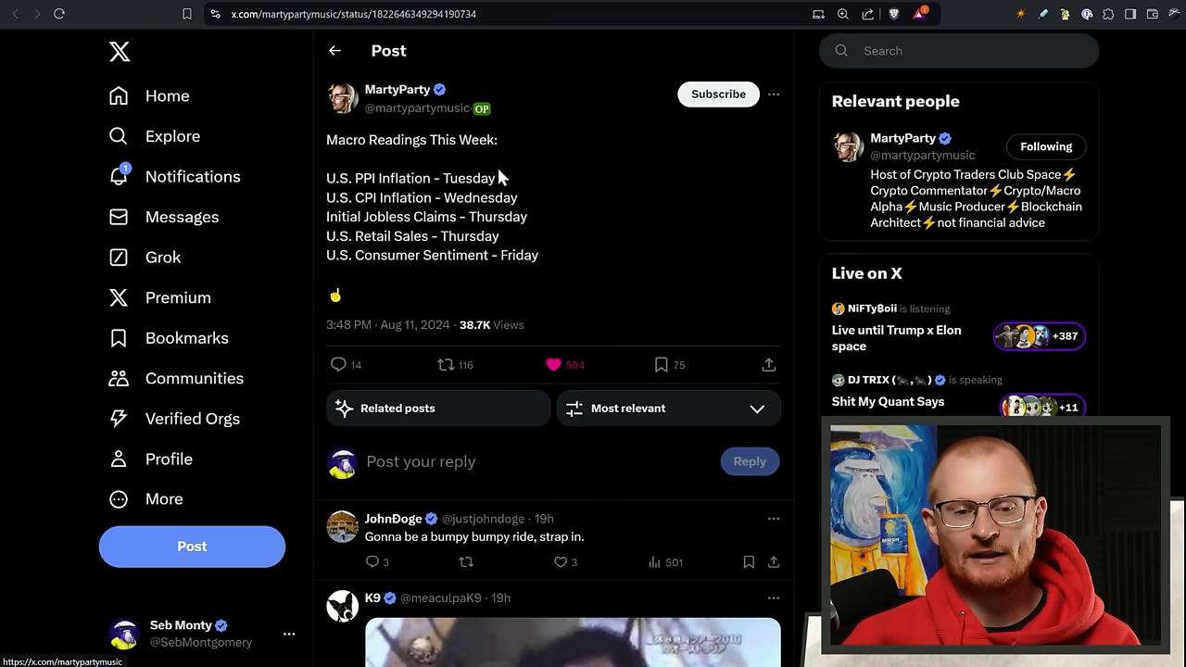
mouse_move(512, 276)
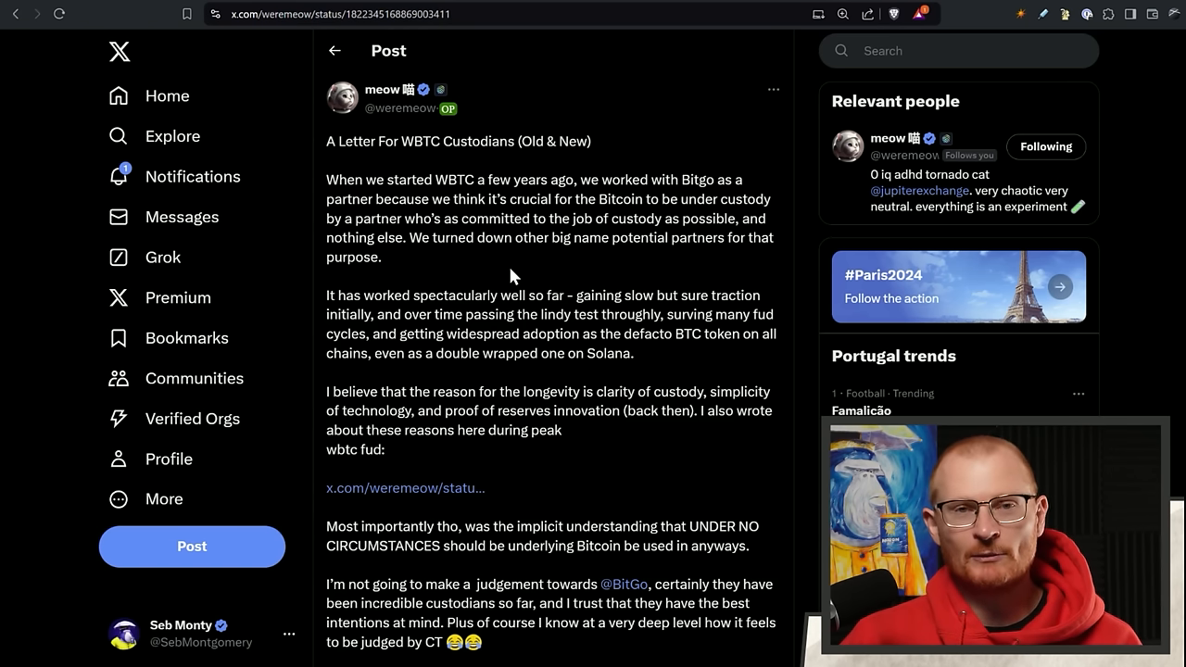
mouse_move(511, 276)
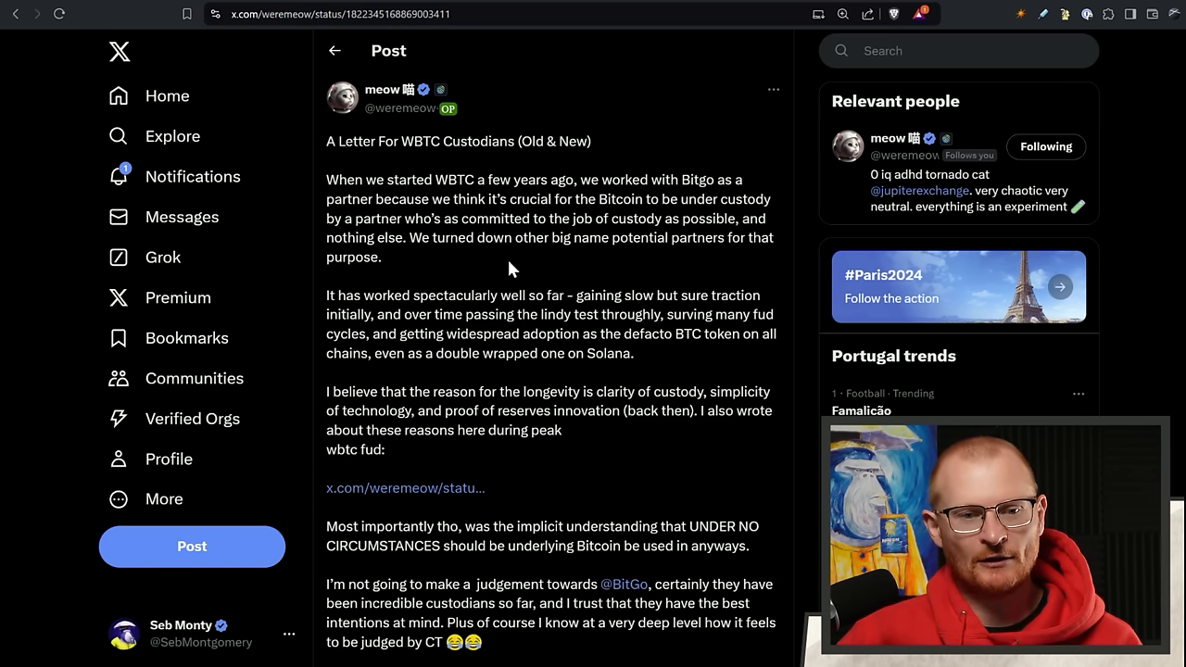
mouse_move(456, 171)
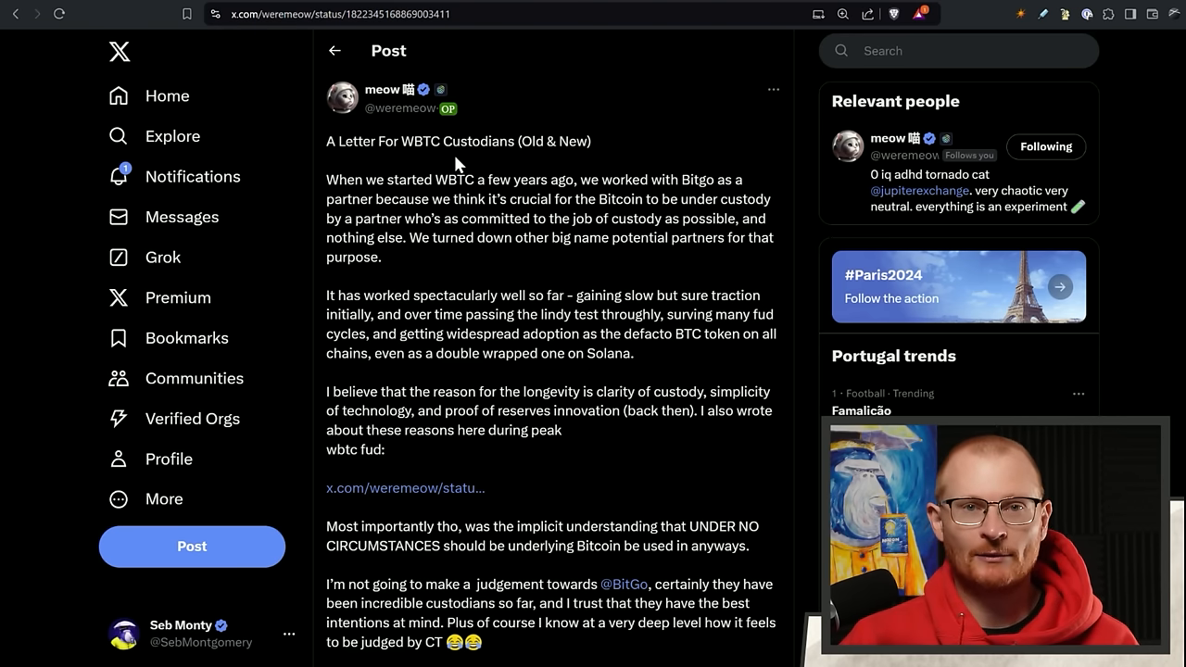
mouse_move(642, 162)
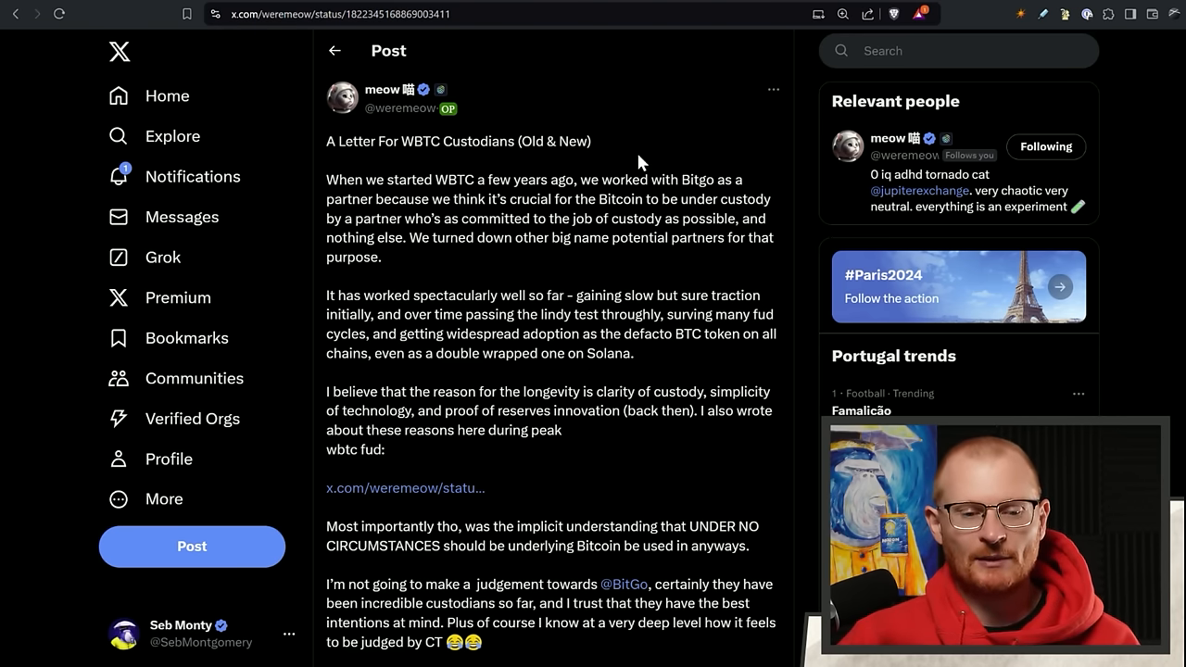
Scroll through the WBTC custodians letter down to its sign-off.
scroll("down", 3)
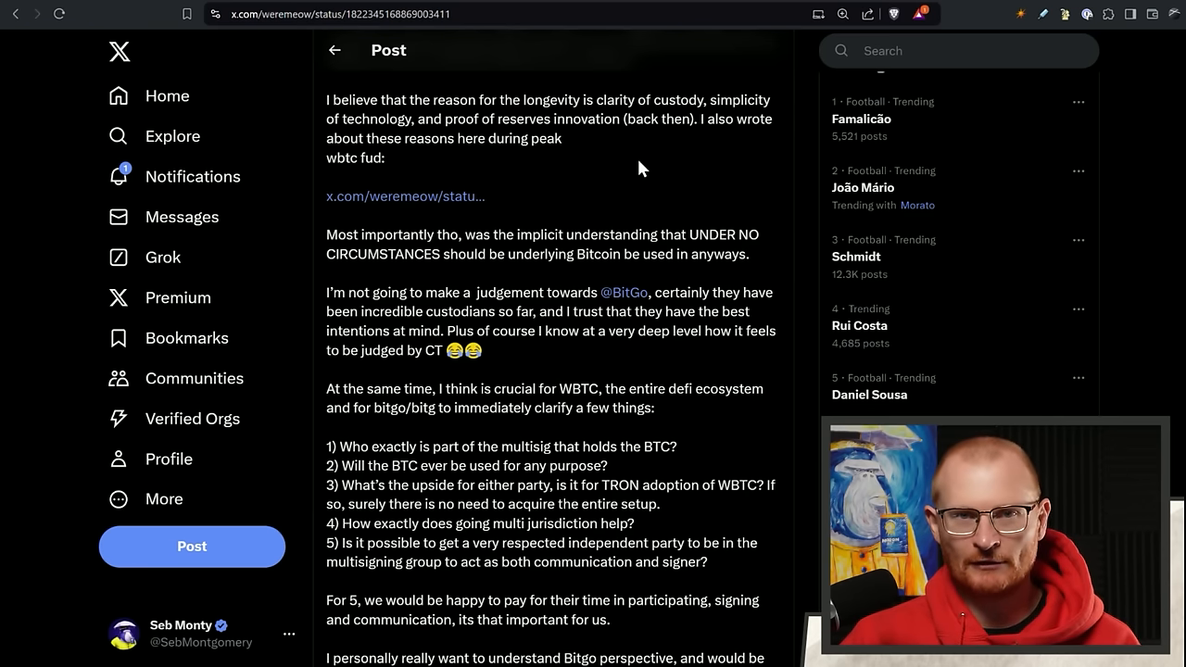
scroll("down", 3)
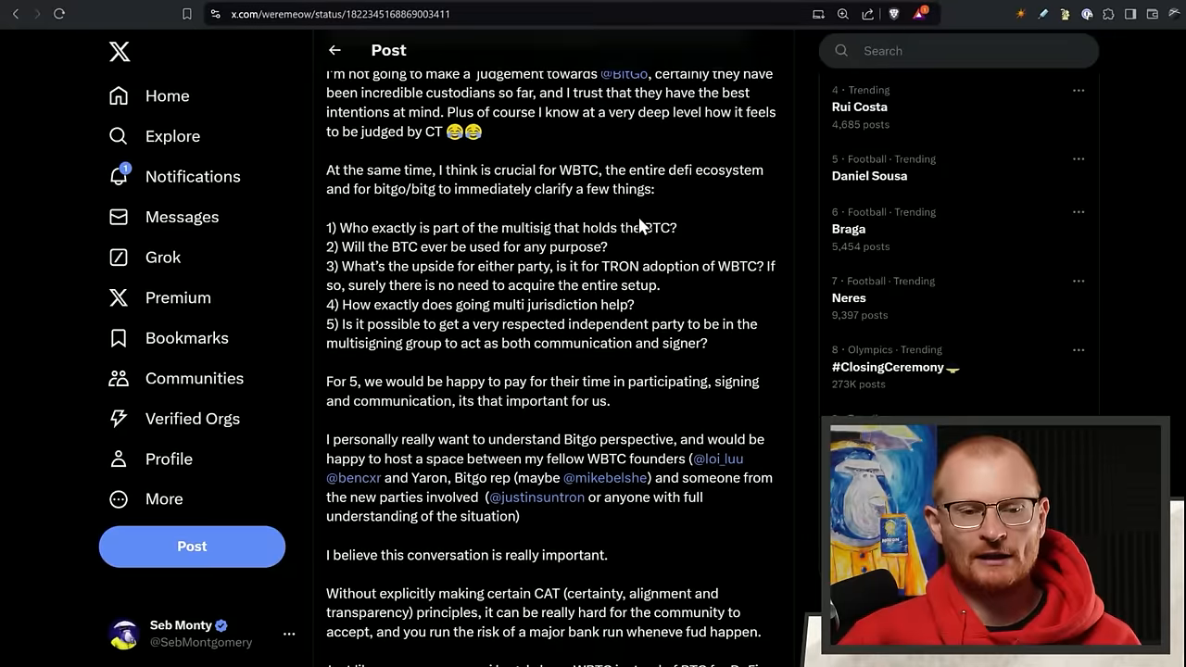
scroll("up", 3)
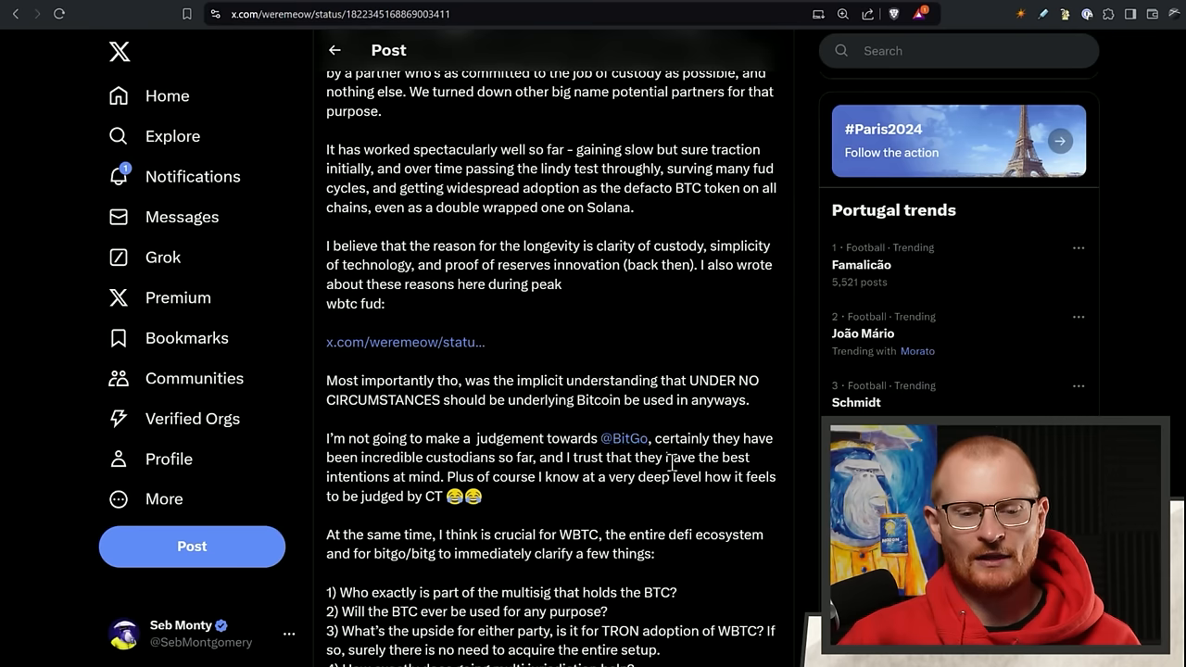
mouse_move(584, 427)
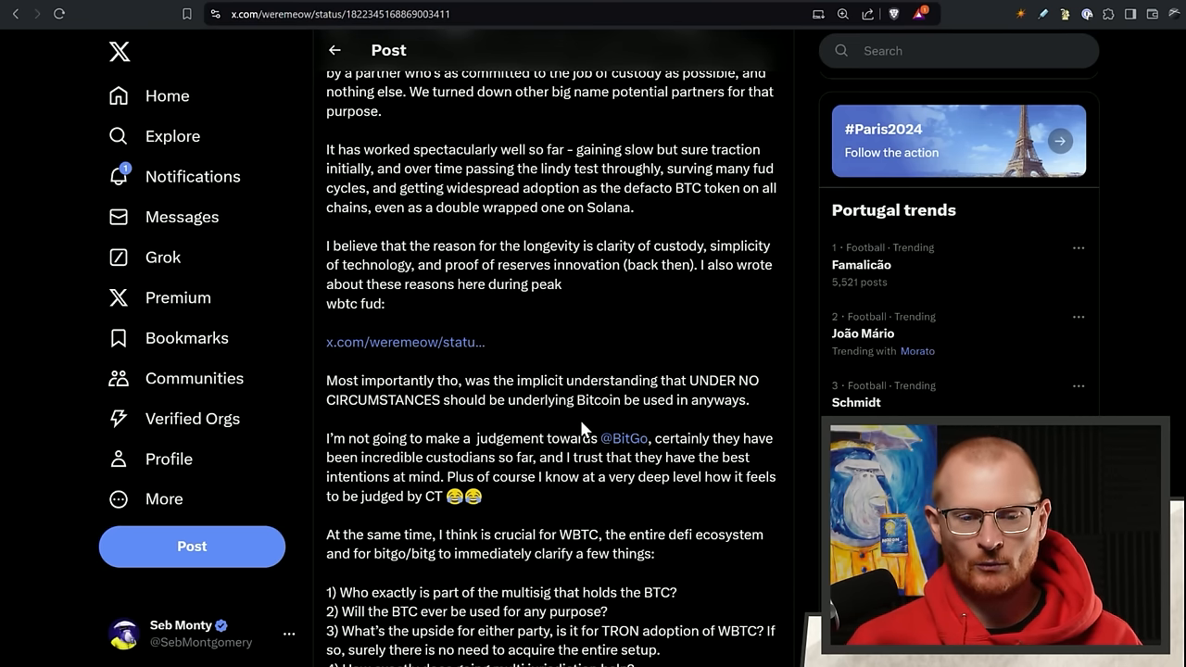
mouse_move(624, 438)
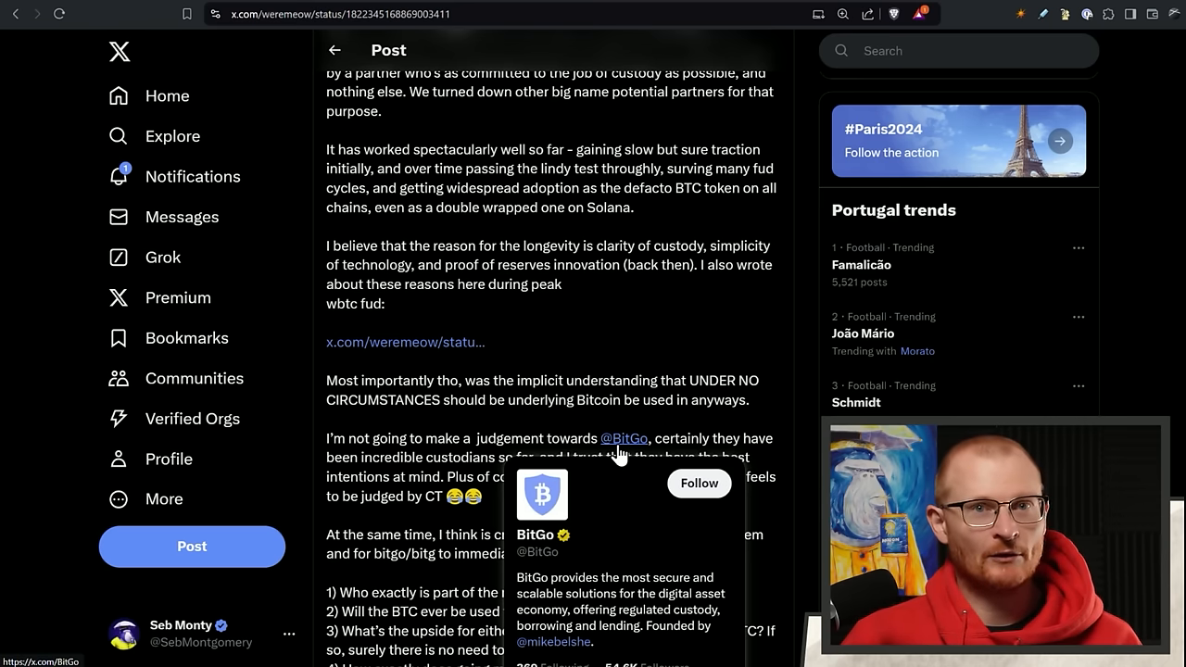
scroll("down", 3)
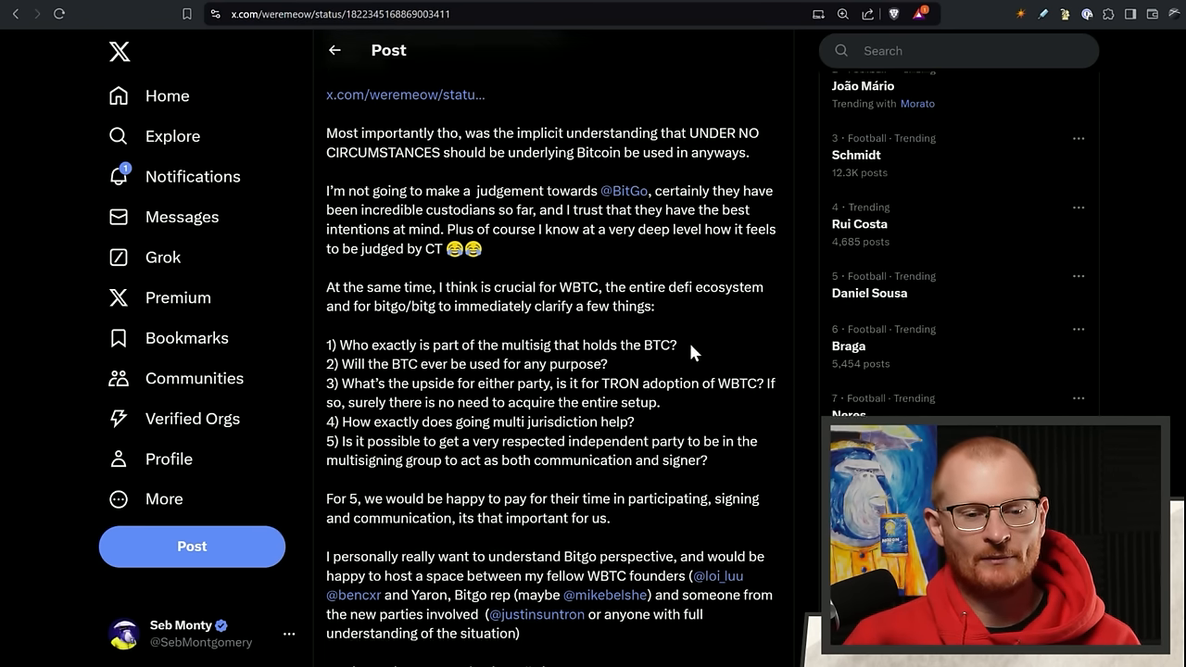
scroll("down", 3)
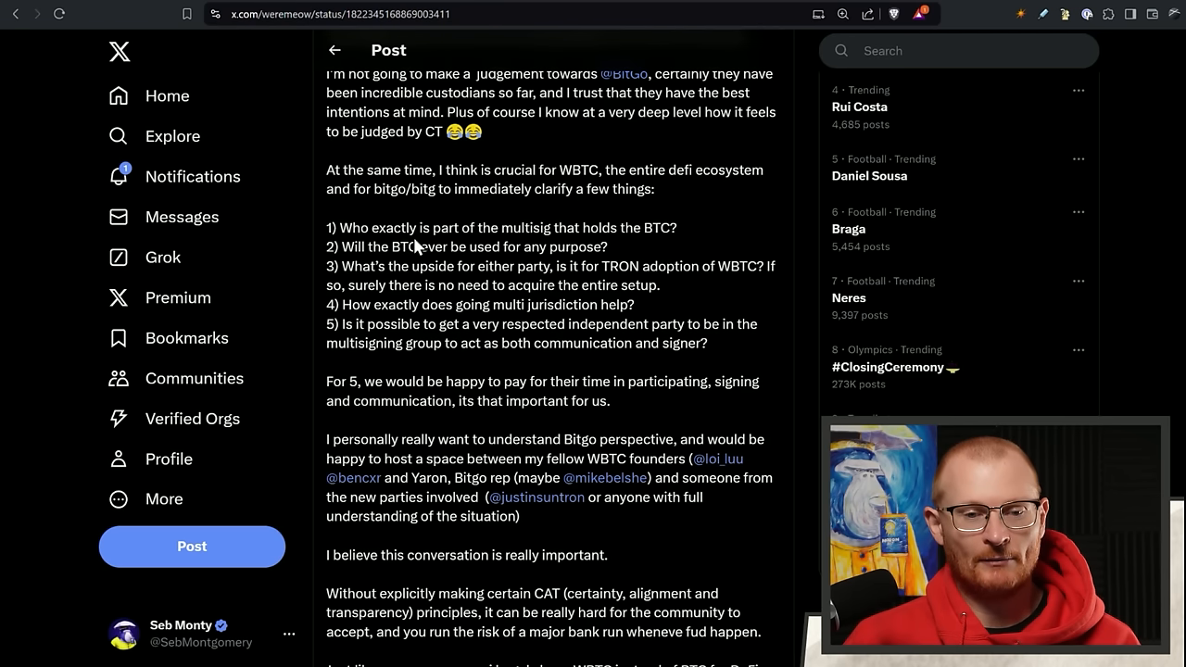
mouse_move(678, 260)
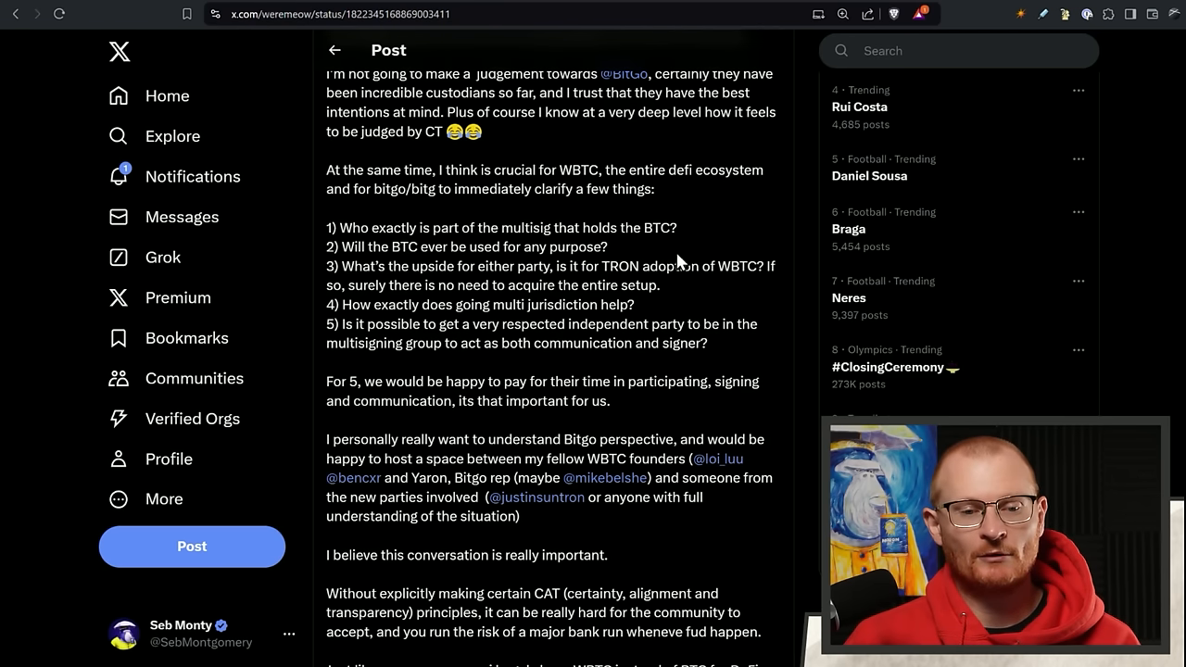
mouse_move(568, 268)
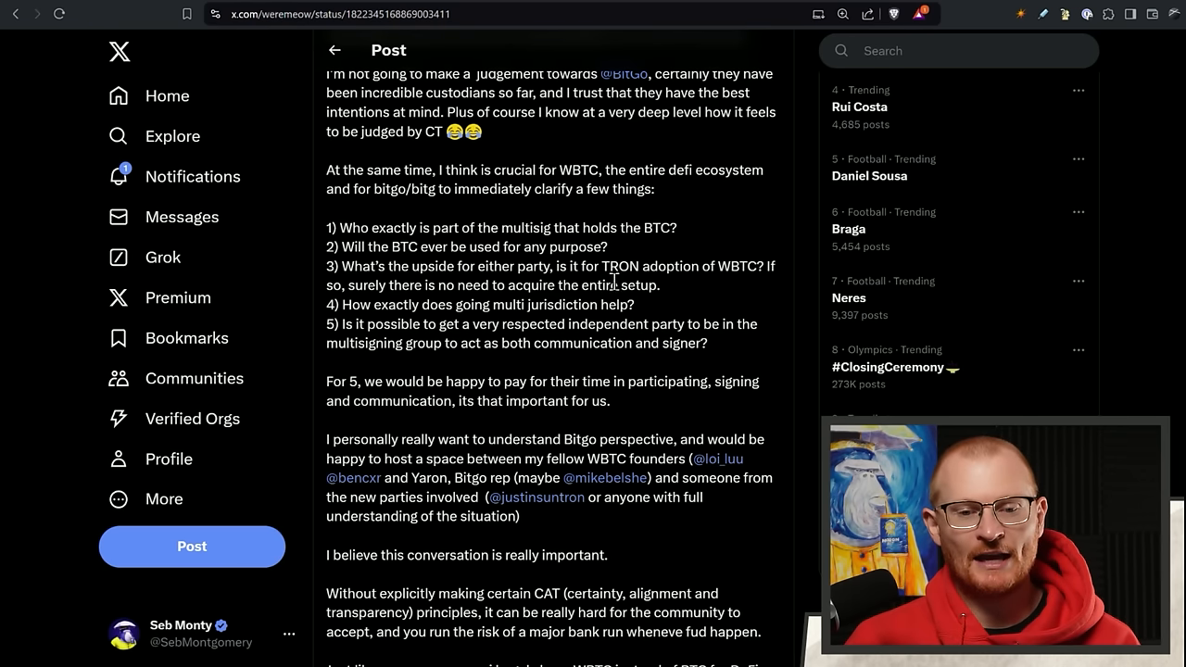
mouse_move(741, 296)
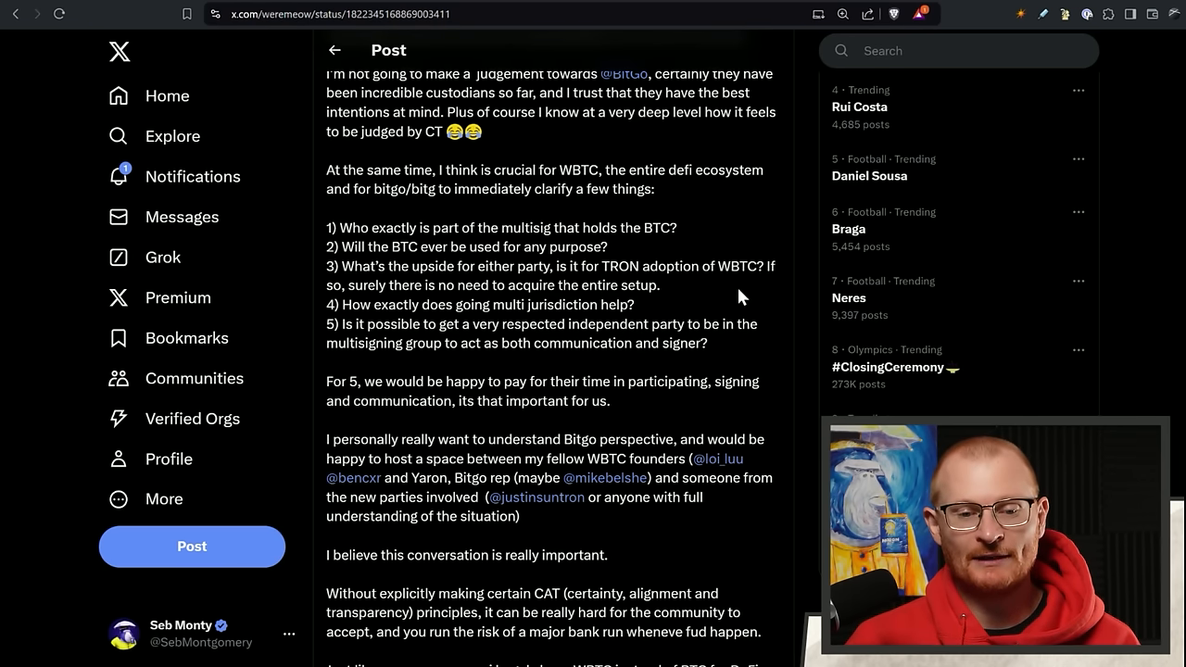
mouse_move(612, 544)
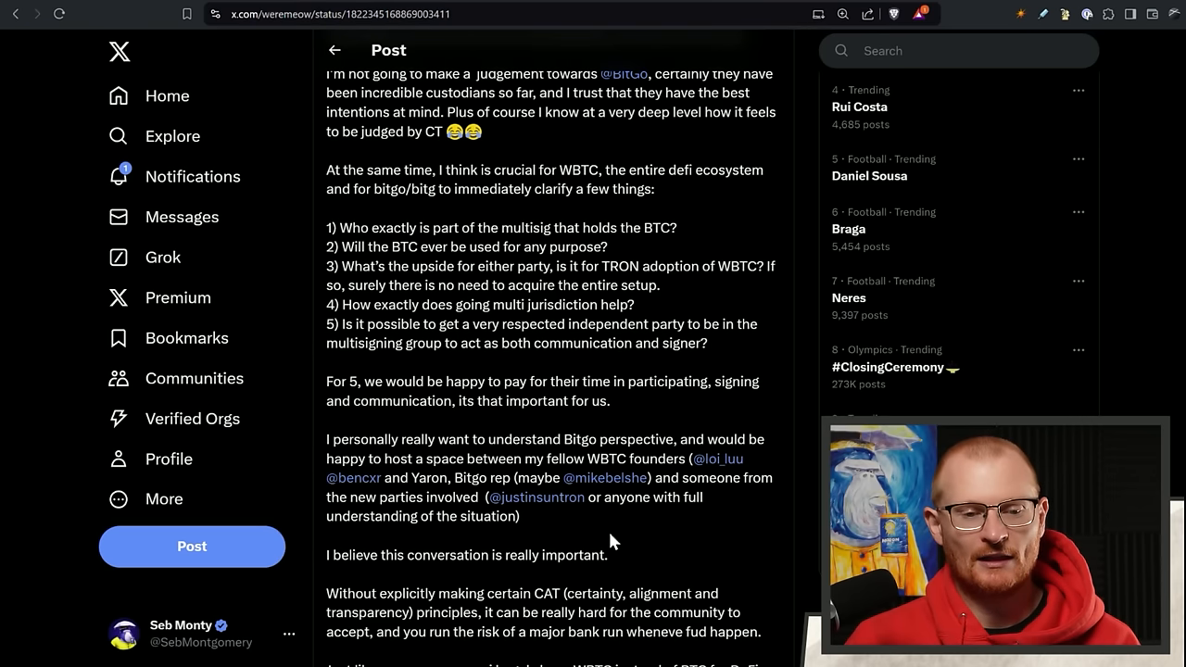
mouse_move(639, 315)
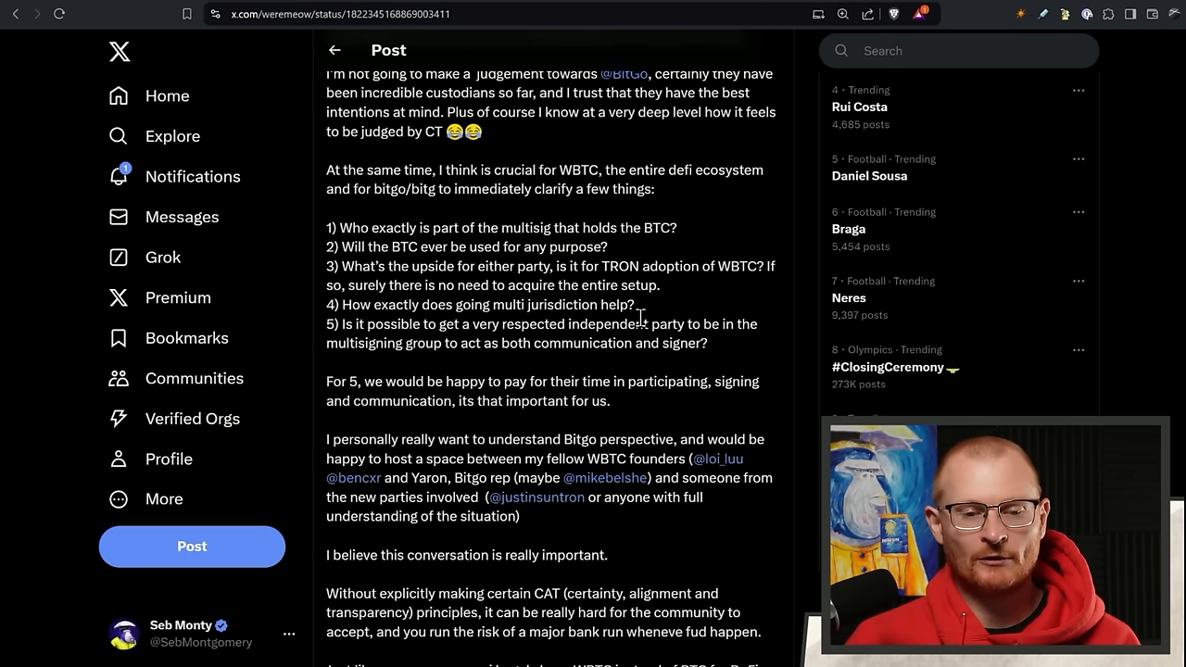
scroll("down", 3)
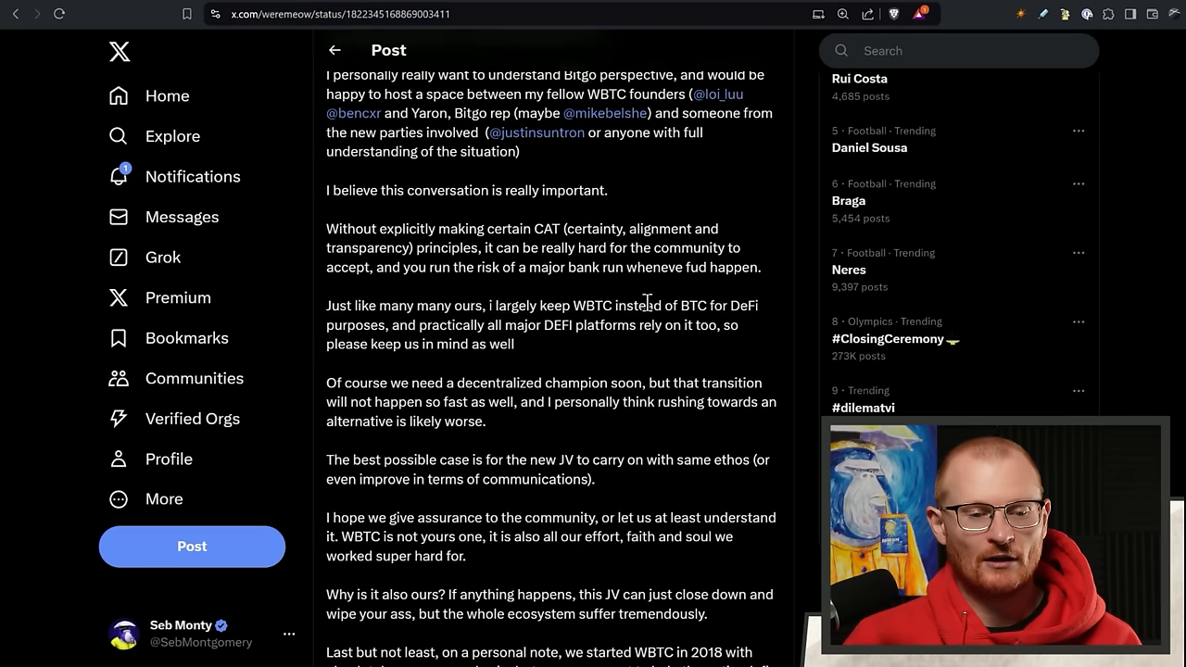
scroll("down", 3)
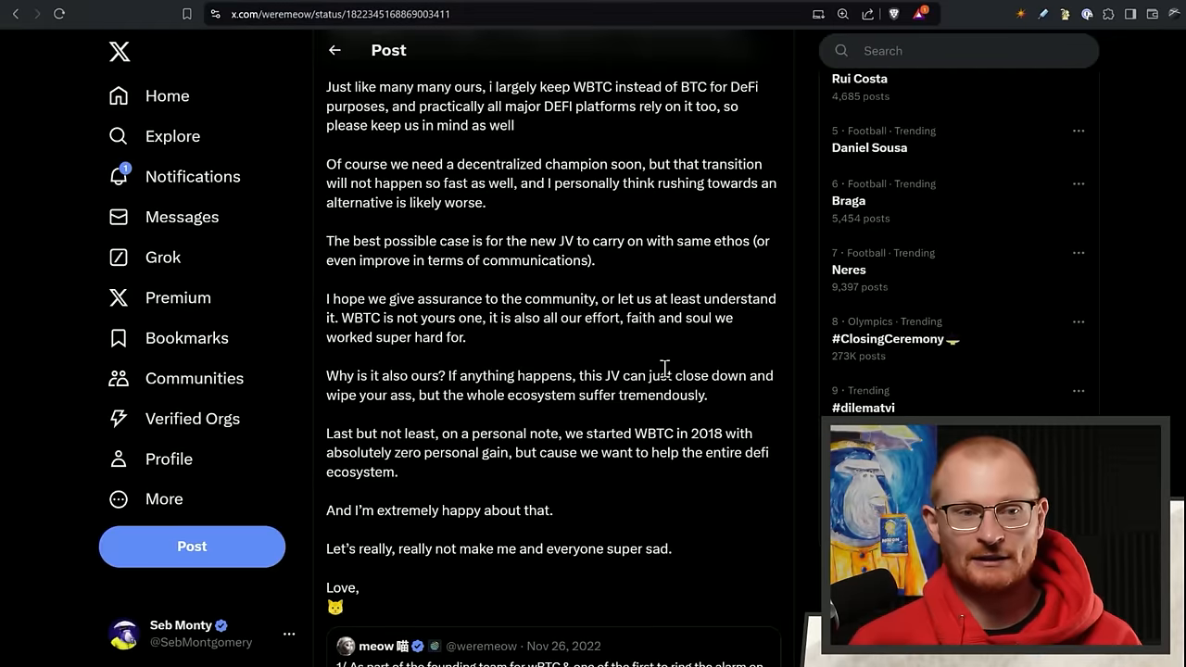
scroll("up", 3)
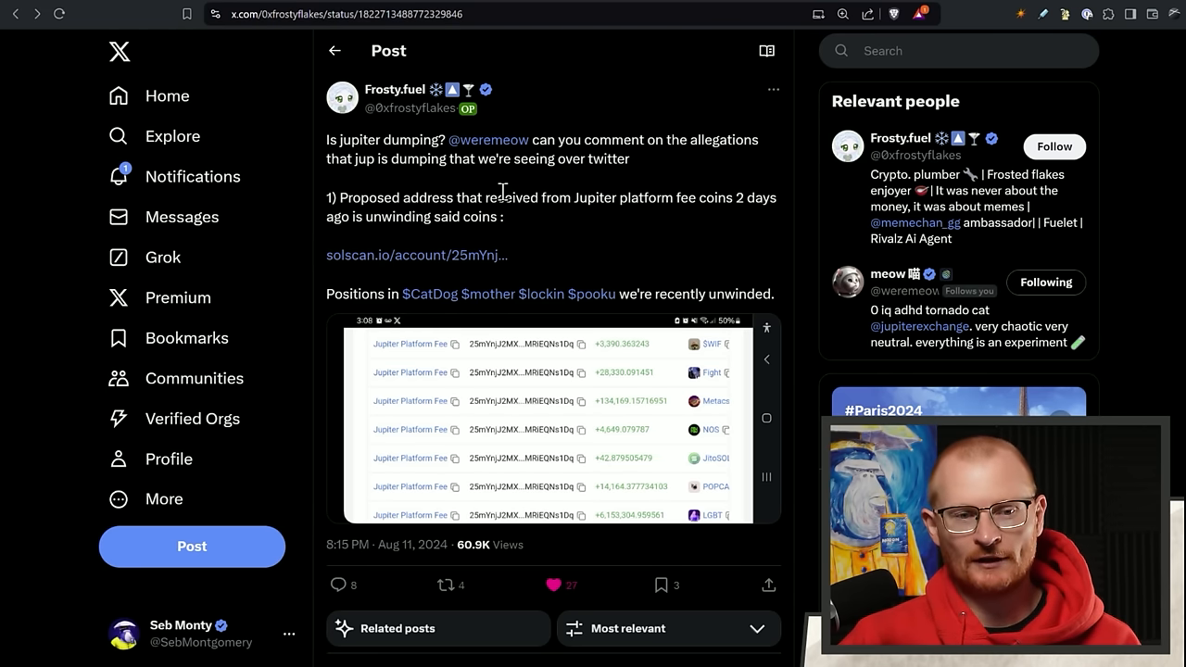
mouse_move(649, 171)
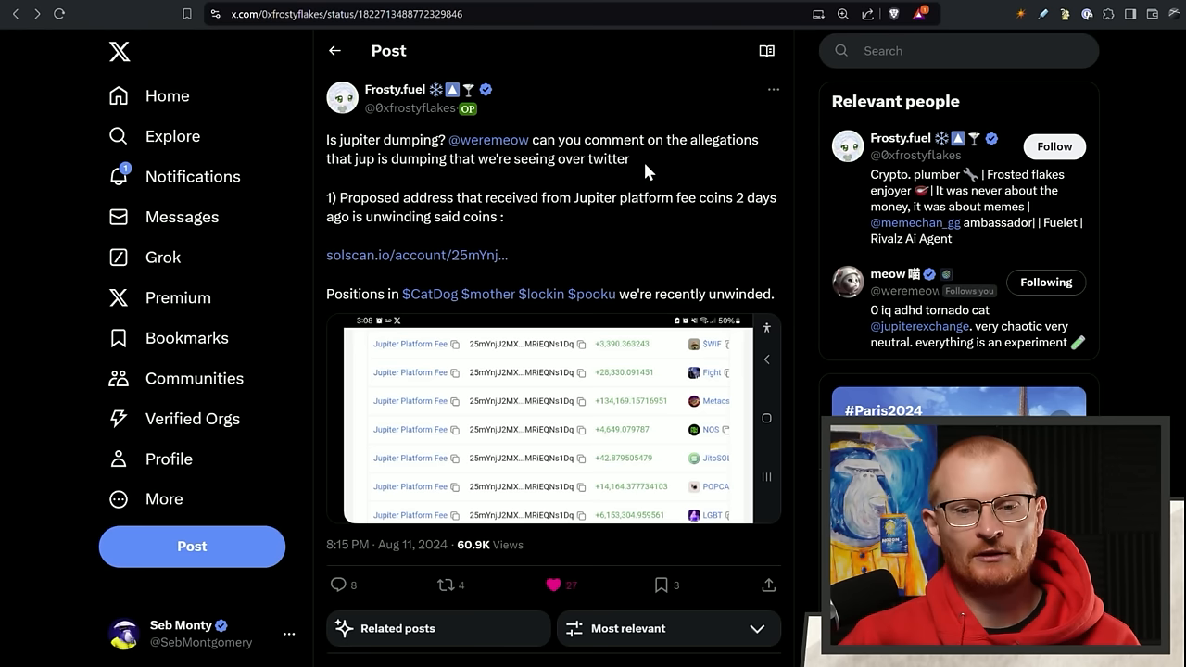
mouse_move(607, 202)
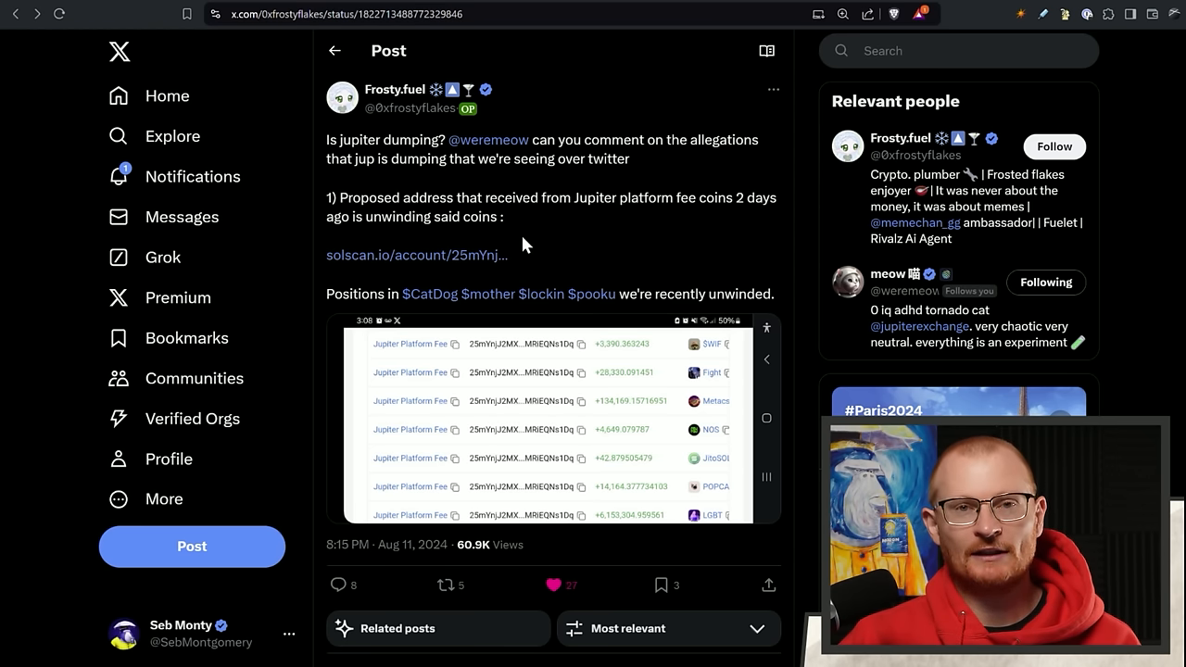
mouse_move(567, 246)
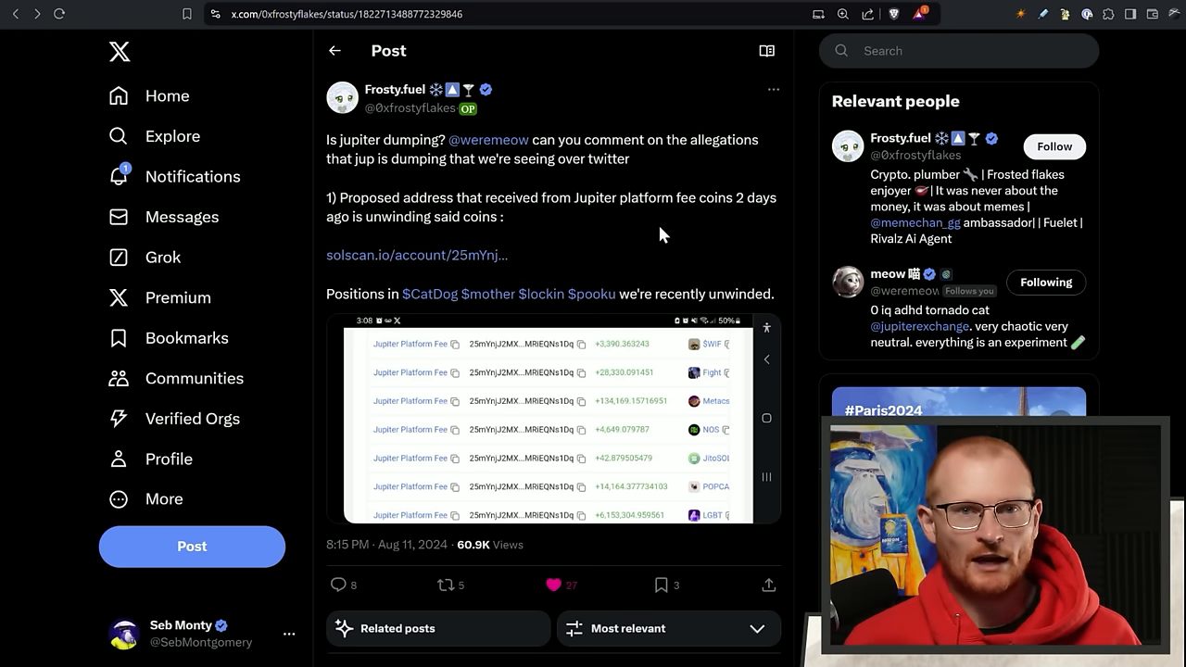
mouse_move(683, 291)
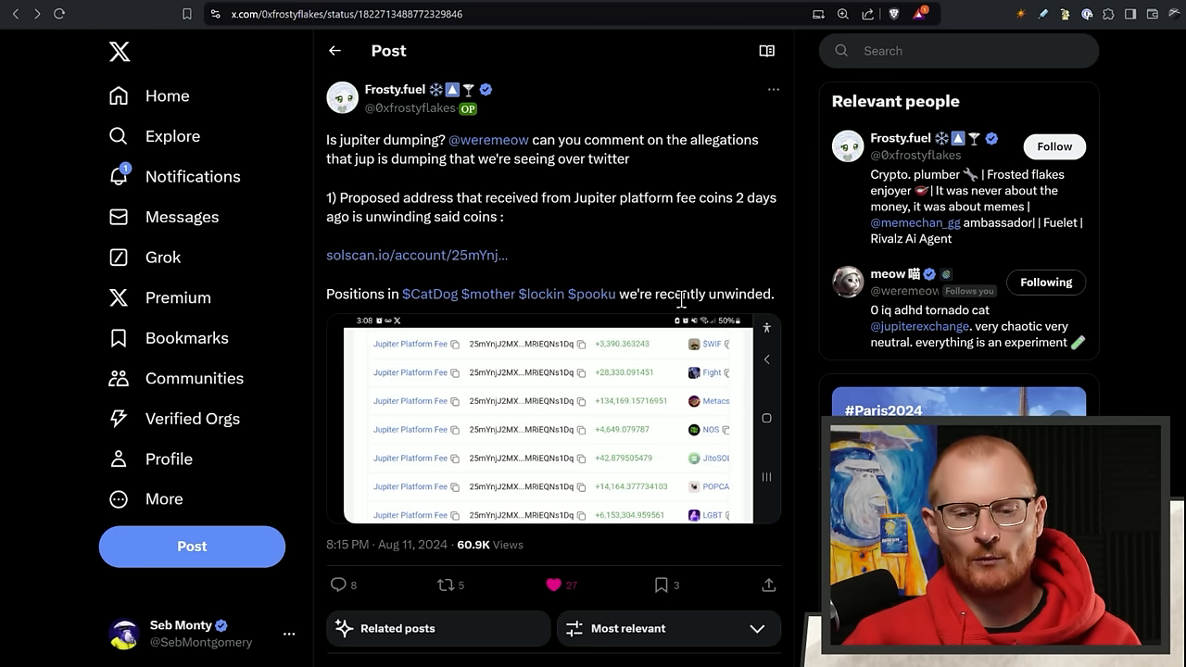
mouse_move(667, 338)
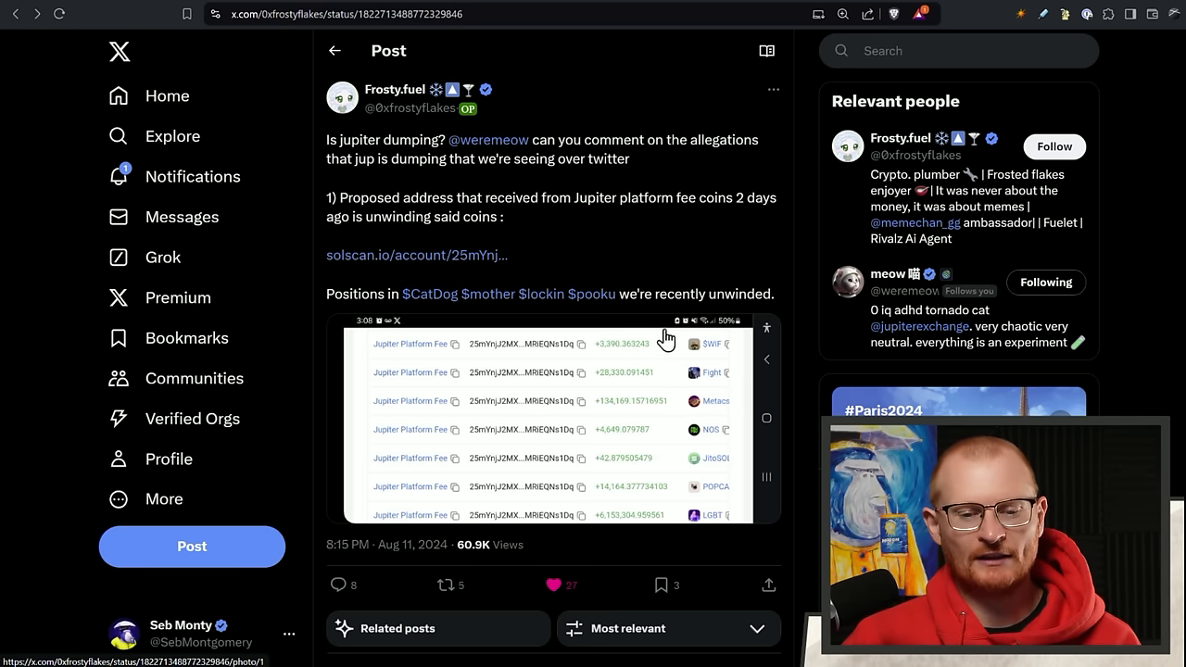
Follow the post's solscan.io link to the Jupiter fee-wallet account.
left_click(416, 255)
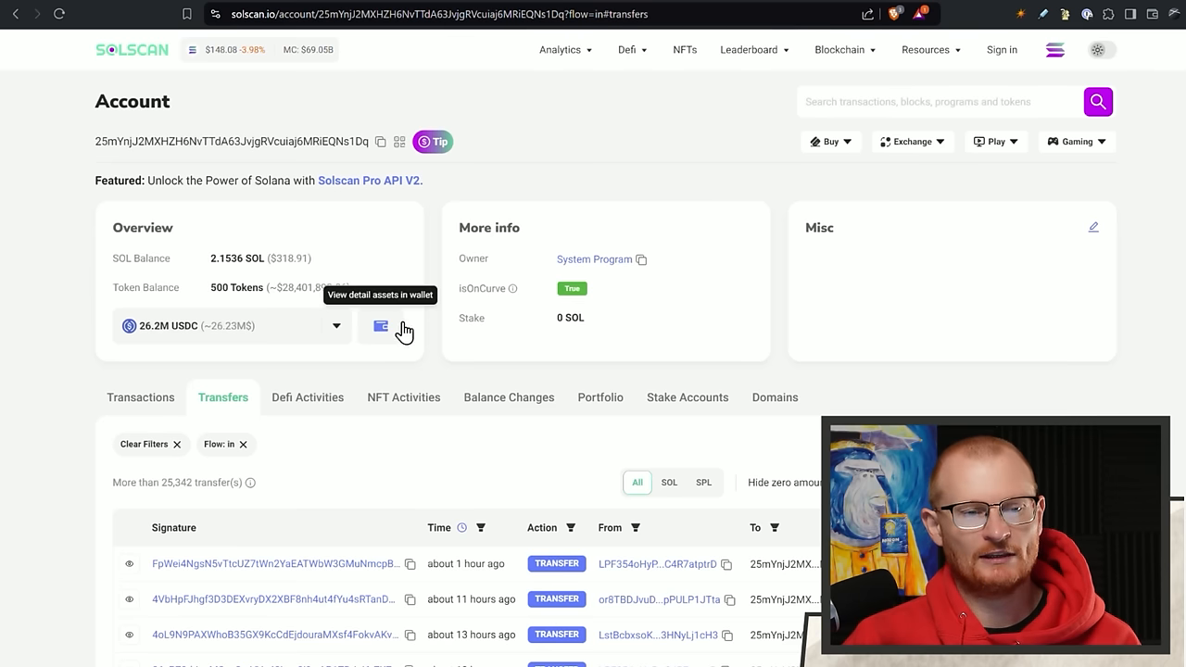
mouse_move(372, 326)
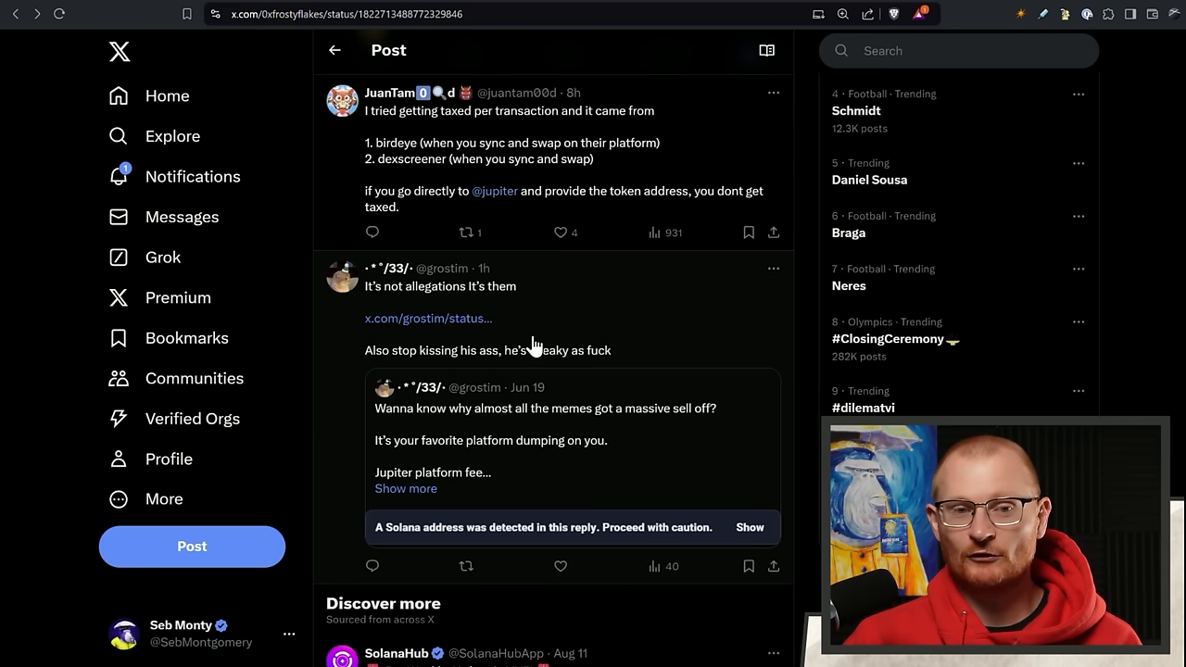
mouse_move(545, 330)
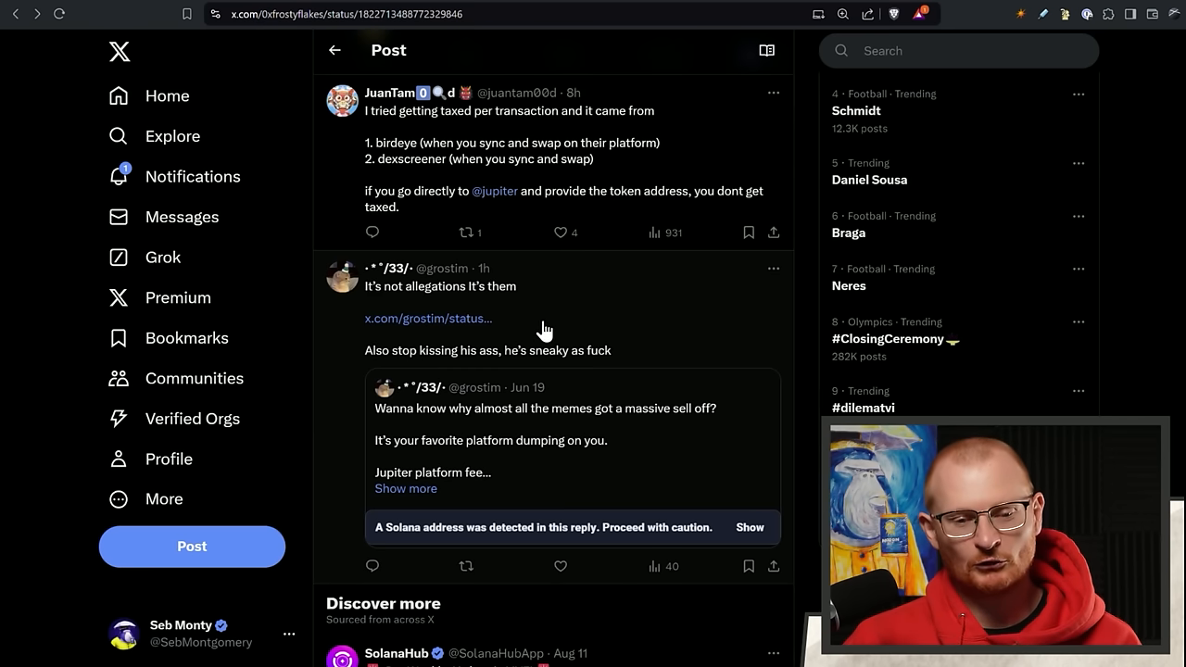
mouse_move(563, 313)
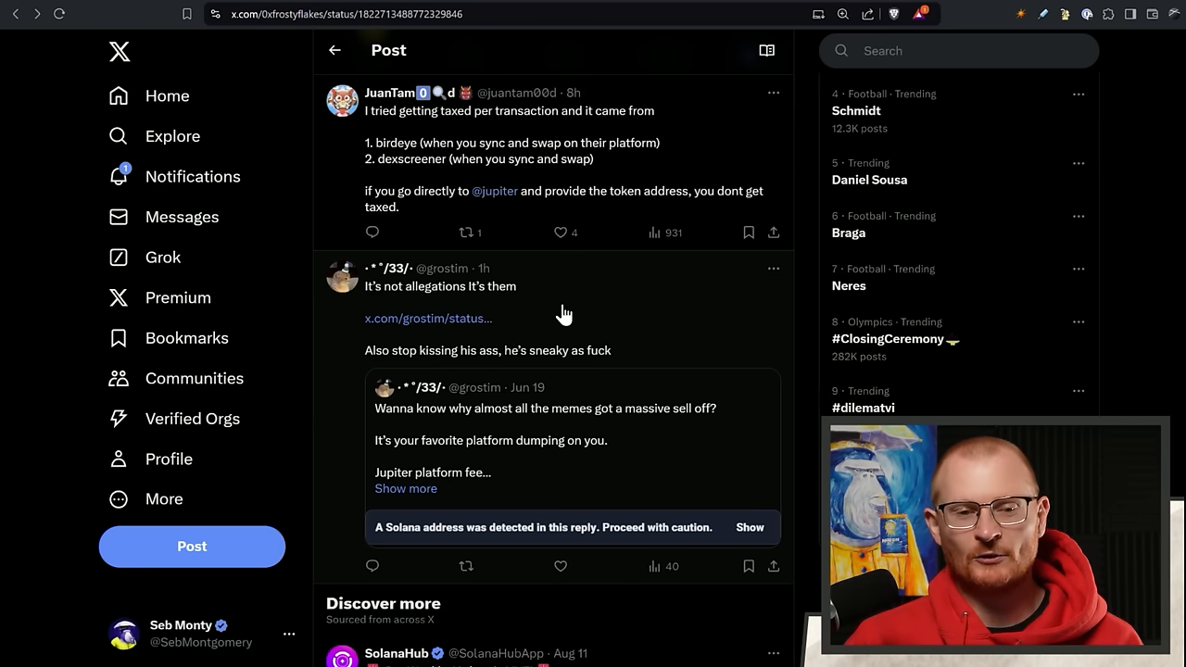
mouse_move(665, 381)
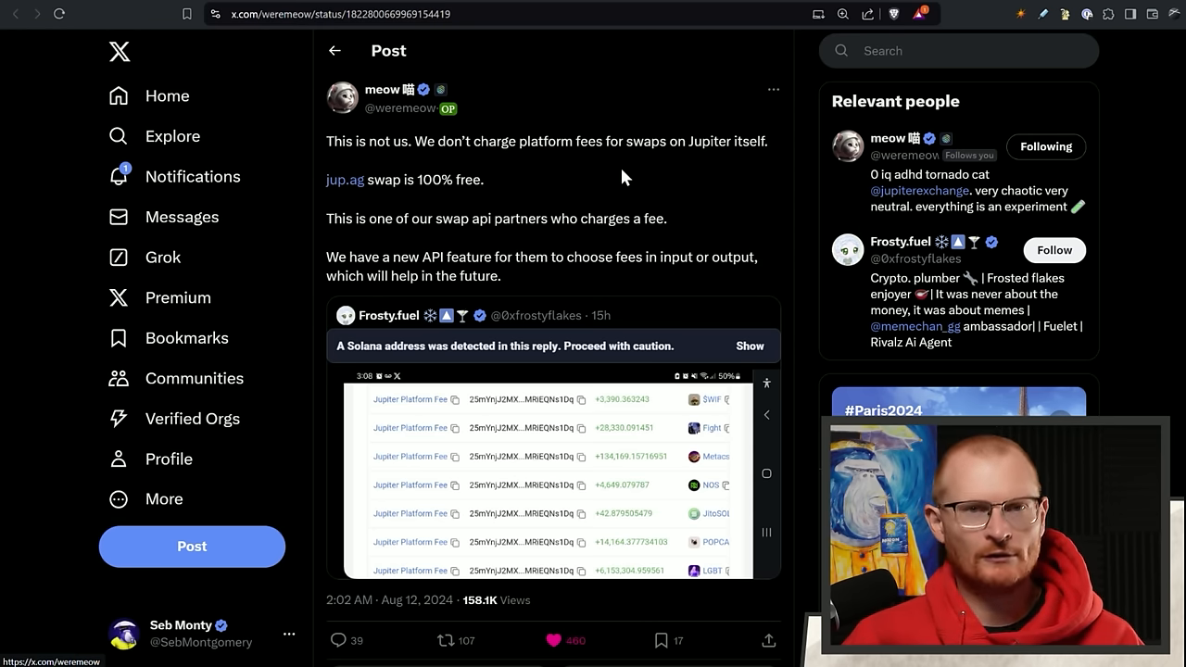
mouse_move(521, 303)
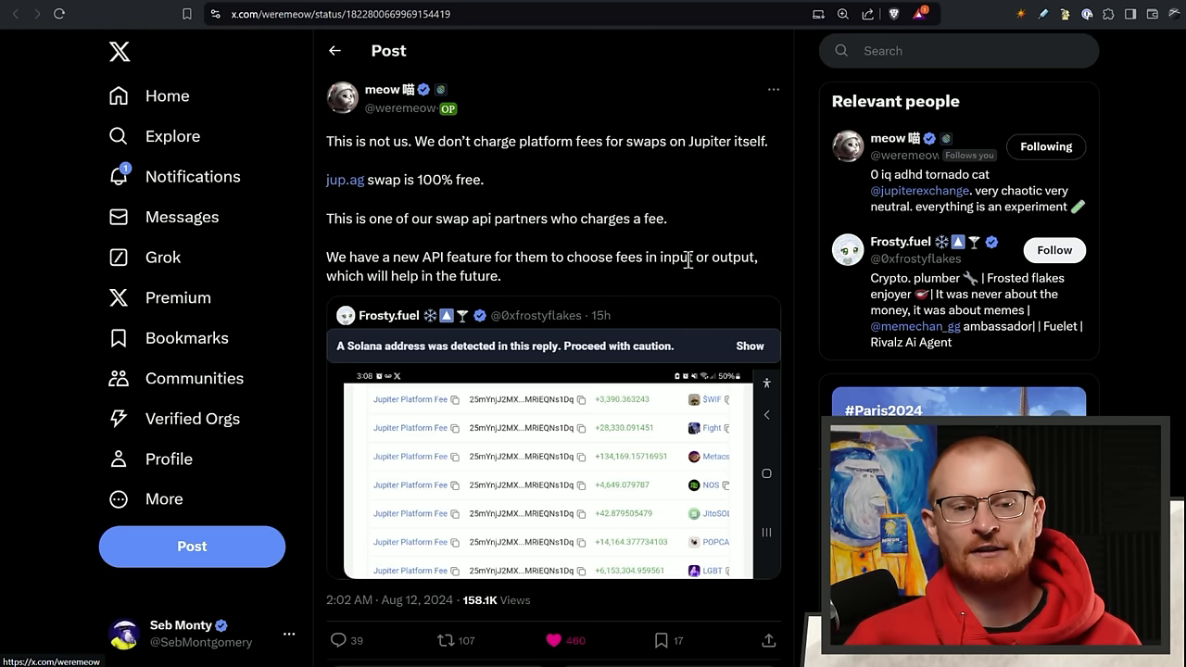
mouse_move(713, 248)
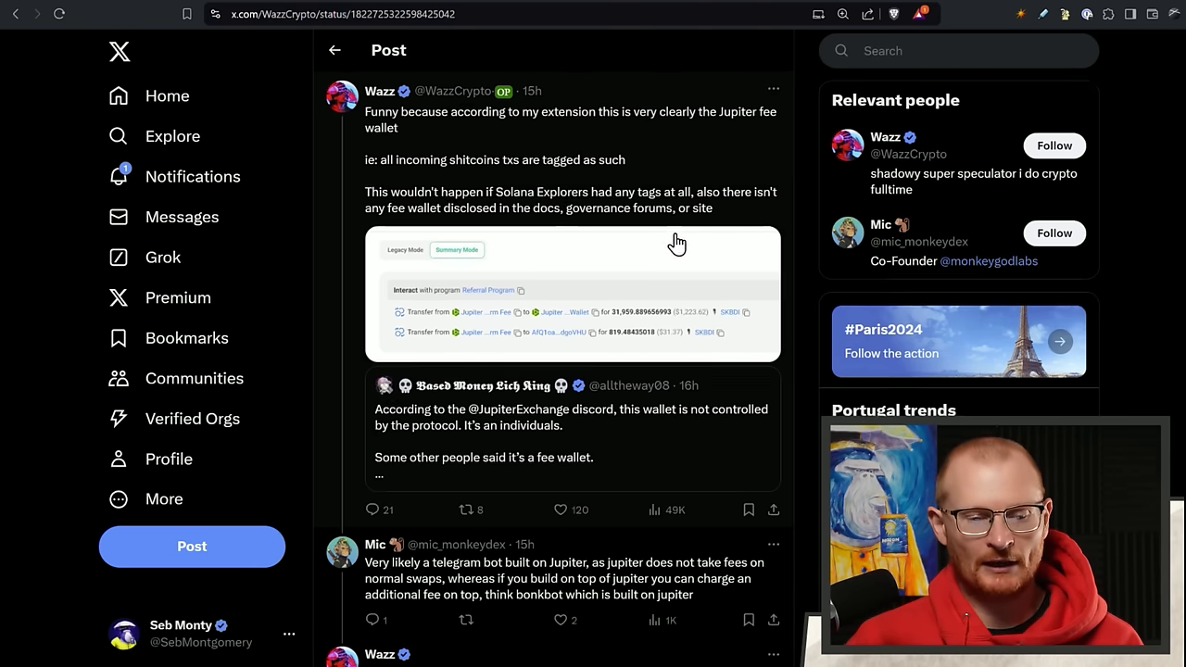
Scroll down the fee-wallet post toward the Jupiter earnings question.
scroll("down", 3)
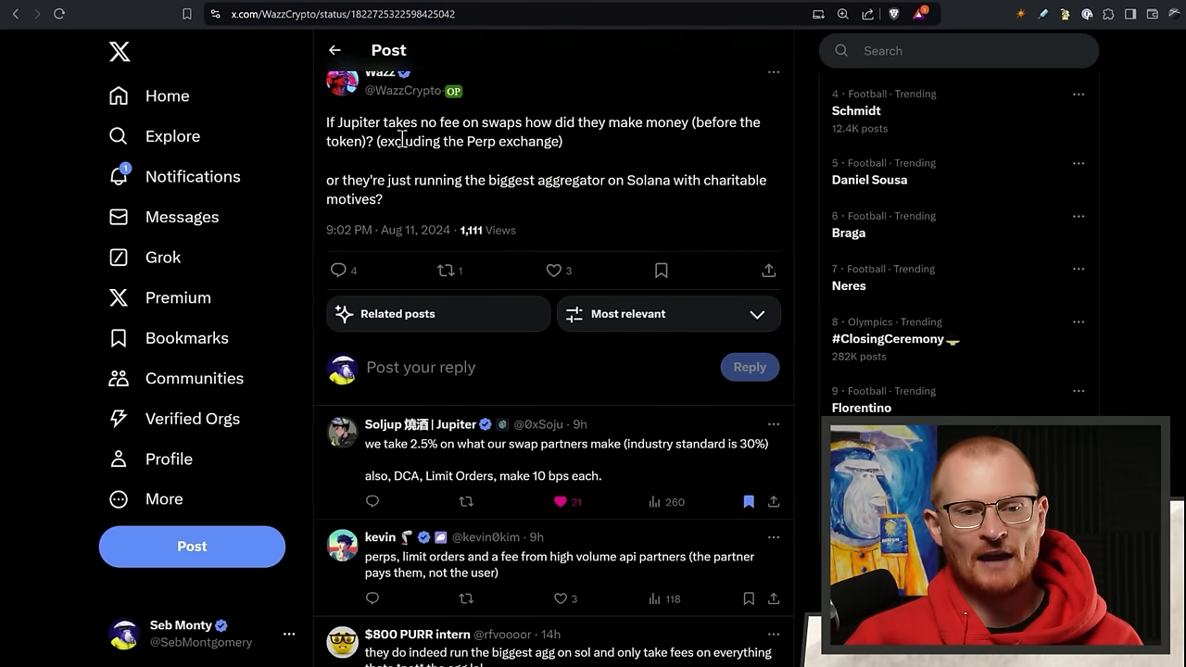
mouse_move(639, 164)
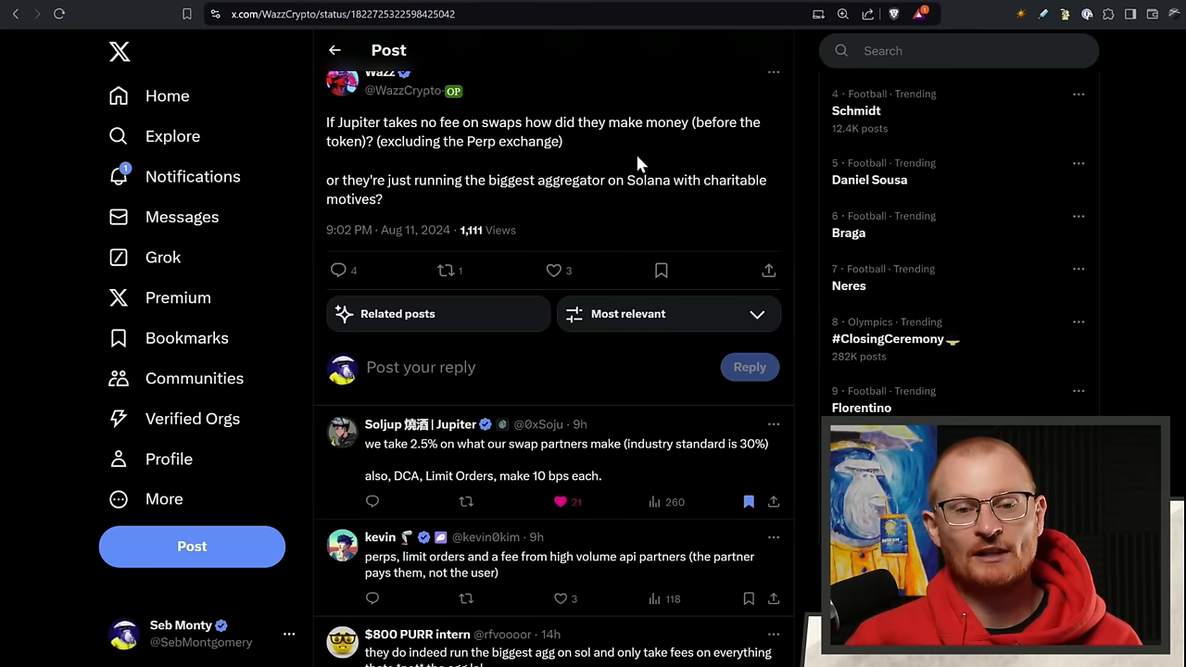
mouse_move(393, 465)
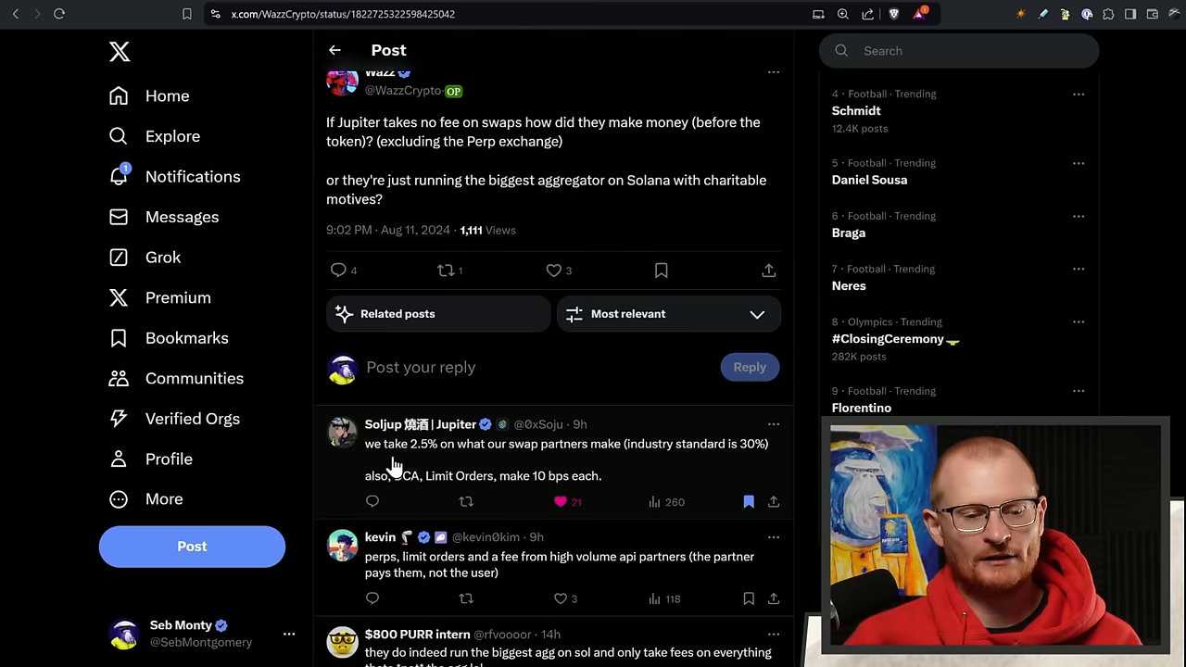
mouse_move(701, 494)
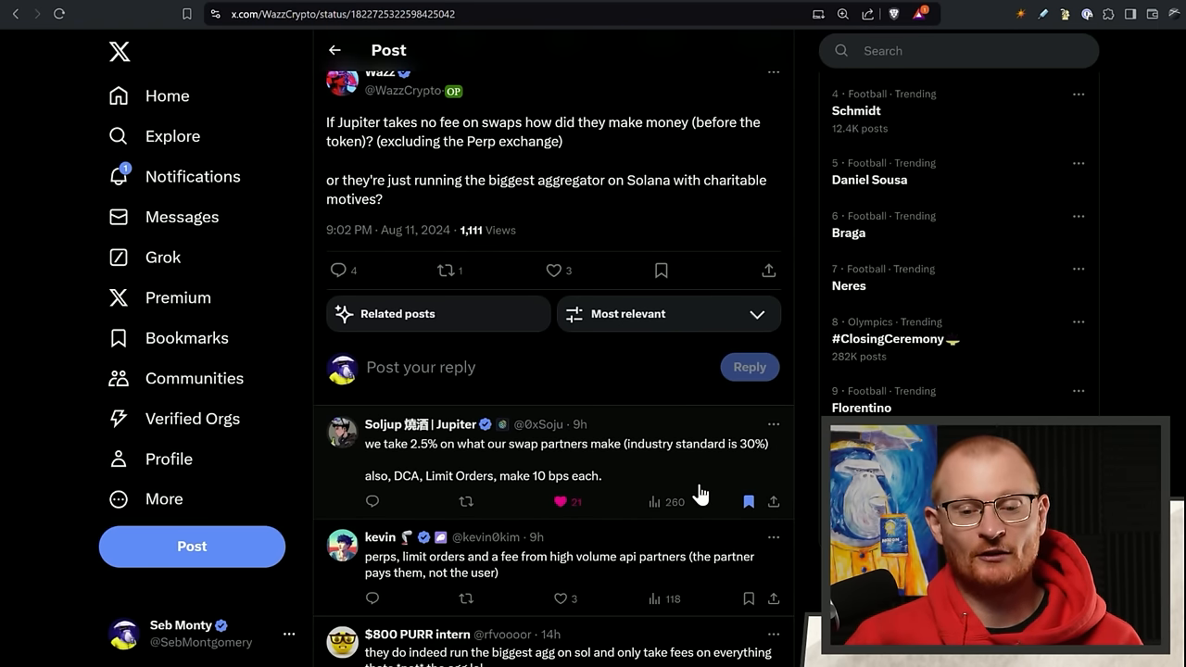
mouse_move(476, 501)
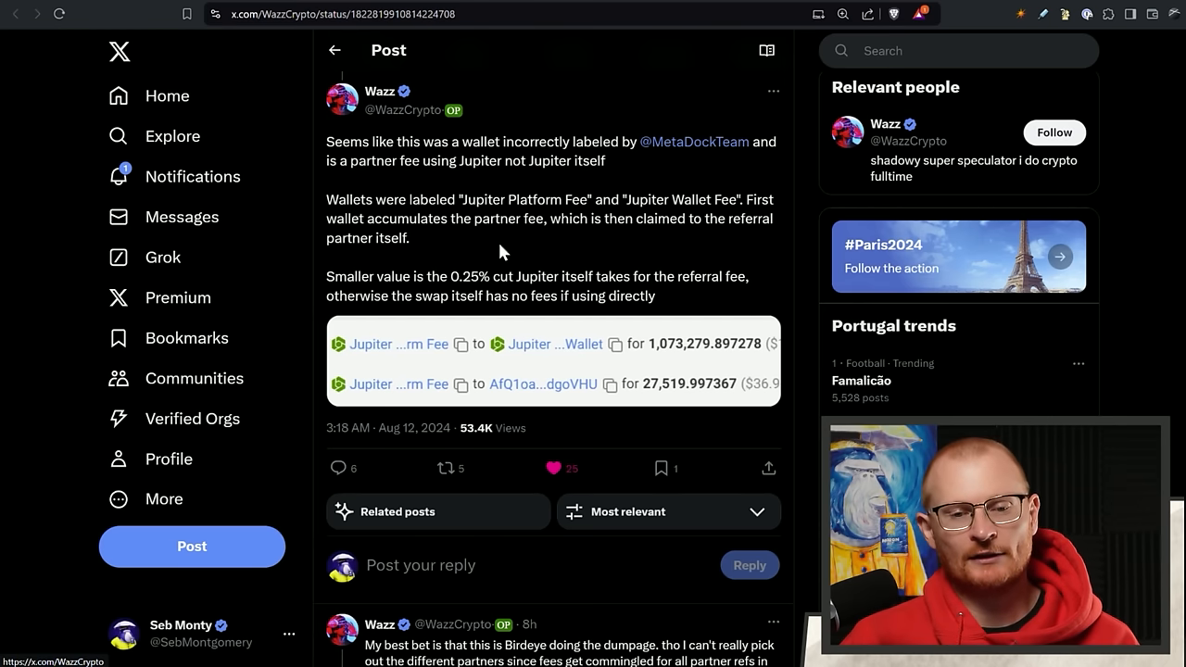
mouse_move(569, 224)
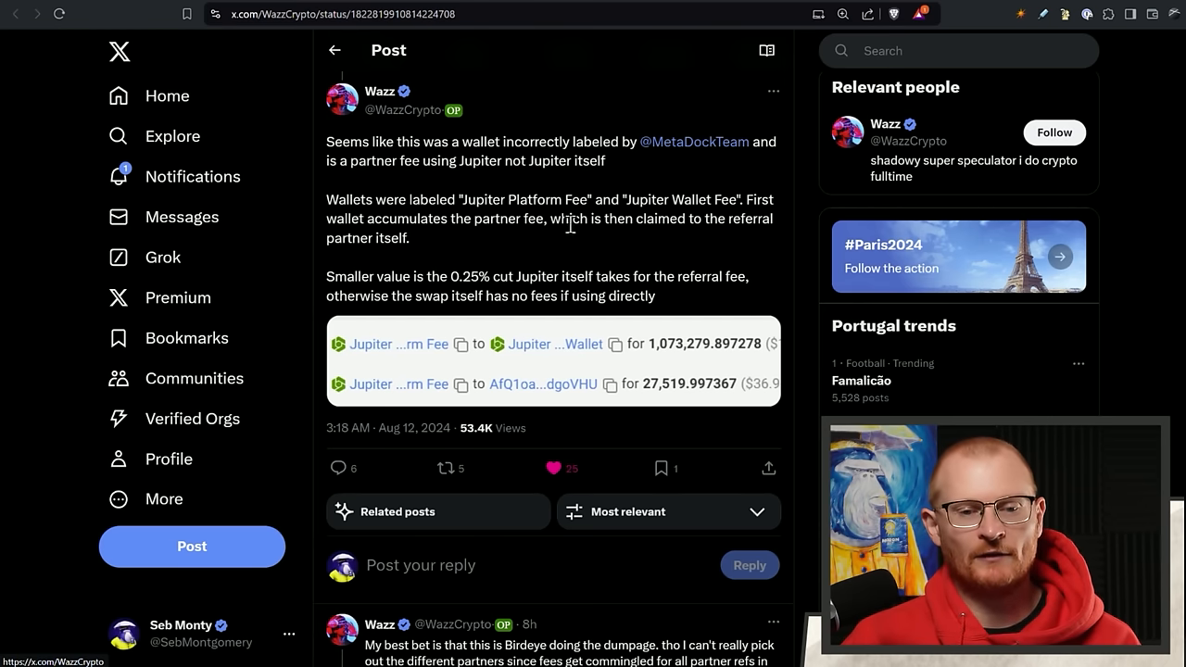
mouse_move(665, 213)
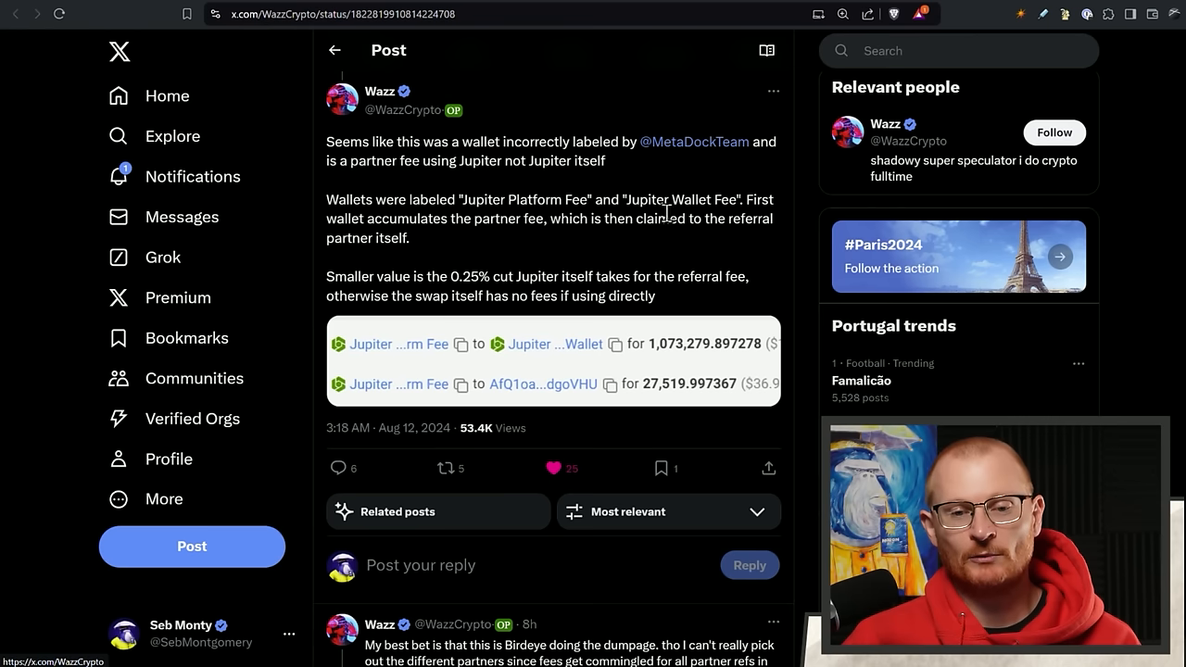
mouse_move(652, 258)
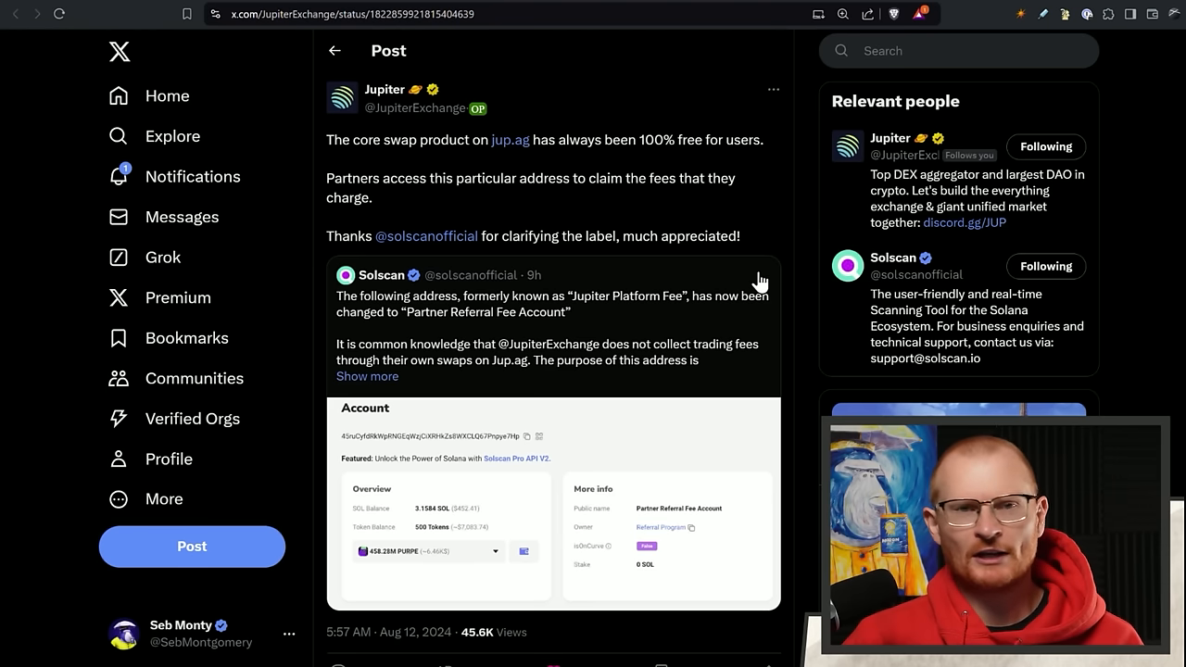
mouse_move(541, 361)
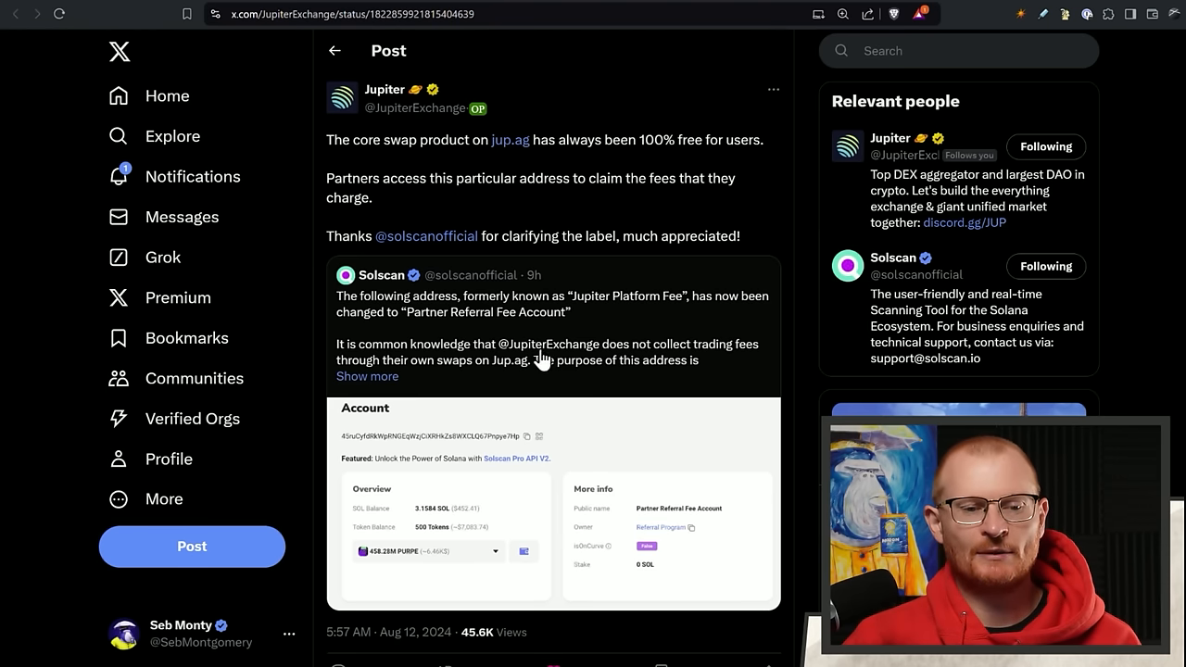
mouse_move(579, 333)
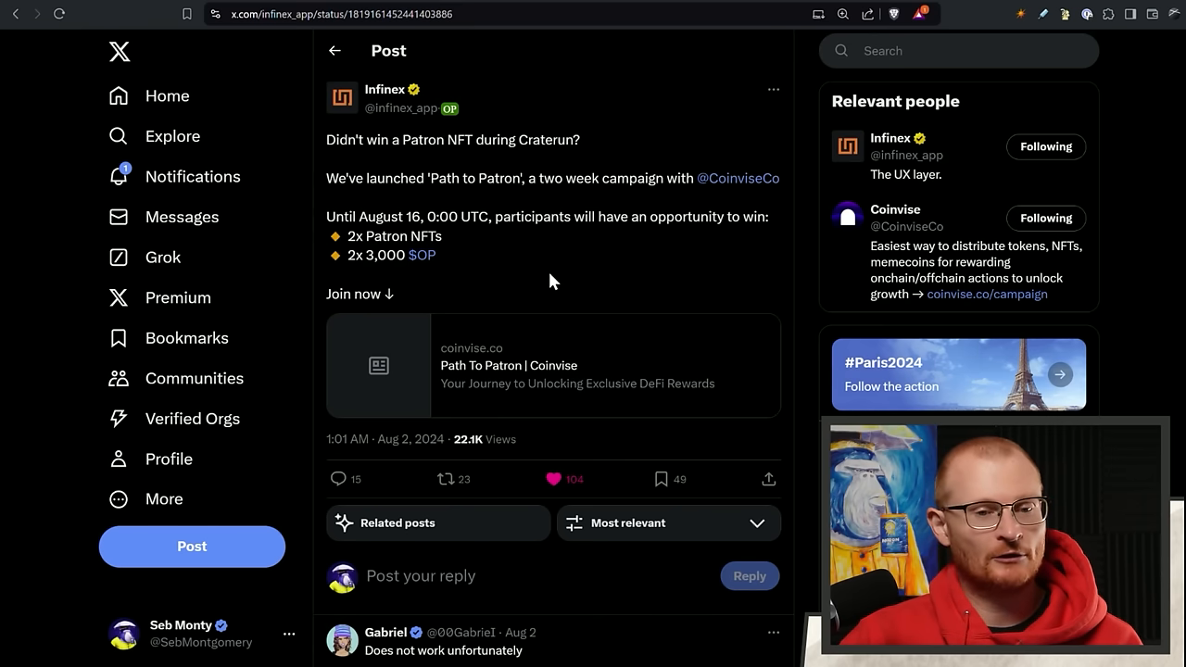
mouse_move(566, 332)
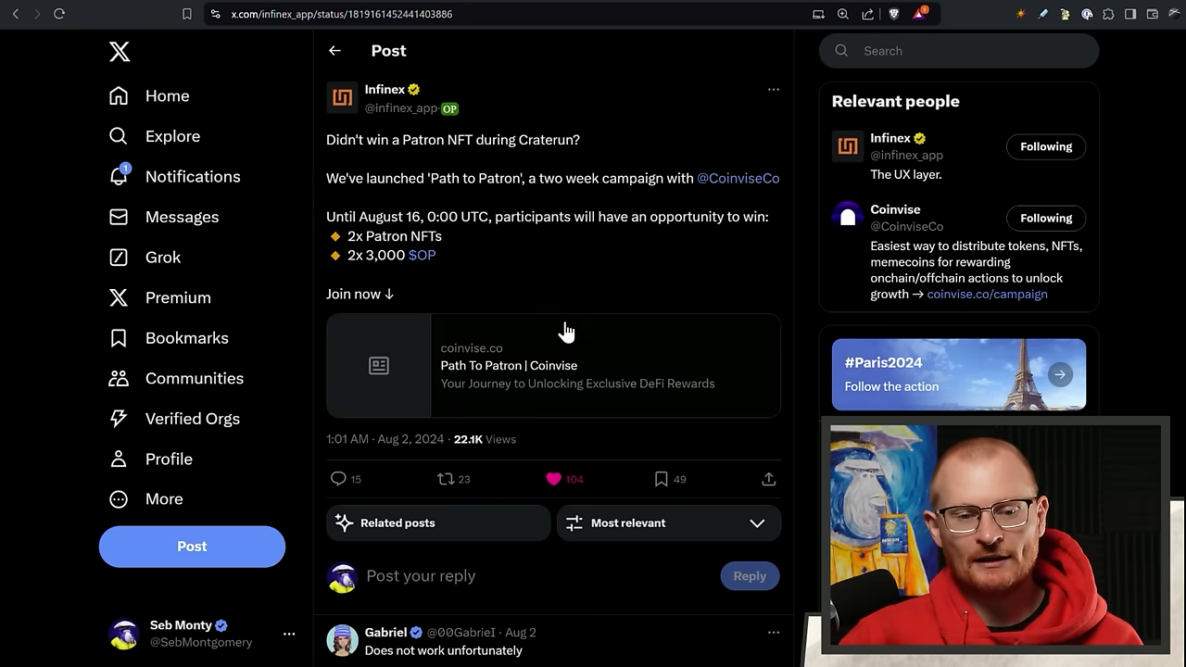
Open the Coinvise Path to Patron link card from the Infinex post.
left_click(552, 365)
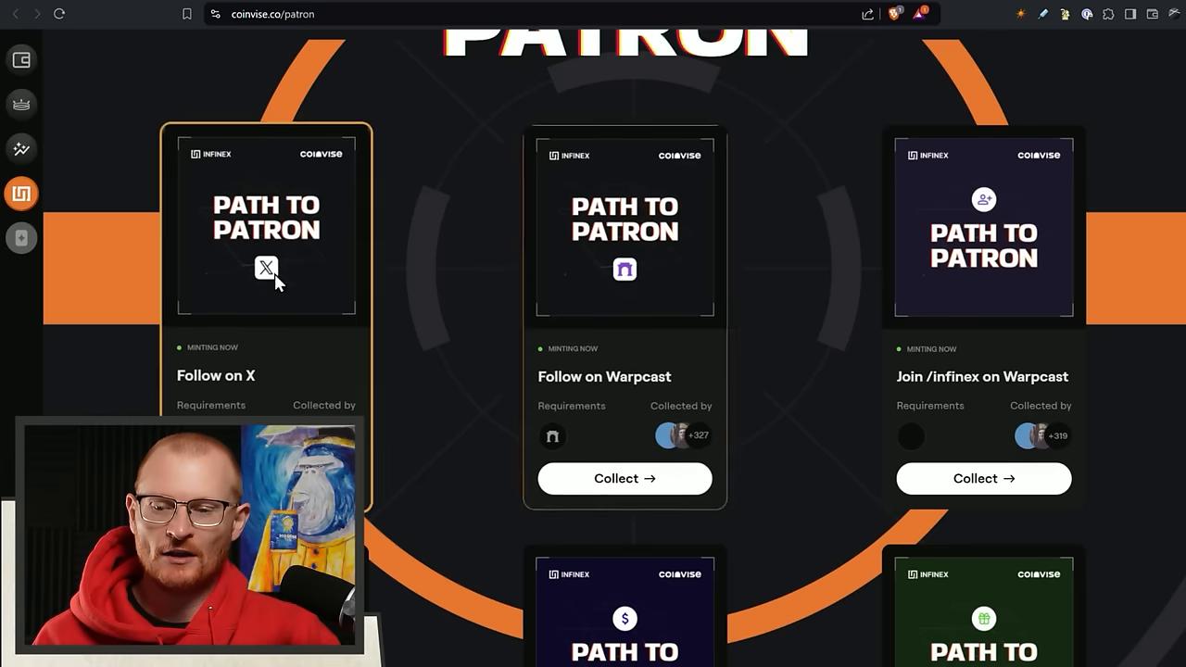
Scroll the Path to Patron quest cards: Follow on X, Infinex deposit, Mystery Box.
scroll("down", 3)
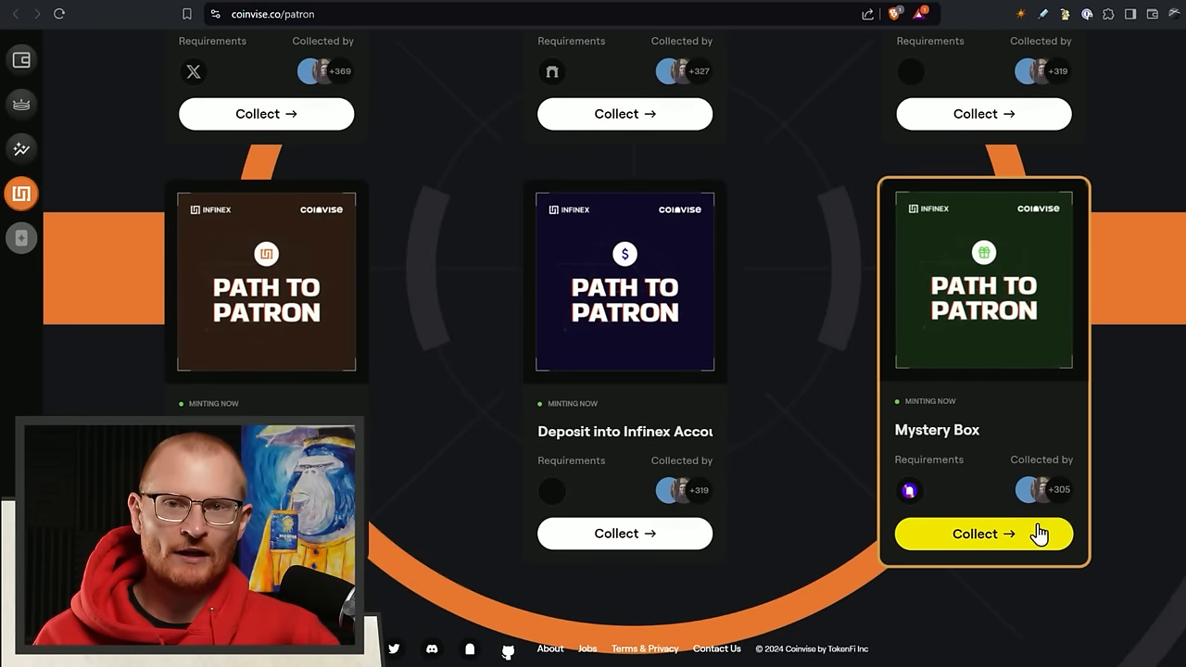
mouse_move(1037, 514)
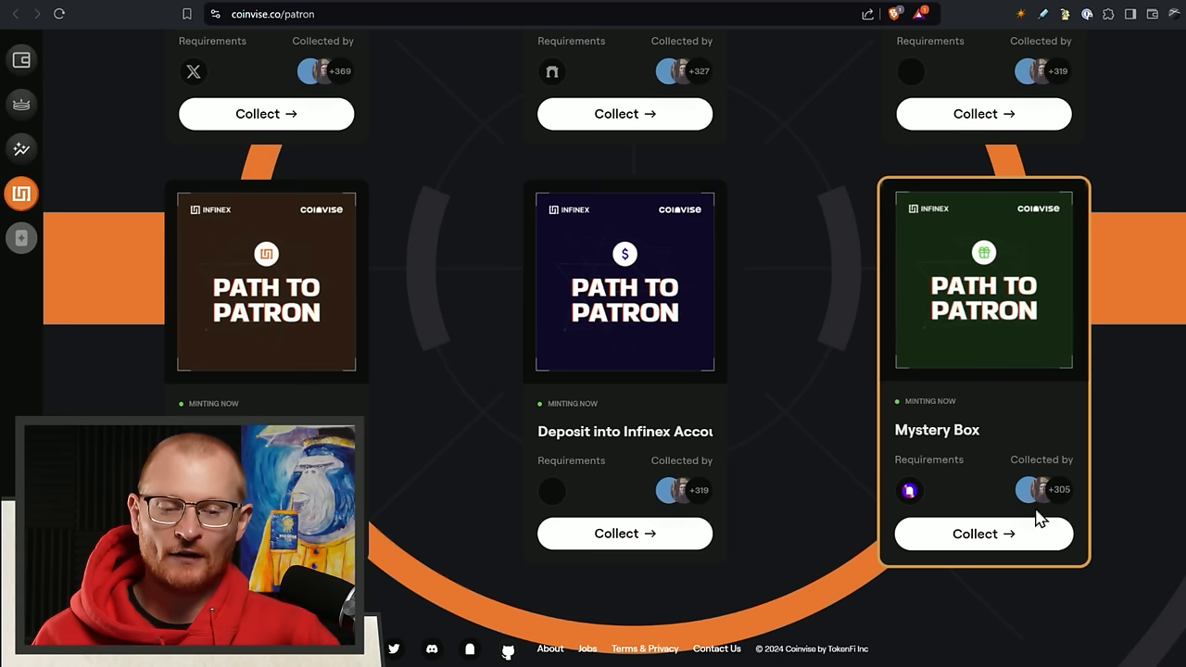
mouse_move(1023, 454)
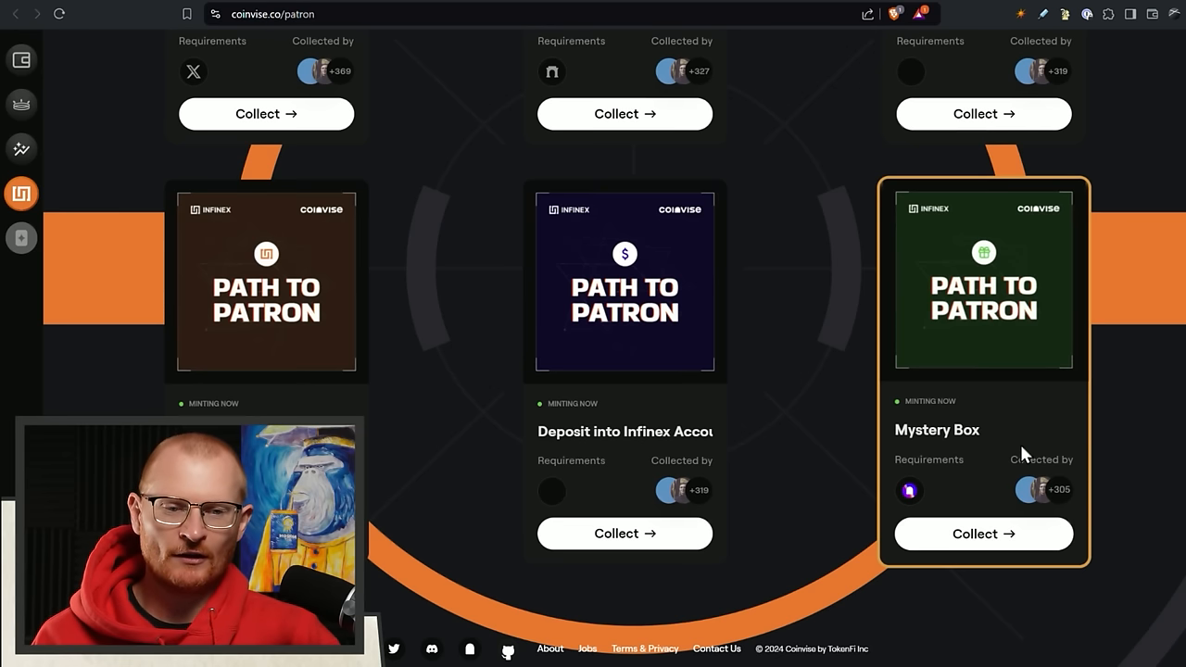
mouse_move(1074, 488)
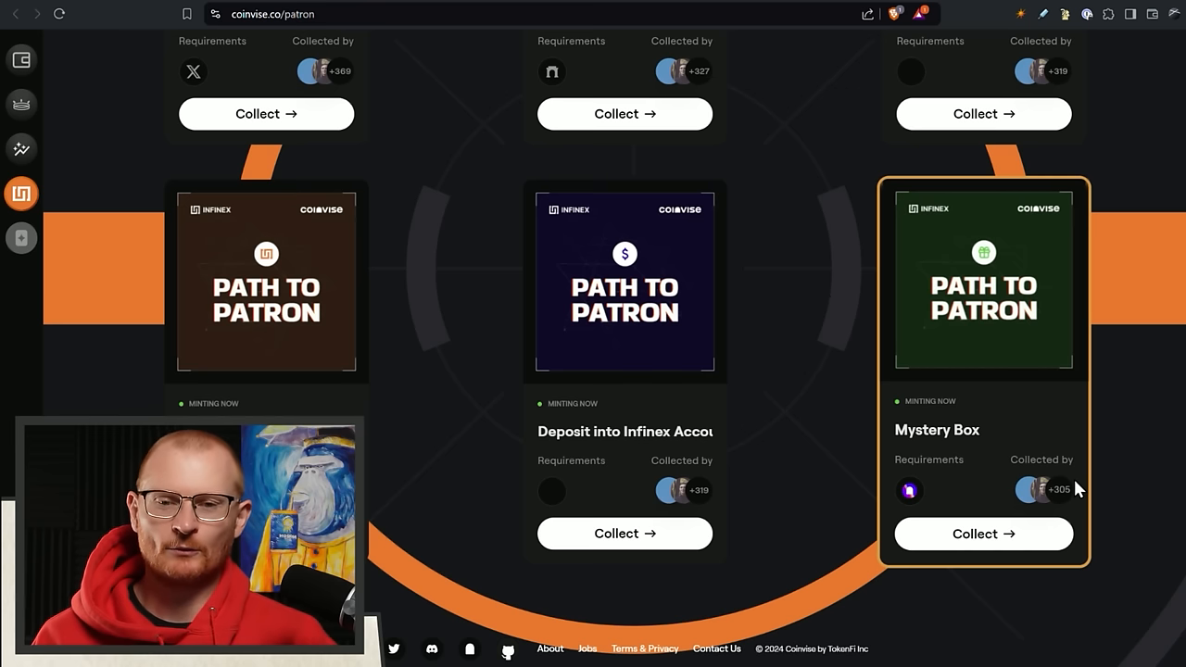
scroll("up", 3)
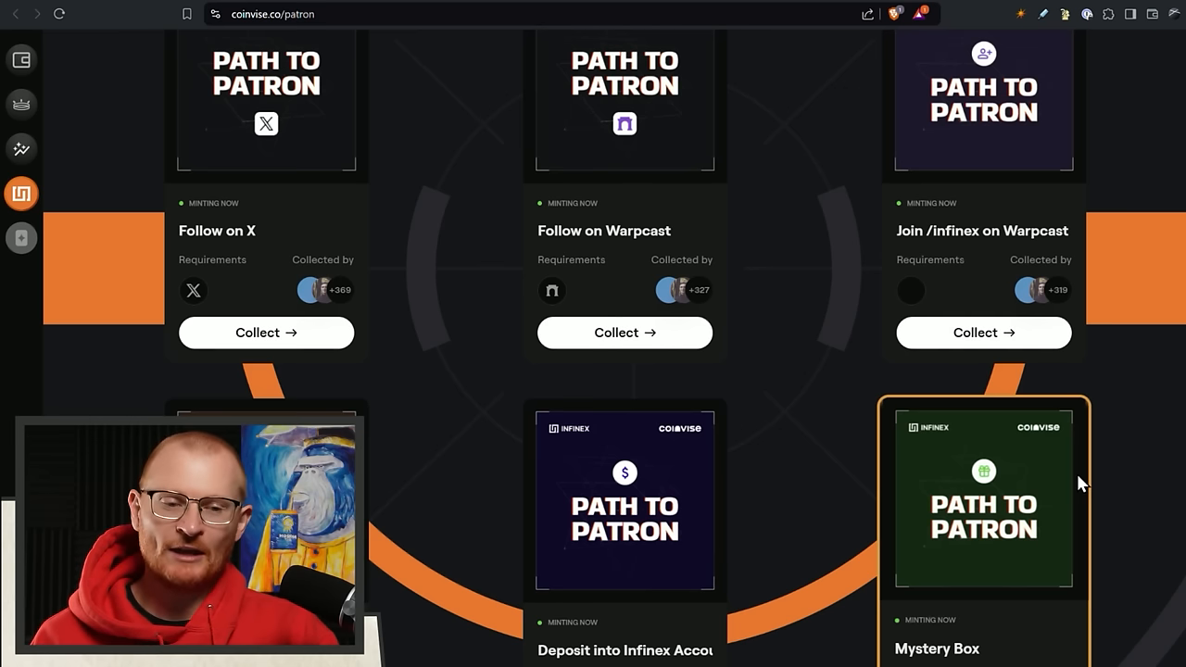
scroll("down", 3)
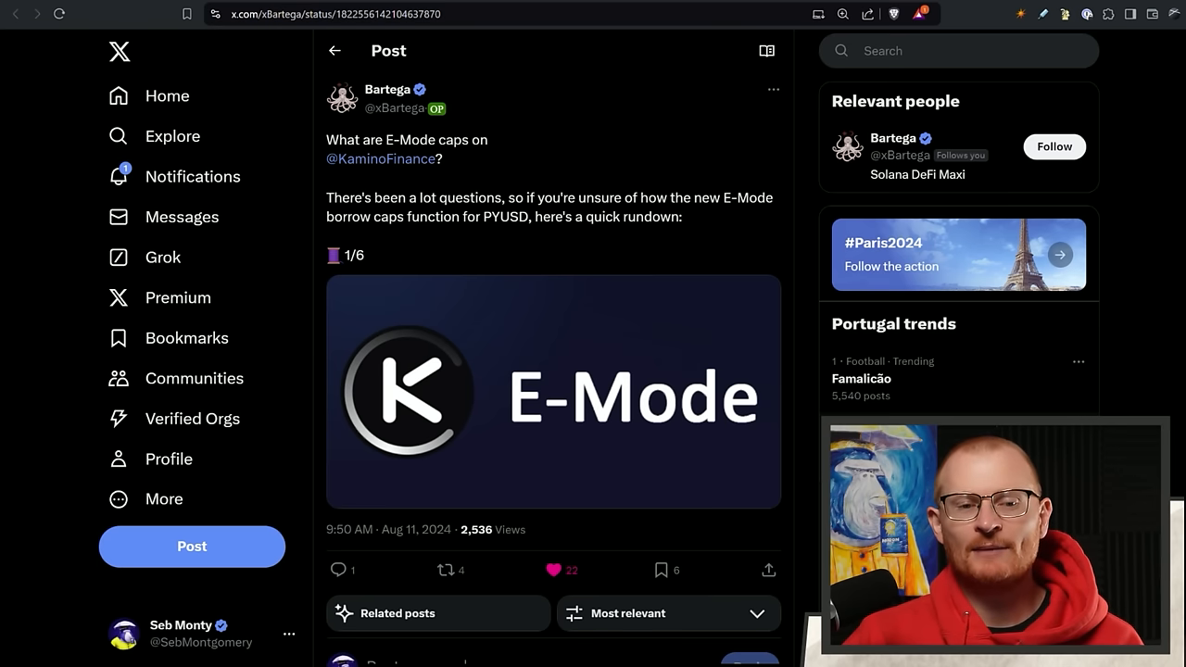
mouse_move(495, 252)
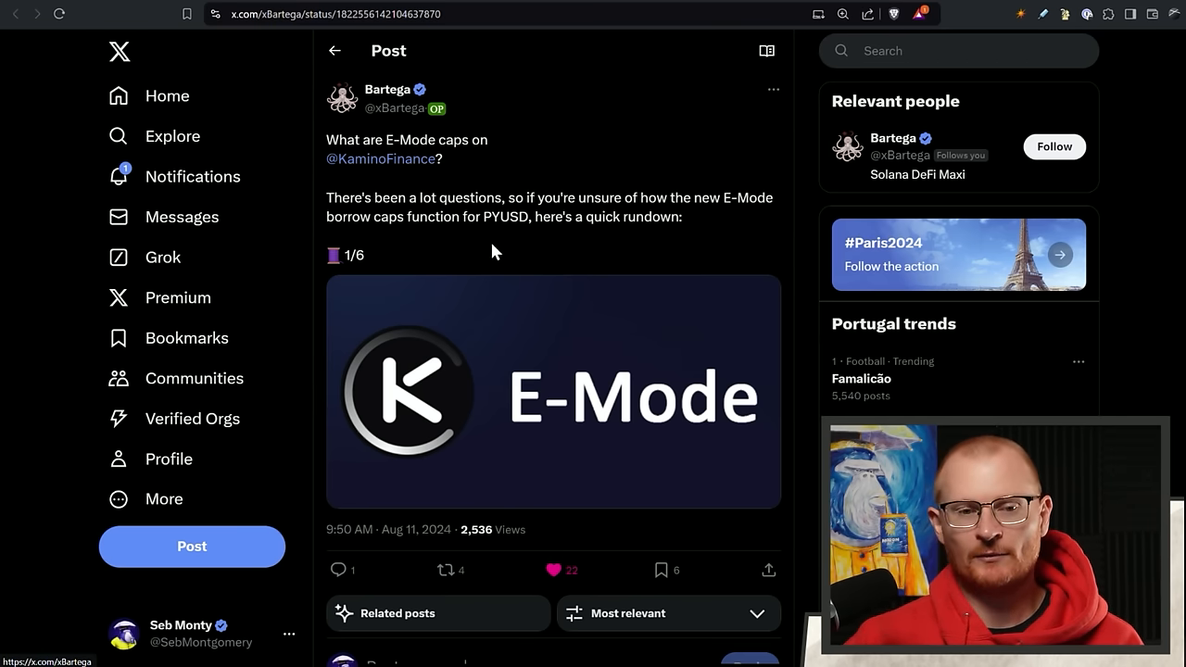
Scroll the E-Mode caps thread and view the PYUSD market stats image enlarged.
scroll("down", 3)
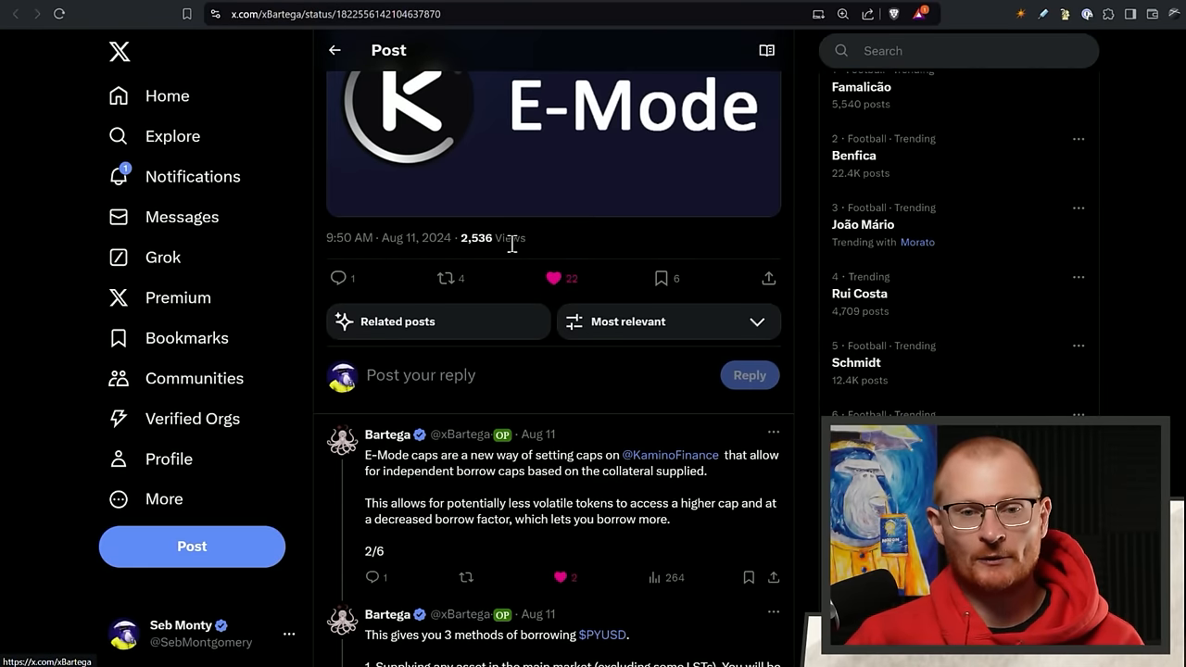
scroll("down", 3)
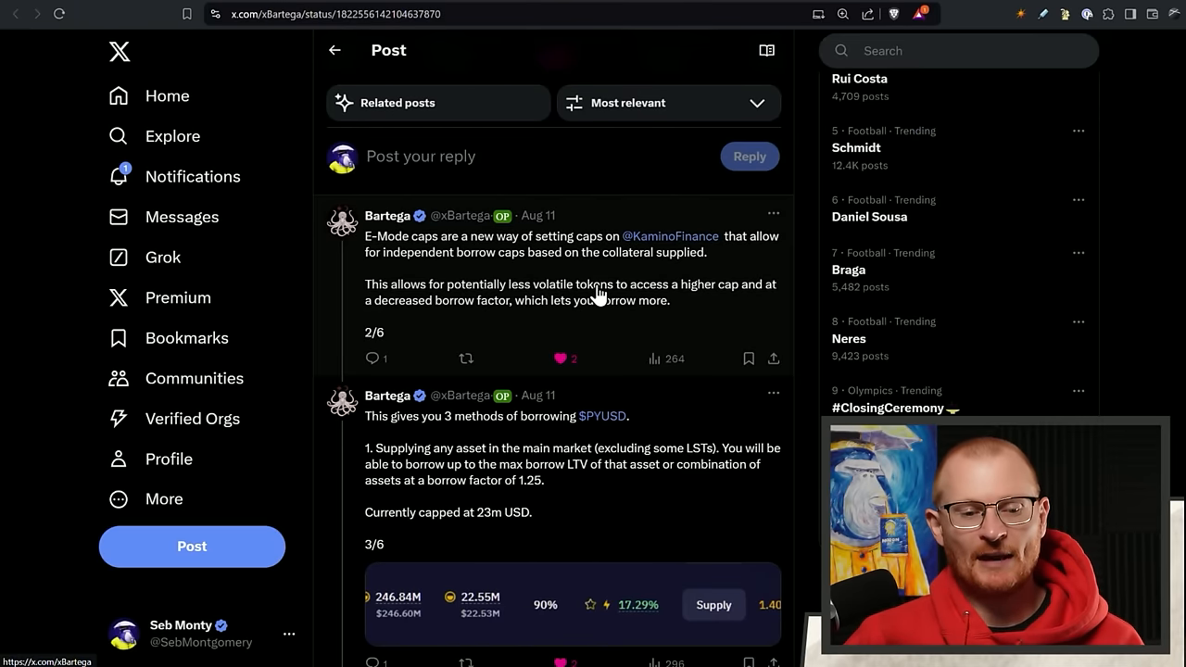
scroll("down", 3)
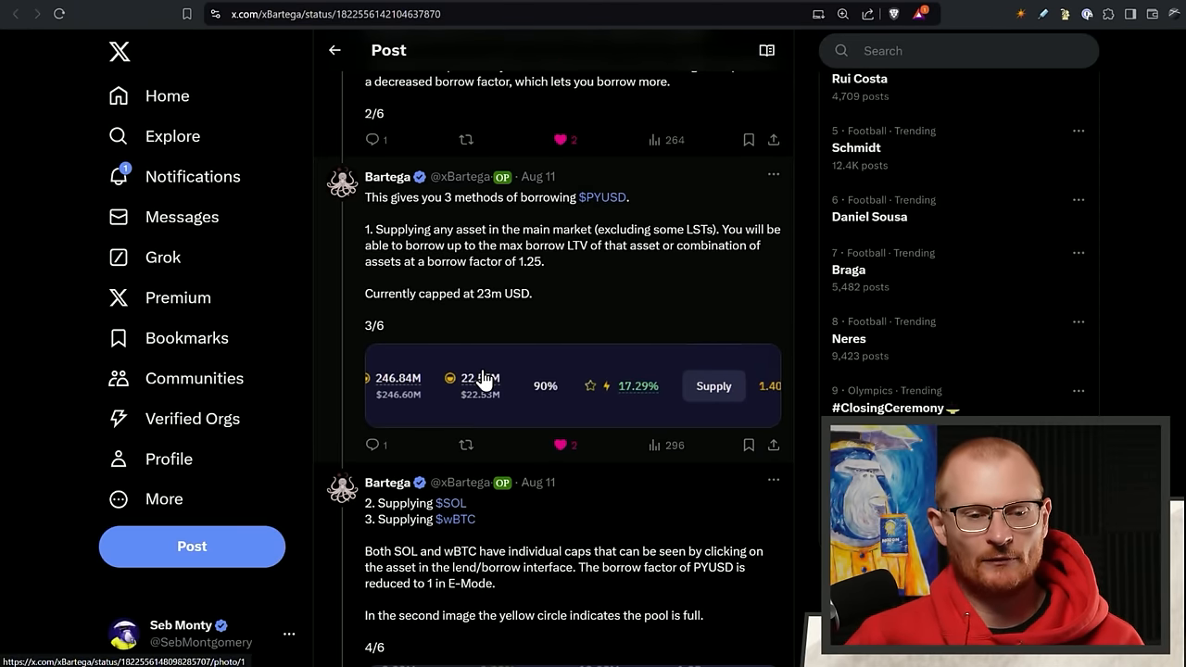
left_click(573, 385)
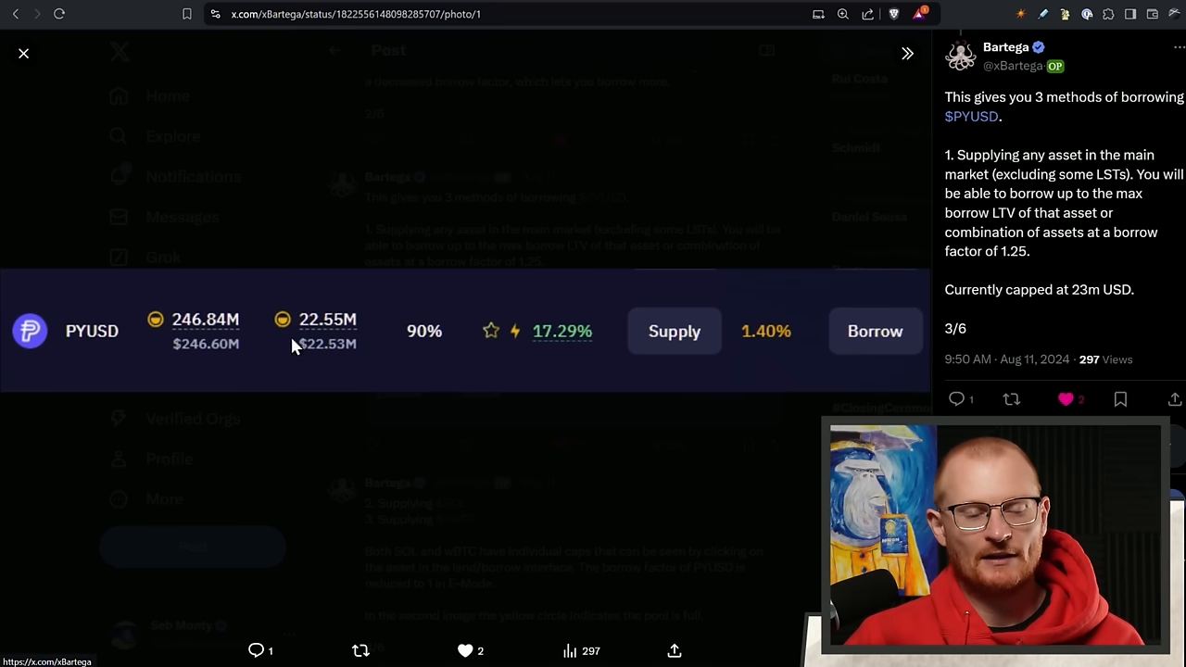
mouse_move(345, 375)
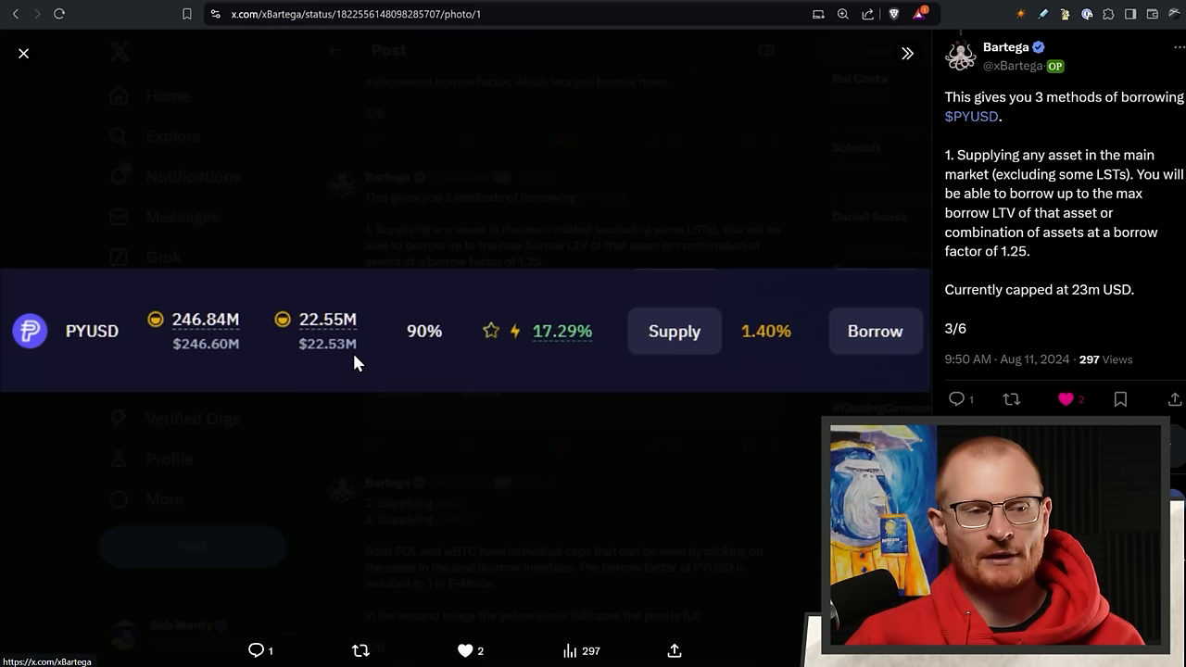
left_click(23, 52)
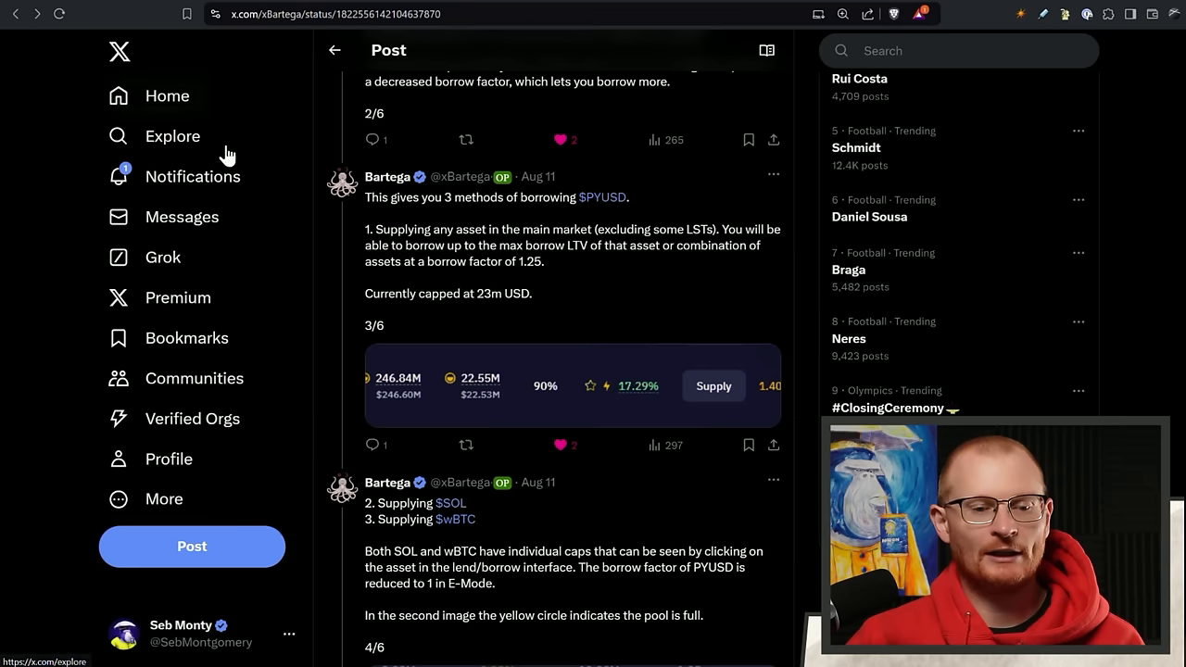
Scroll to the thread's sixth post, "Use Kamino. End of Post.".
scroll("down", 3)
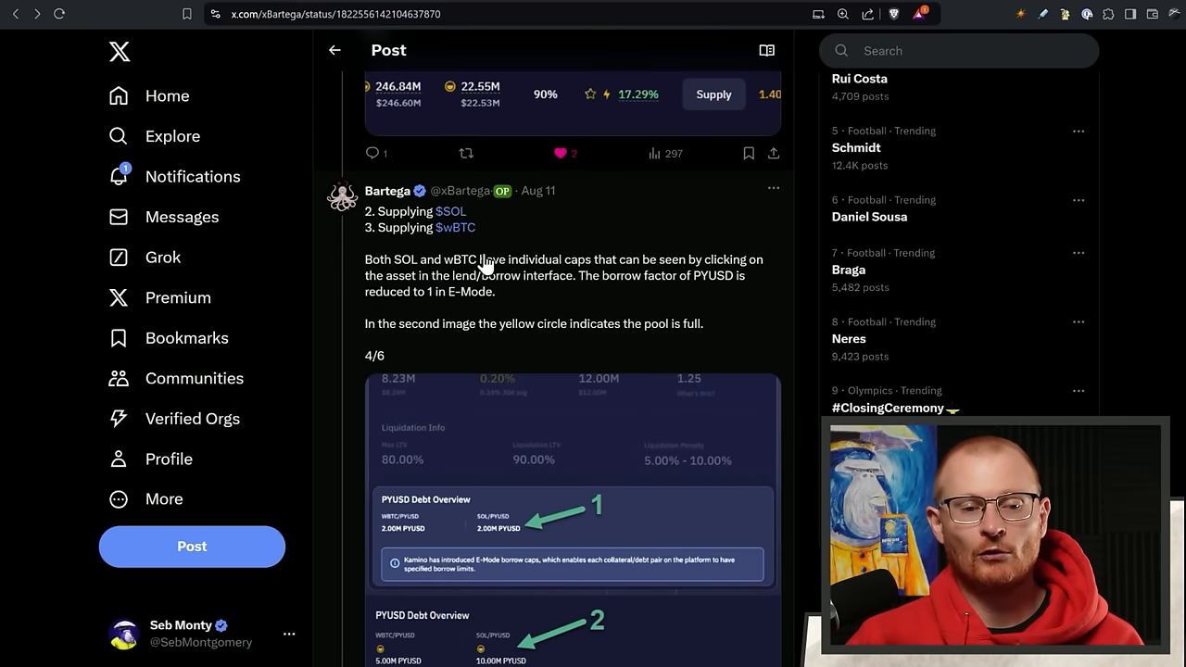
scroll("down", 3)
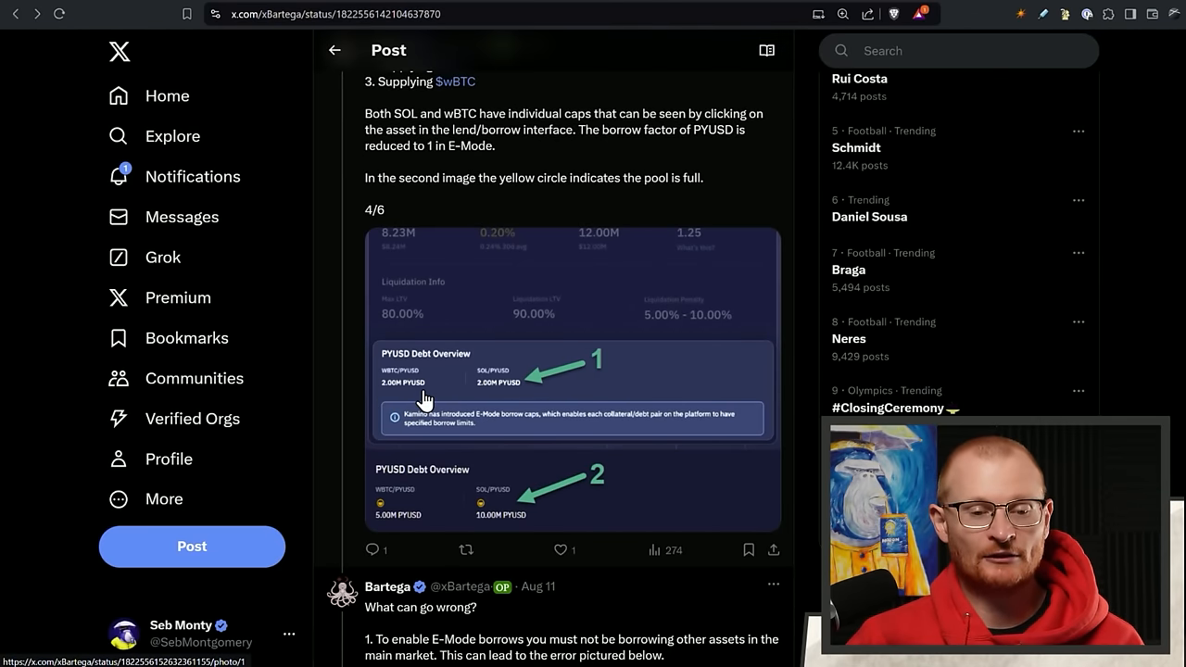
scroll("down", 3)
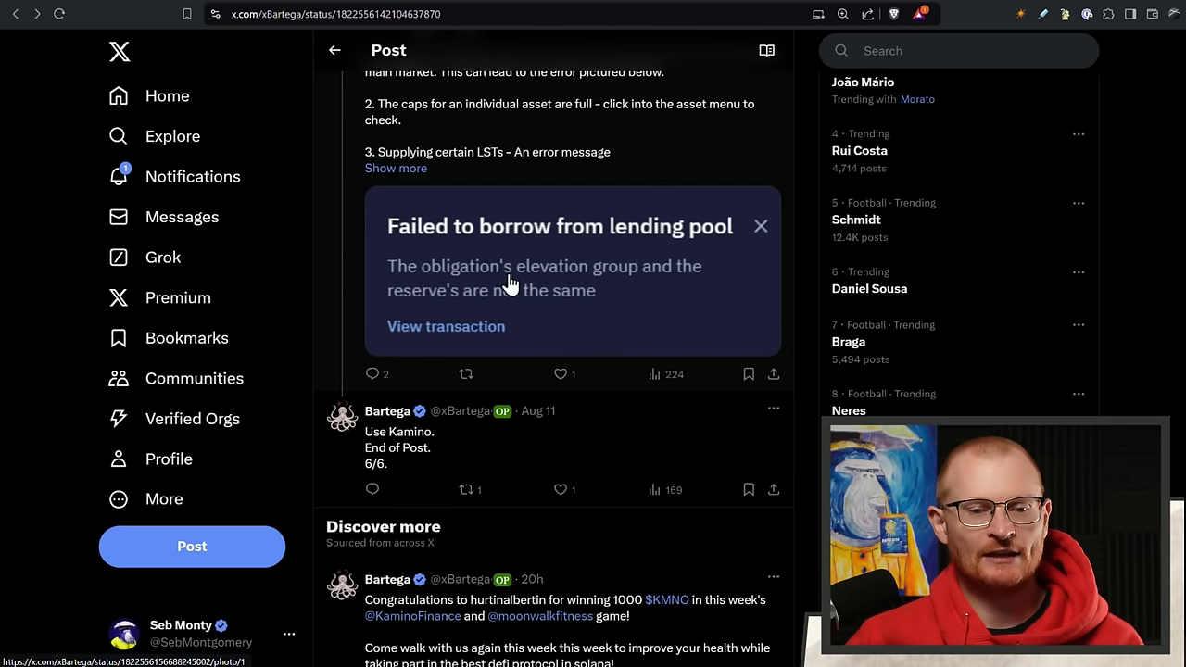
mouse_move(702, 219)
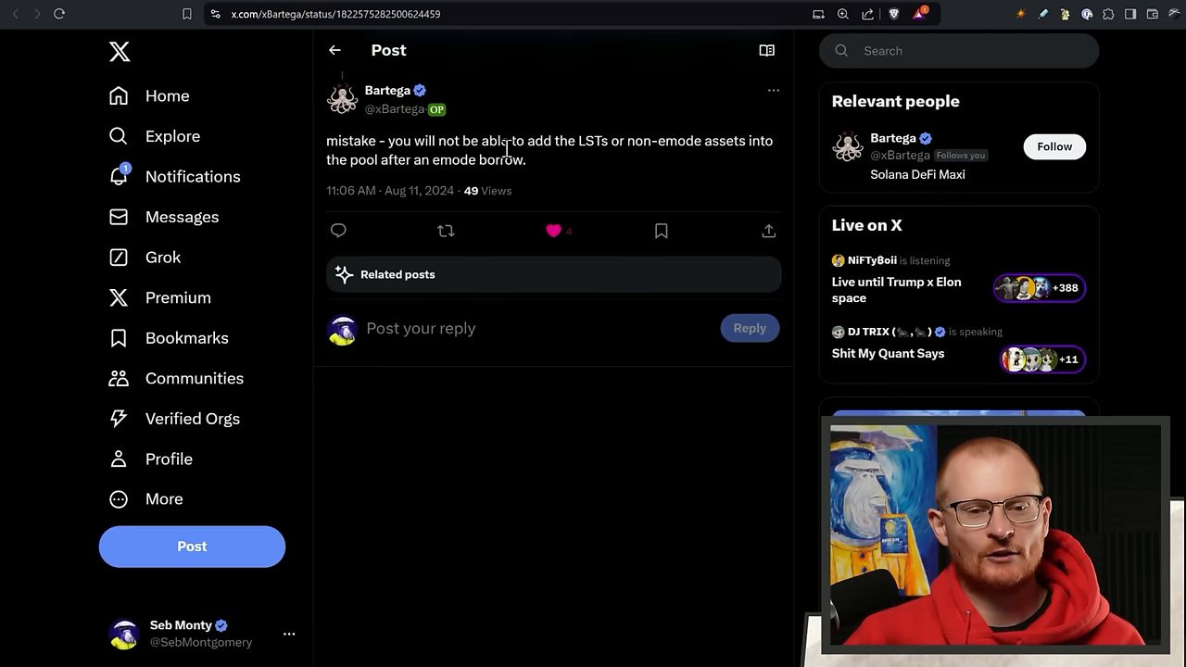
mouse_move(694, 163)
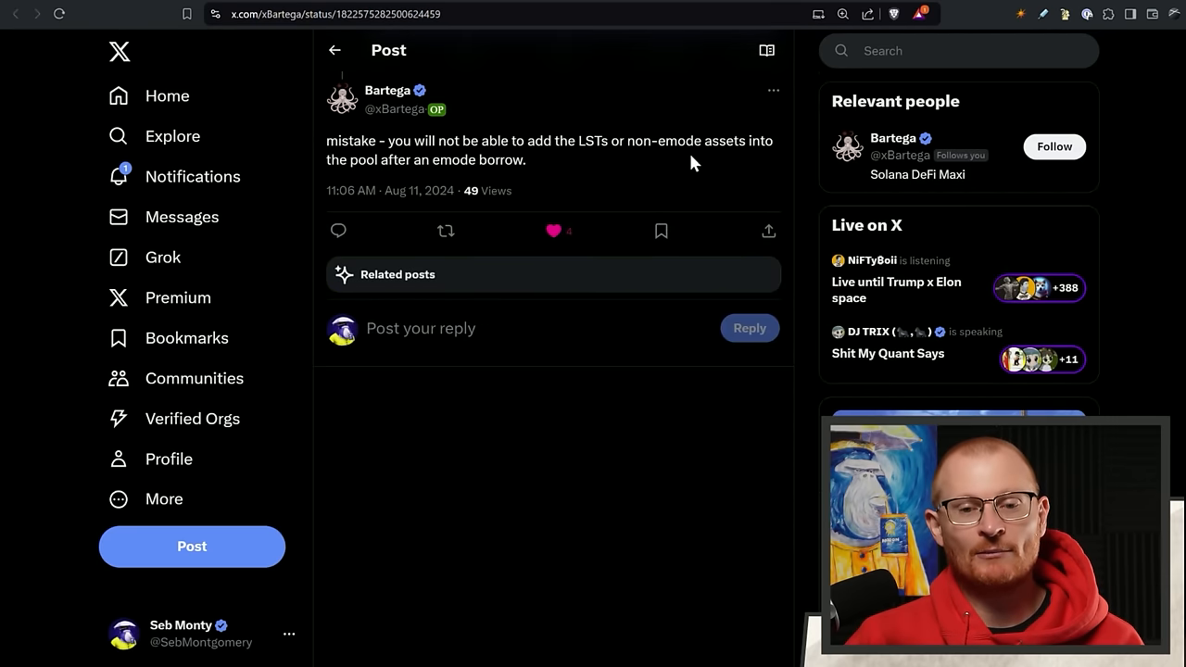
mouse_move(709, 191)
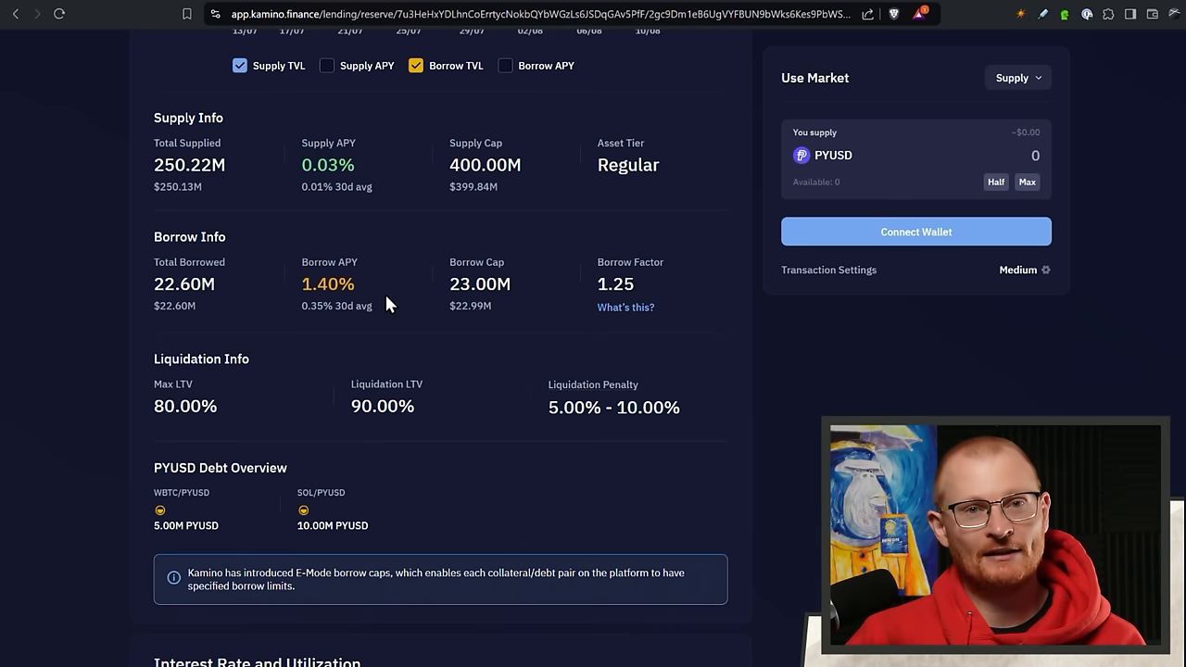
mouse_move(355, 327)
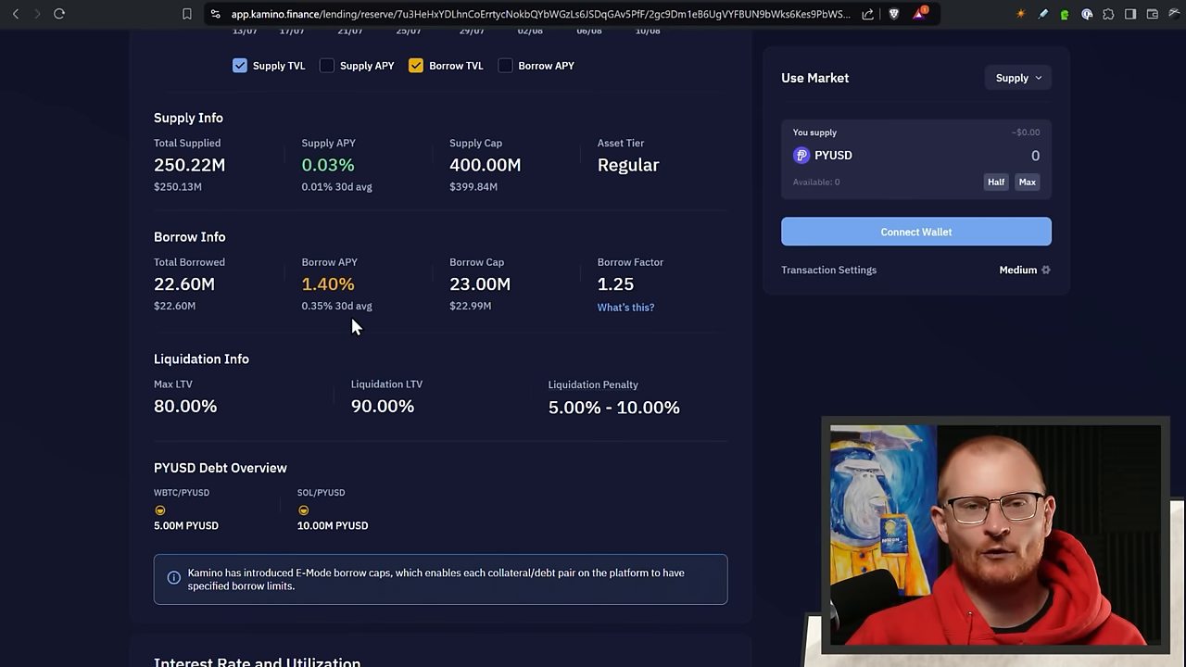
Review the PYUSD Reserve's supply, borrow and liquidation info, then switch to the BONKpad X post.
scroll("up", 3)
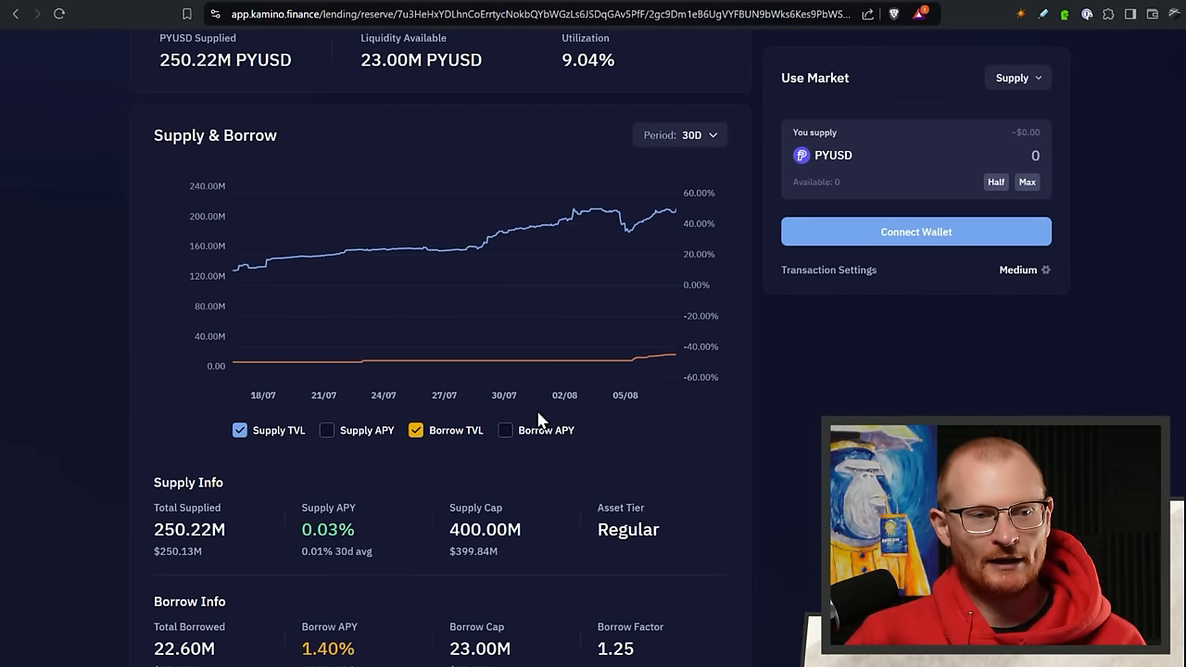
scroll("down", 3)
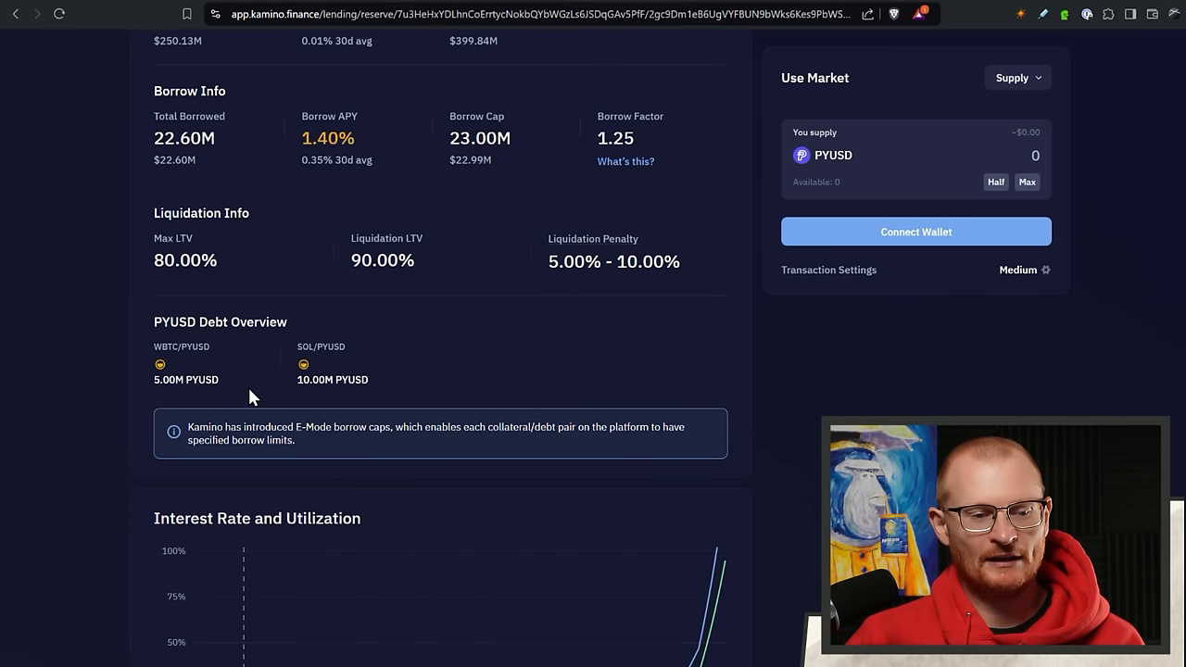
mouse_move(204, 380)
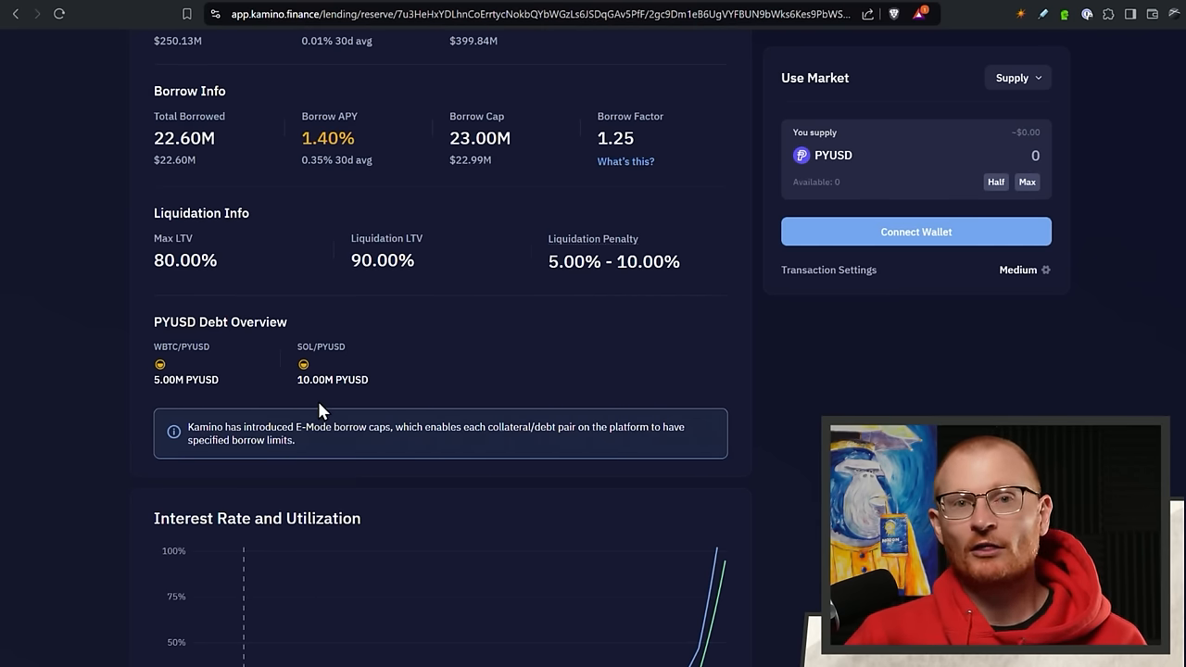
scroll("up", 3)
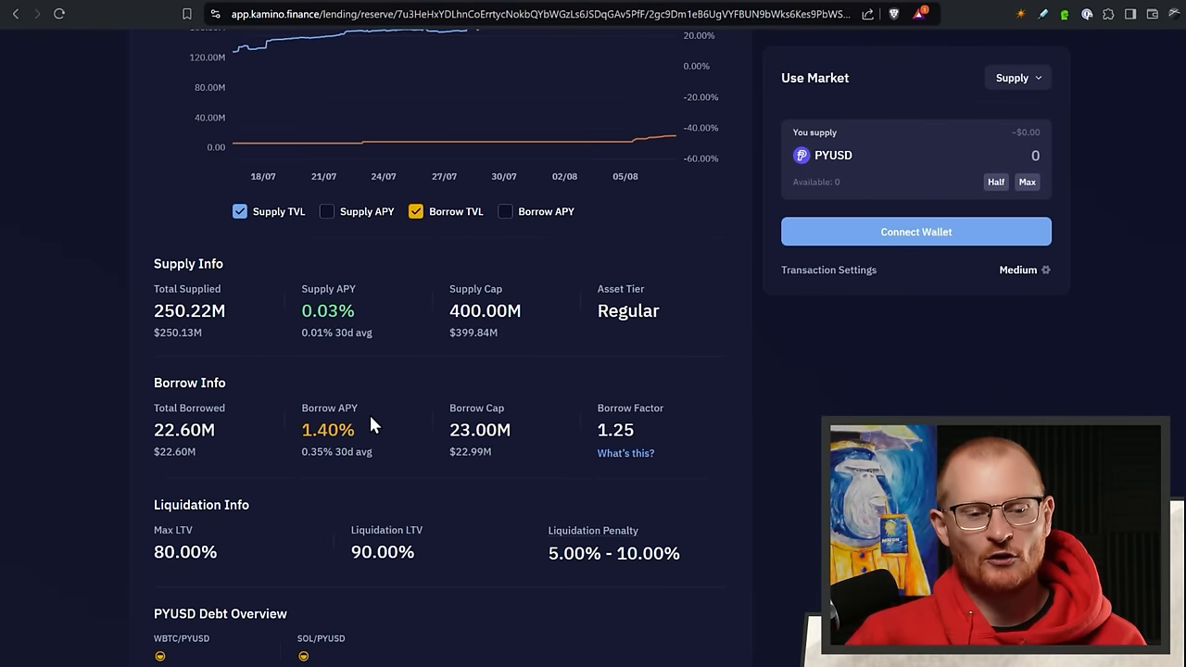
mouse_move(387, 456)
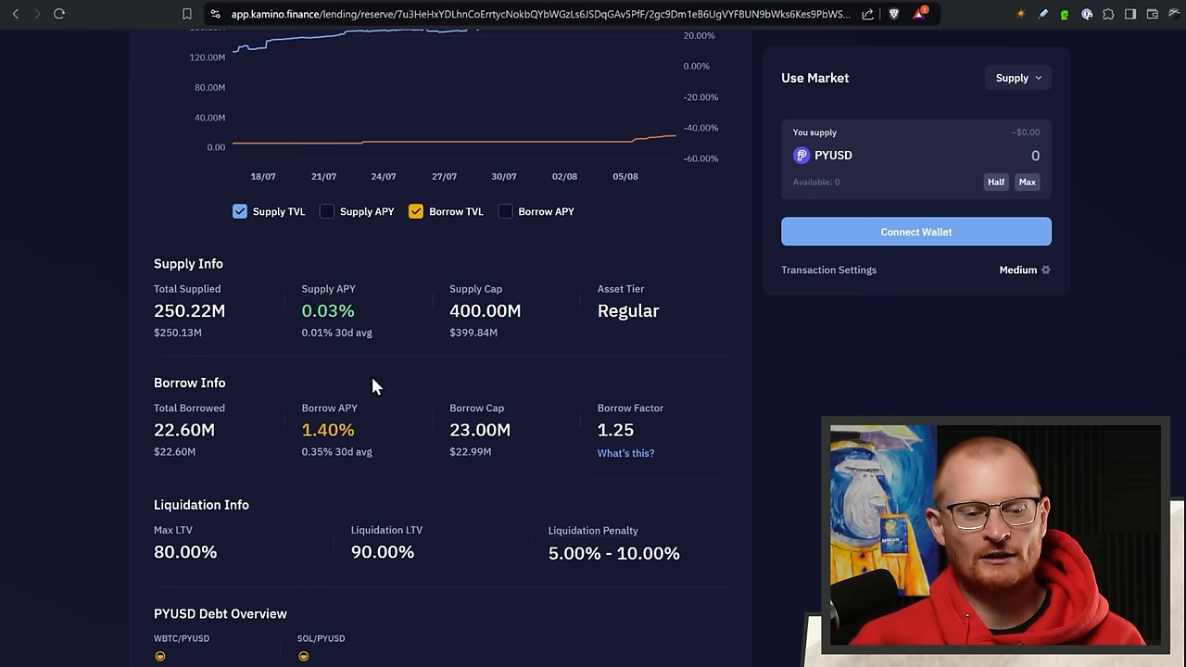
scroll("up", 3)
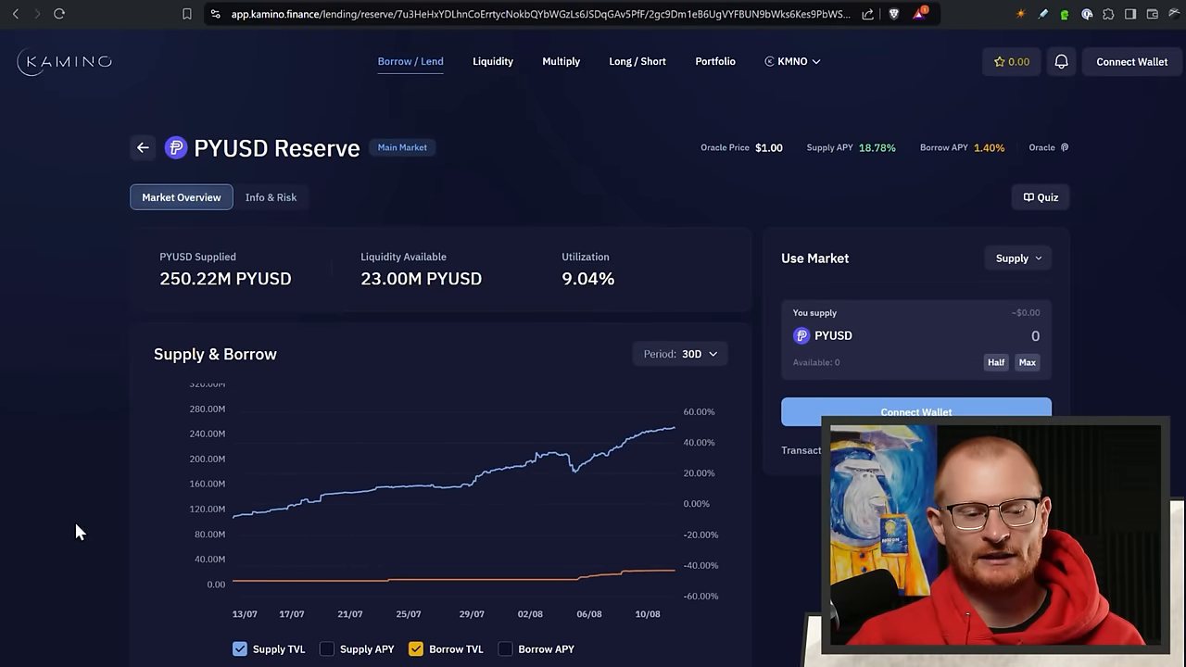
scroll("down", 3)
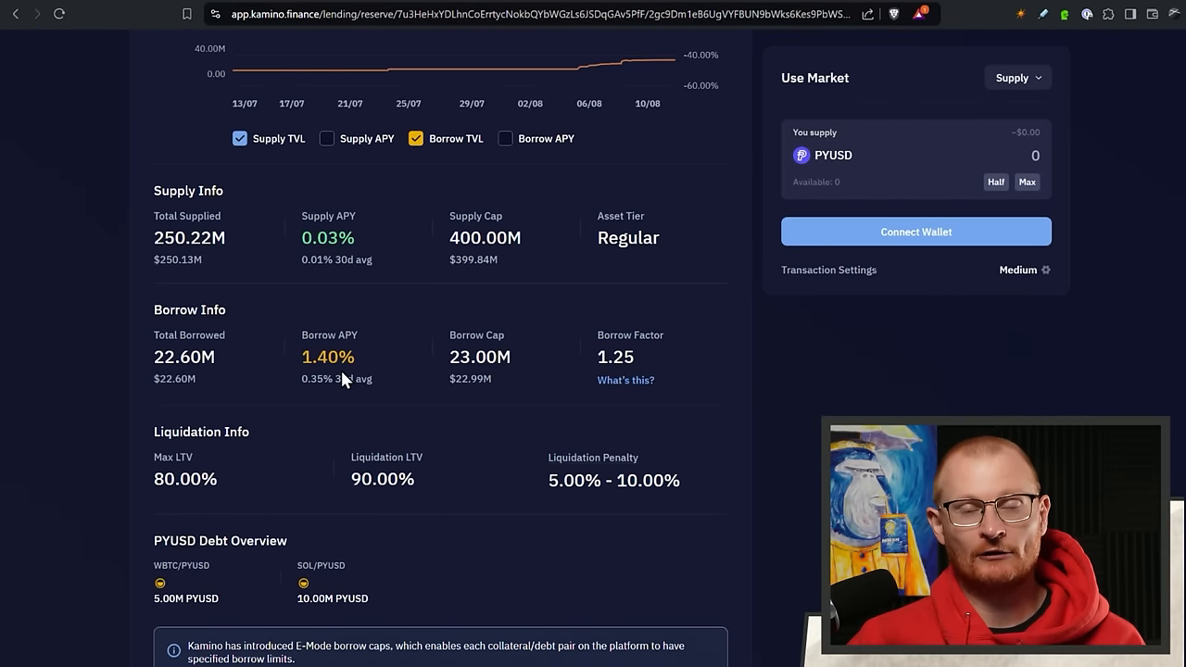
scroll("up", 3)
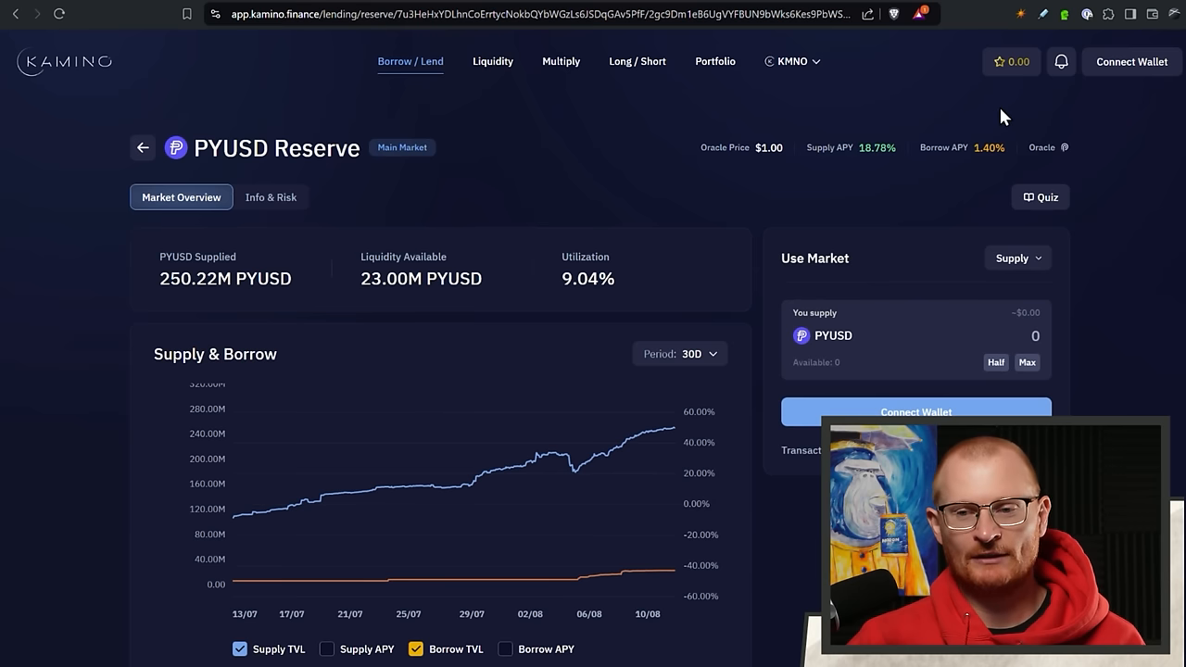
left_click(1061, 61)
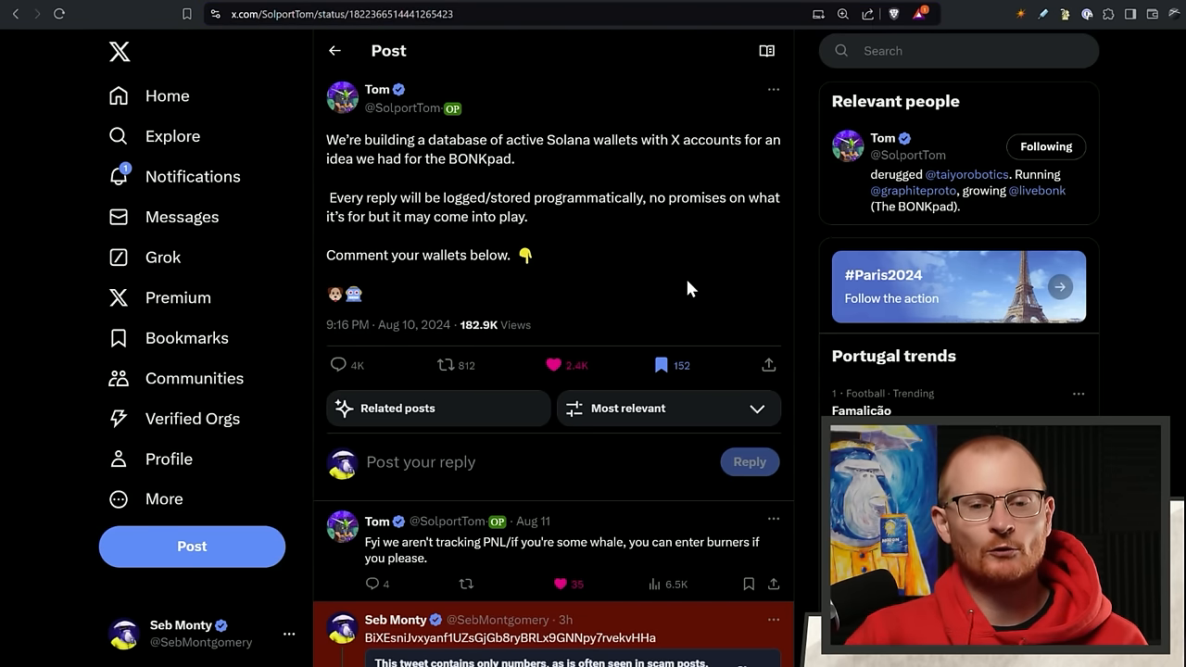
mouse_move(1038, 191)
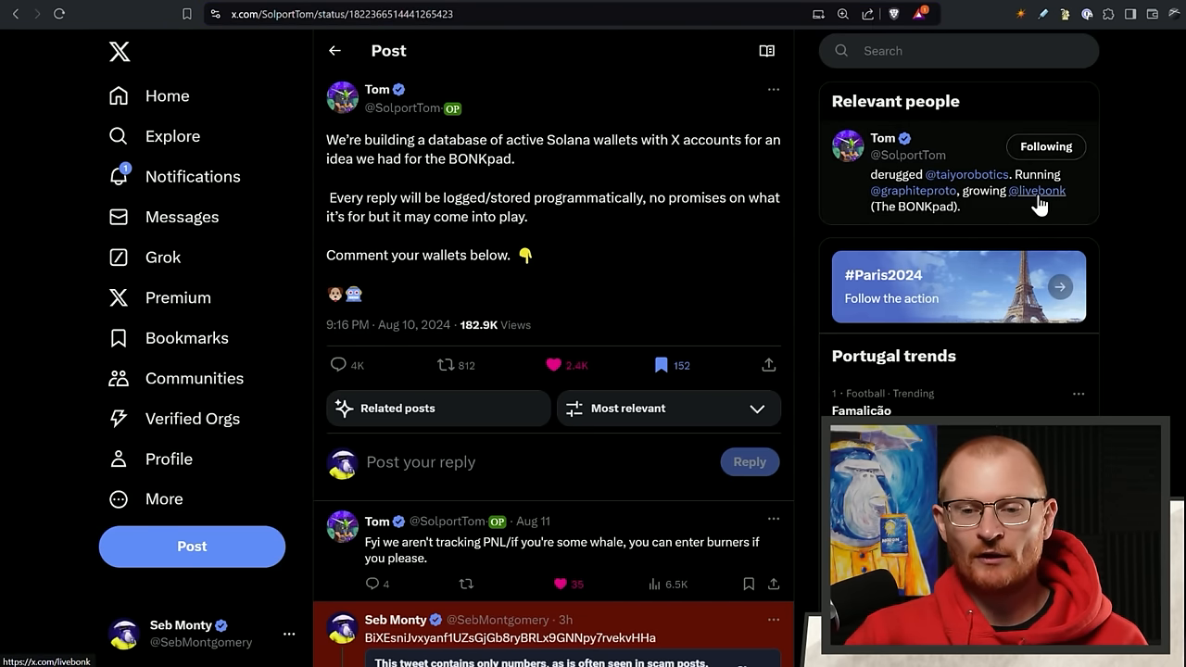
mouse_move(1037, 190)
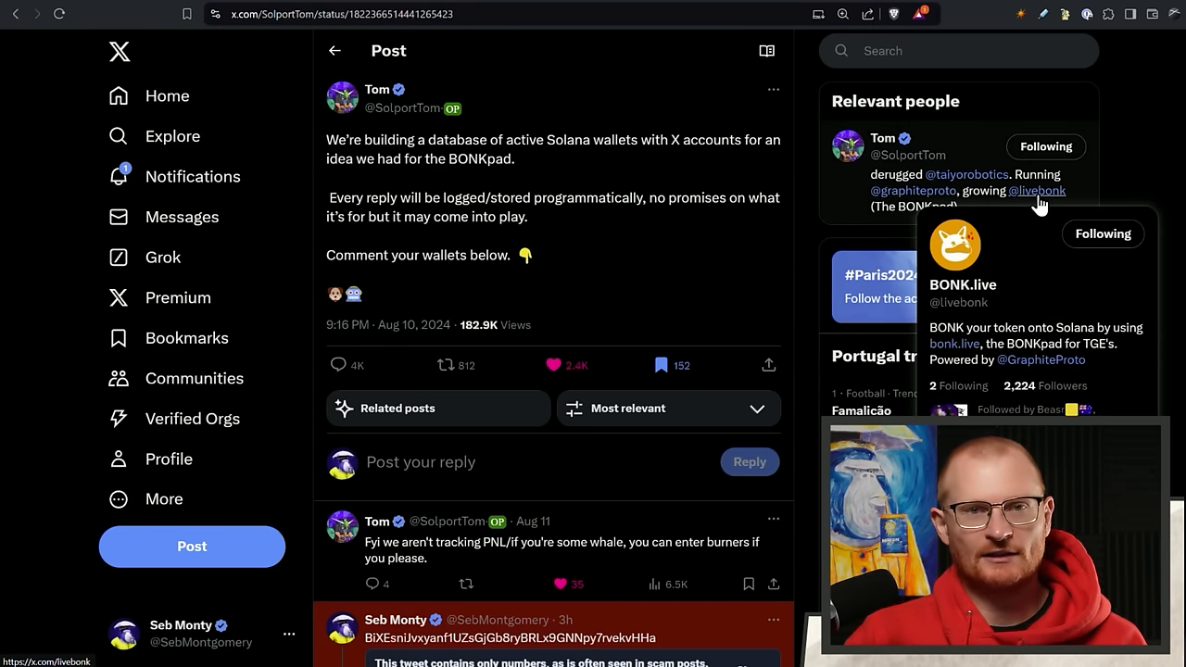
mouse_move(550, 217)
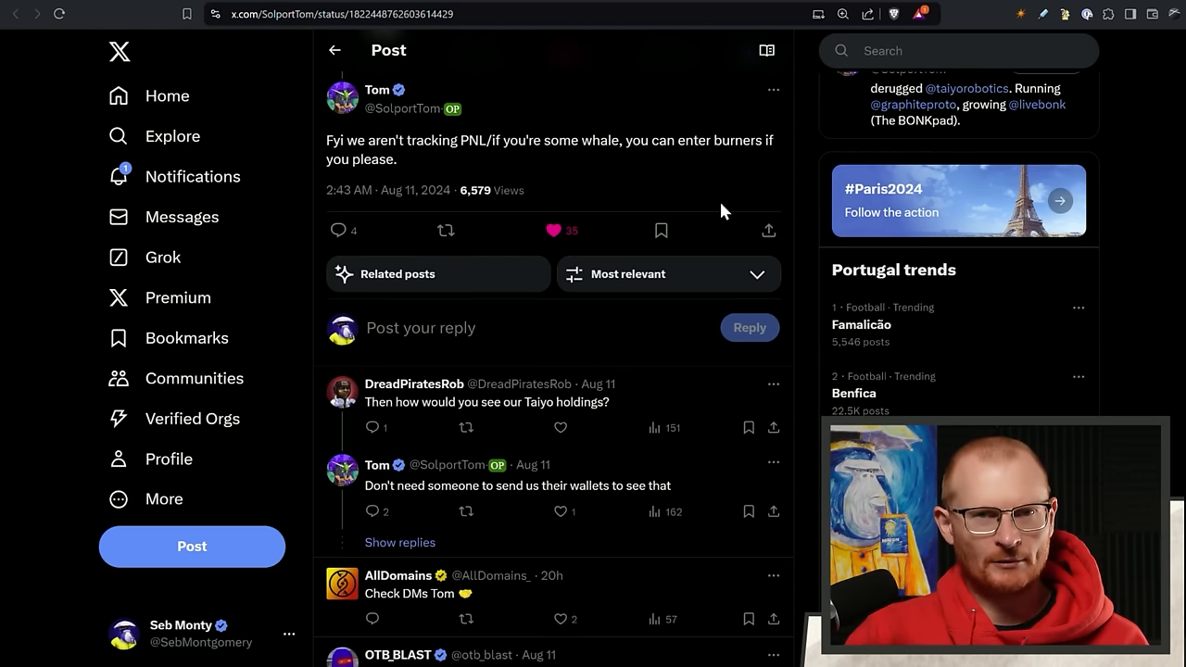
mouse_move(593, 180)
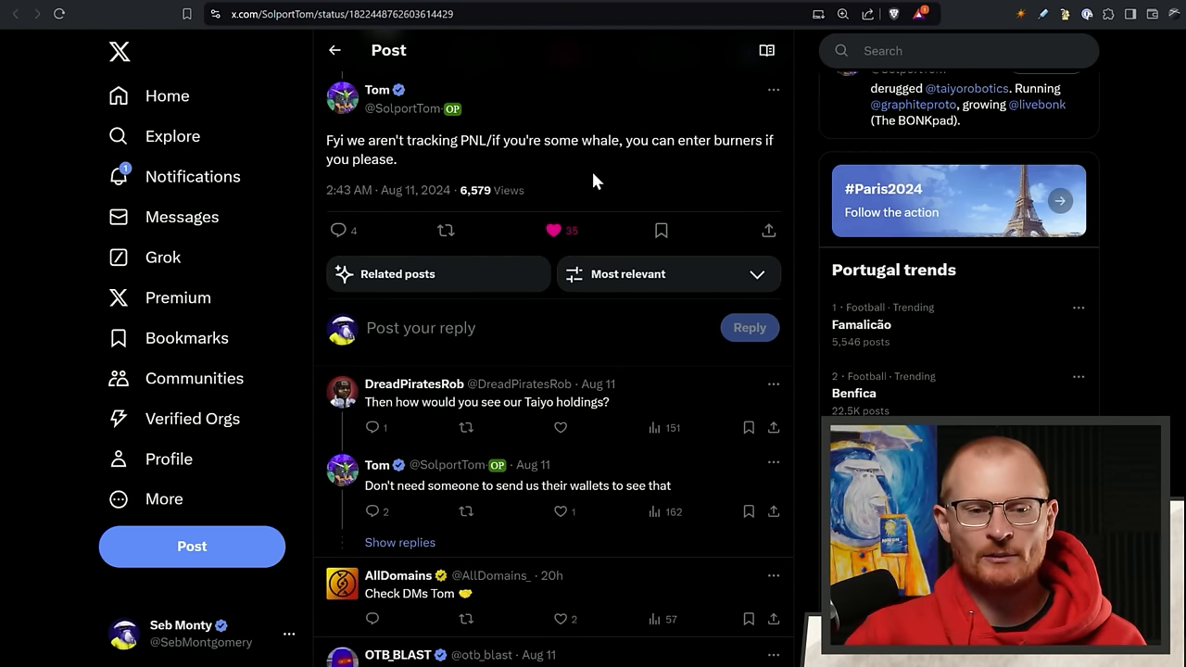
mouse_move(637, 222)
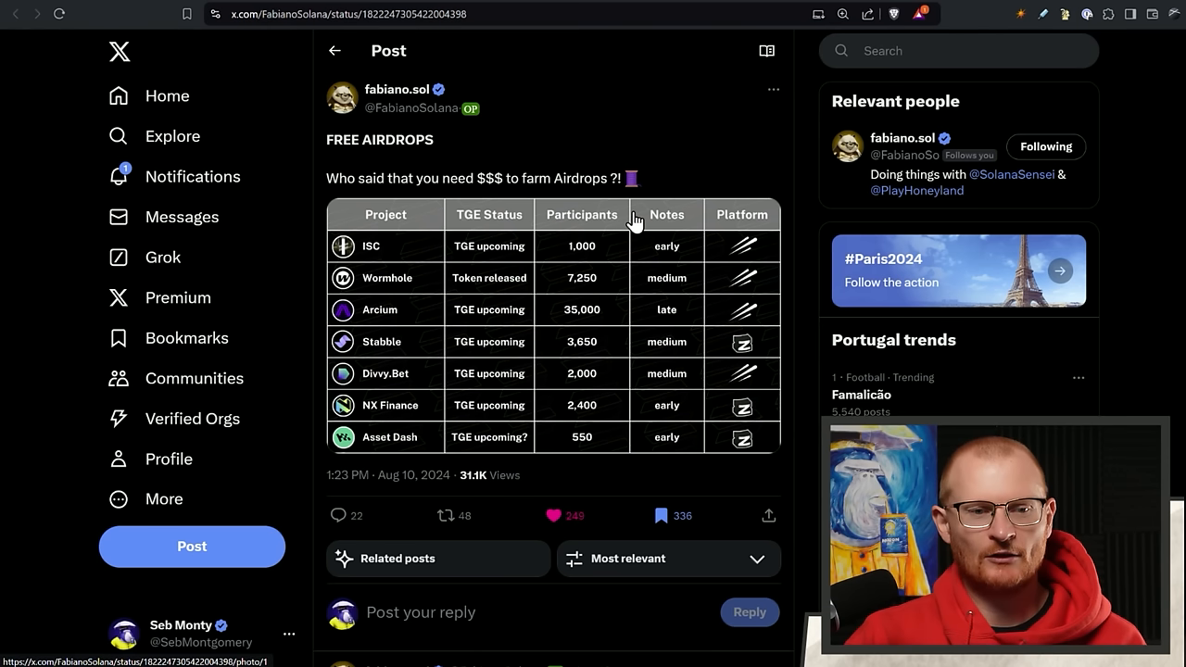
mouse_move(688, 139)
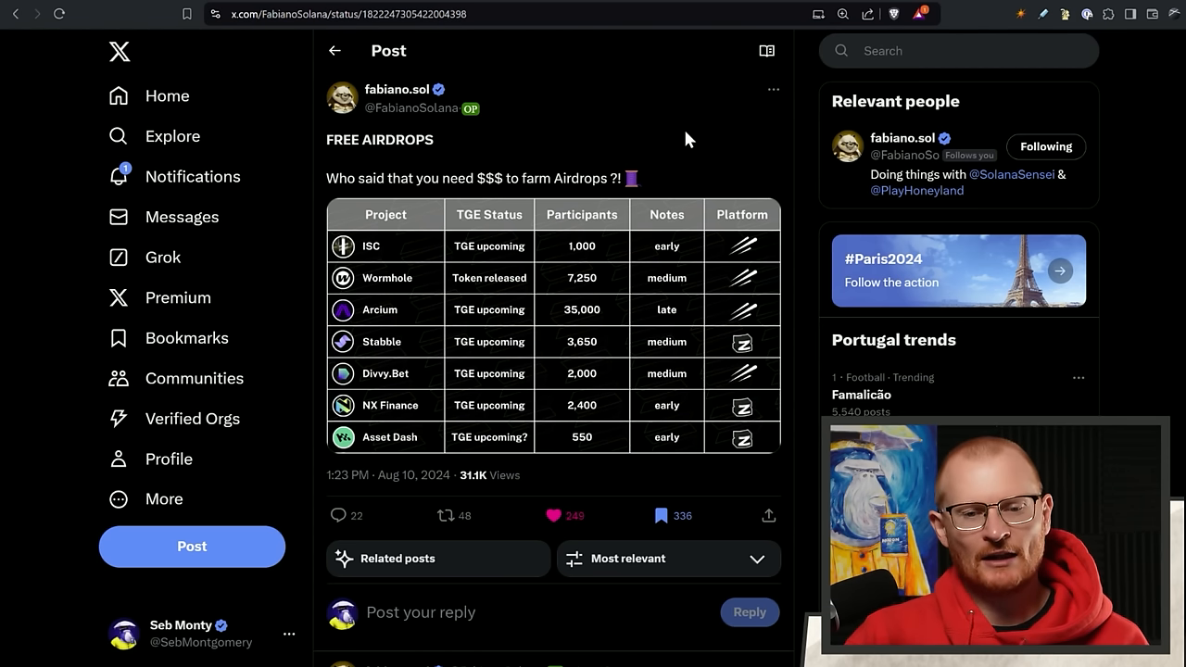
mouse_move(558, 233)
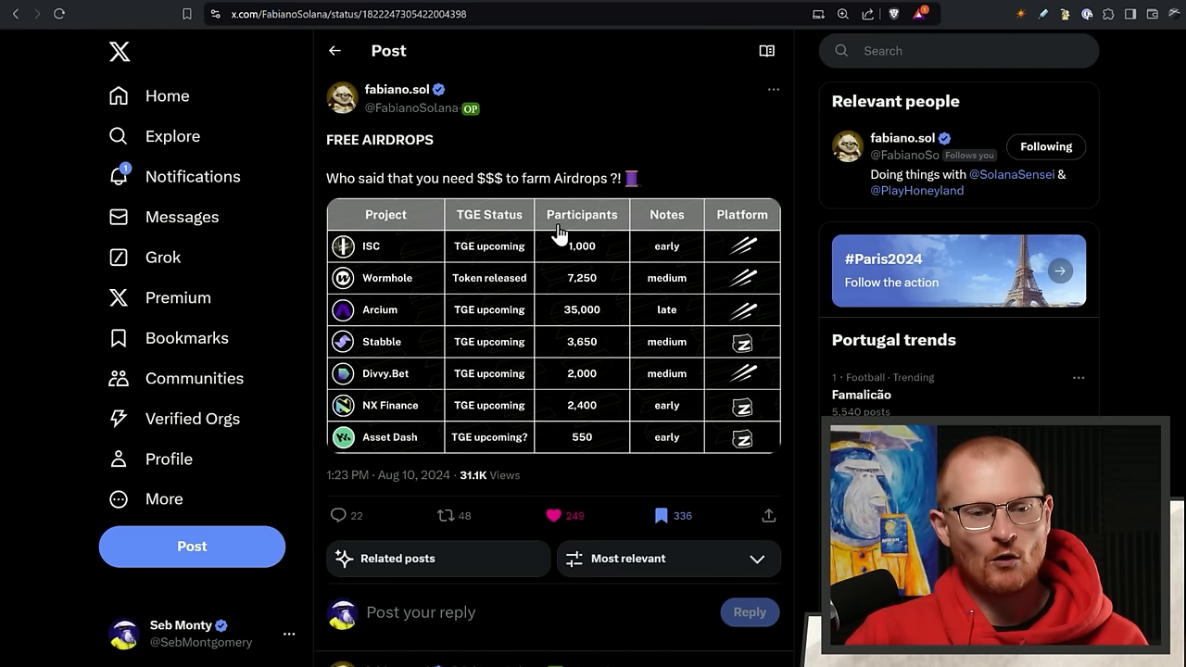
mouse_move(553, 357)
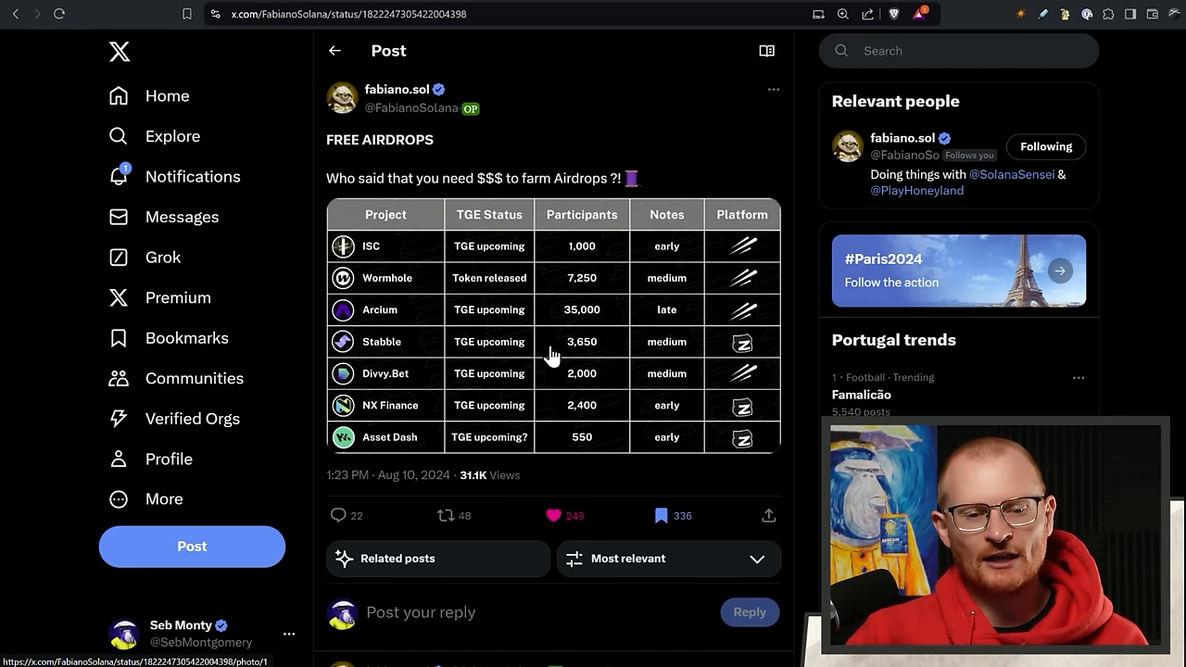
mouse_move(508, 468)
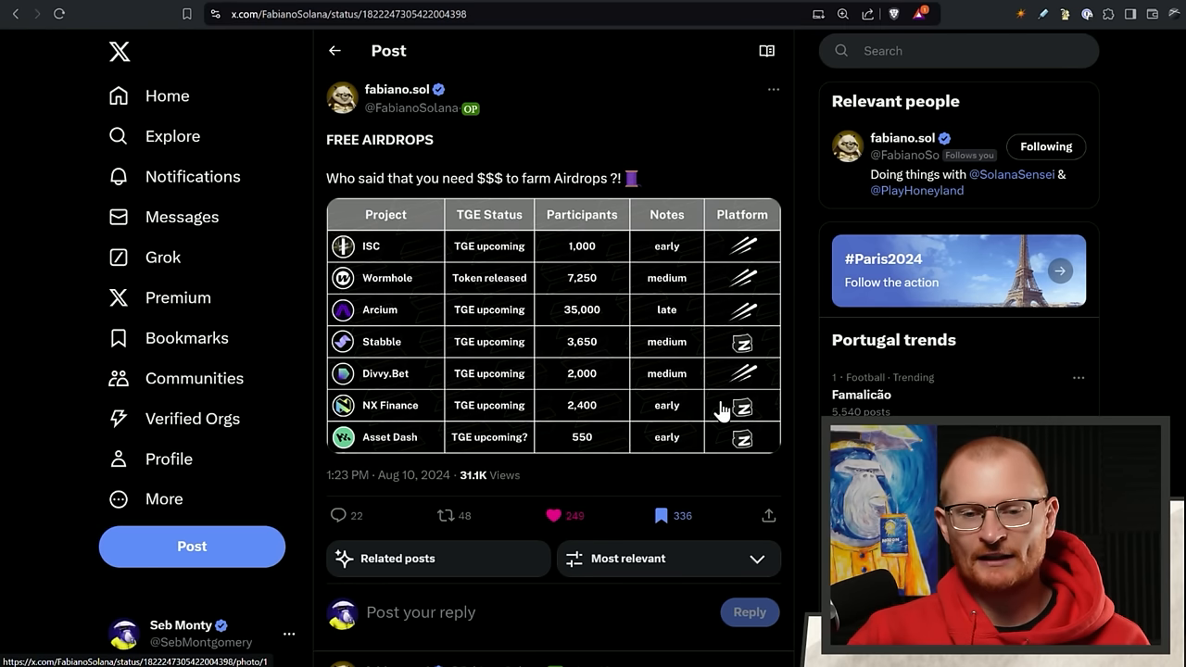
mouse_move(605, 259)
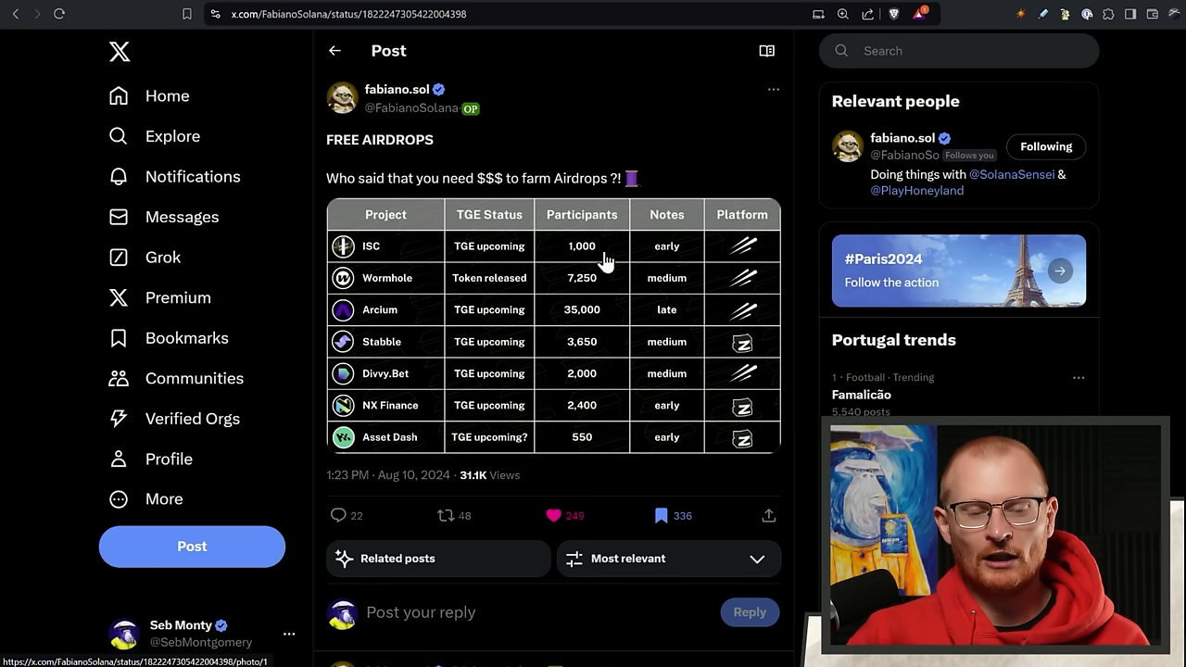
mouse_move(477, 326)
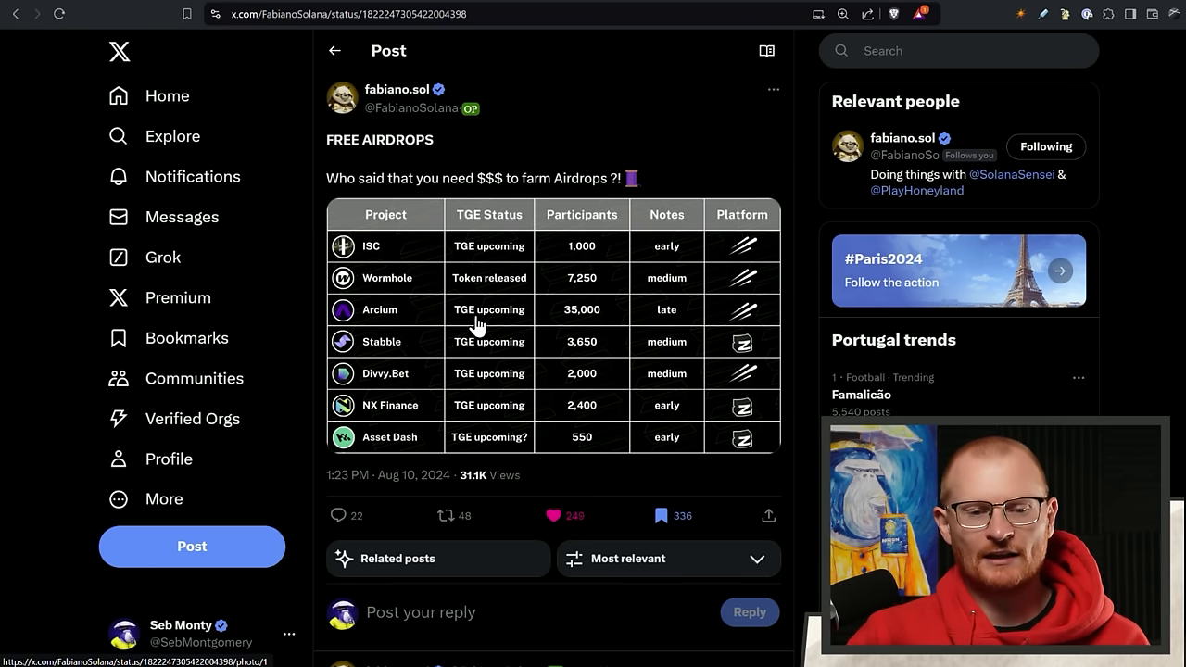
mouse_move(578, 320)
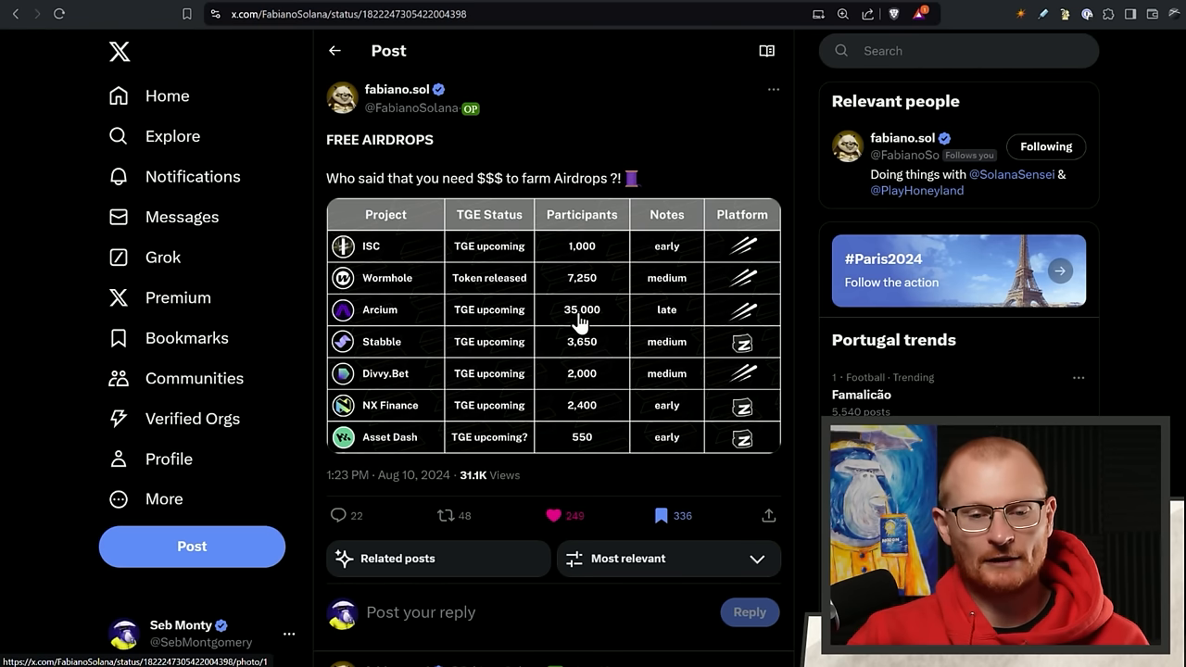
mouse_move(604, 282)
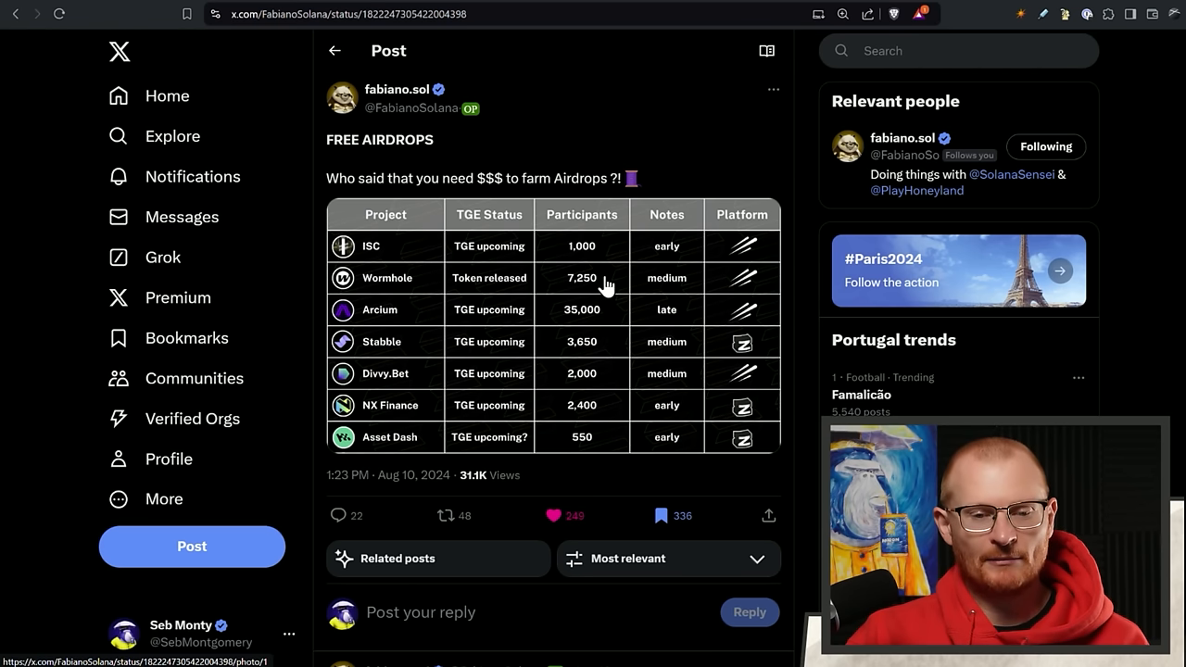
mouse_move(609, 455)
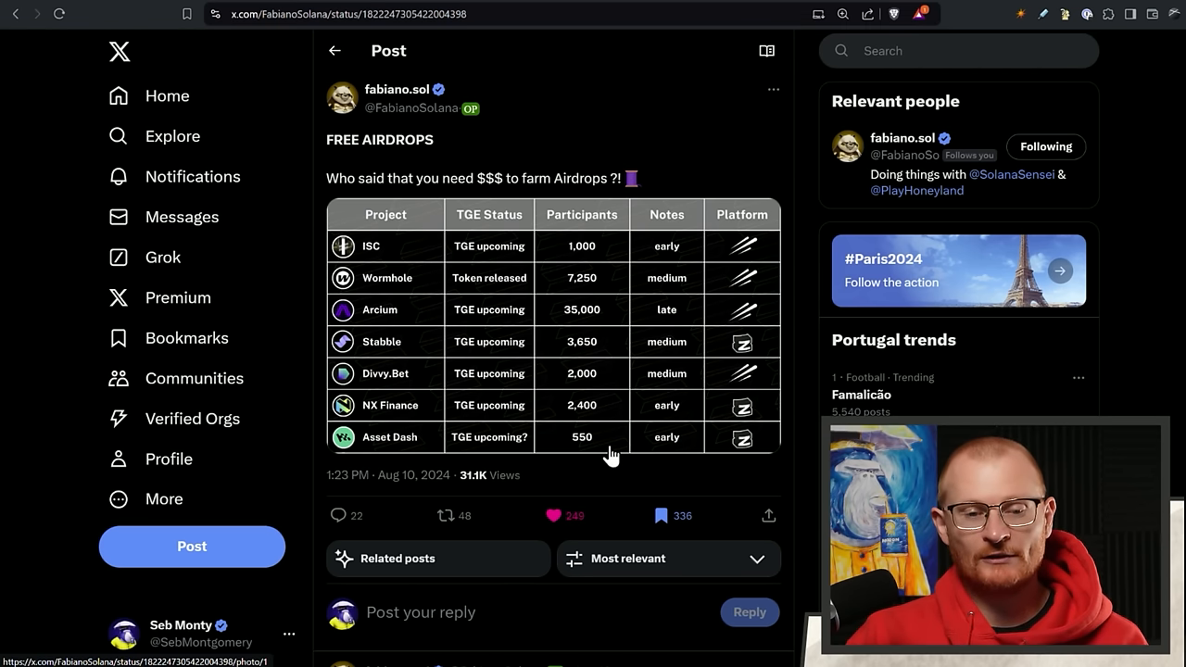
mouse_move(610, 303)
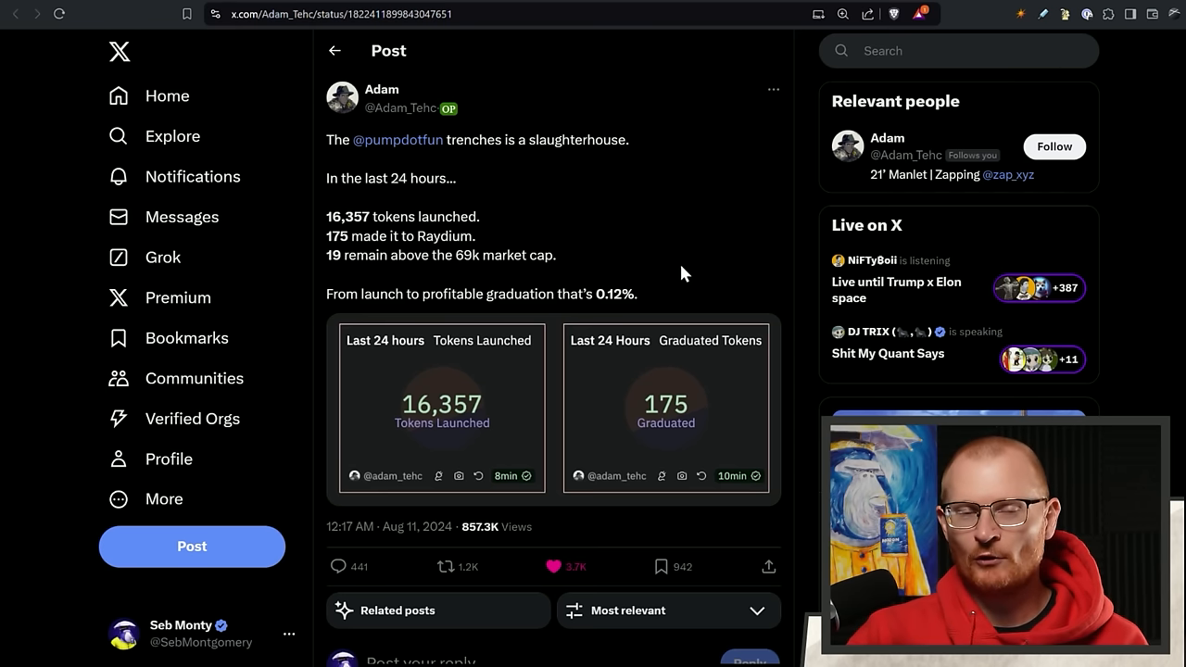
mouse_move(600, 248)
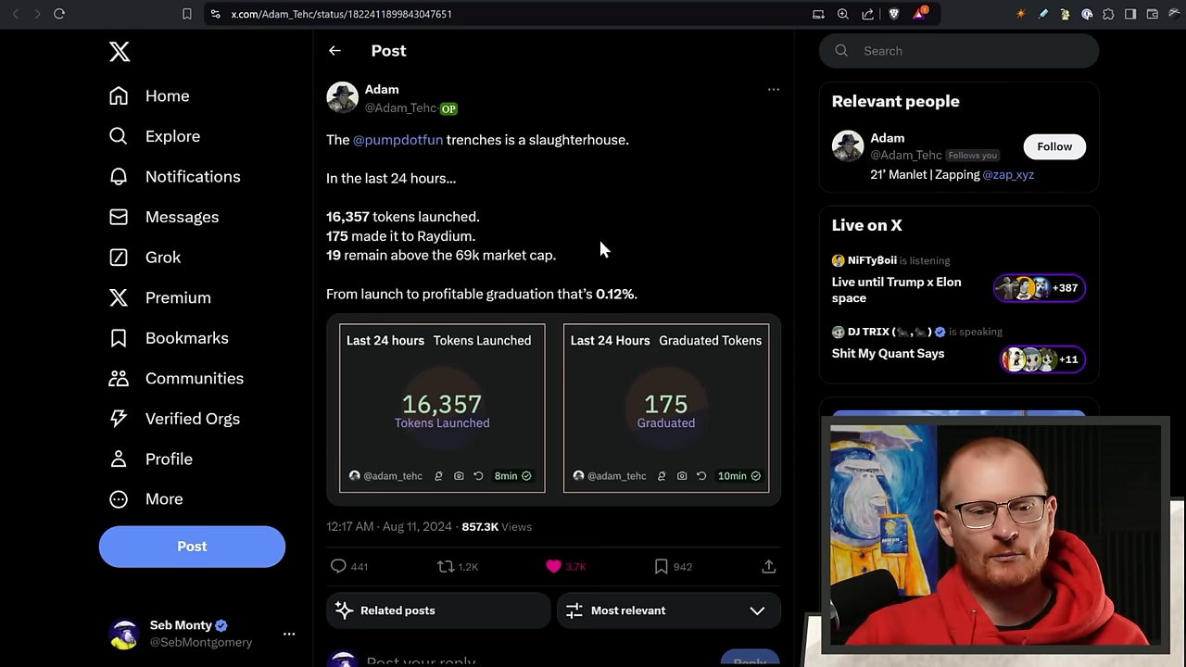
mouse_move(572, 252)
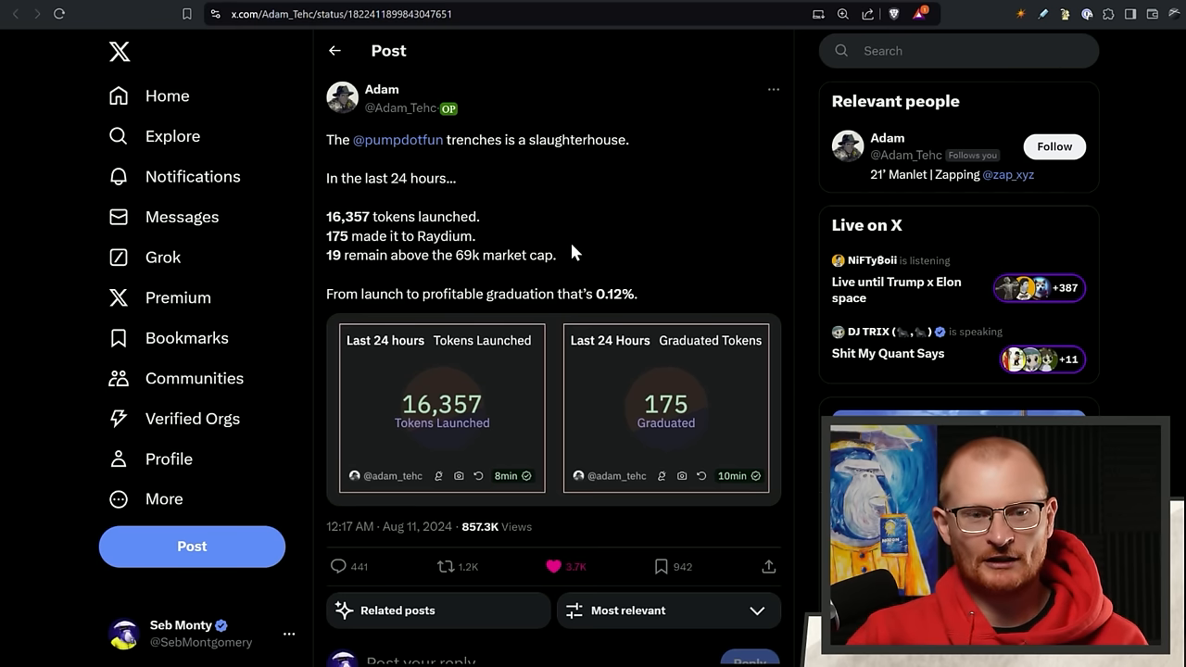
mouse_move(407, 420)
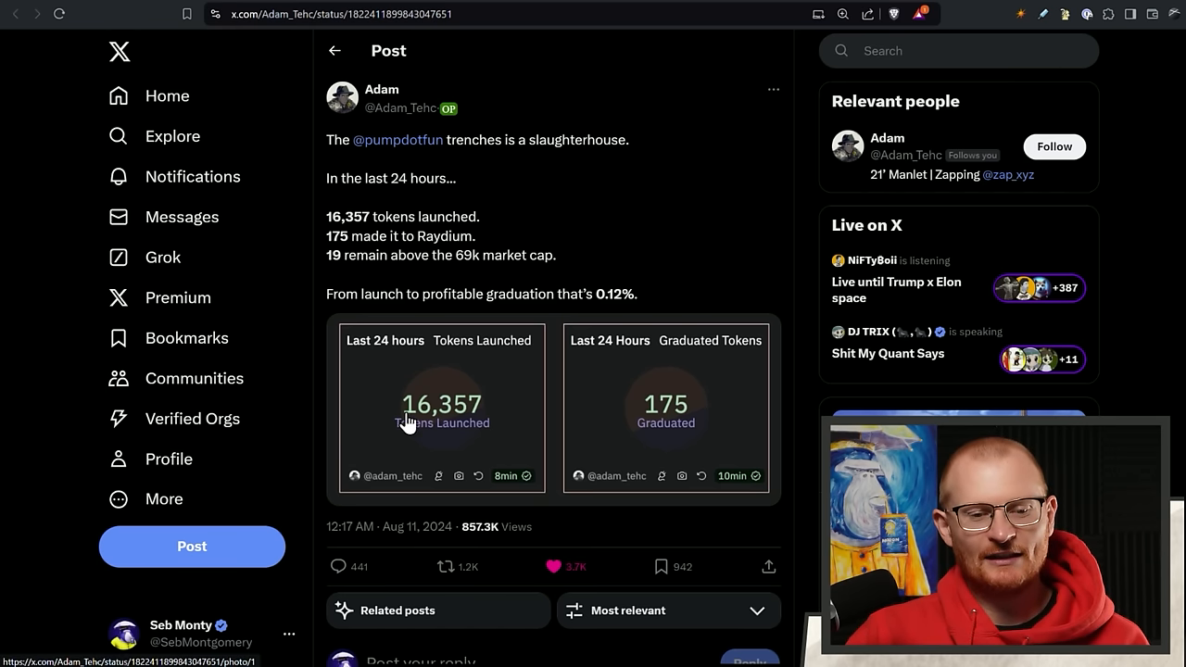
mouse_move(658, 433)
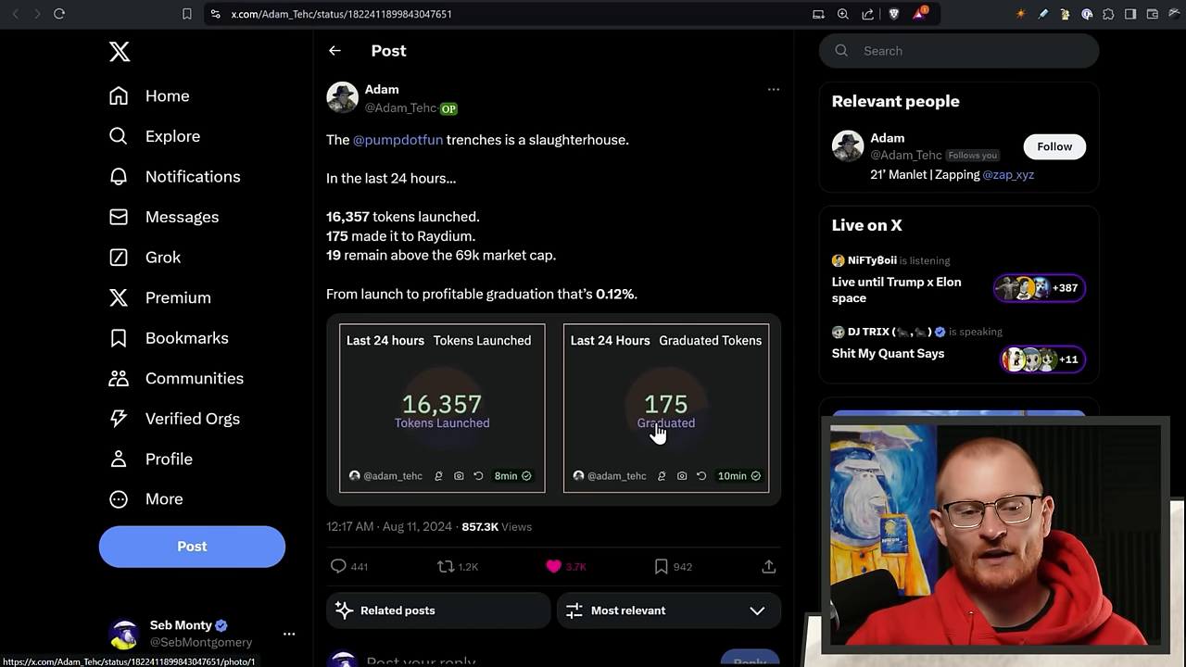
mouse_move(412, 292)
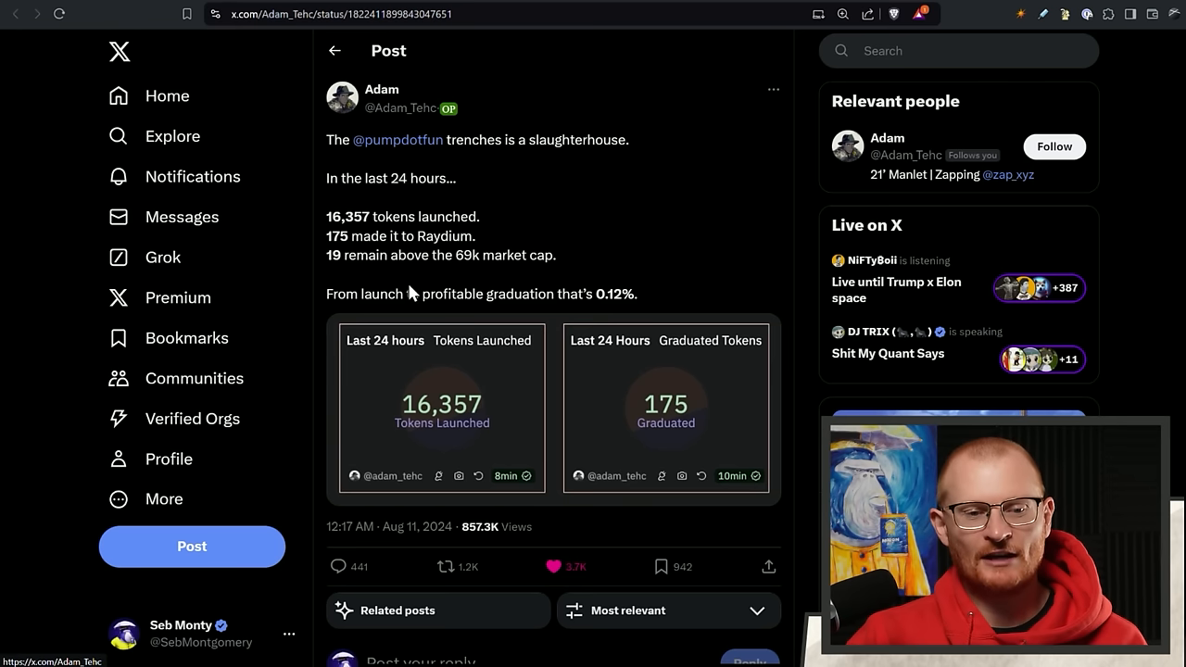
mouse_move(616, 290)
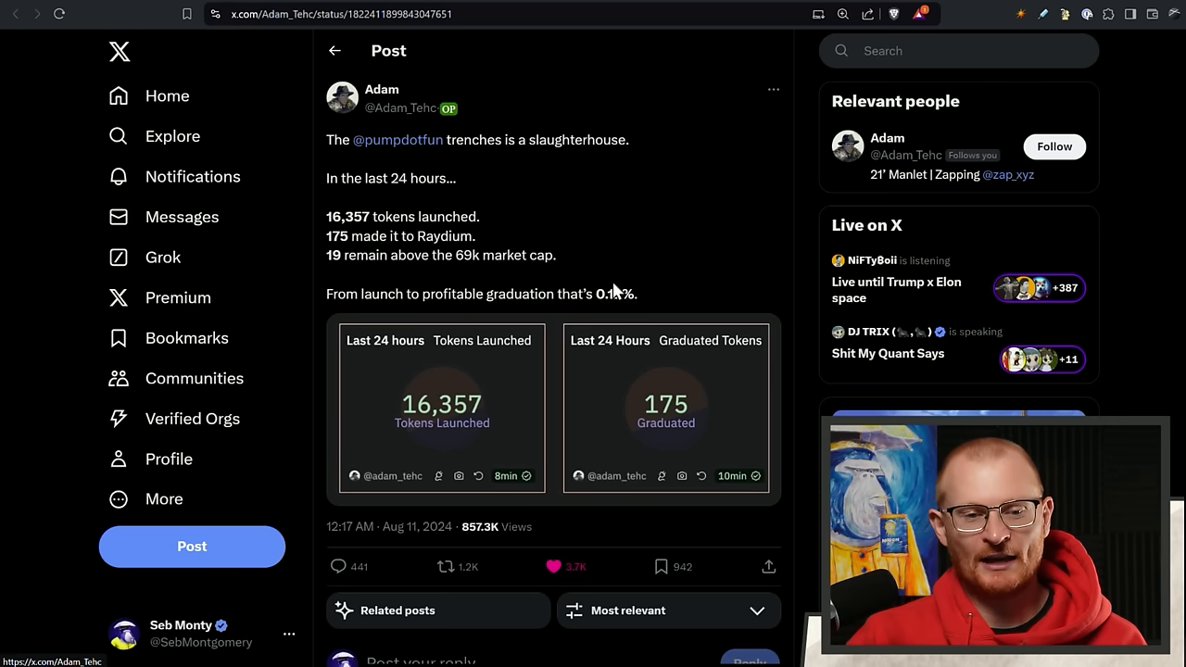
mouse_move(602, 321)
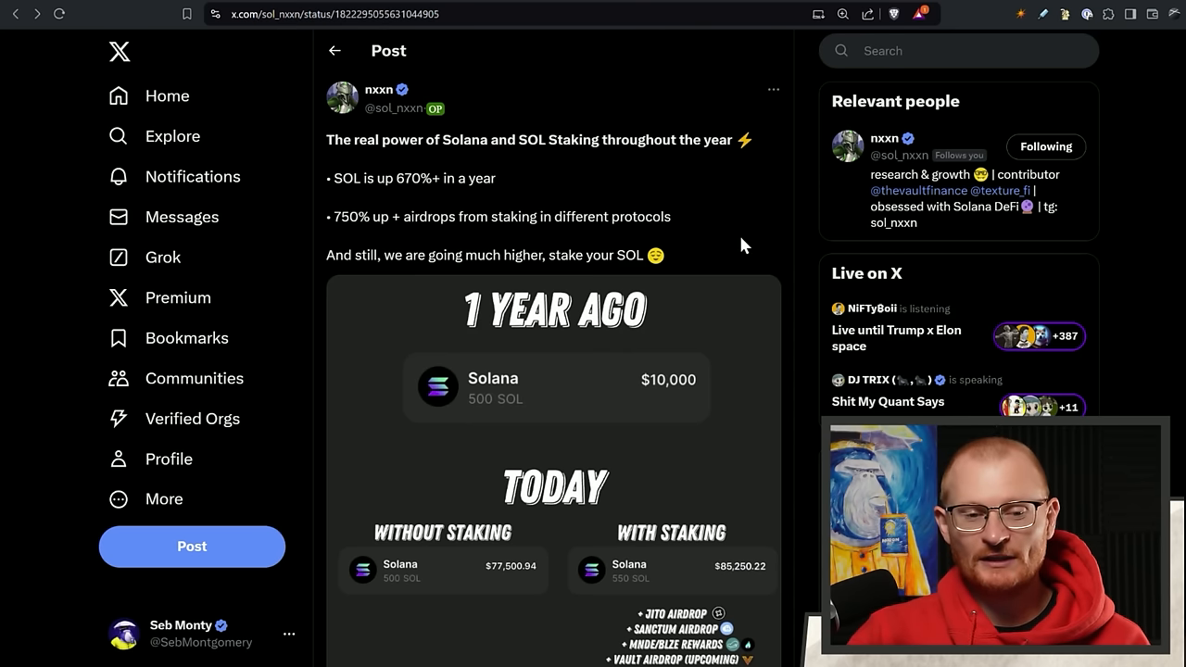
Scroll to view nxxn's SOL staking image: $10,000 grown to $77,500 unstaked versus $85,250 staked.
scroll("down", 3)
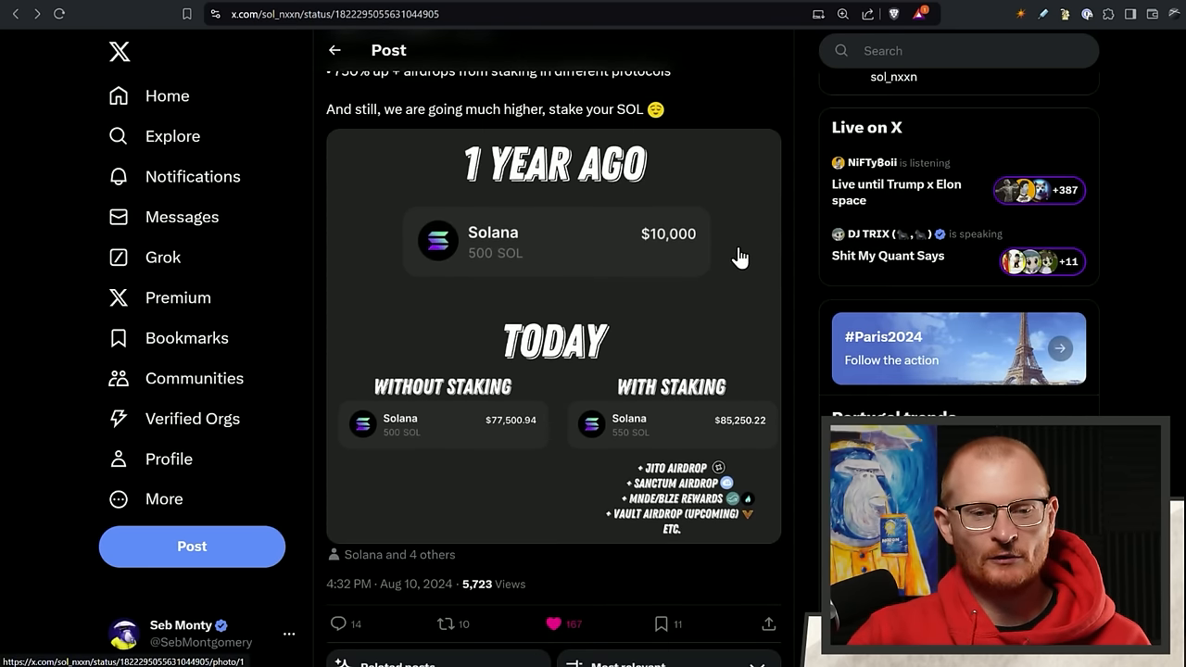
mouse_move(630, 250)
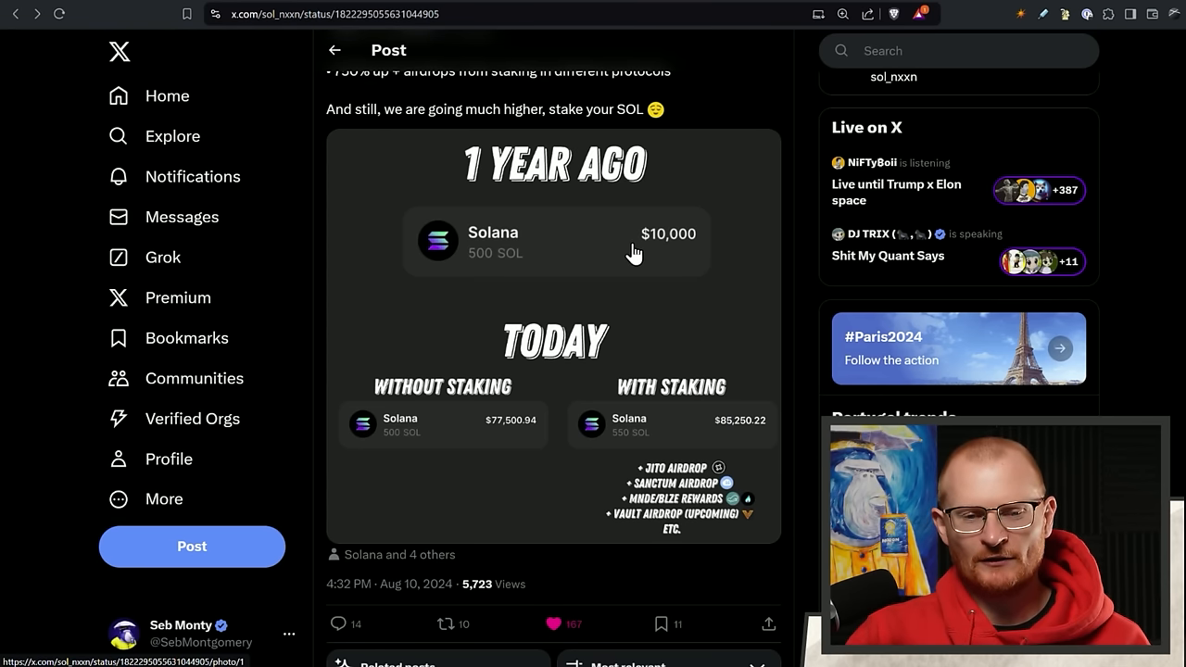
mouse_move(644, 261)
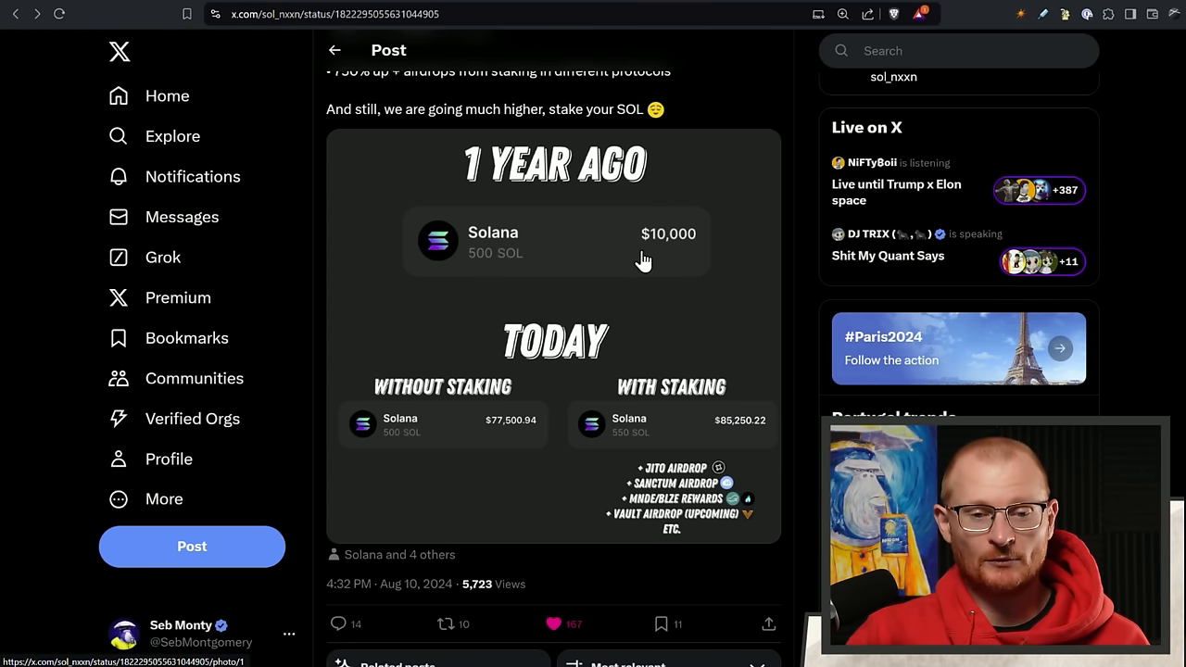
mouse_move(685, 260)
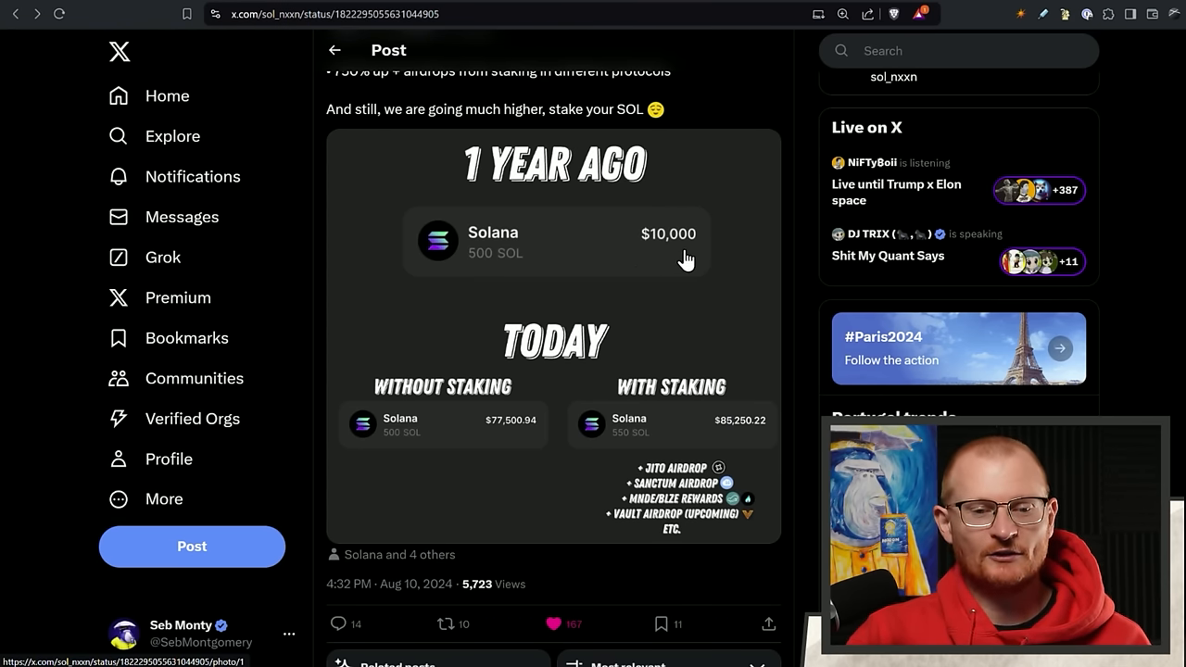
mouse_move(500, 444)
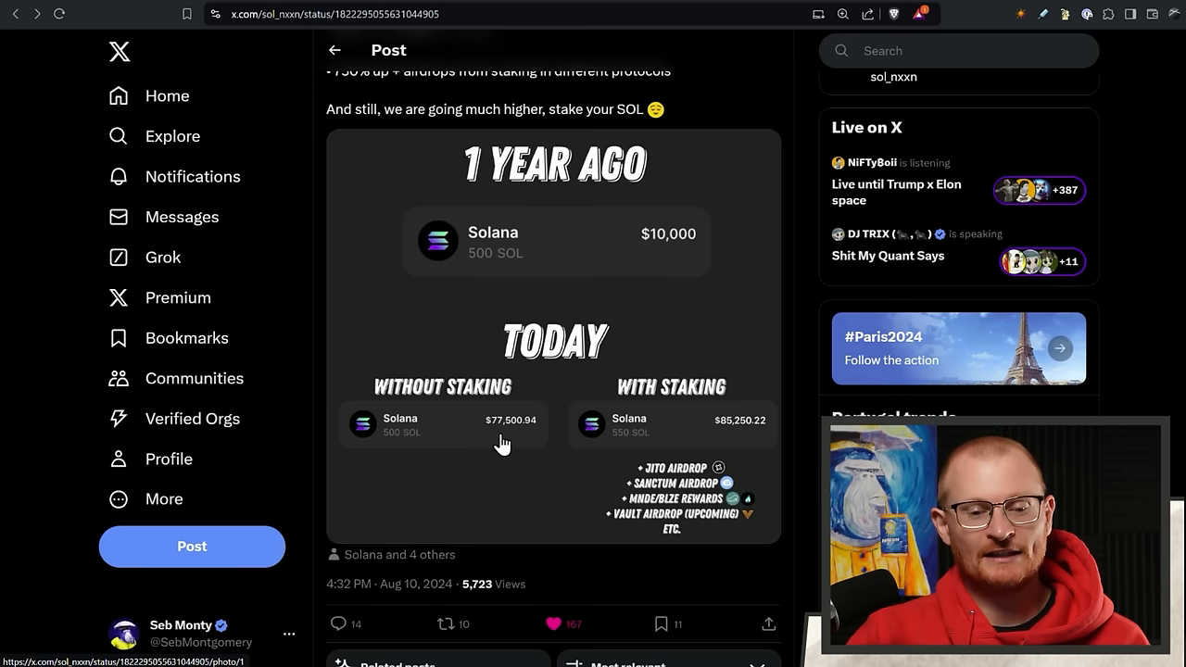
mouse_move(718, 440)
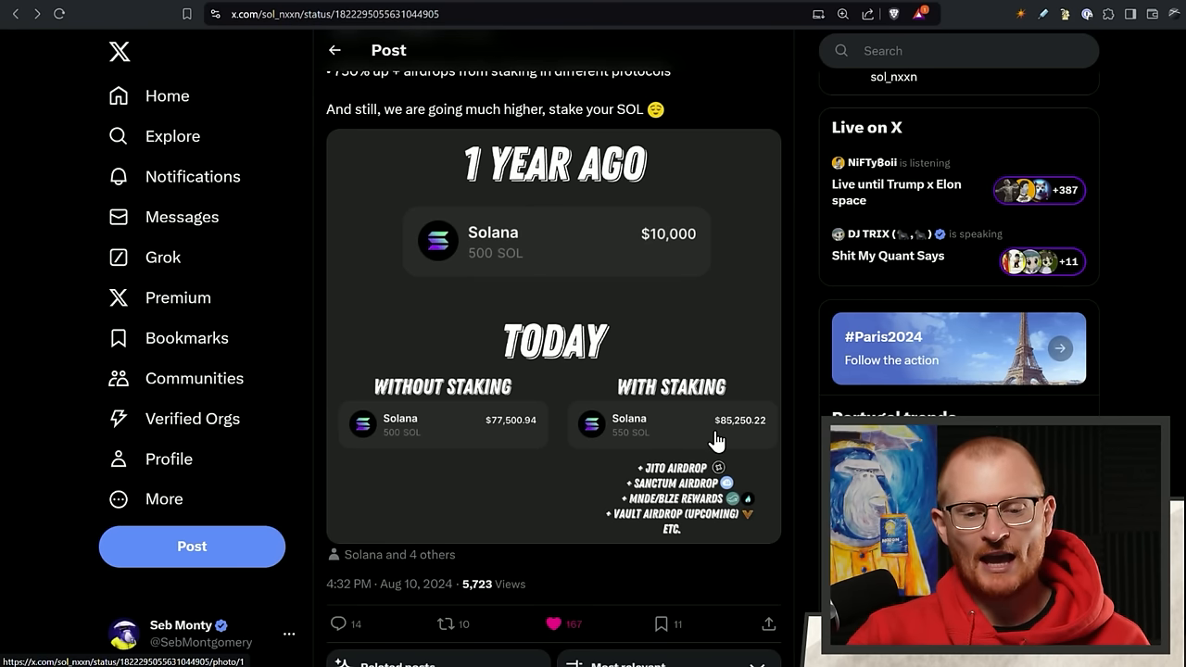
mouse_move(736, 478)
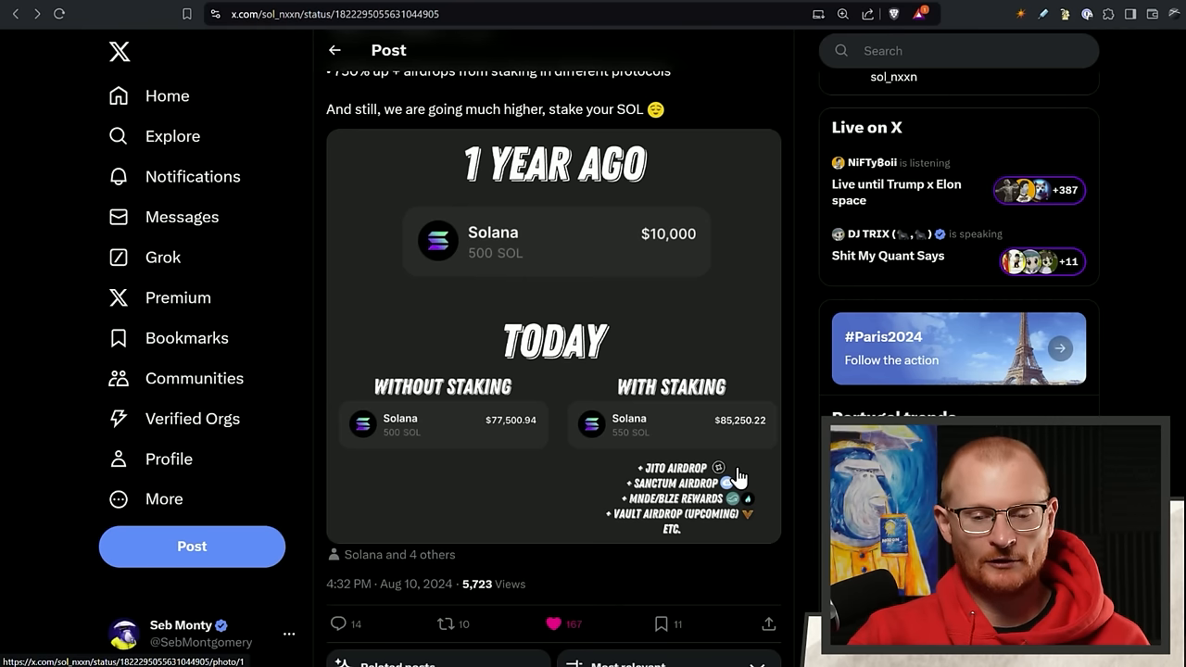
mouse_move(759, 507)
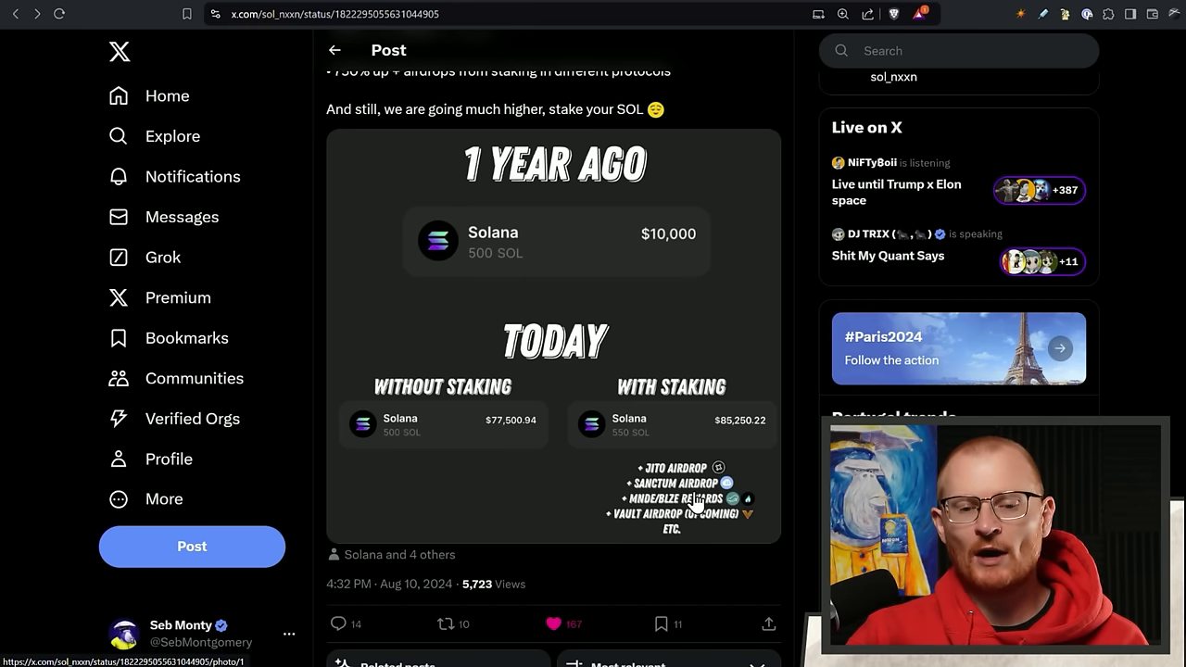
mouse_move(625, 436)
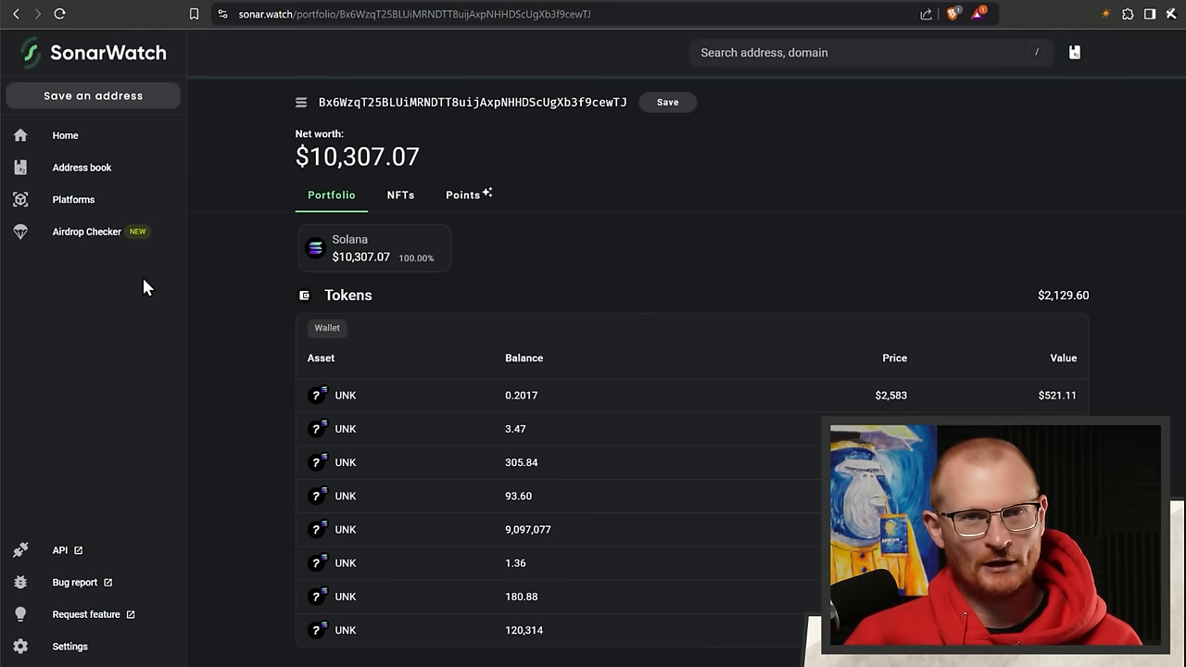
mouse_move(406, 143)
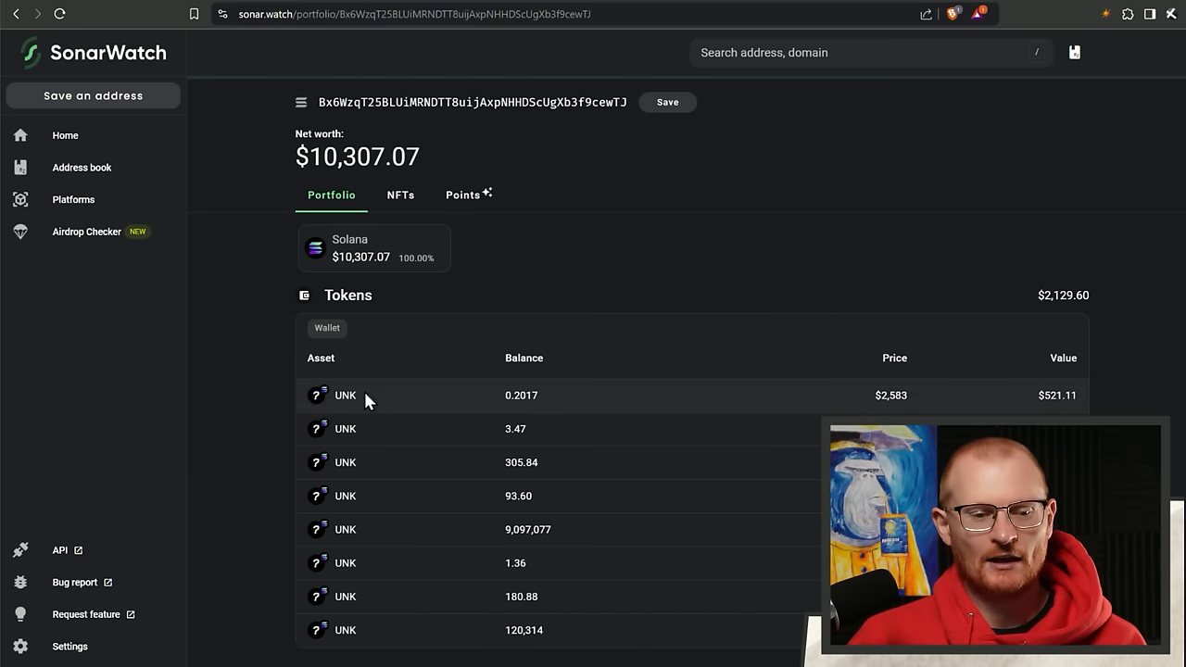
mouse_move(370, 427)
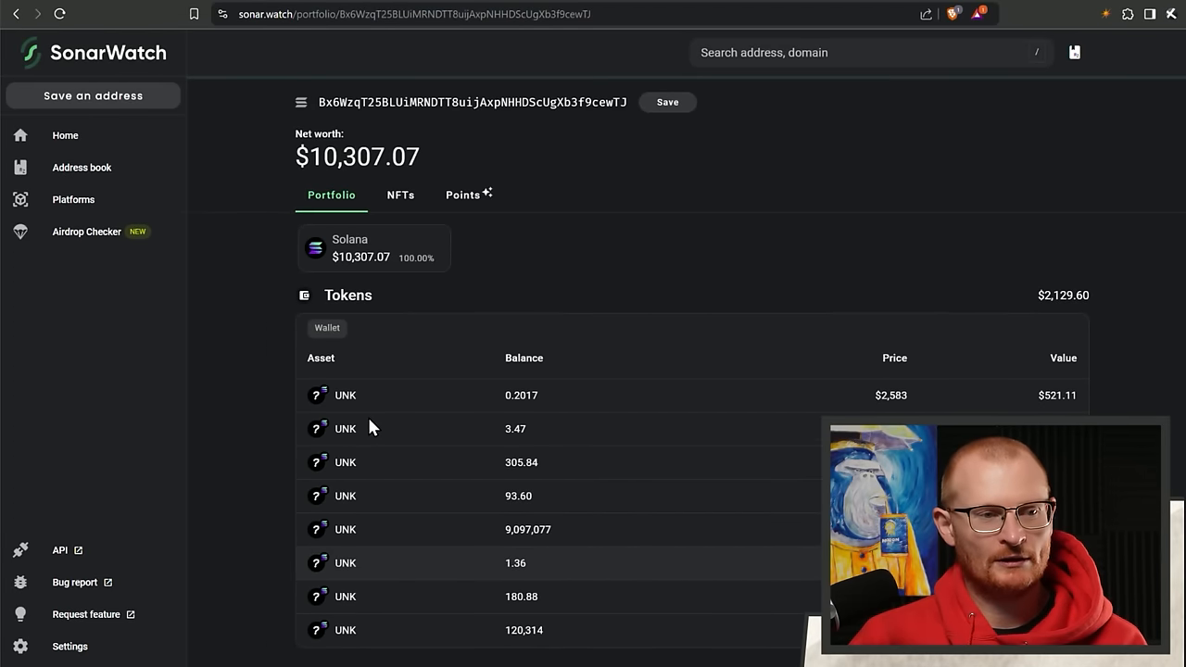
mouse_move(401, 193)
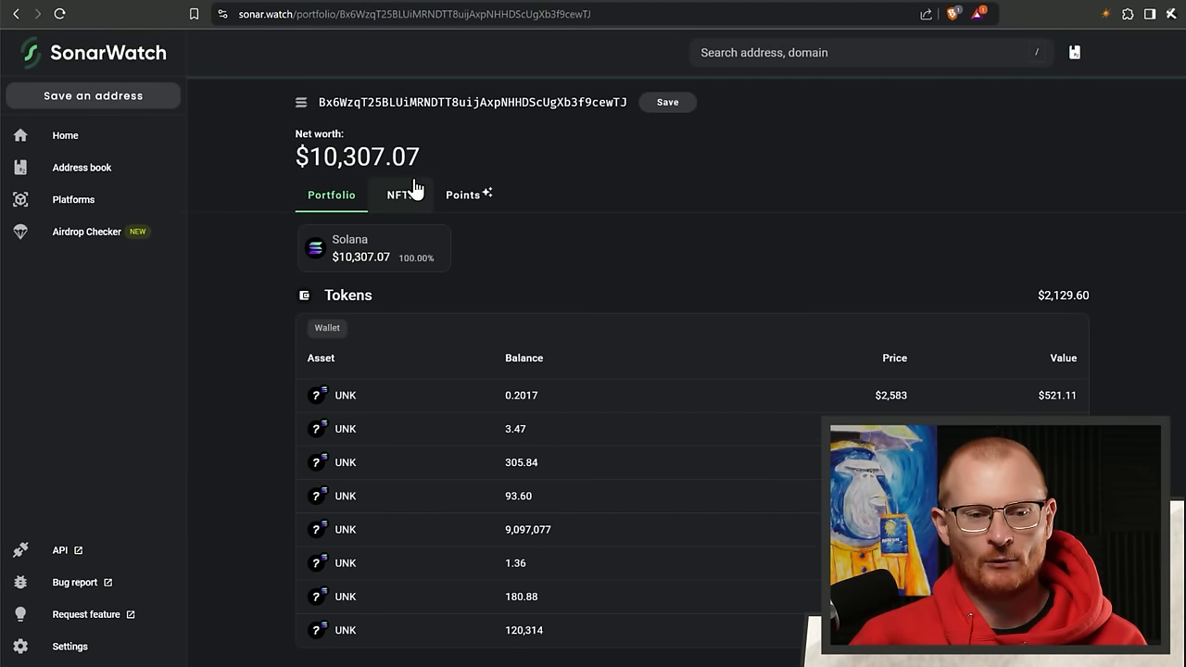
mouse_move(399, 283)
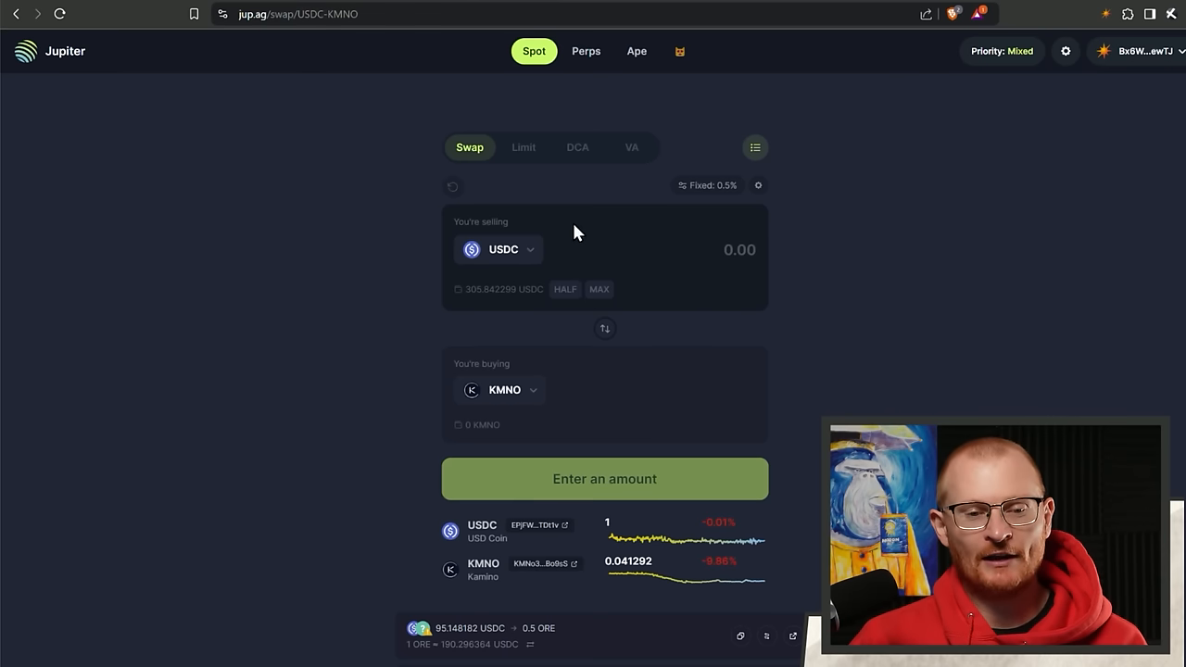
mouse_move(597, 239)
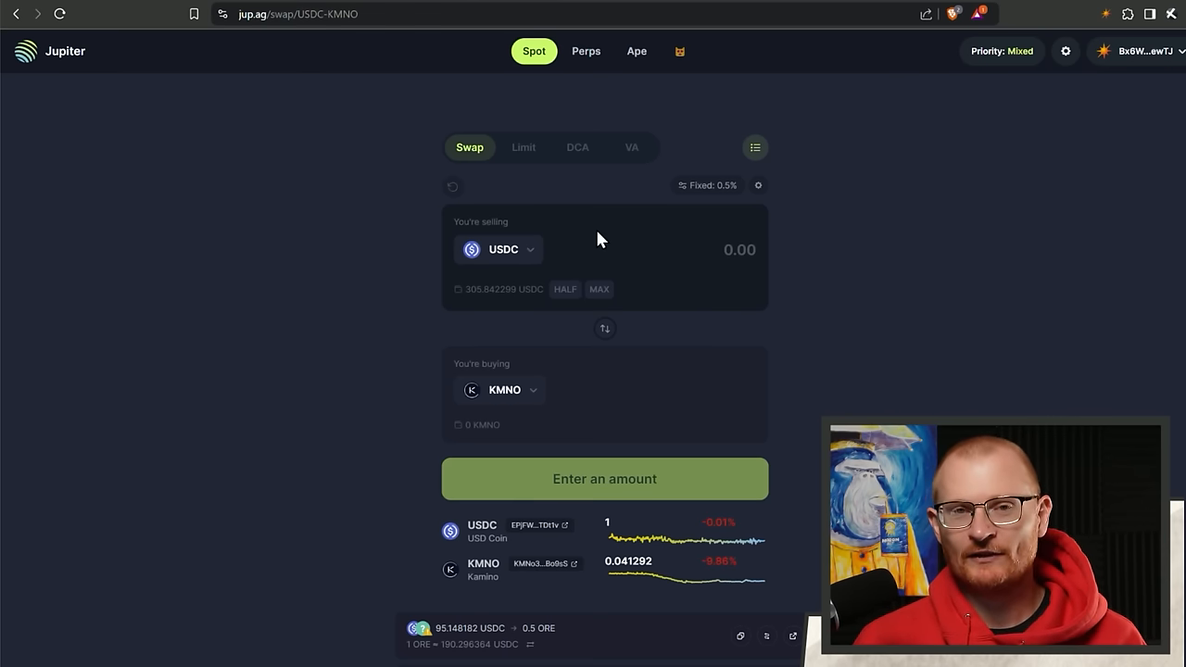
mouse_move(551, 105)
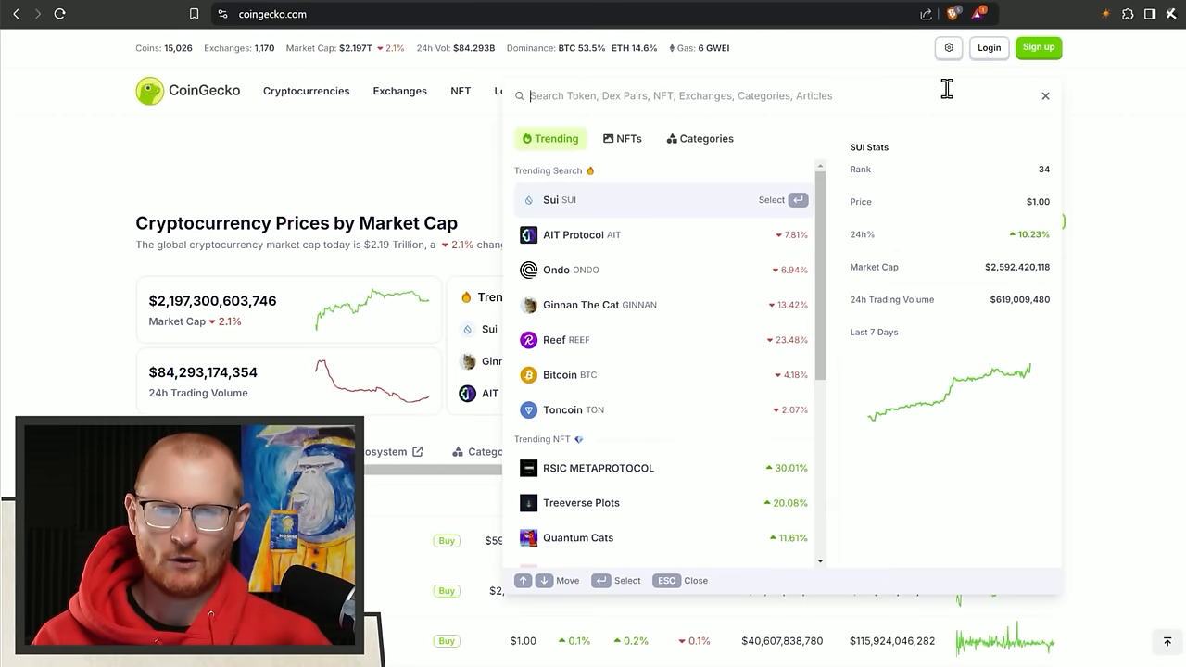
Look up 'kmno' and view Kamino's one-month price chart at $0.04175, then reopen coin search.
type("kmno")
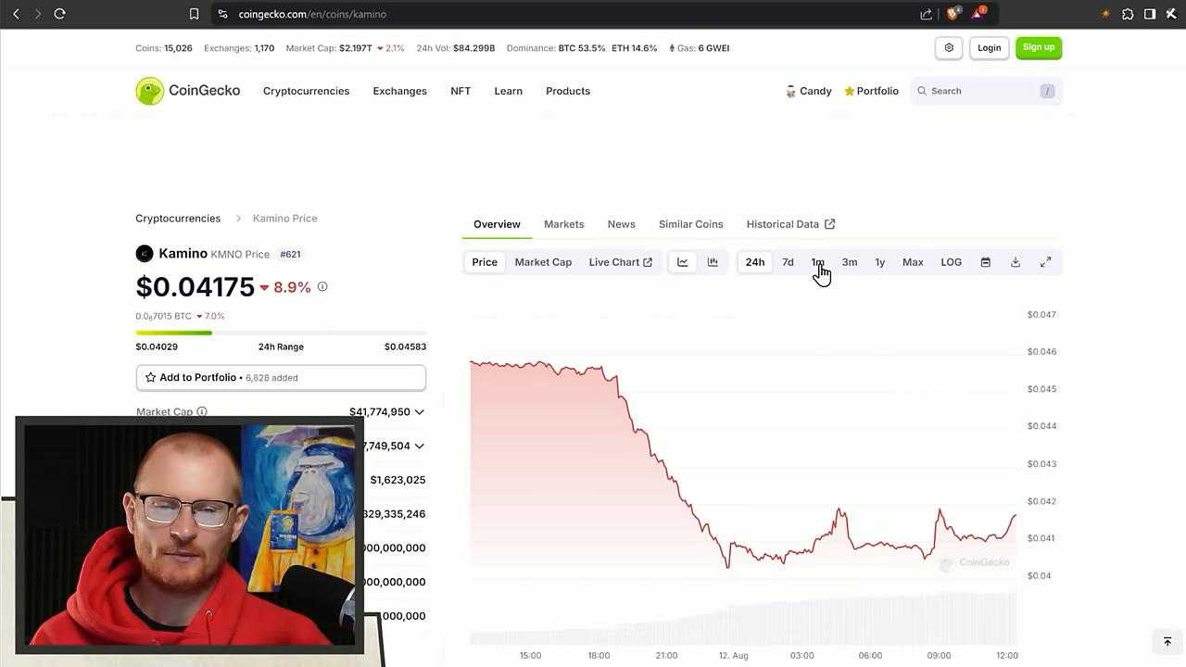
left_click(817, 263)
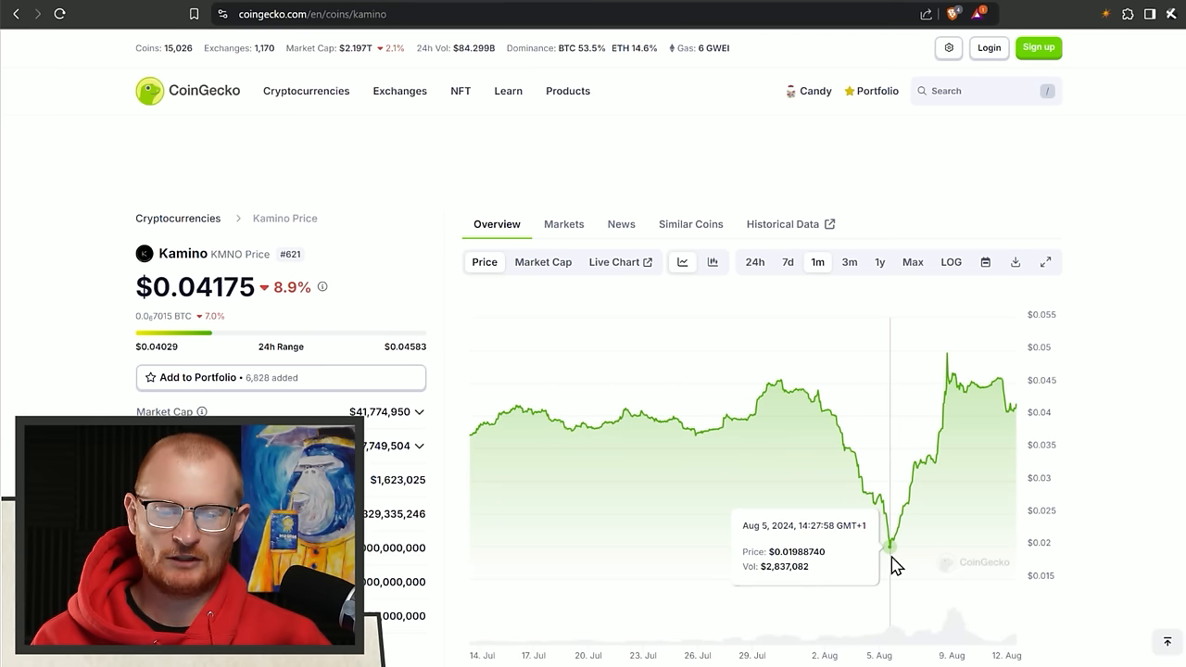
mouse_move(866, 458)
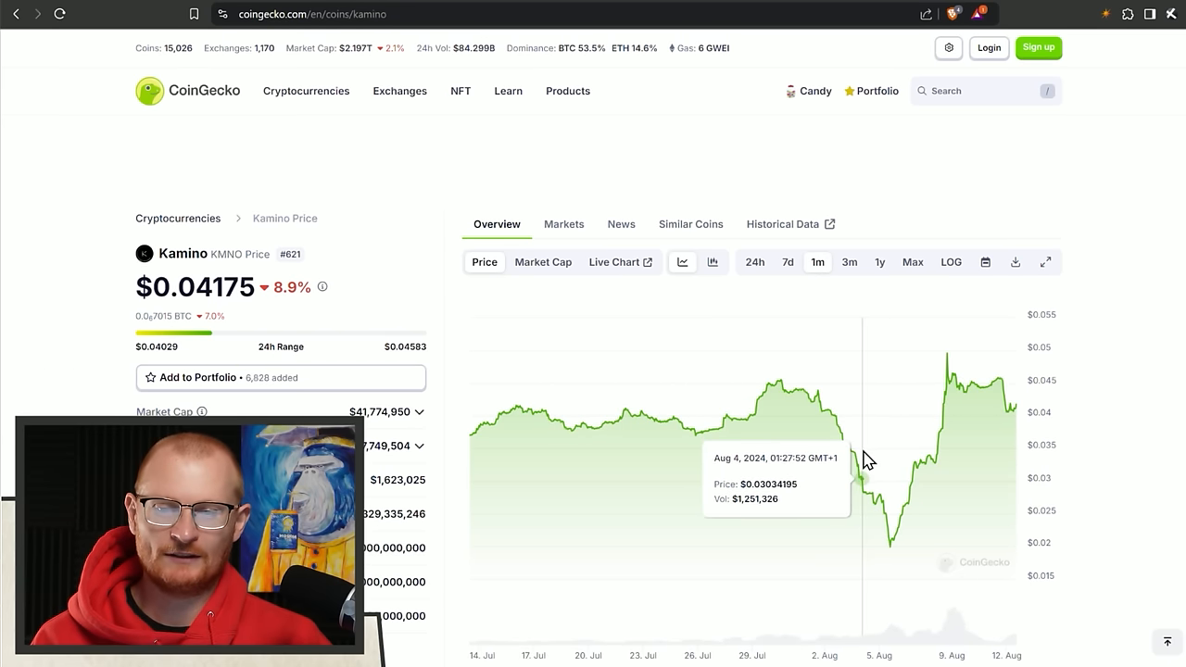
scroll("down", 3)
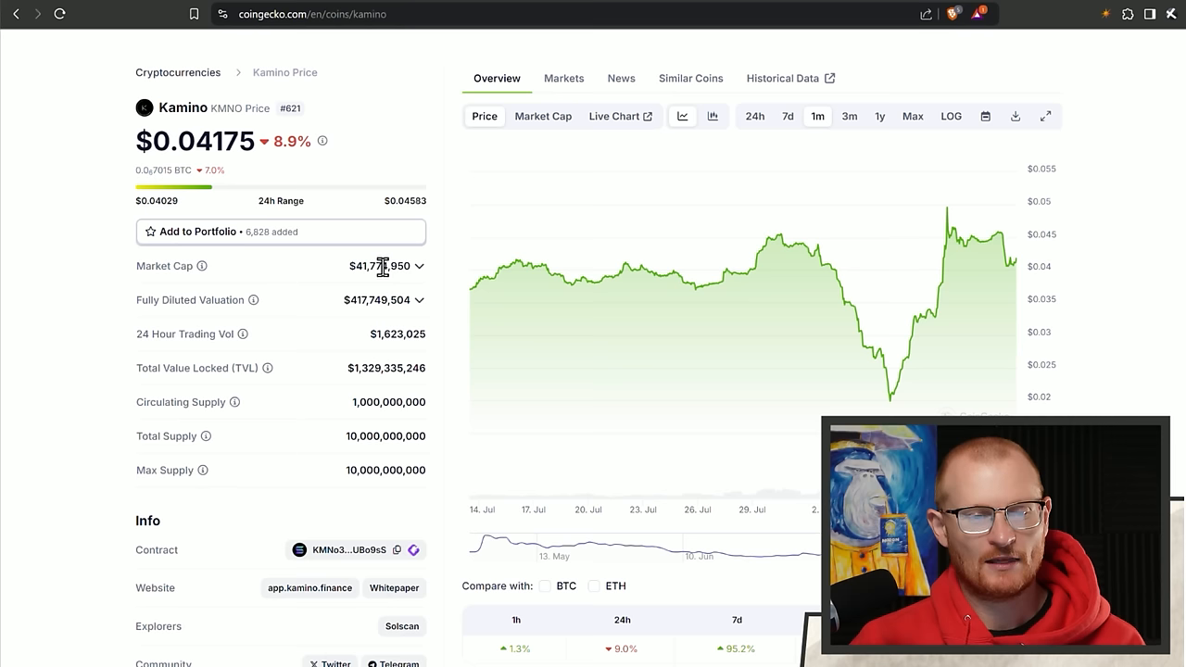
mouse_move(409, 295)
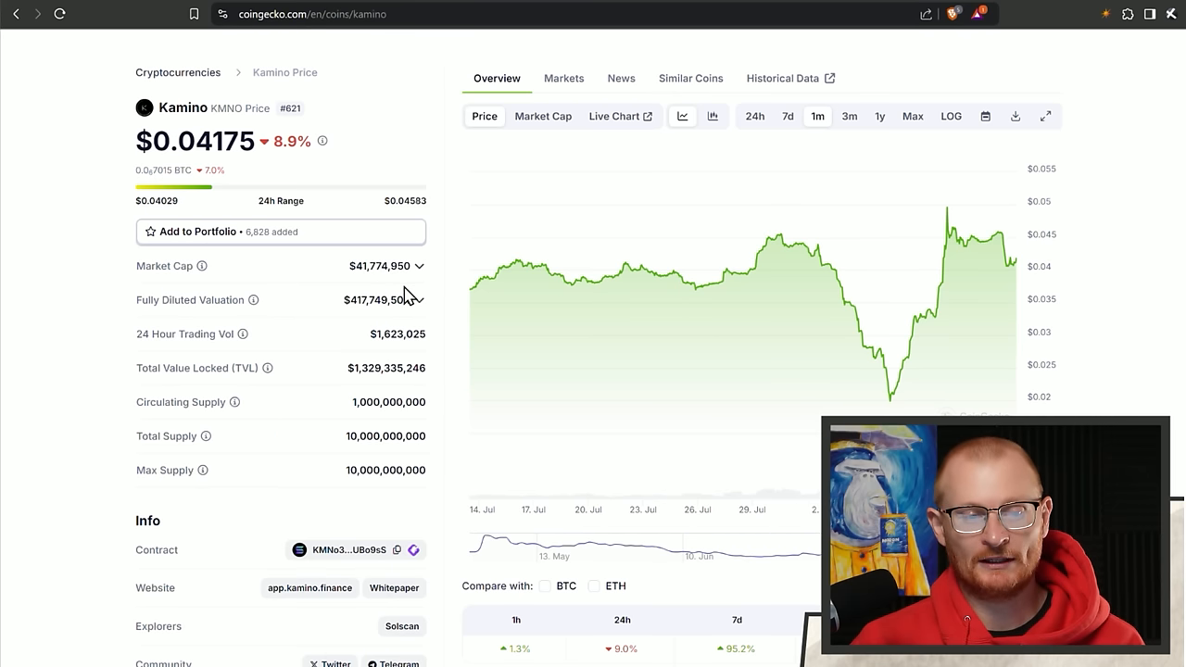
mouse_move(414, 324)
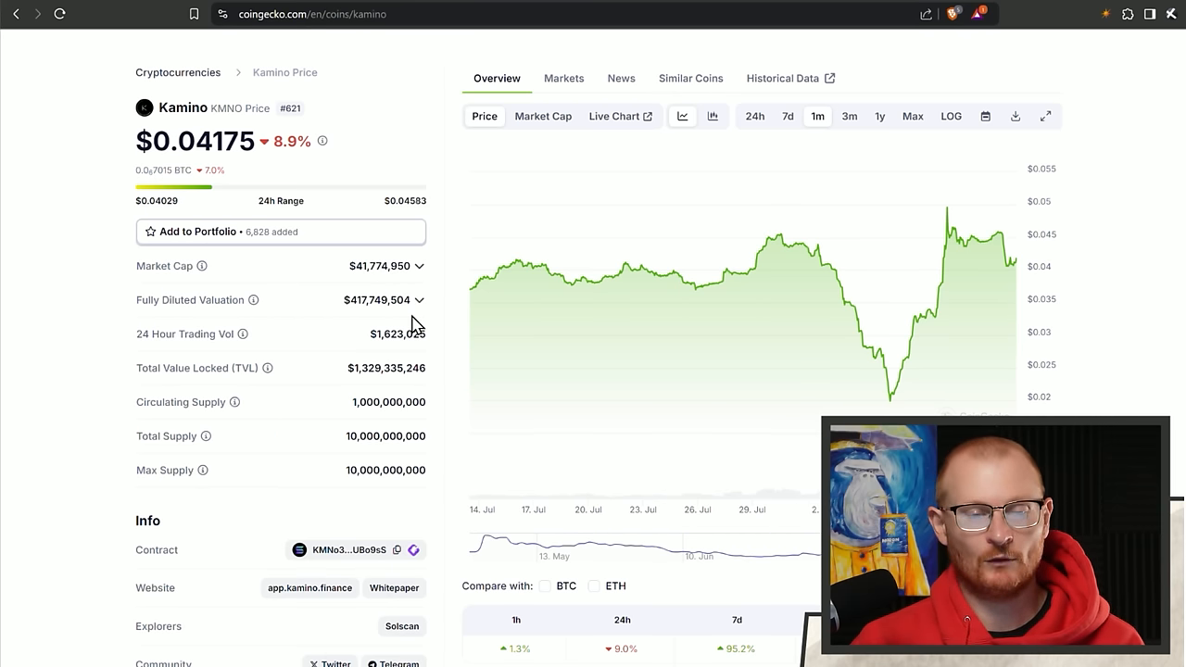
scroll("down", 3)
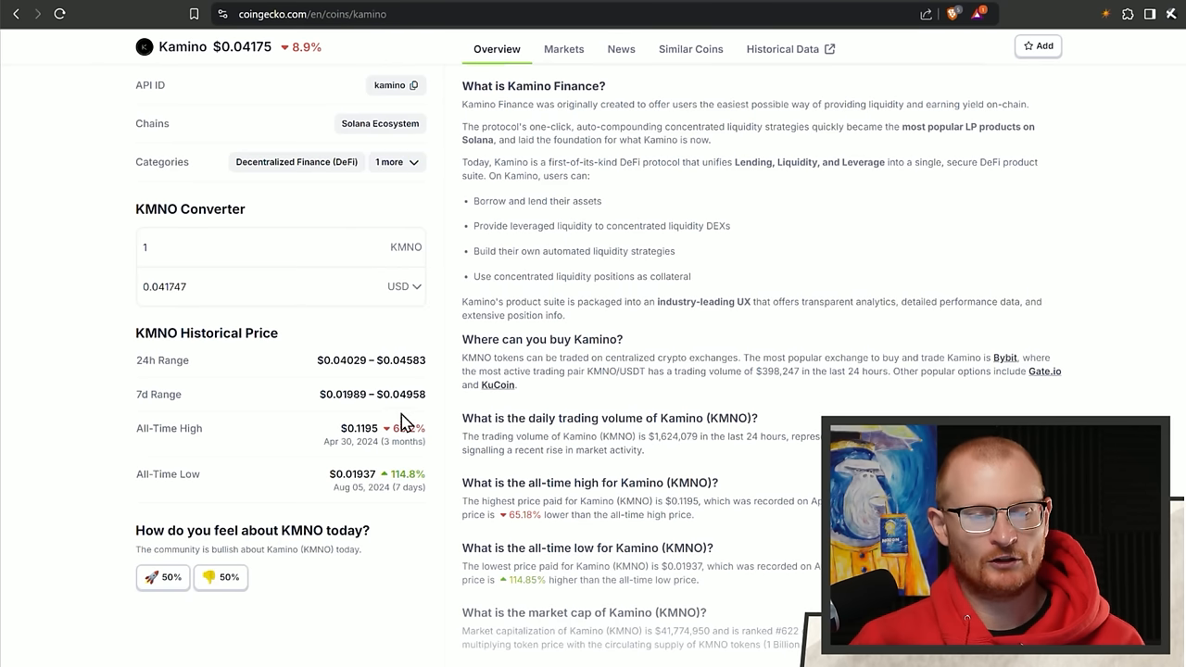
scroll("down", 3)
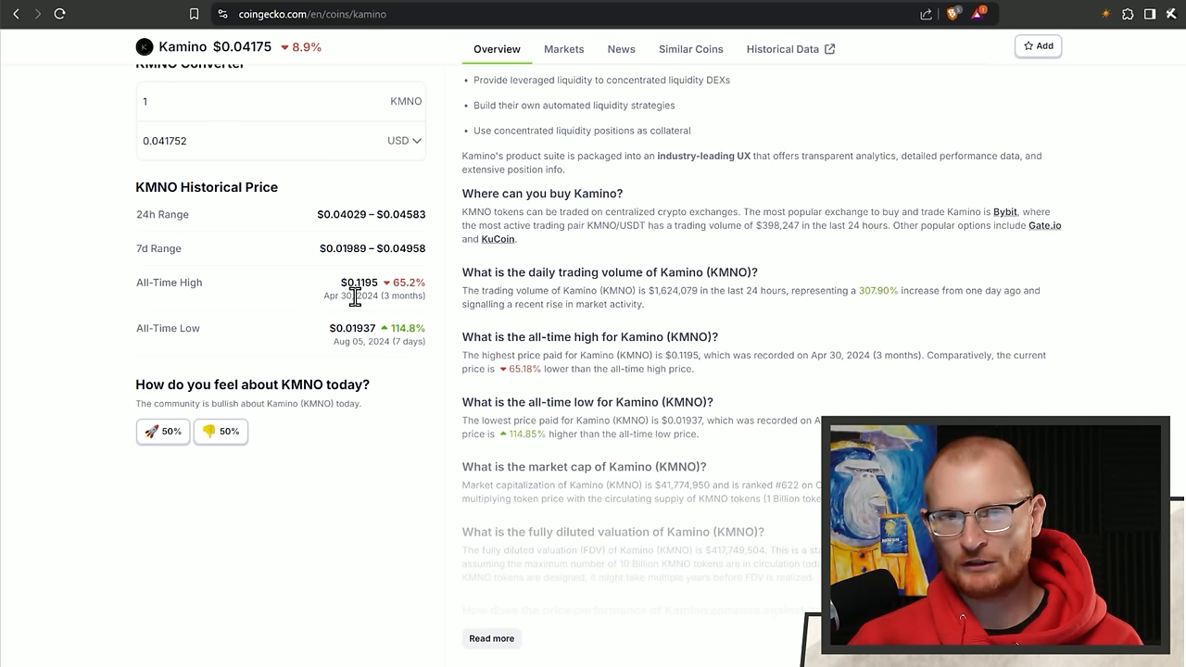
scroll("up", 3)
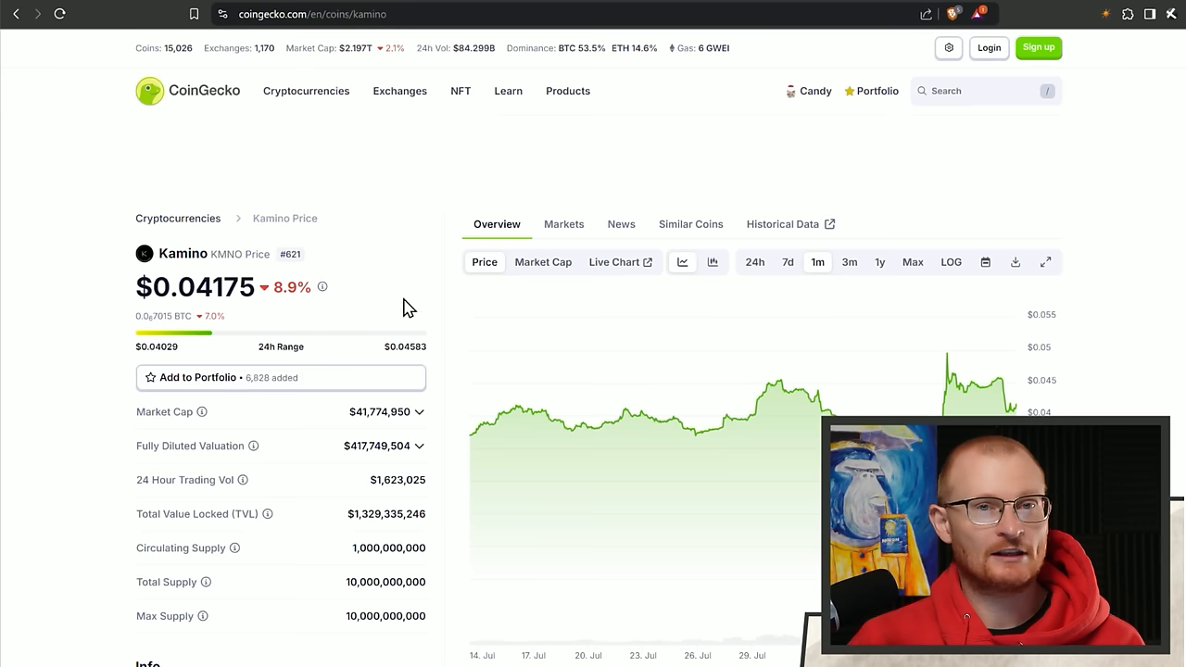
mouse_move(441, 281)
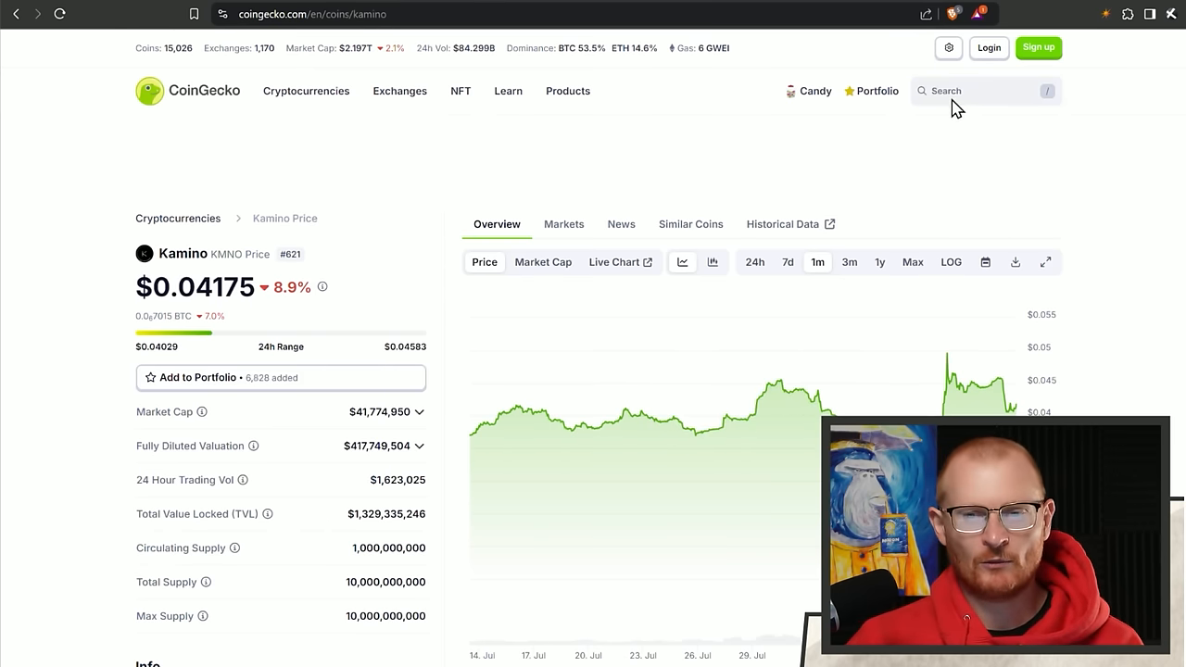
left_click(982, 90)
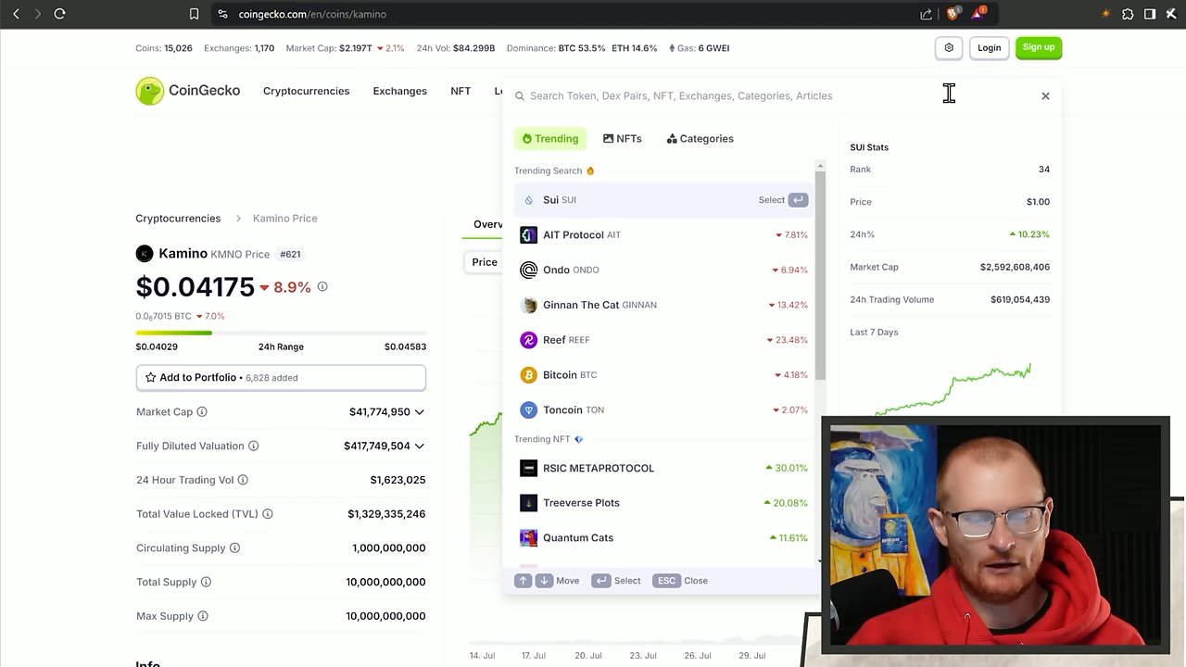
type("aave")
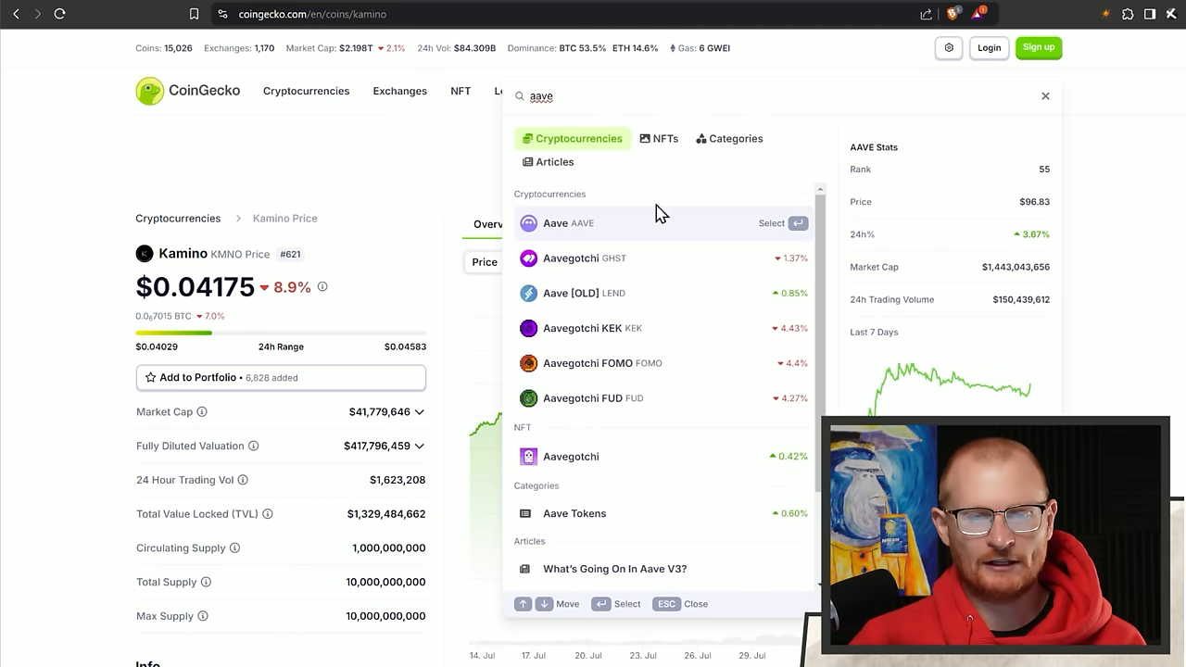
mouse_move(366, 431)
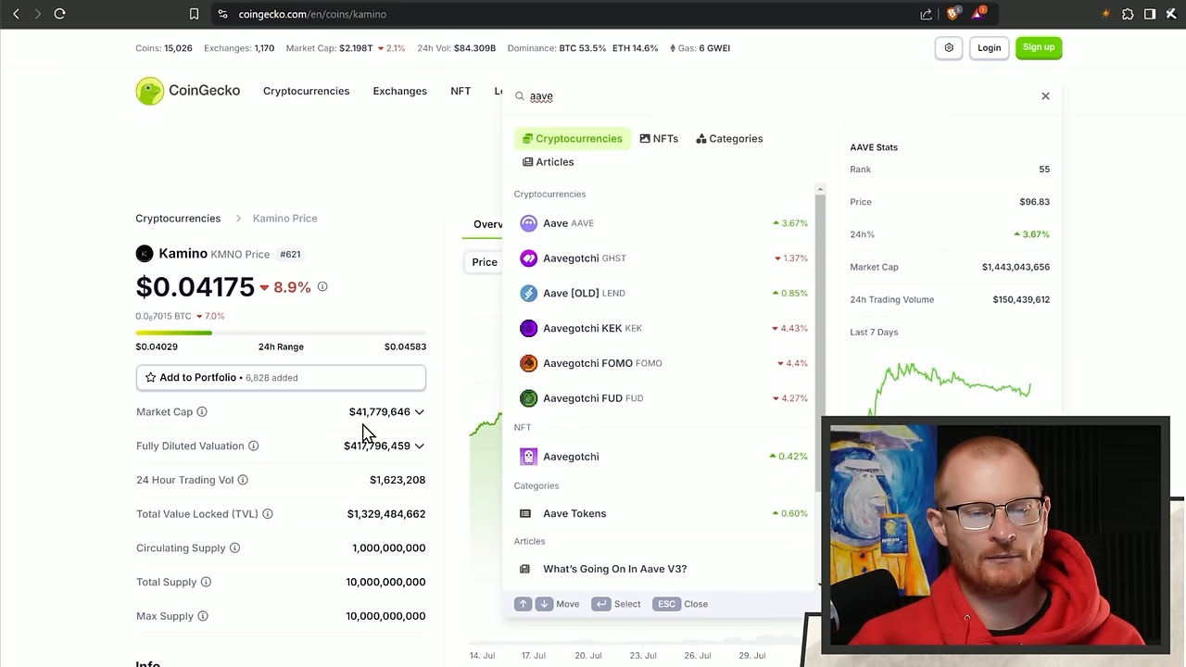
left_click(555, 223)
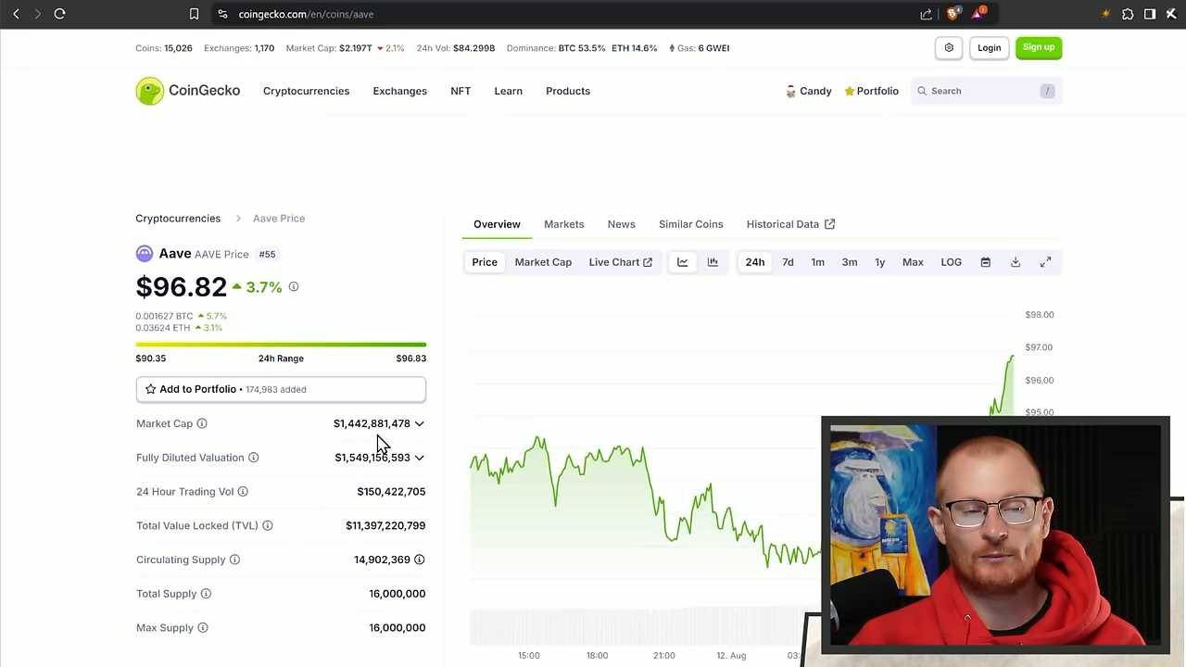
scroll("down", 3)
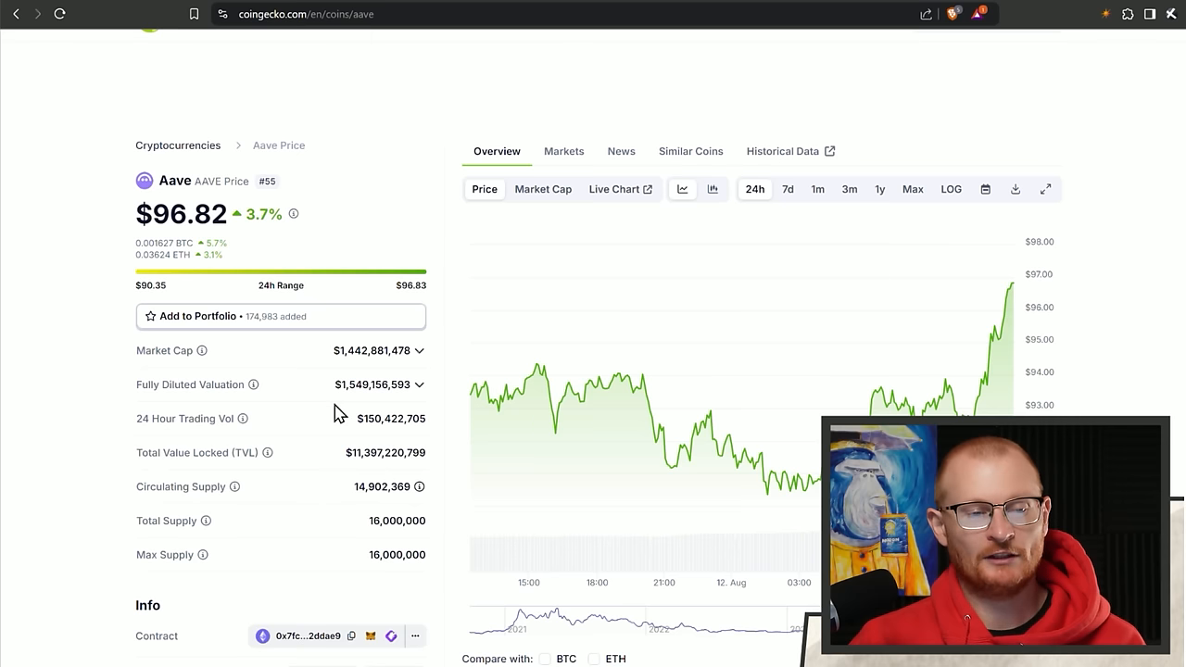
scroll("down", 3)
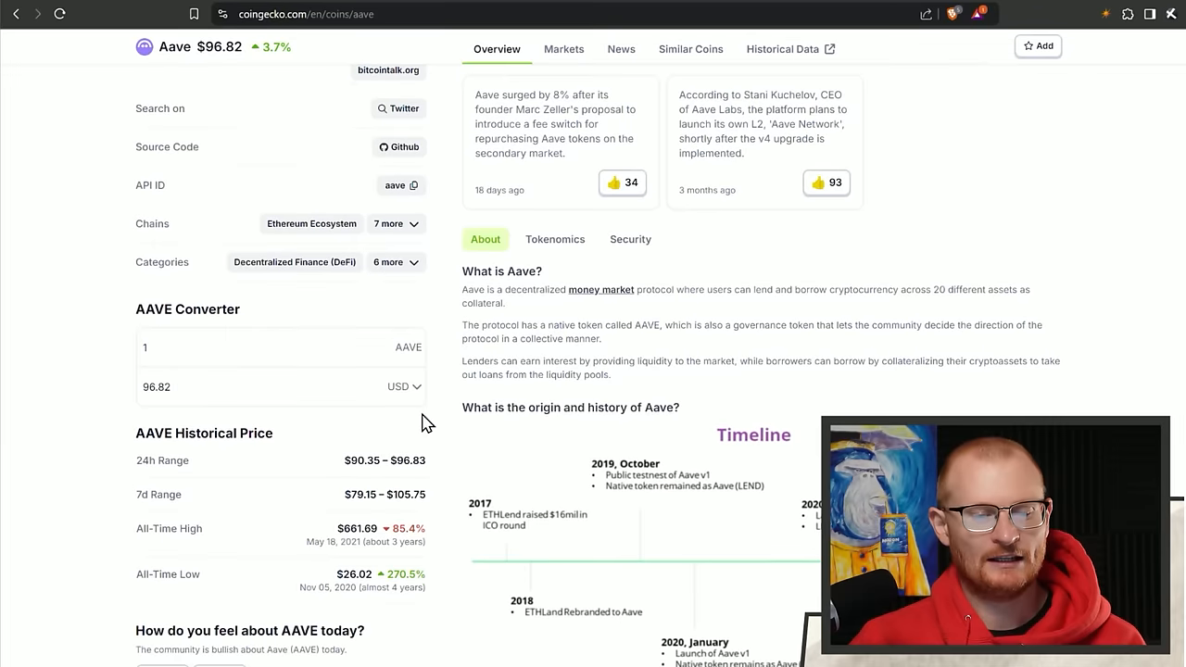
scroll("down", 3)
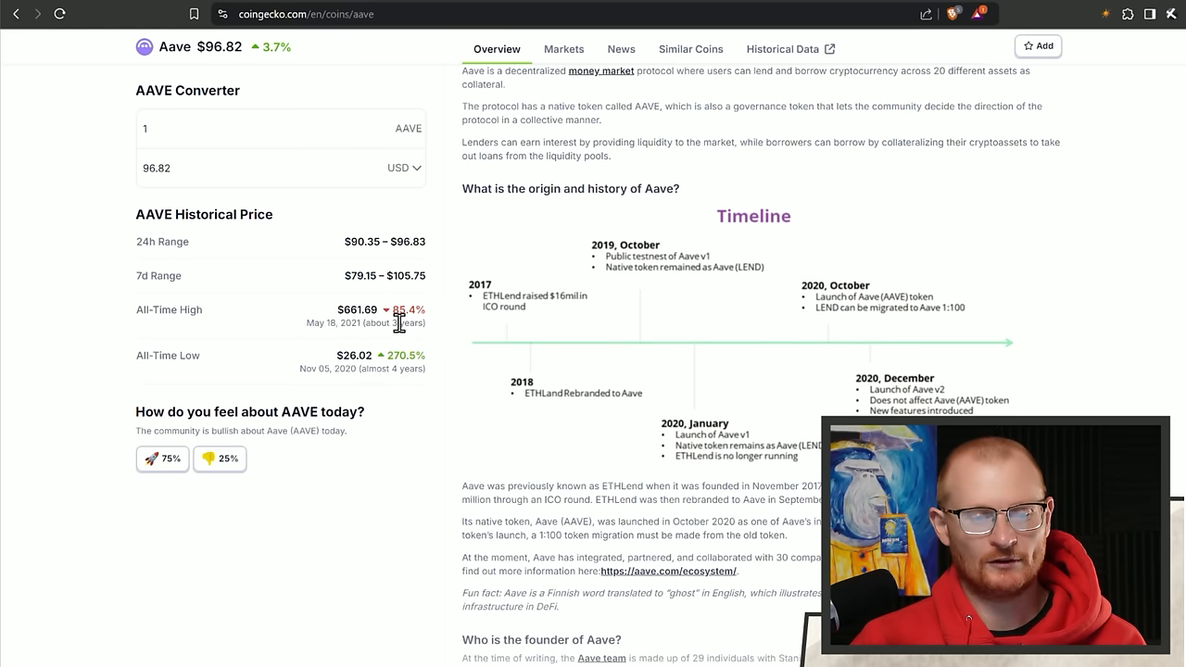
mouse_move(333, 322)
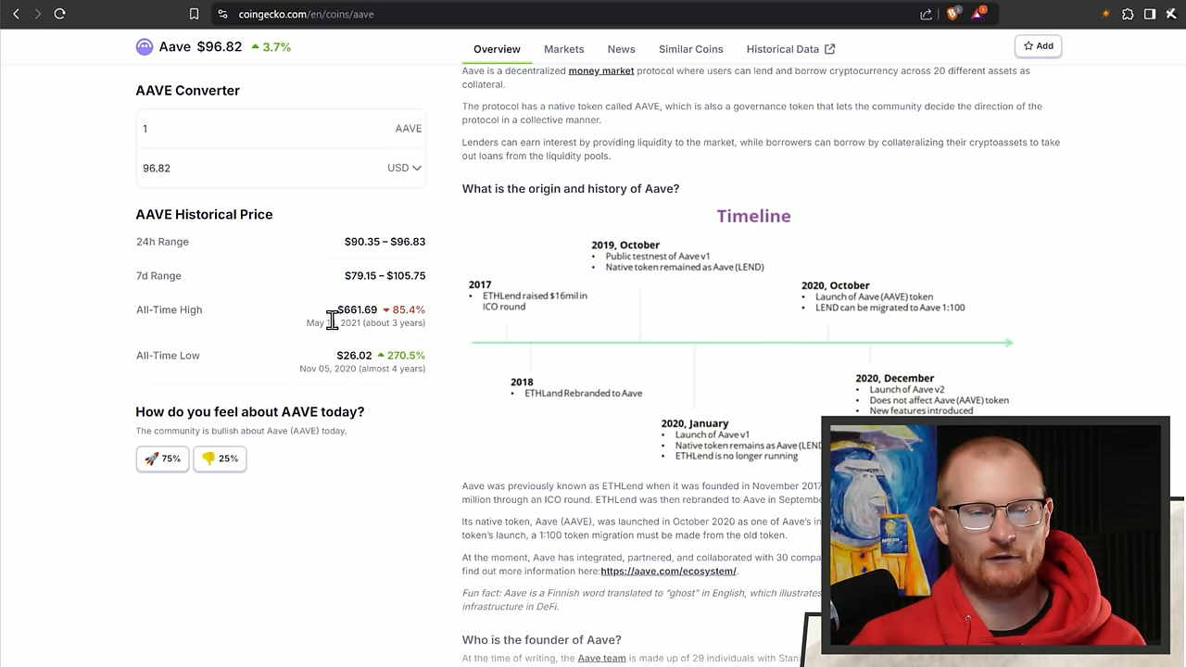
scroll("up", 3)
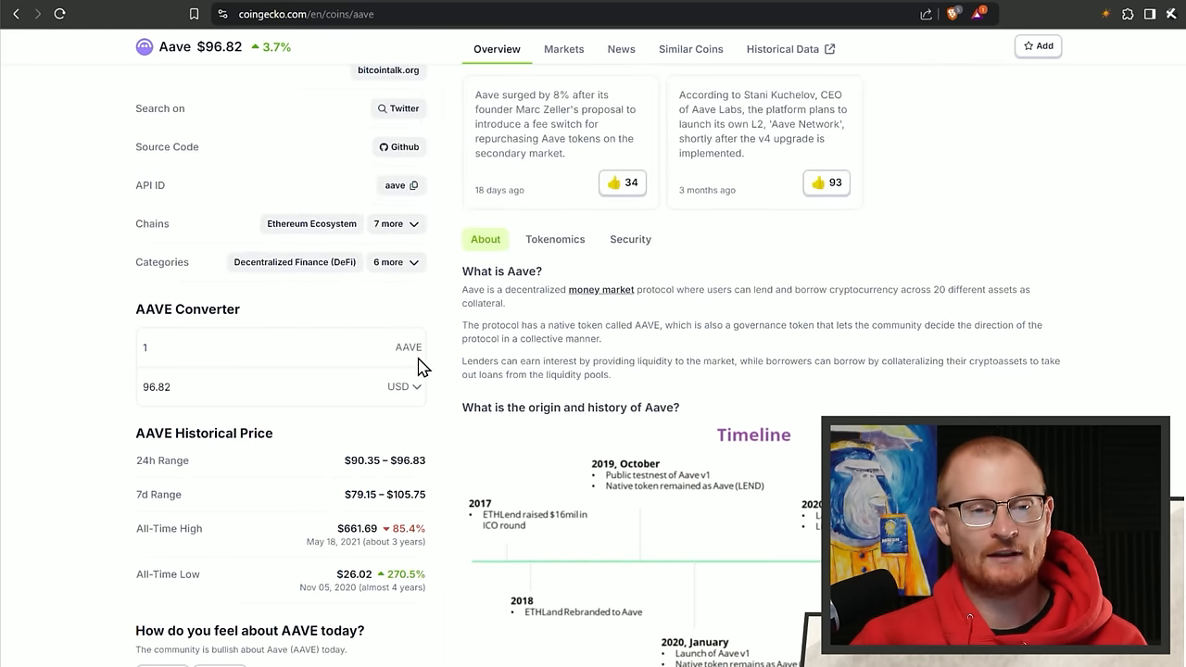
scroll("up", 3)
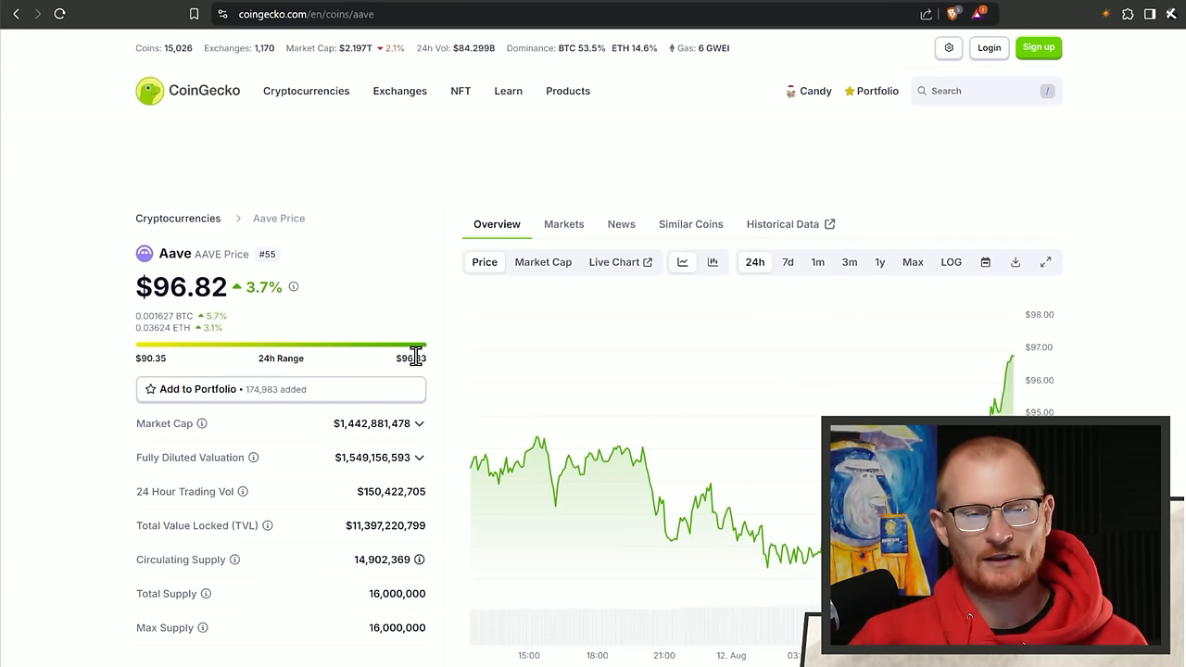
mouse_move(352, 72)
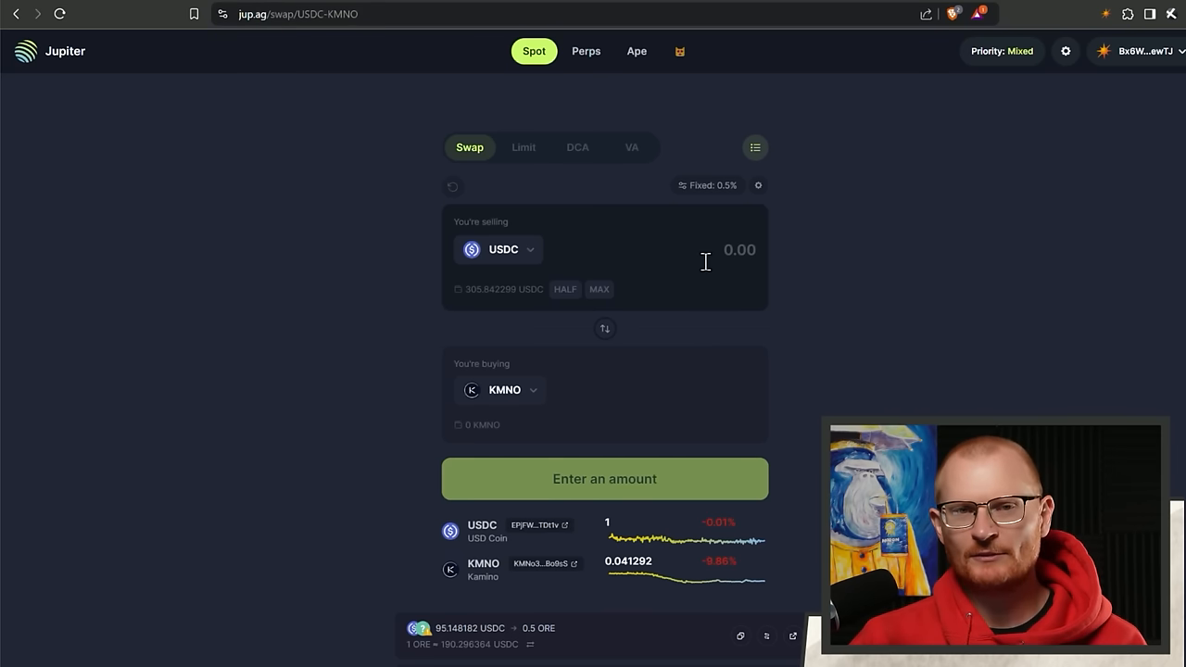
Enter 100 USDC and choose KMNO as the token to receive in Solflare's swap.
type("10")
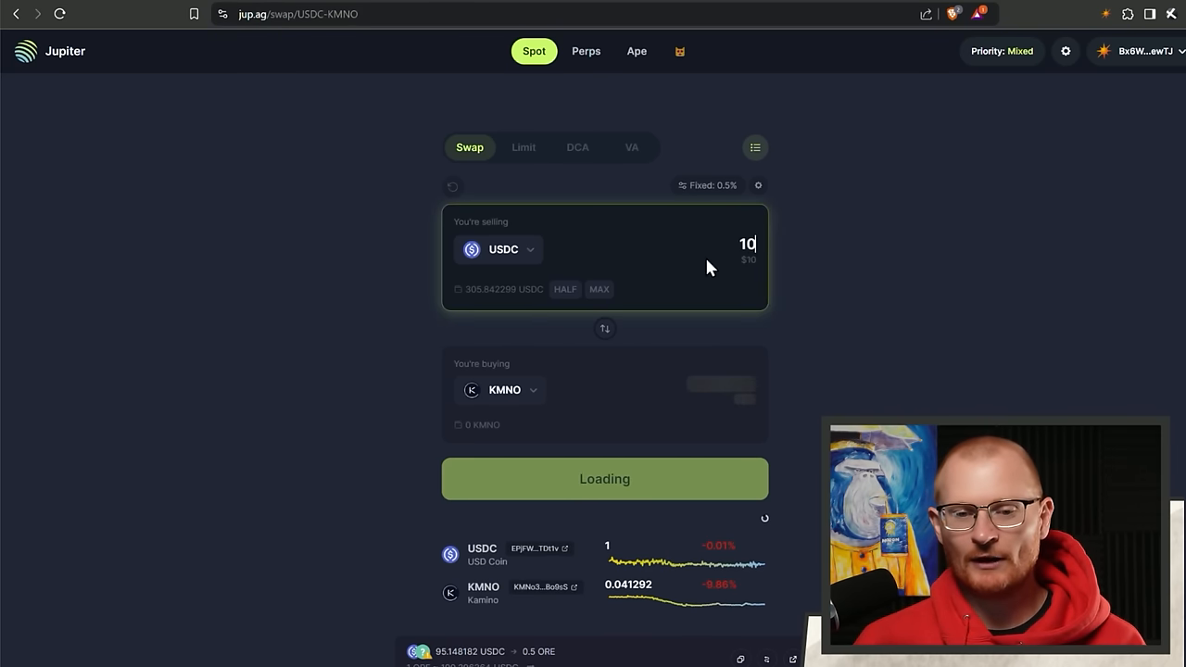
type("0")
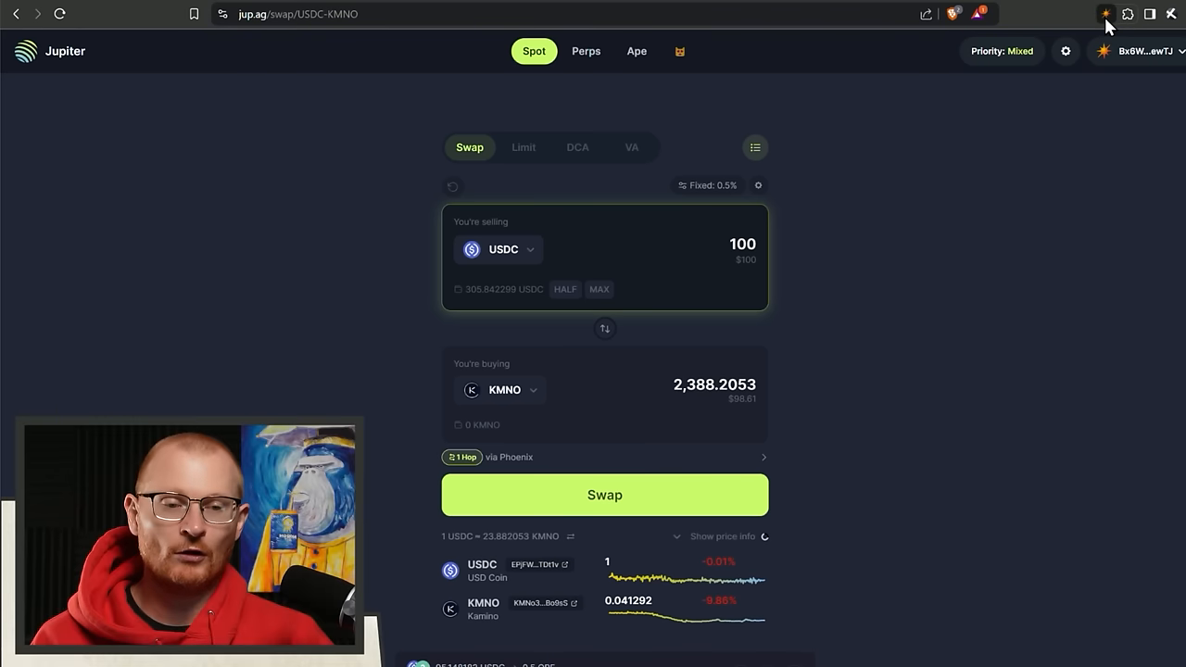
left_click(1105, 13)
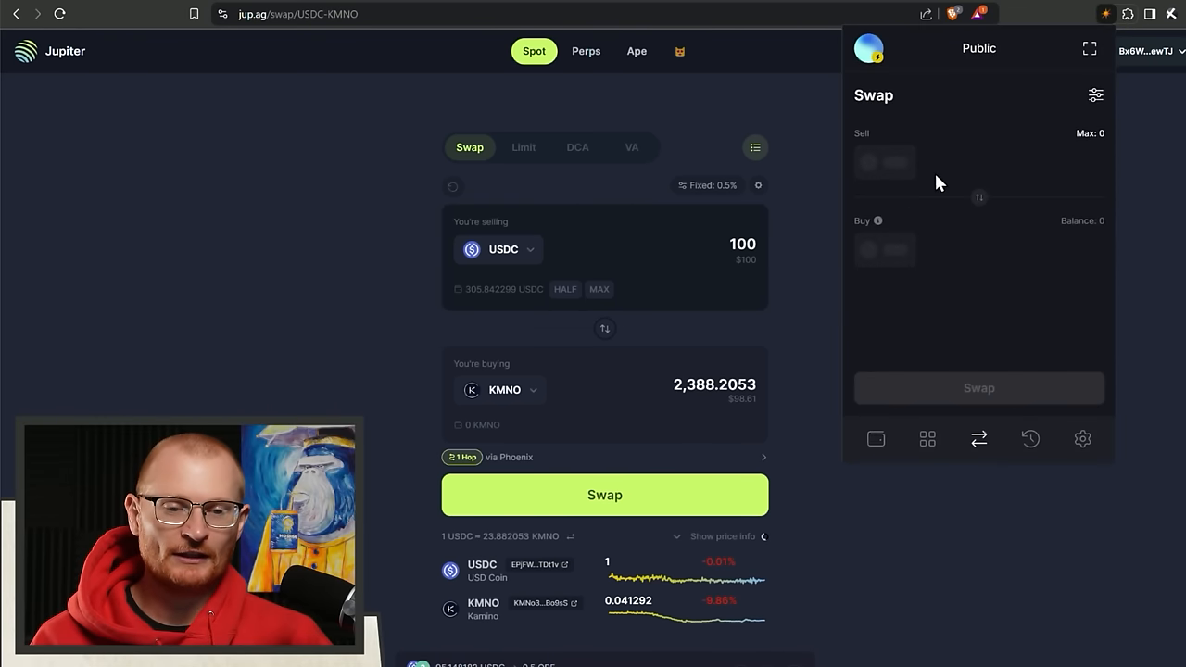
mouse_move(1025, 206)
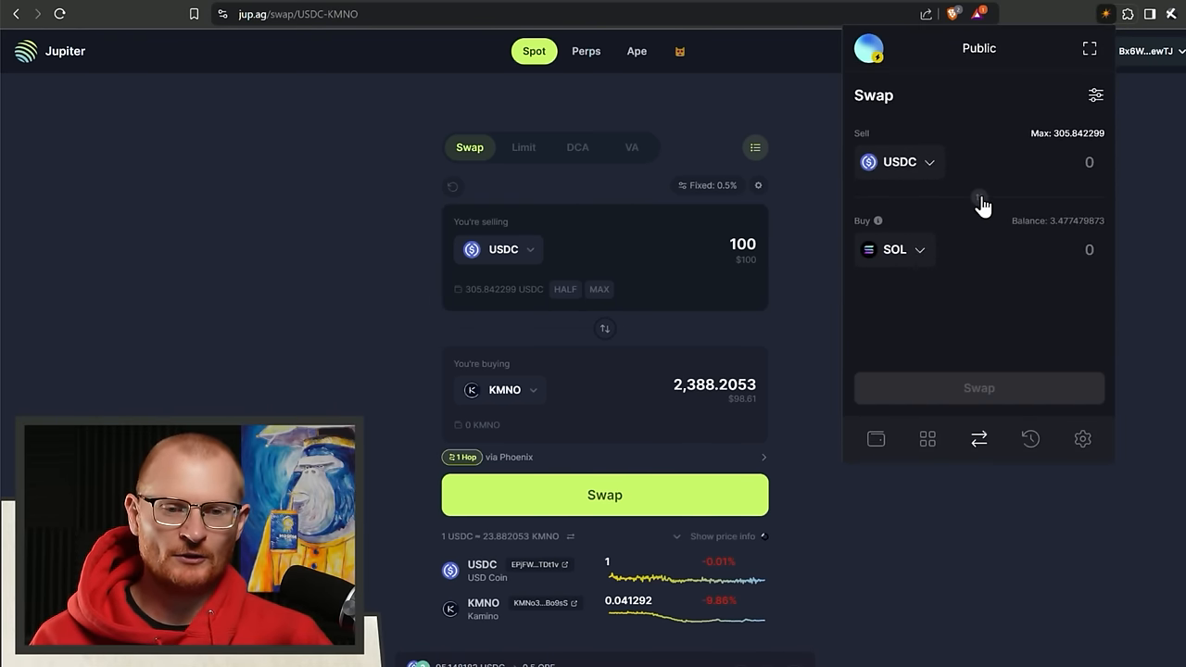
left_click(894, 249)
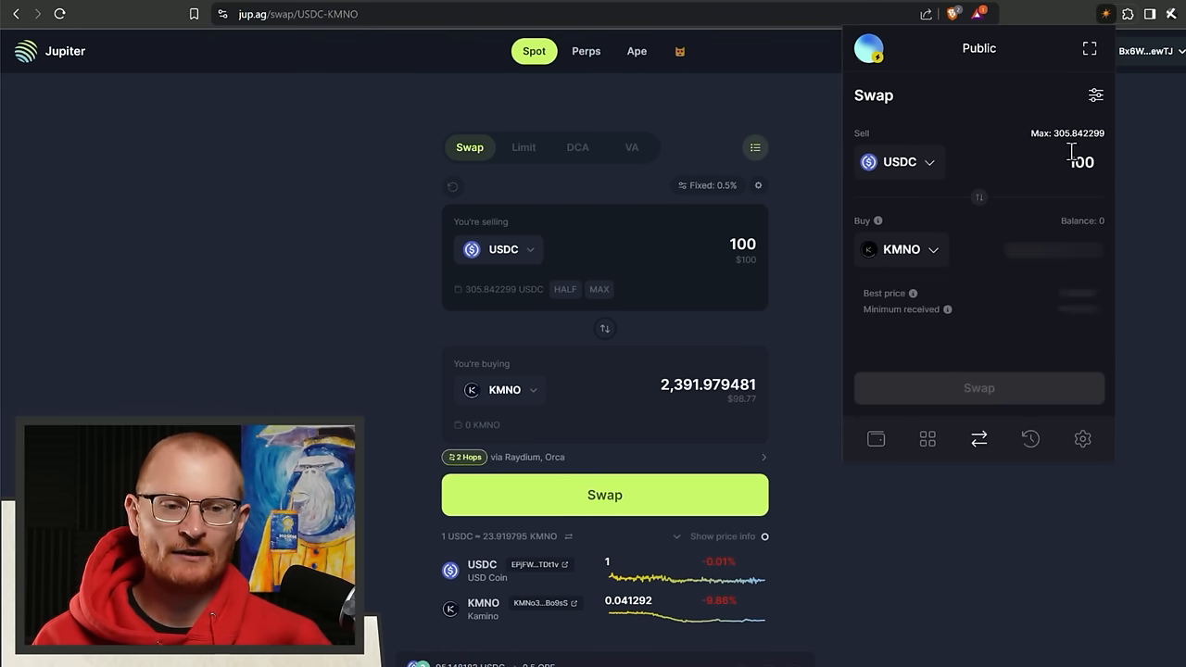
Set slippage tolerance to 1 and confirm the 100 USDC to ~2,372 KMNO swap.
left_click(1096, 95)
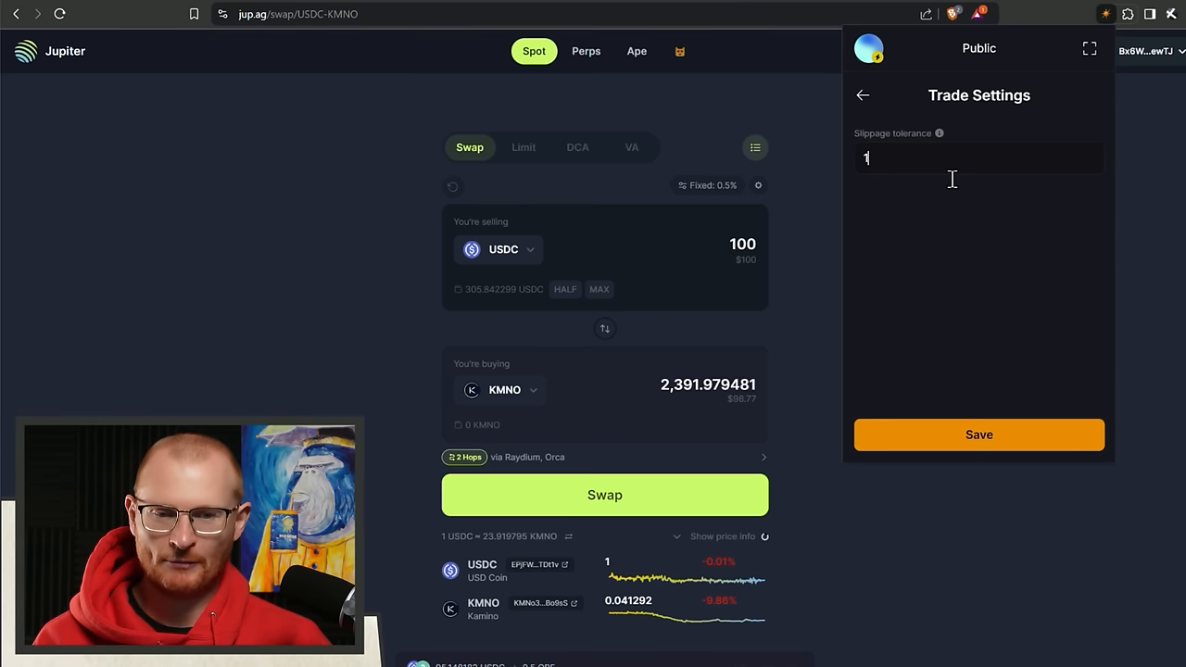
left_click(862, 94)
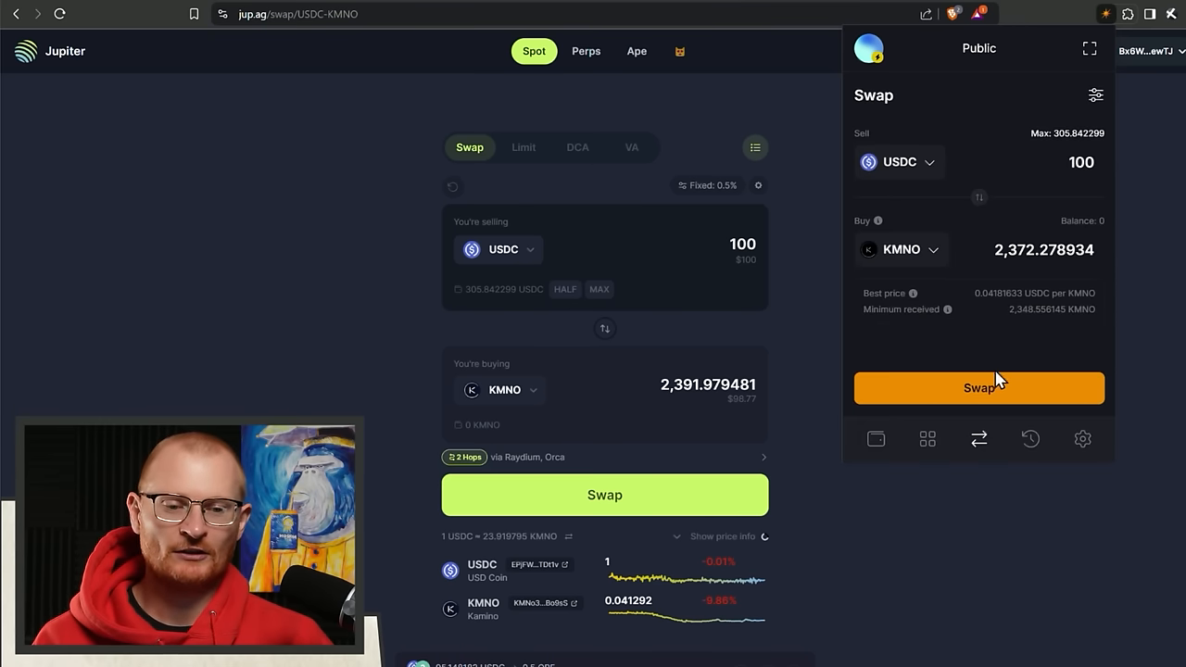
left_click(978, 387)
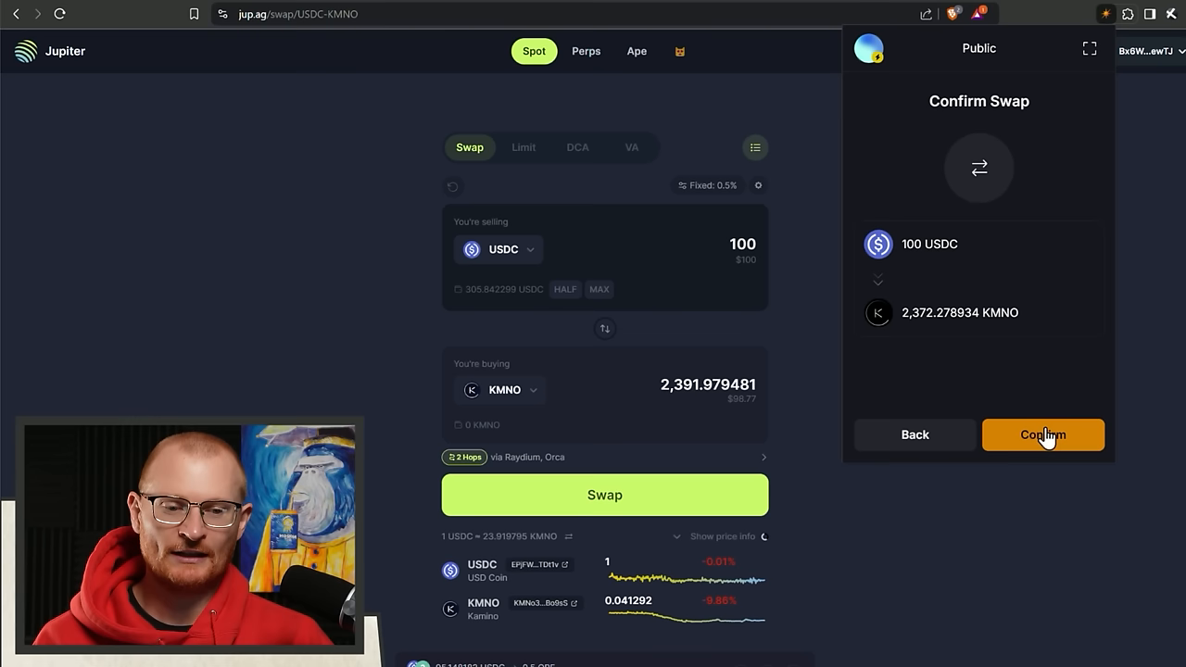
left_click(1042, 435)
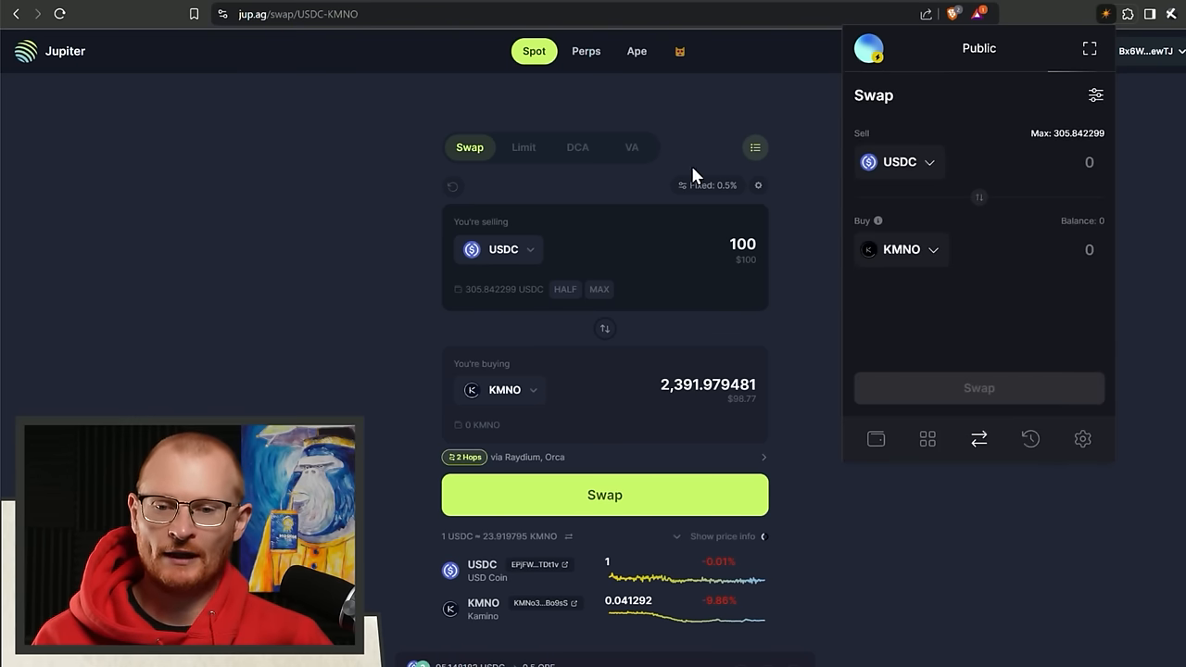
Start a 100 USDC DCA into KMNO over 30 orders every 6 hours, then search 'ka' in Solflare.
left_click(577, 147)
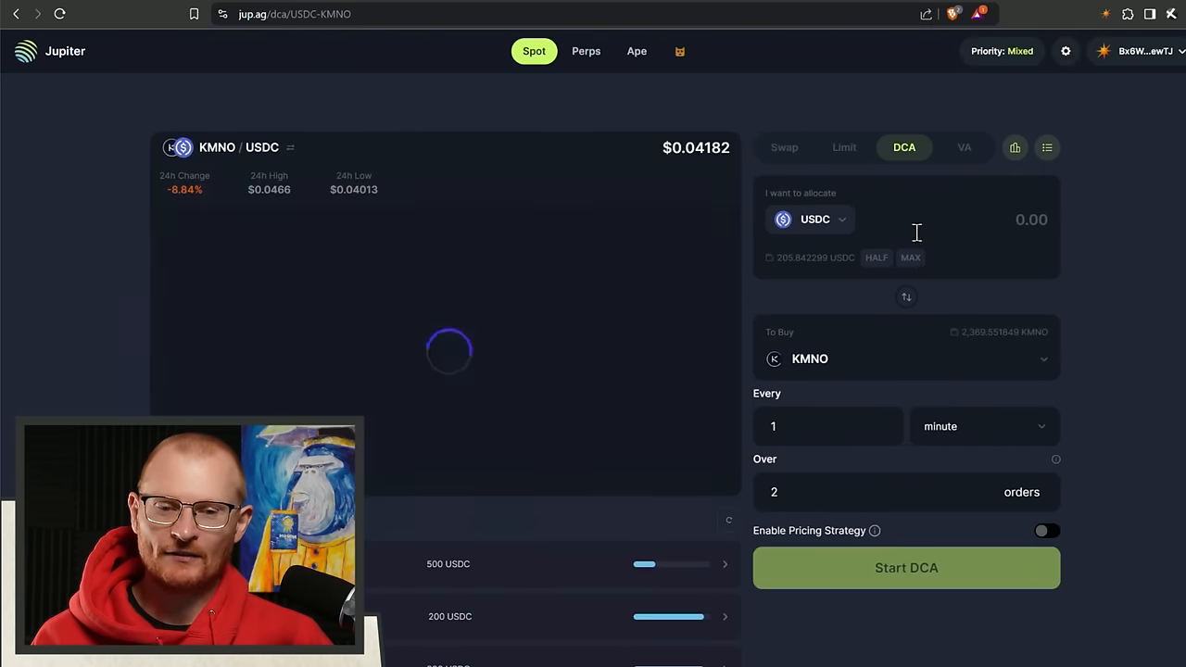
type("100")
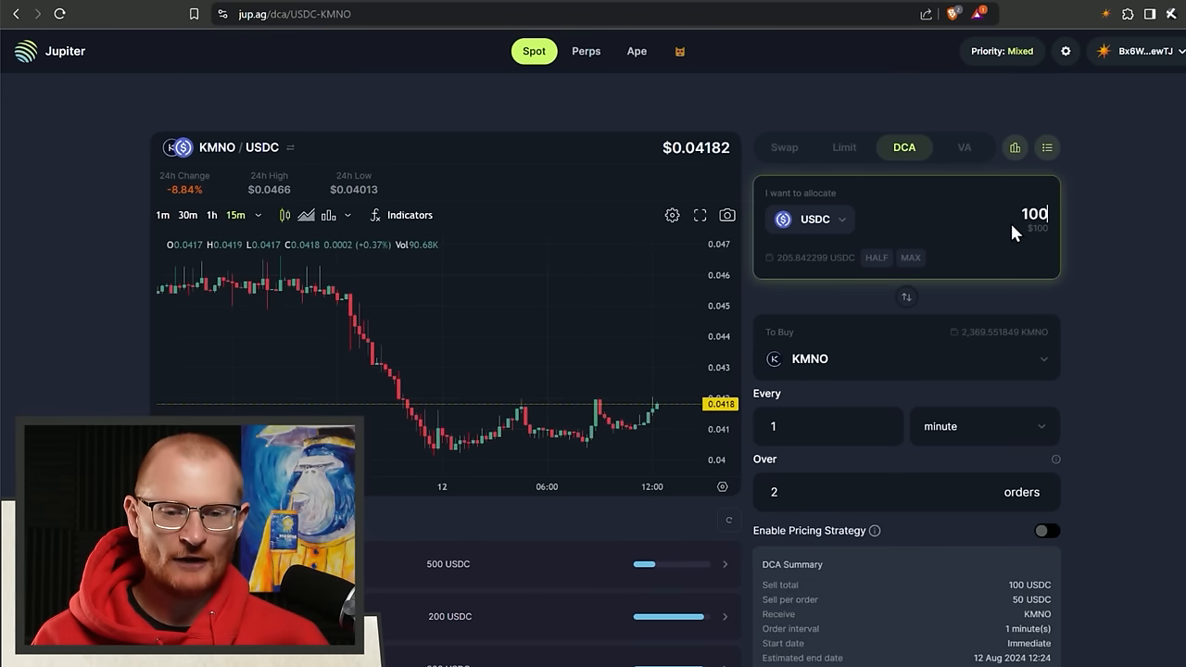
left_click(982, 426)
type("30")
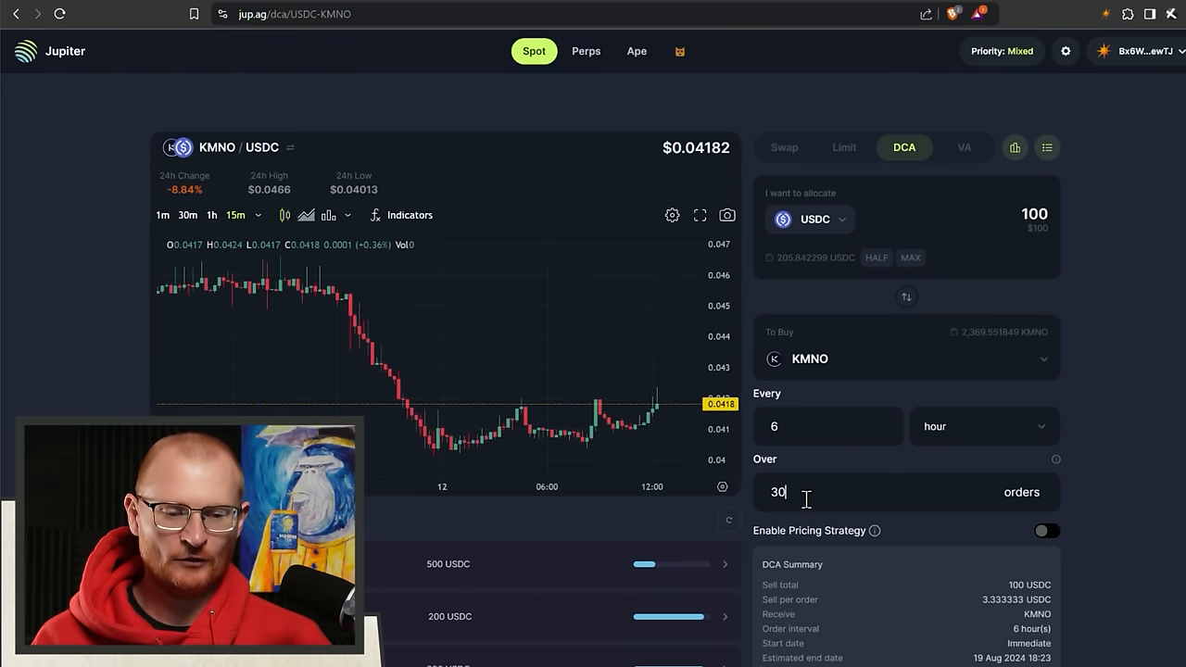
scroll("down", 3)
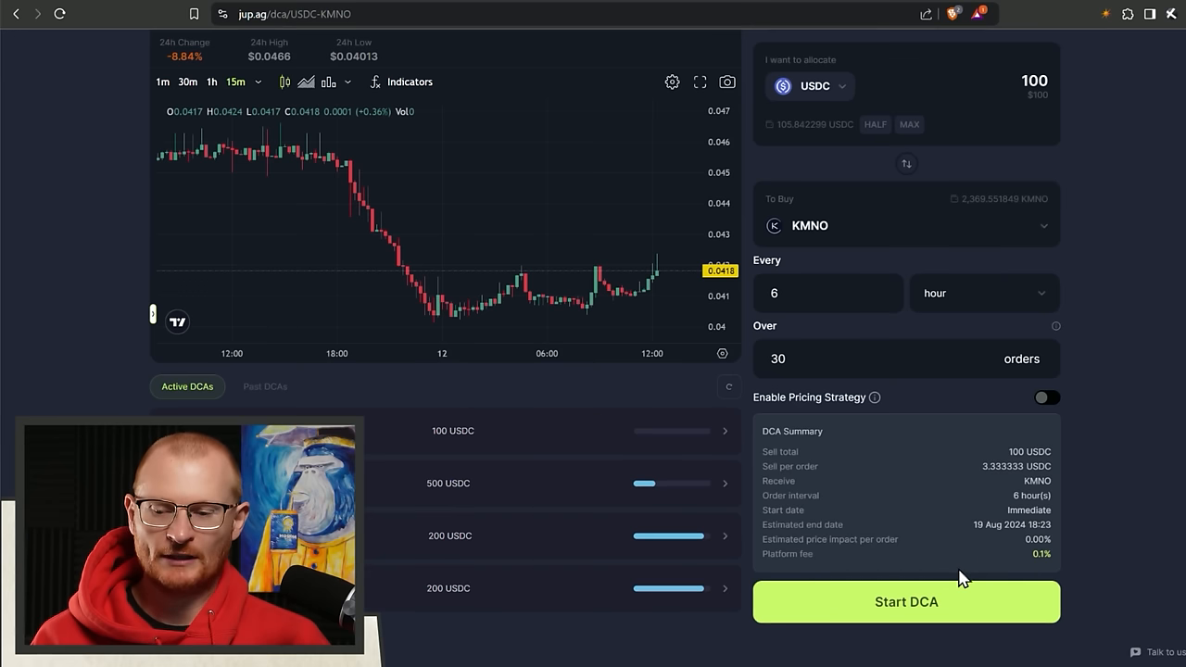
mouse_move(1109, 18)
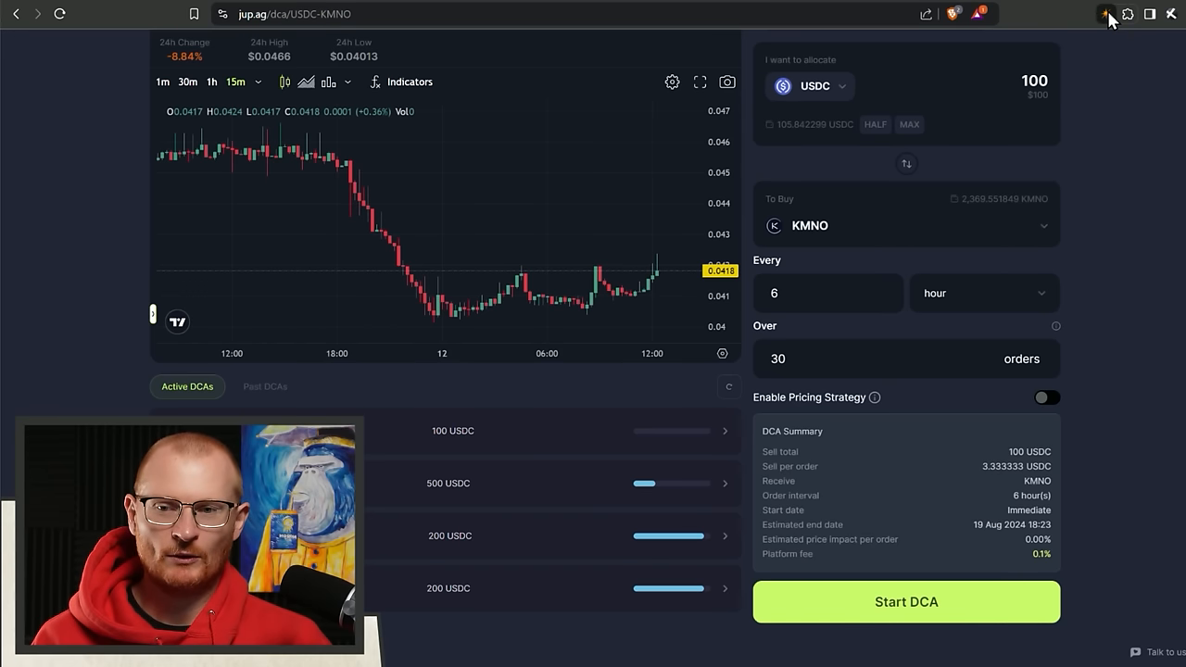
left_click(1105, 16)
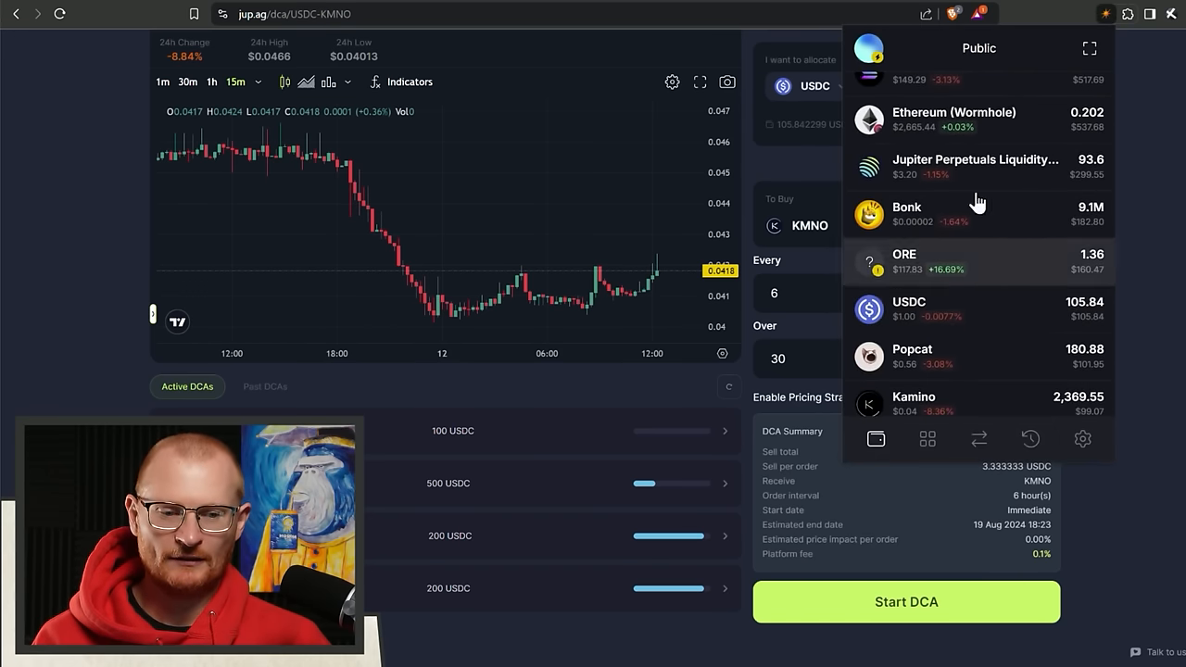
type("kamino.finance")
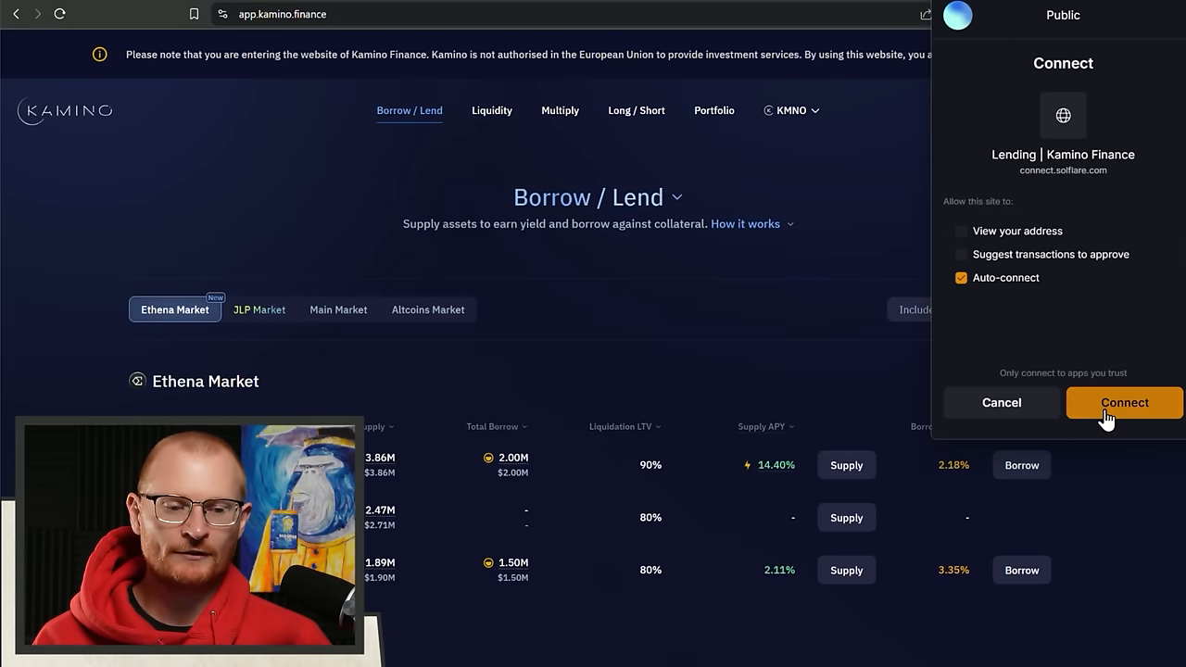
Connect Solflare to Kamino and stake the full 2,369.55 KMNO balance, approving the transaction.
left_click(1124, 402)
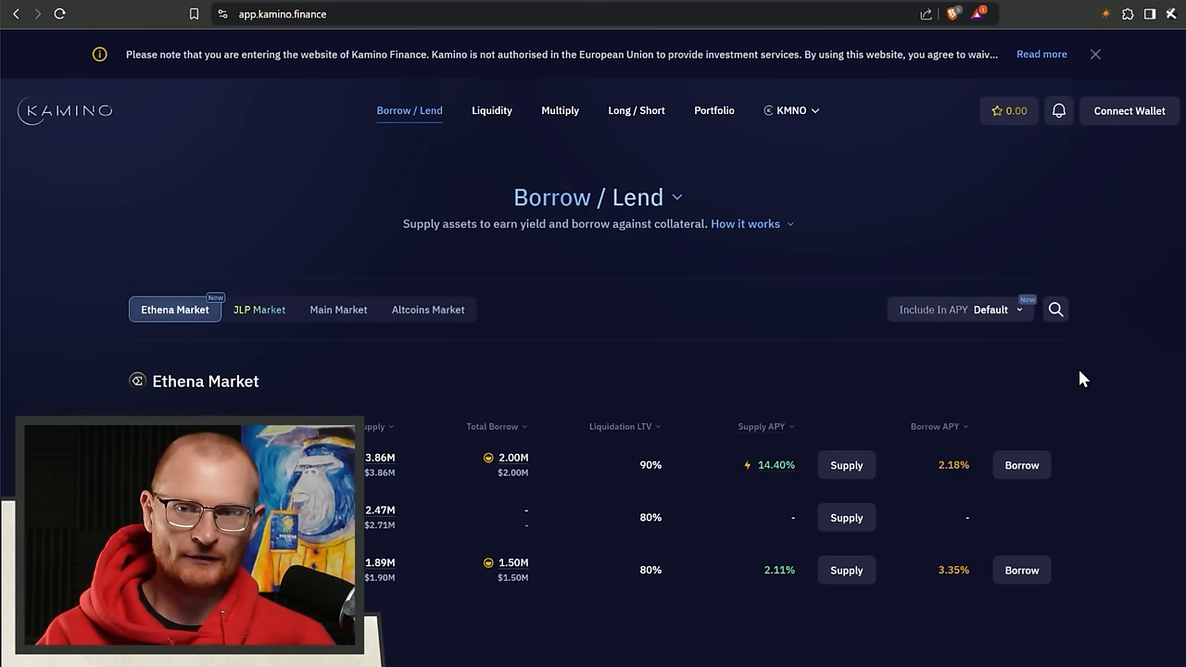
mouse_move(1116, 120)
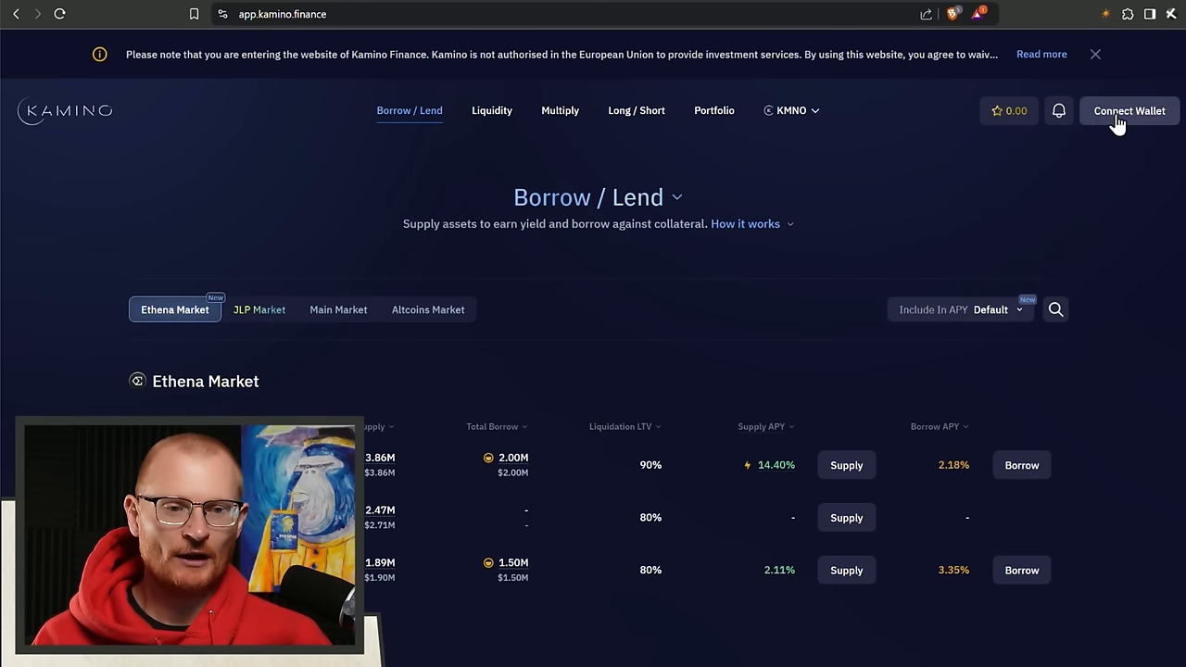
left_click(1128, 110)
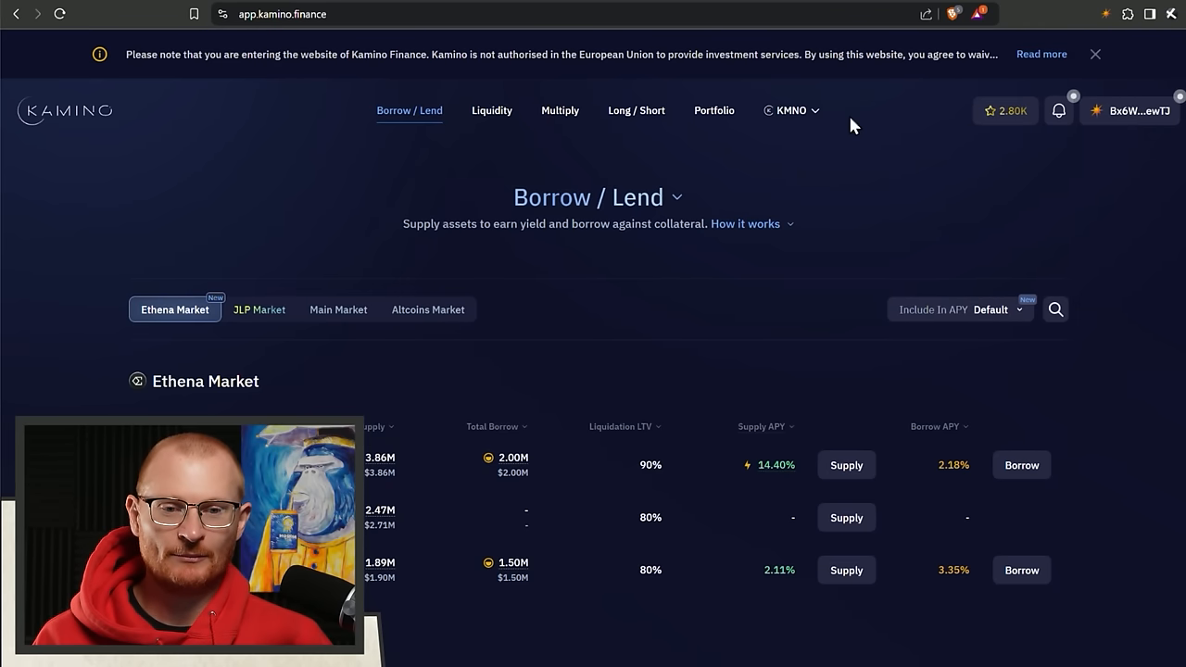
left_click(789, 110)
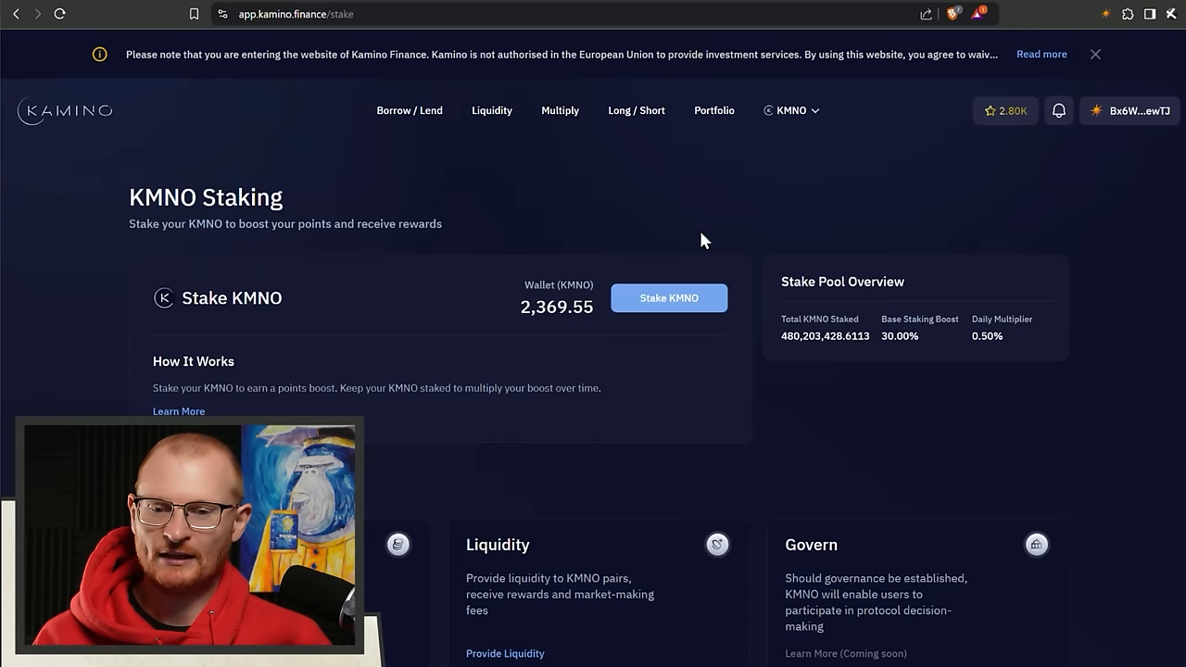
left_click(669, 297)
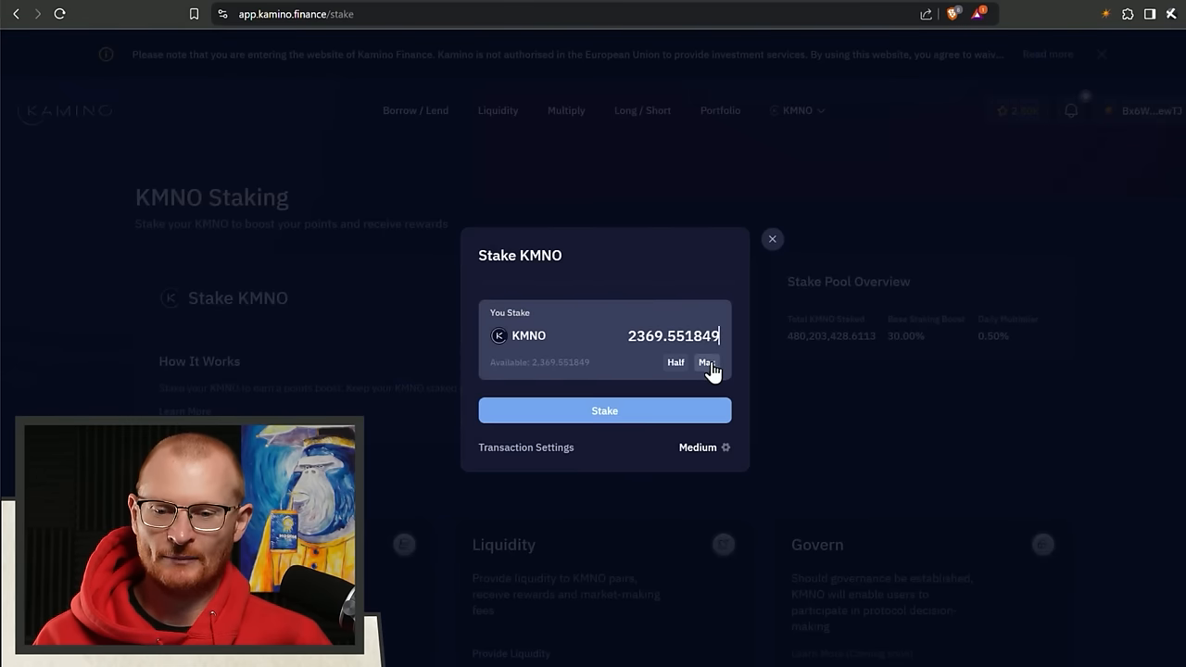
left_click(603, 411)
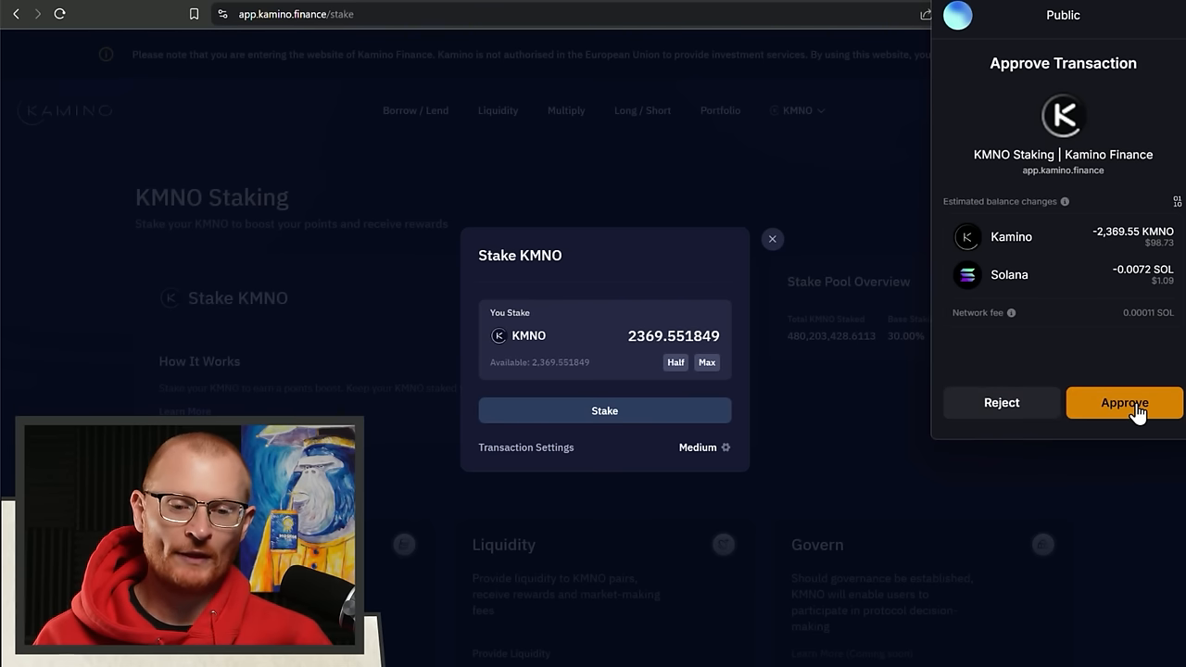
left_click(1123, 402)
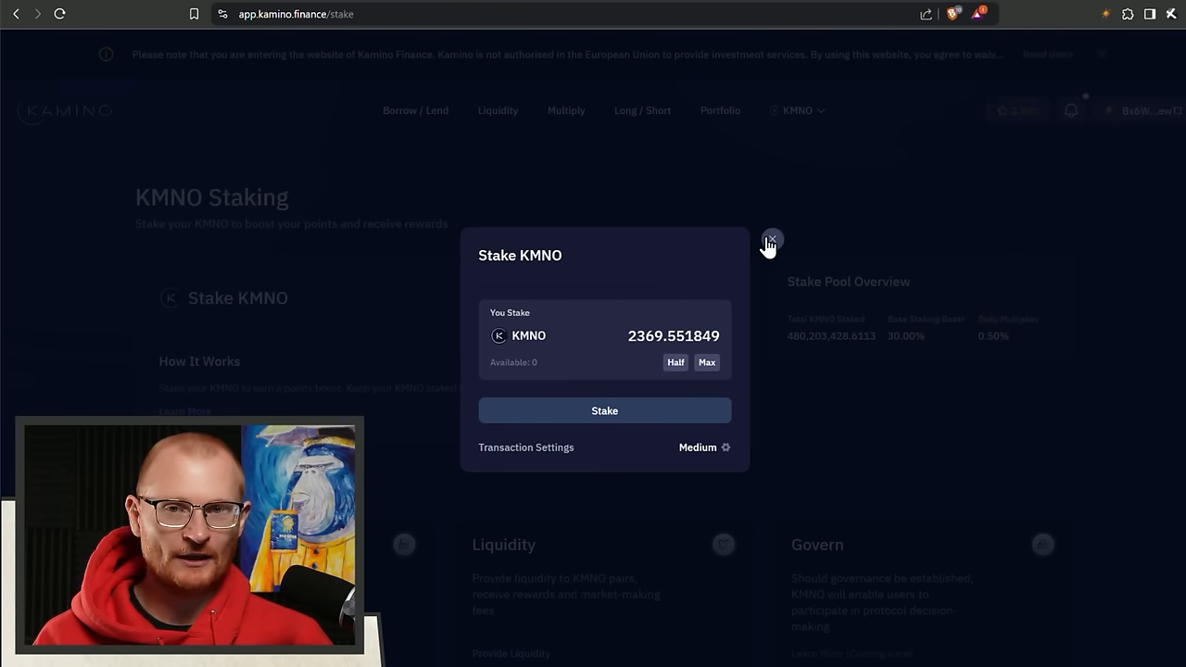
left_click(771, 239)
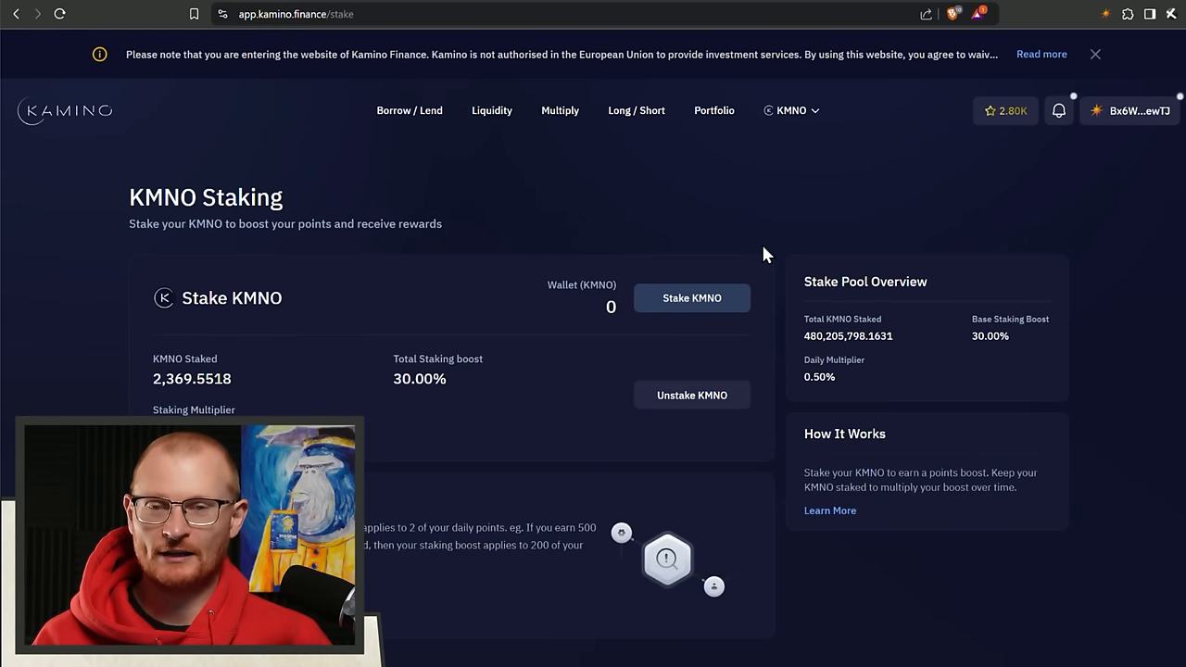